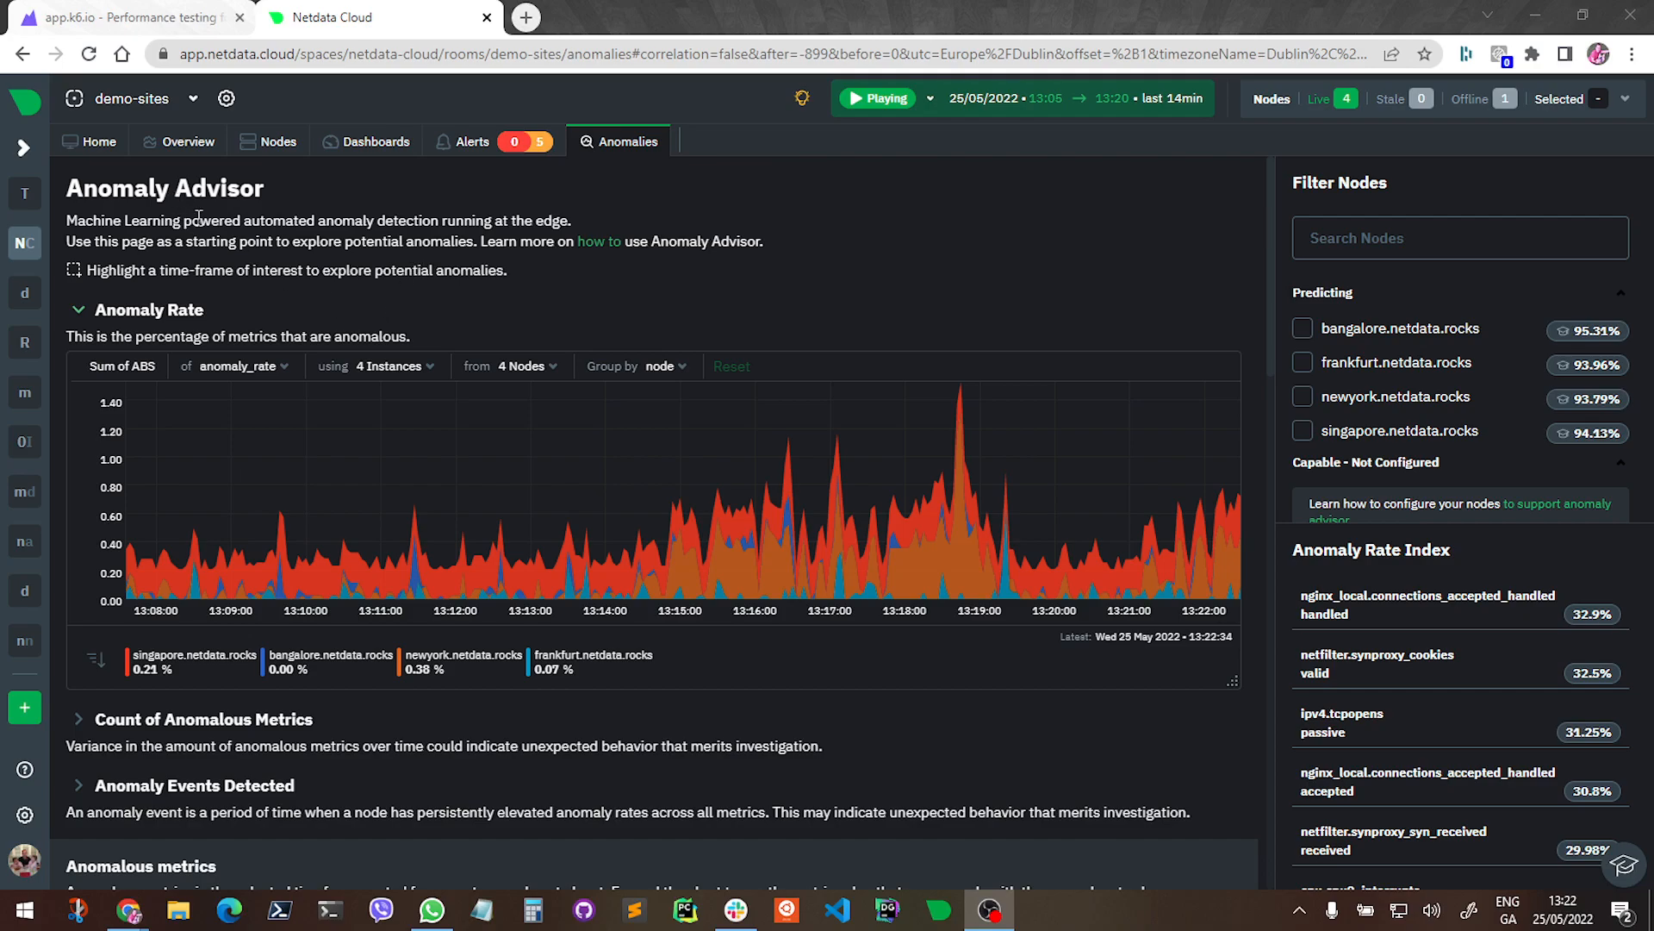
{"action": "mouse_move", "coordinate": [566, 174]}
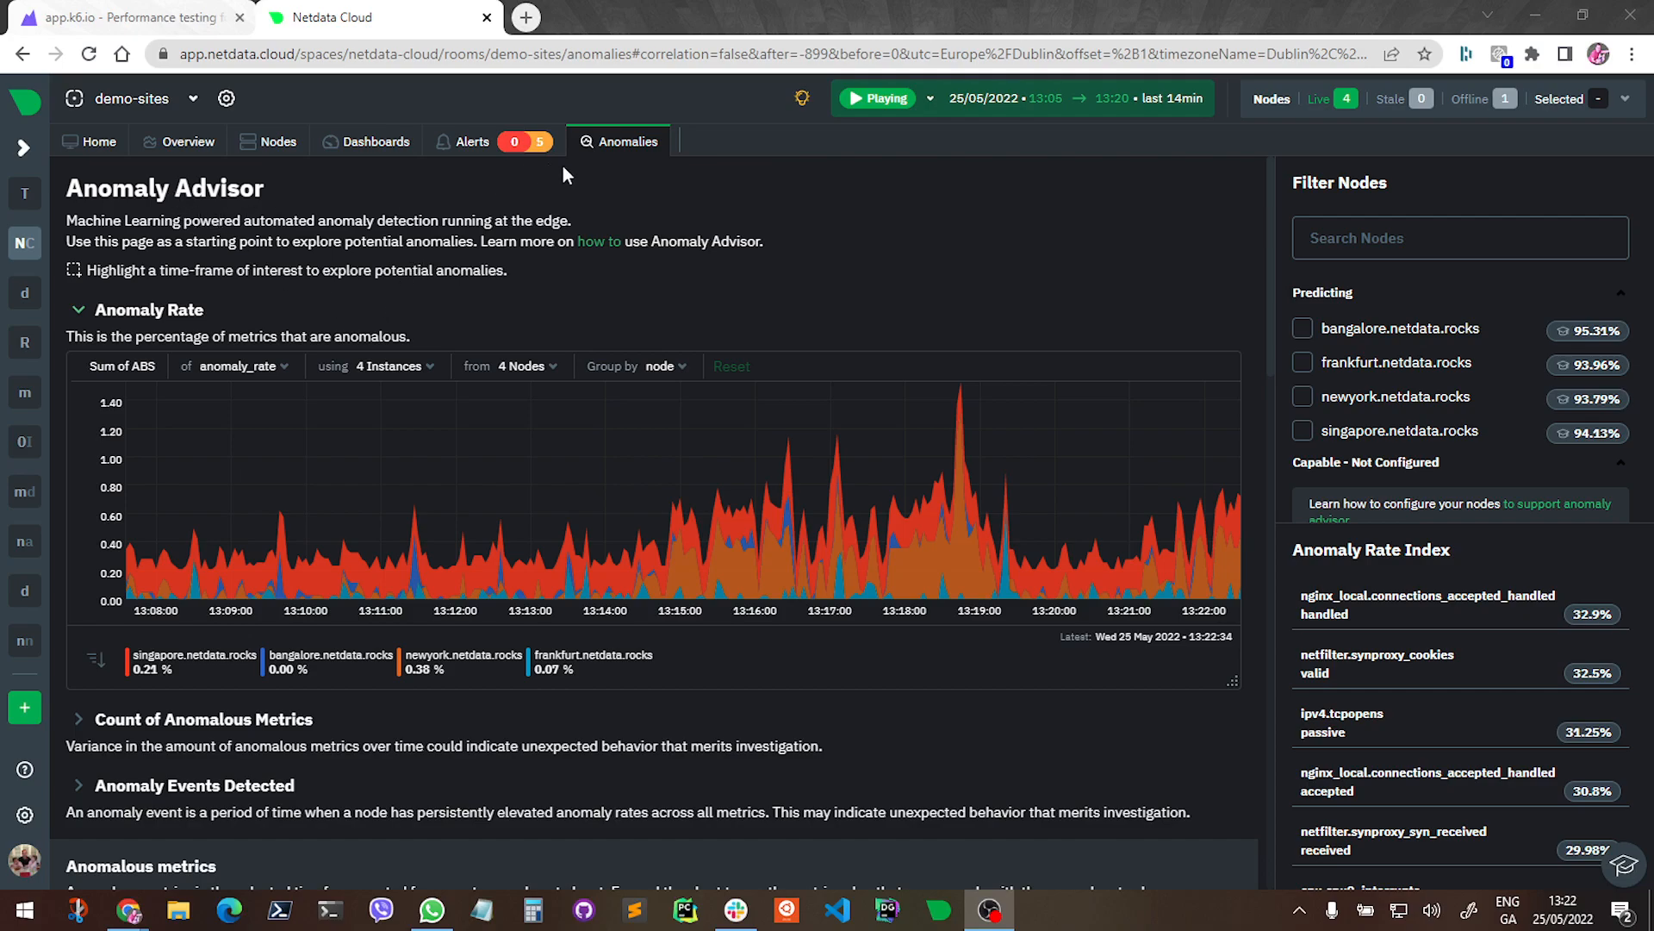
{"action": "mouse_move", "coordinate": [577, 200]}
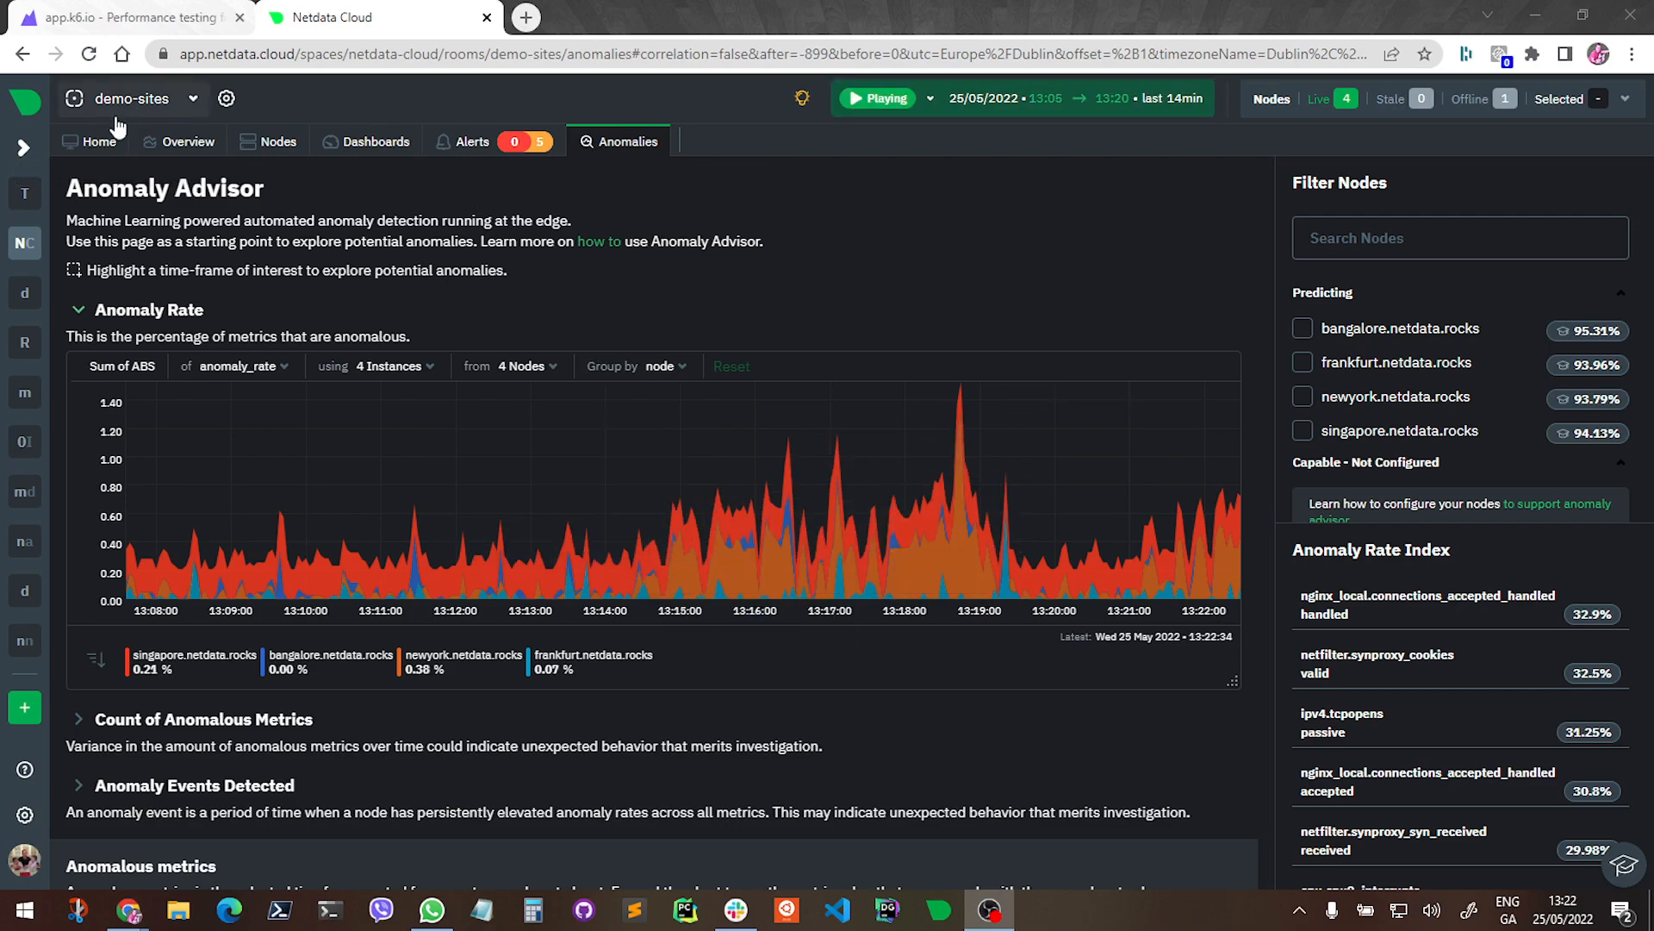
{"action": "mouse_move", "coordinate": [1392, 341]}
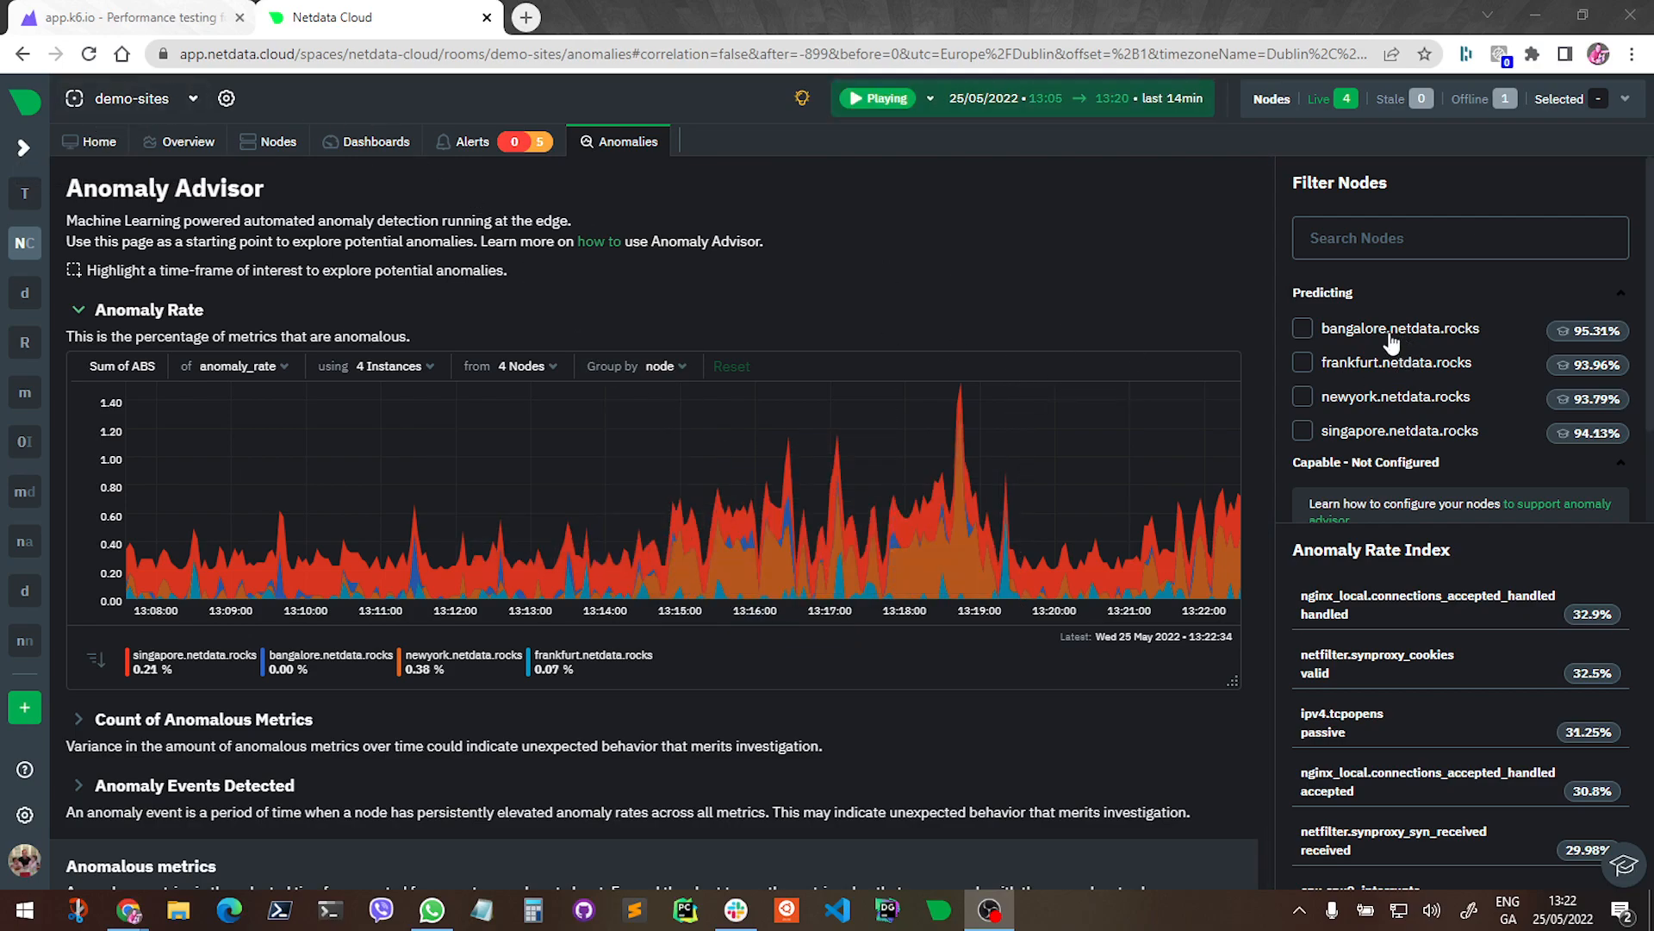
{"action": "mouse_move", "coordinate": [1360, 347]}
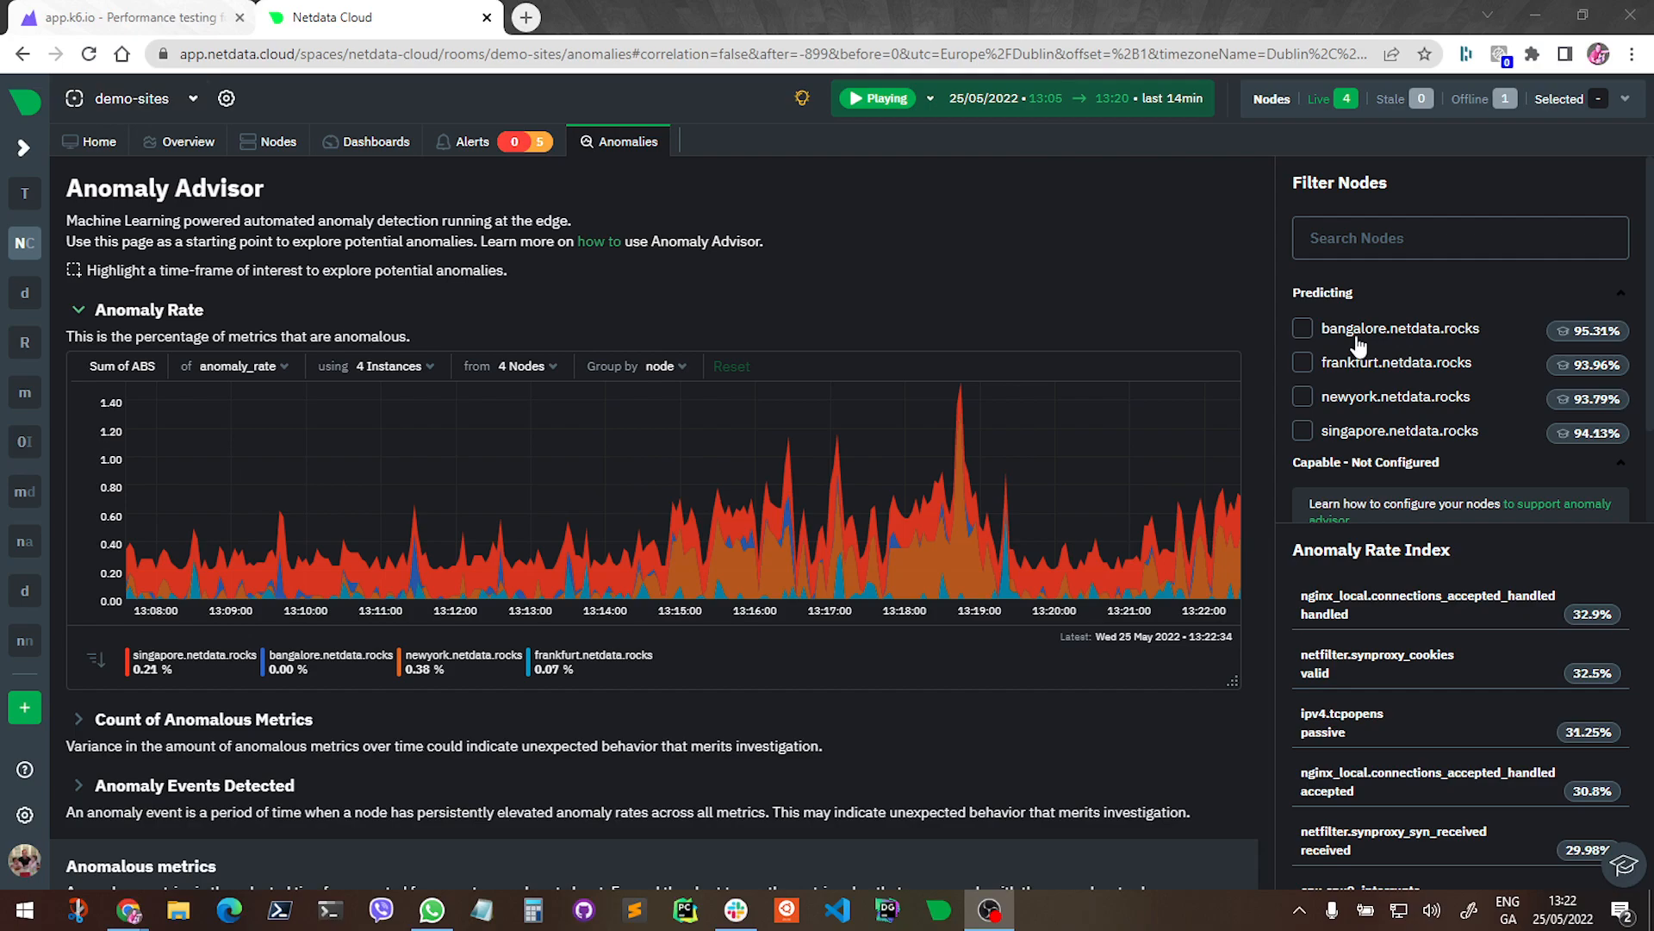
{"action": "mouse_move", "coordinate": [1362, 448]}
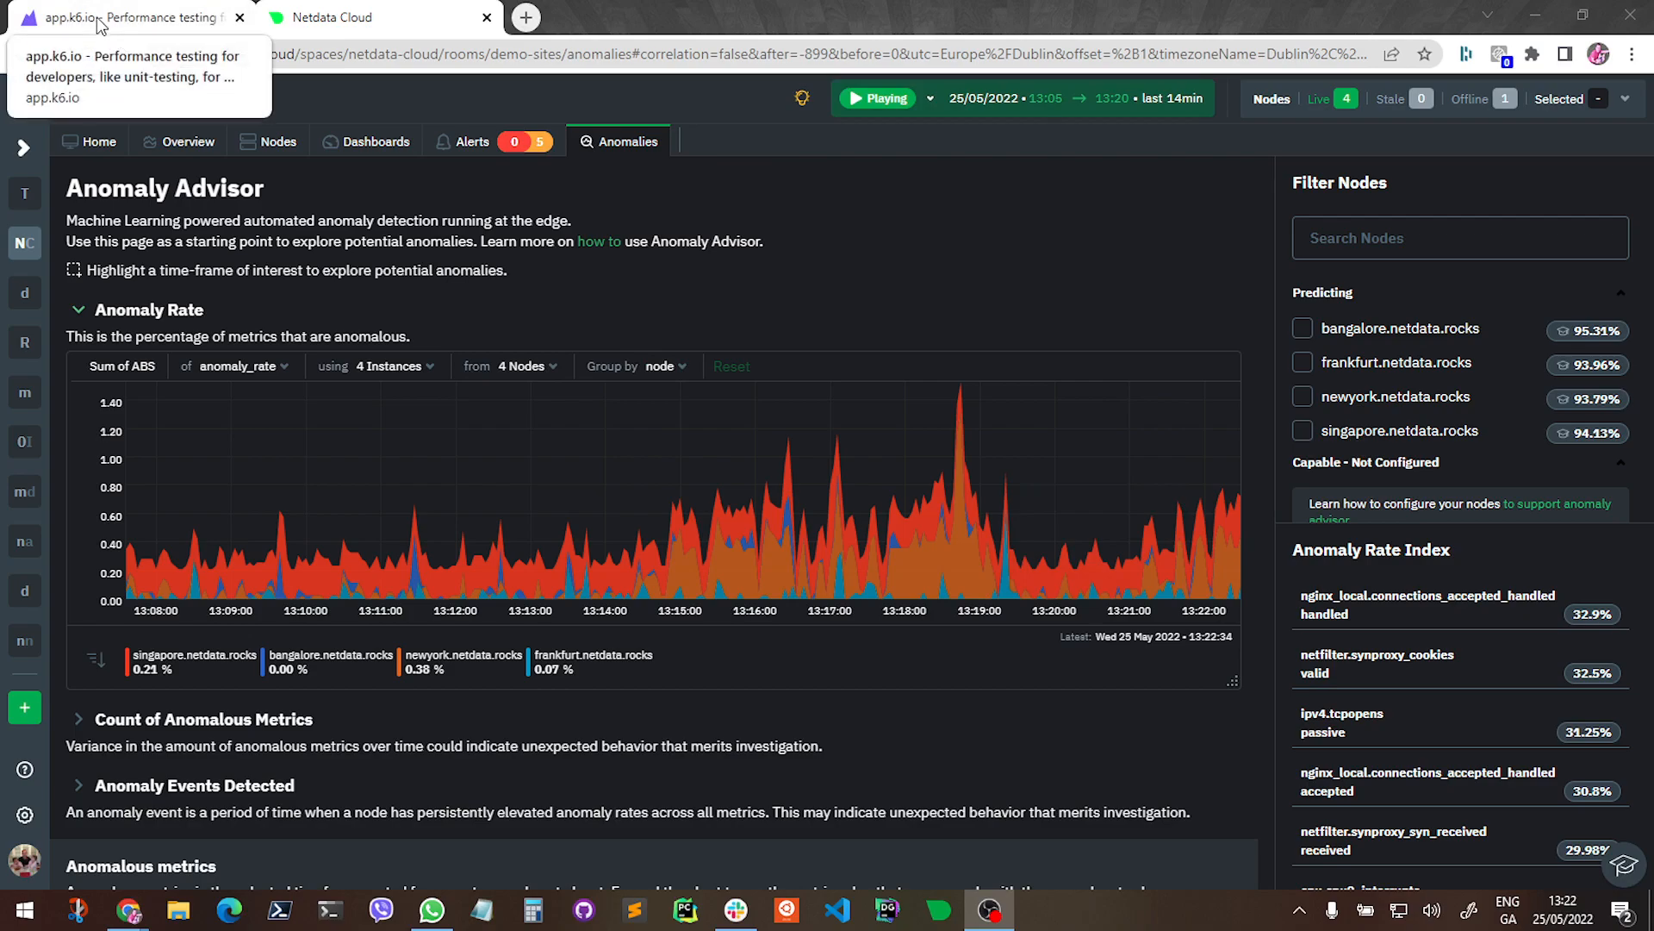
In k6 Cloud, review both scenarios' requests, targeting bangalore and newyork hosts
{"action": "left_click", "coordinate": [126, 18]}
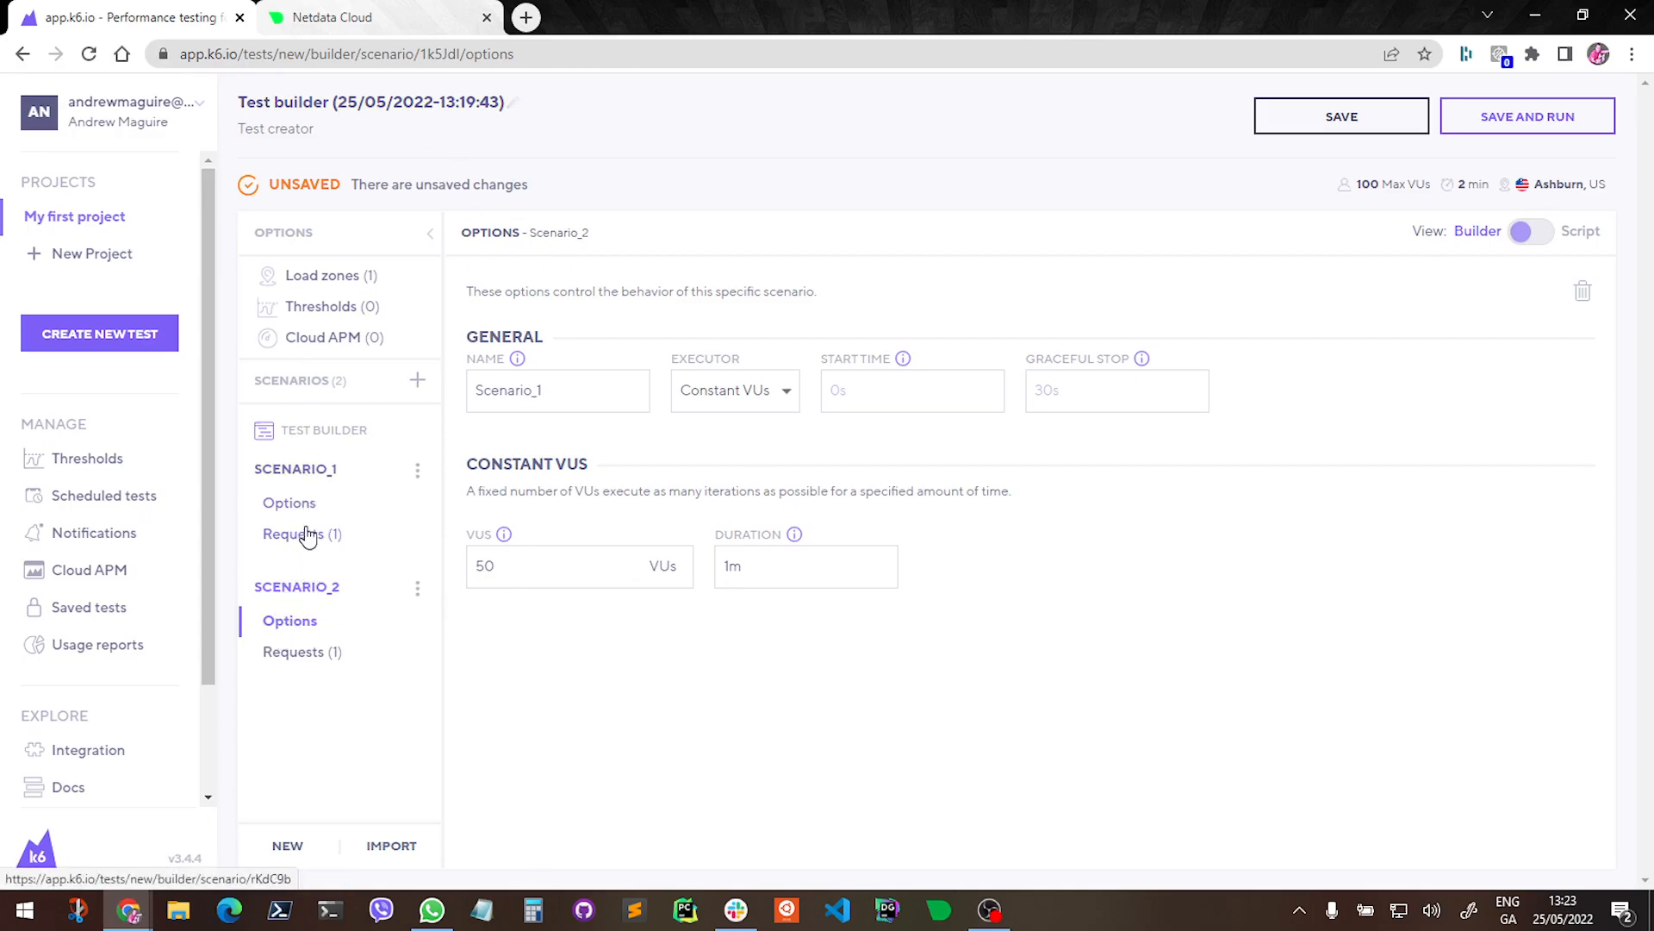
{"action": "left_click", "coordinate": [293, 534]}
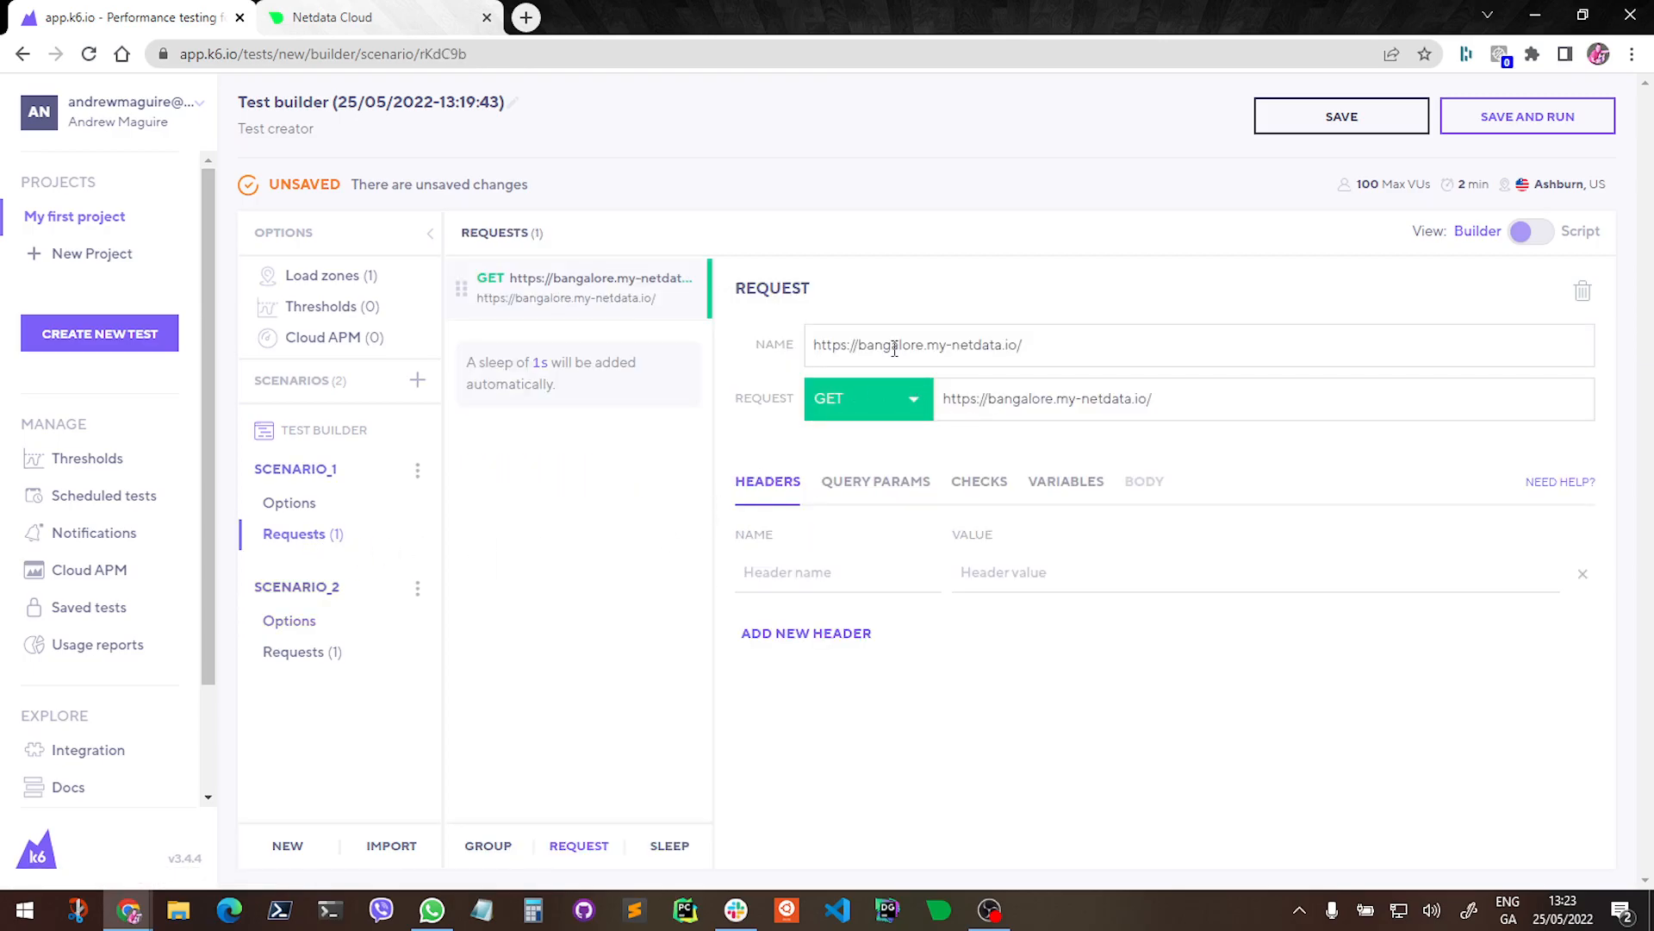
{"action": "double_click", "coordinate": [891, 345]}
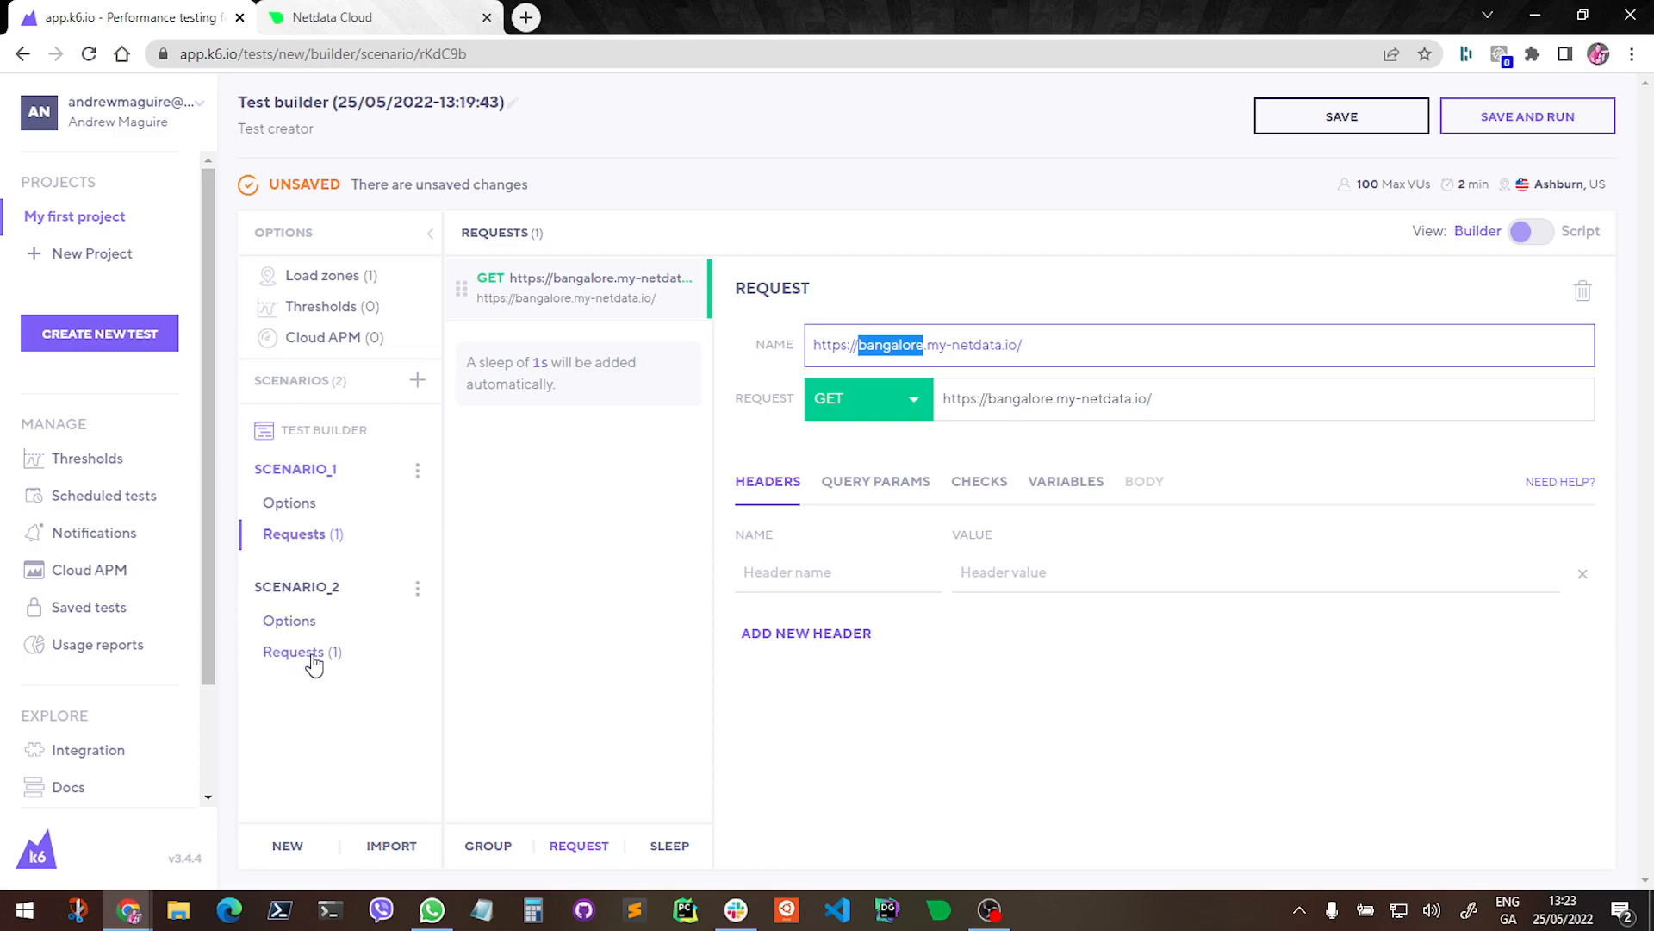
{"action": "left_click", "coordinate": [295, 651]}
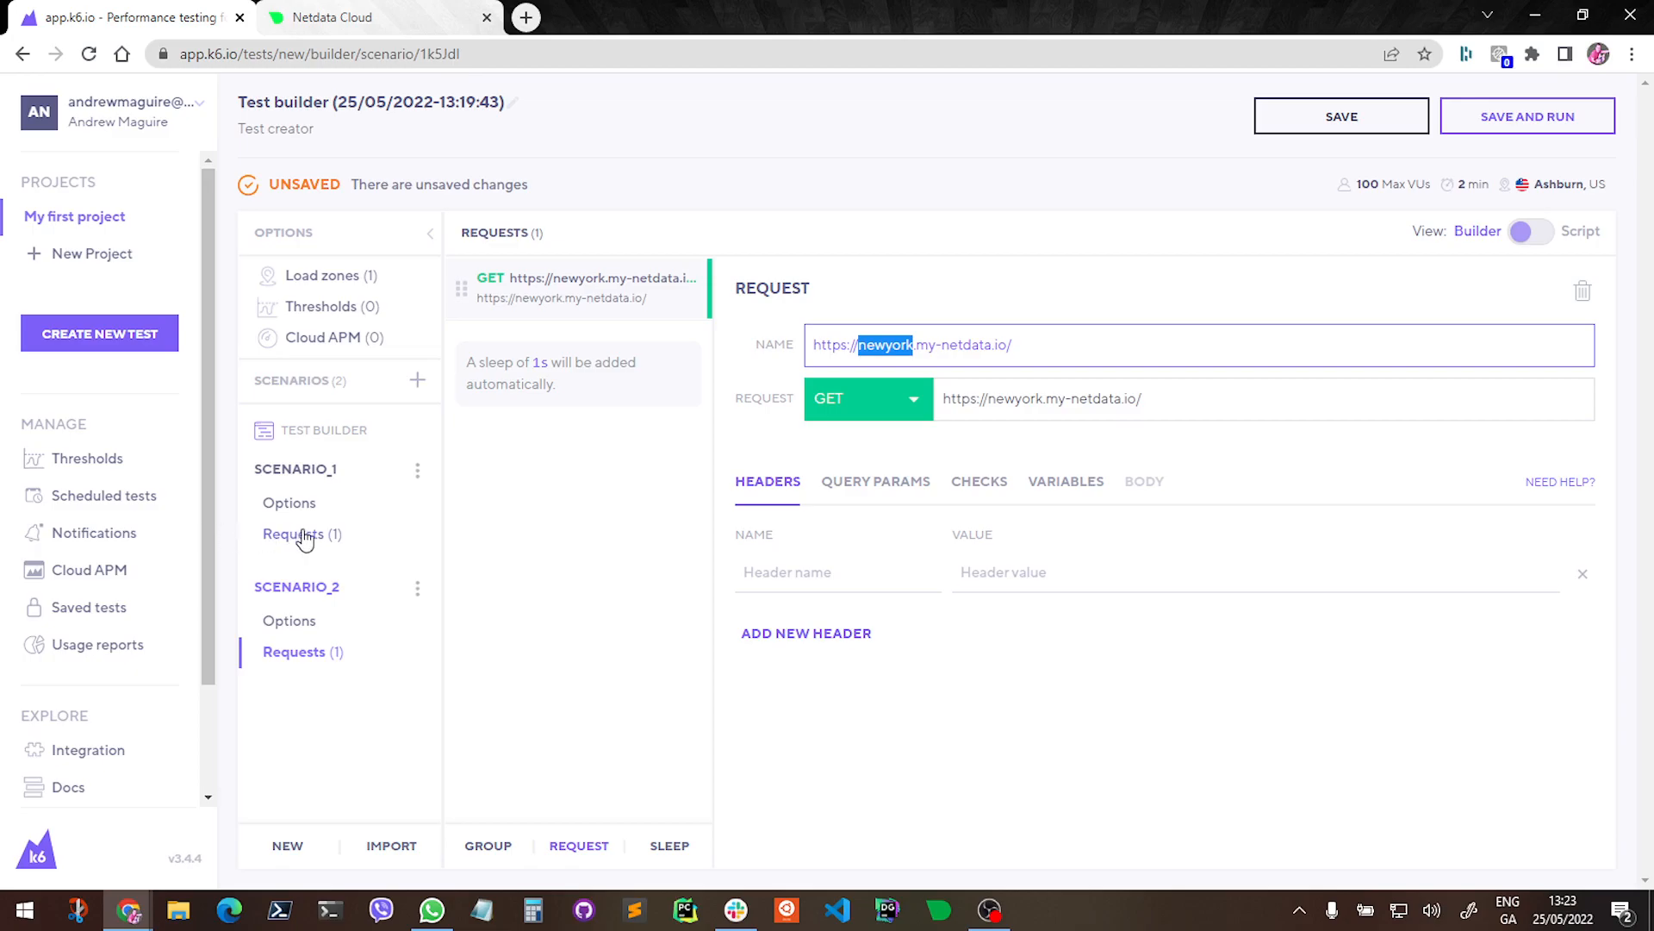
Review each scenario's options: 50 VUs to bangalore for 2m and newyork for 1m
{"action": "left_click", "coordinate": [290, 501]}
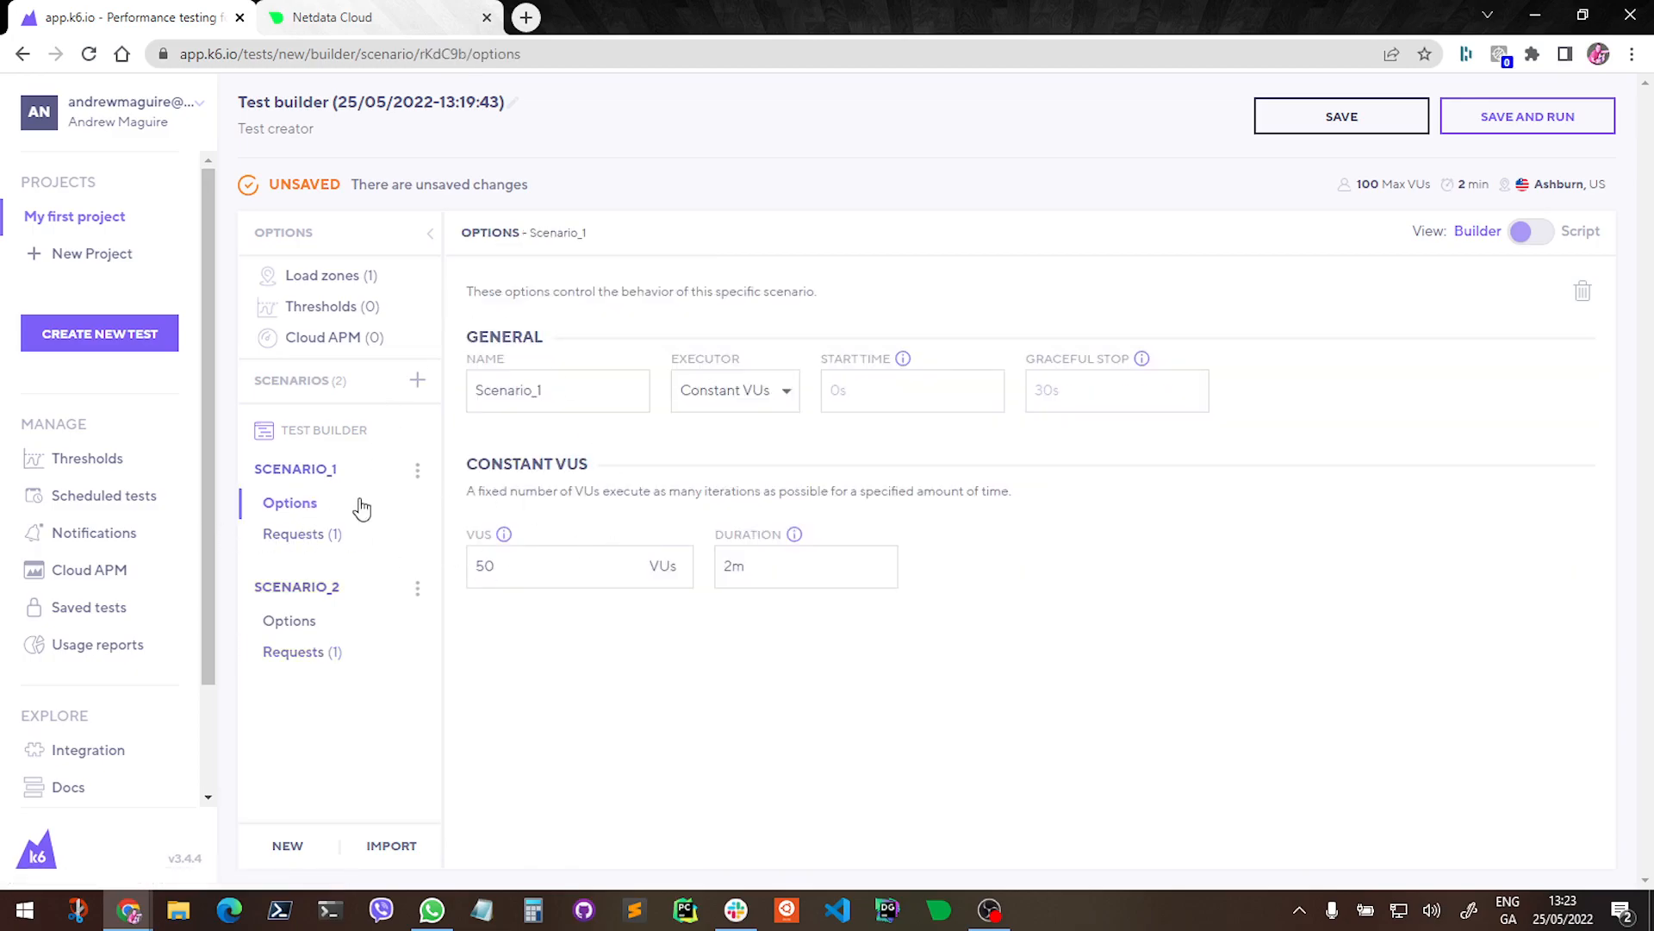
{"action": "left_click", "coordinate": [547, 566]}
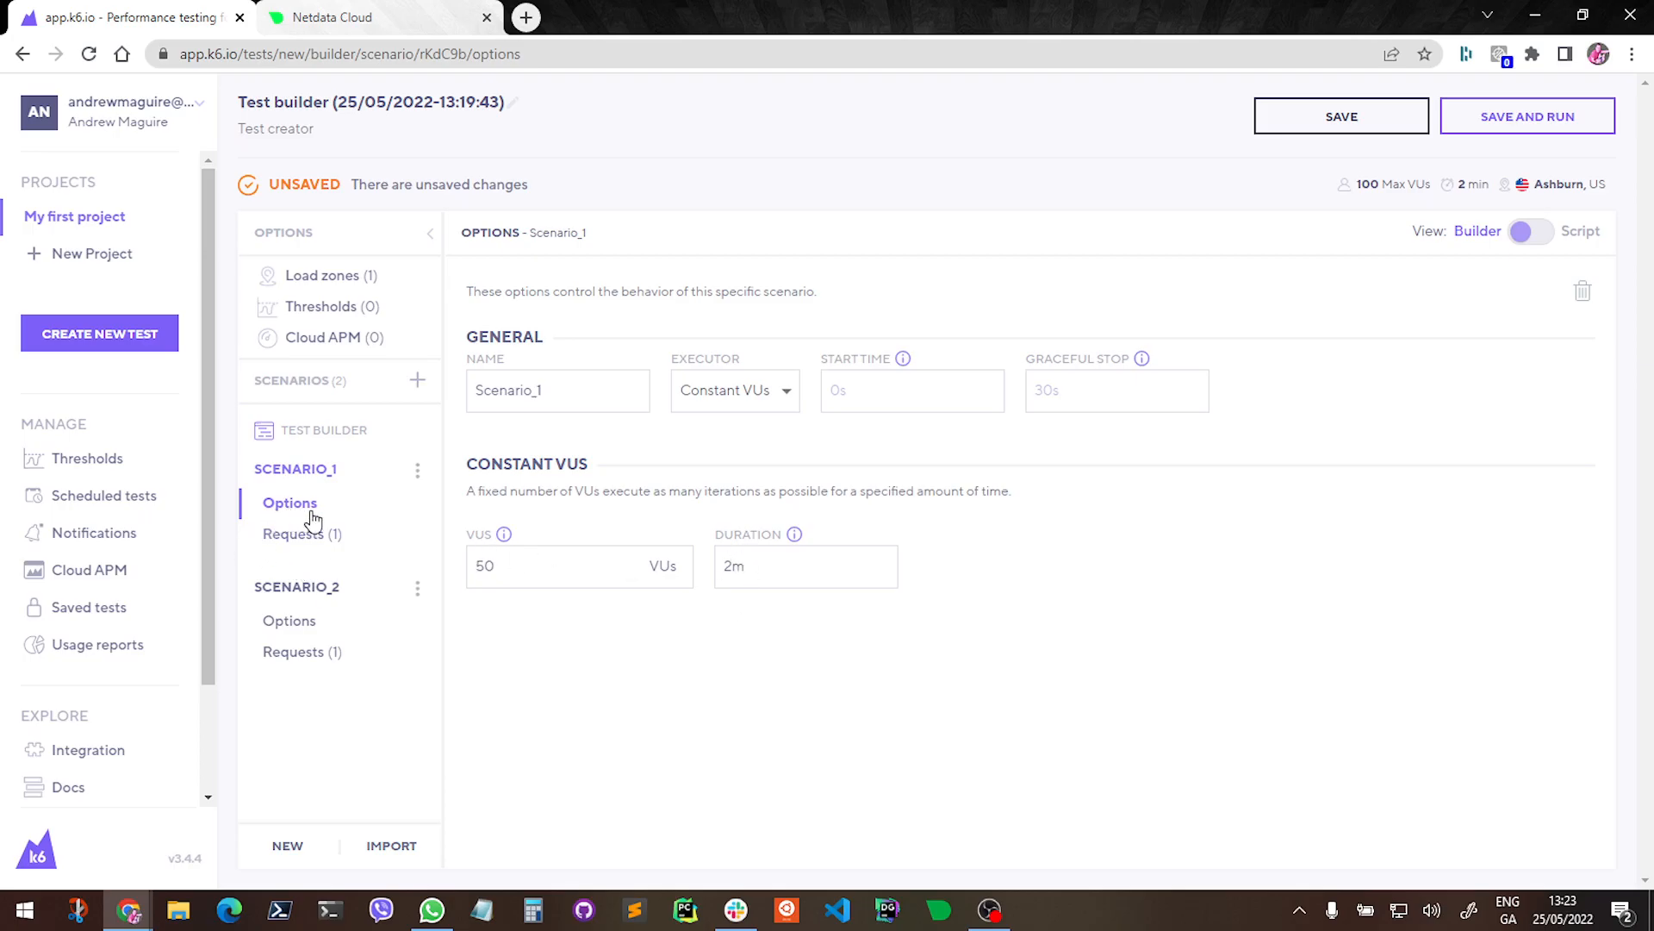
{"action": "left_click", "coordinate": [300, 651]}
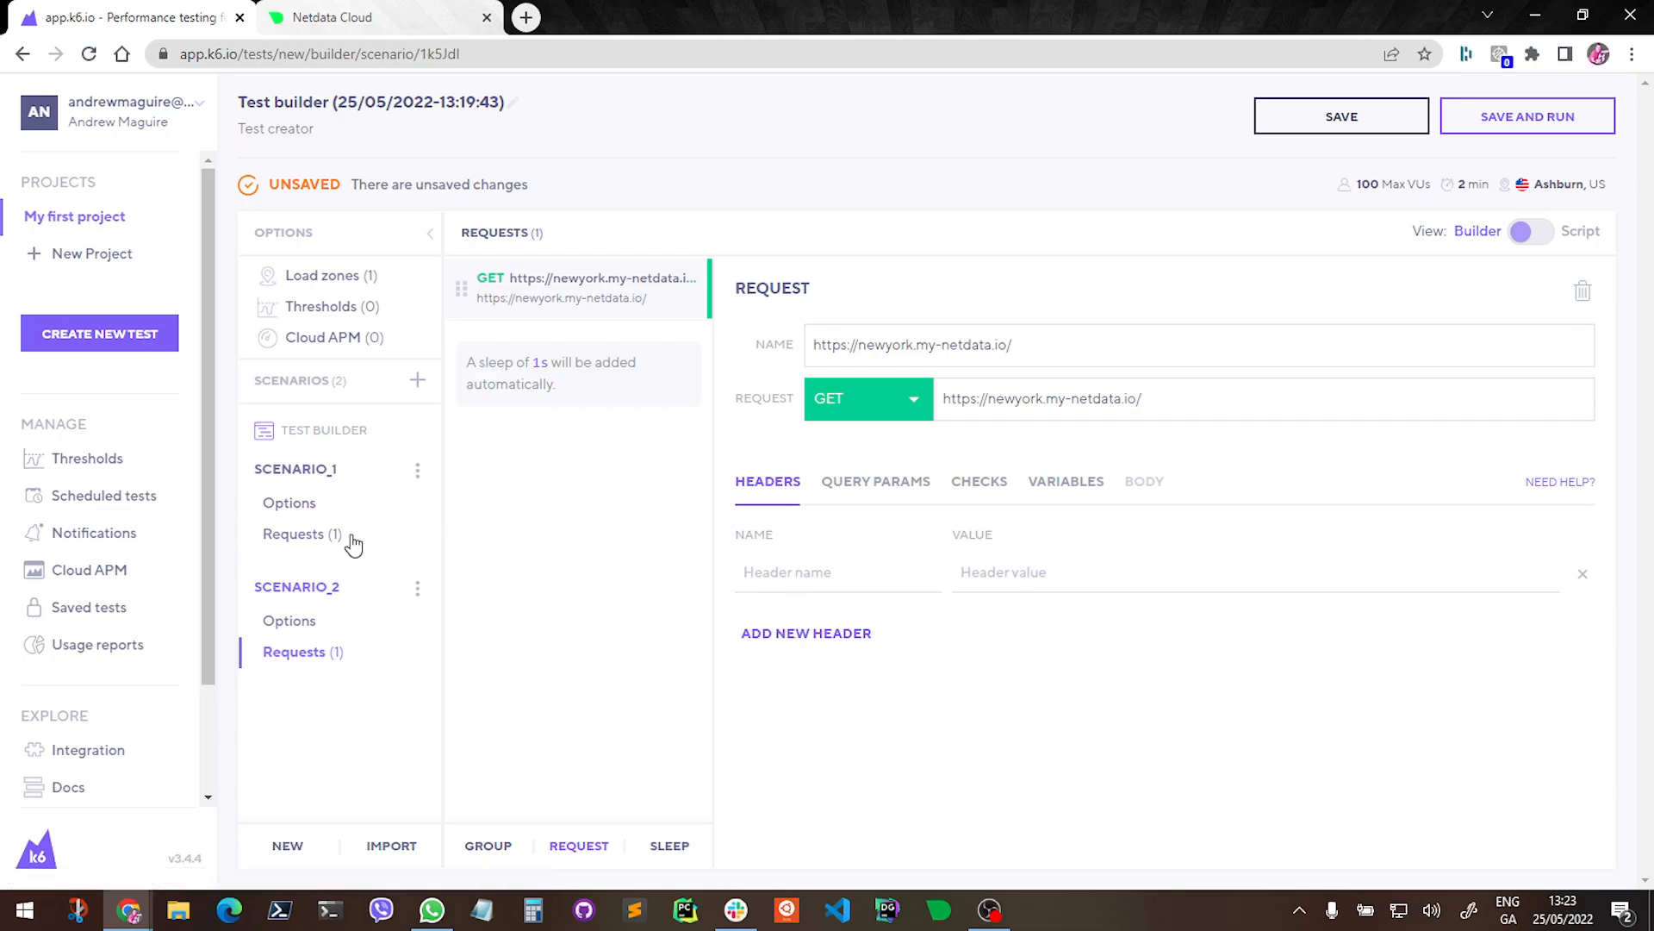
{"action": "left_click", "coordinate": [290, 621]}
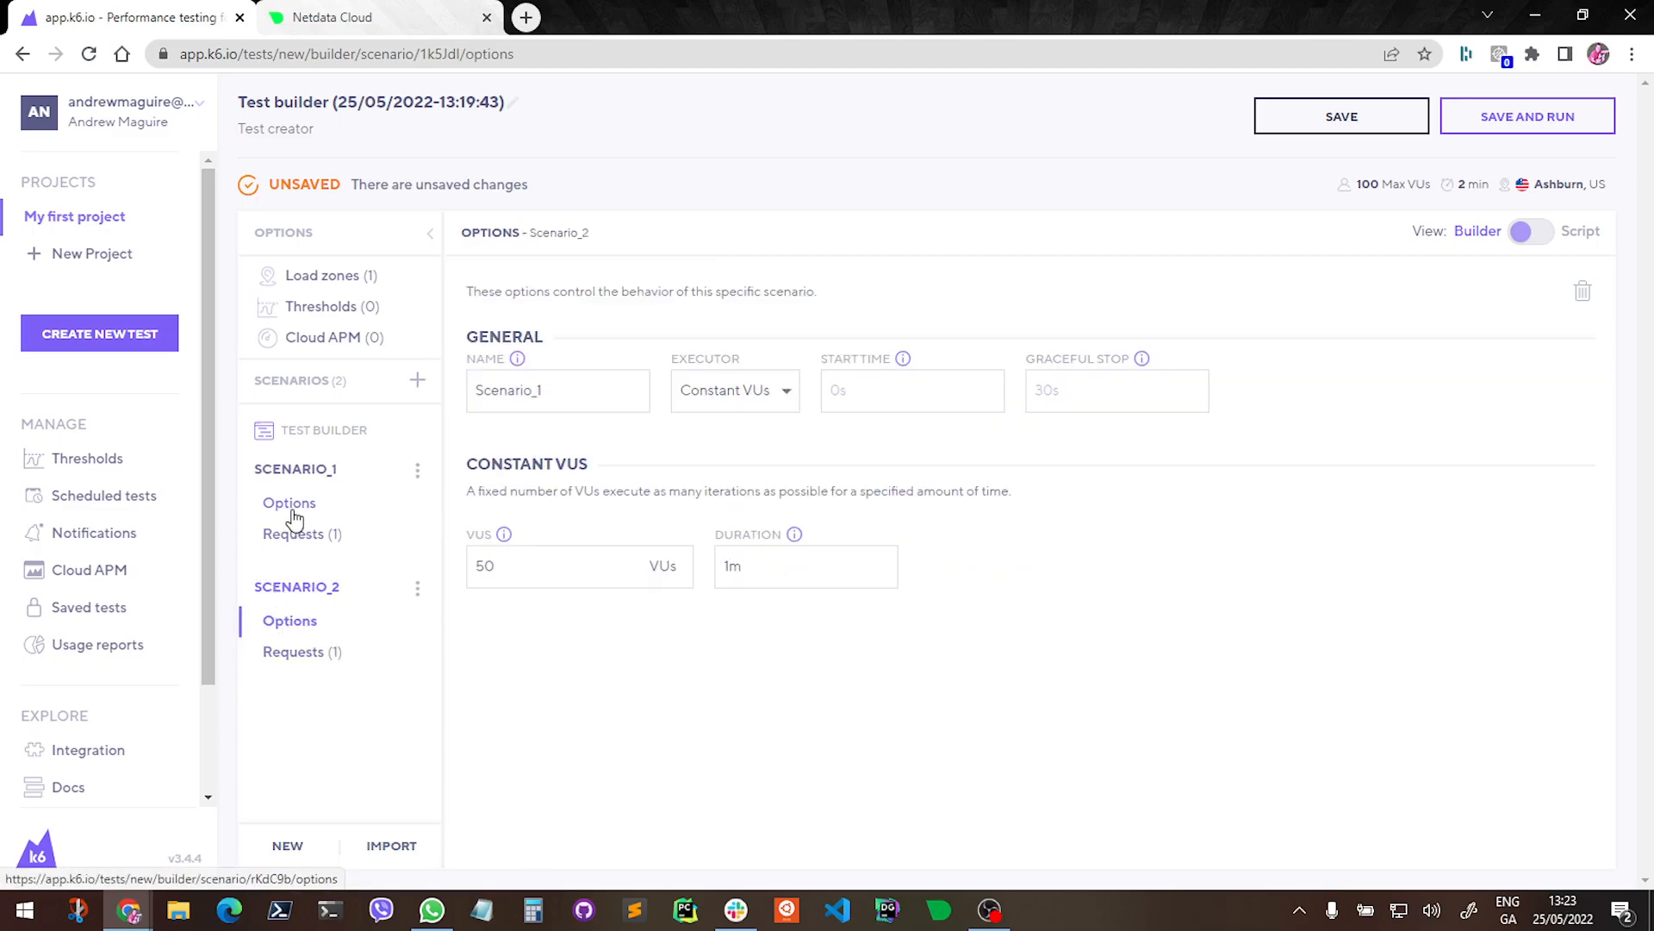
{"action": "left_click", "coordinate": [288, 501]}
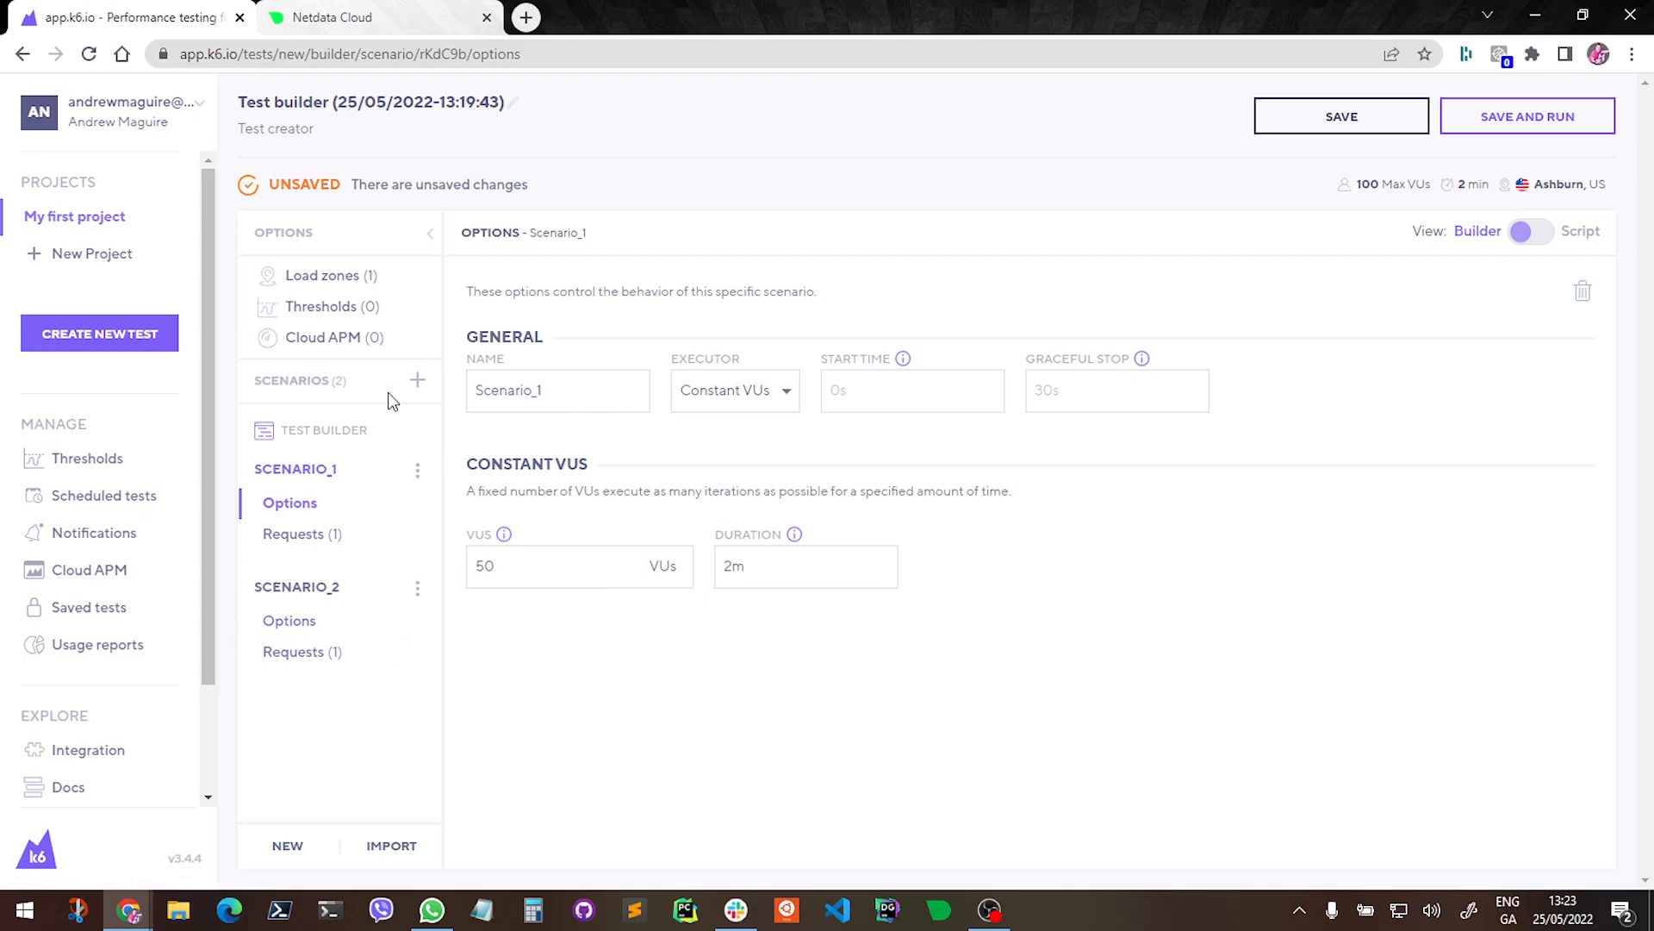
{"action": "mouse_move", "coordinate": [589, 532]}
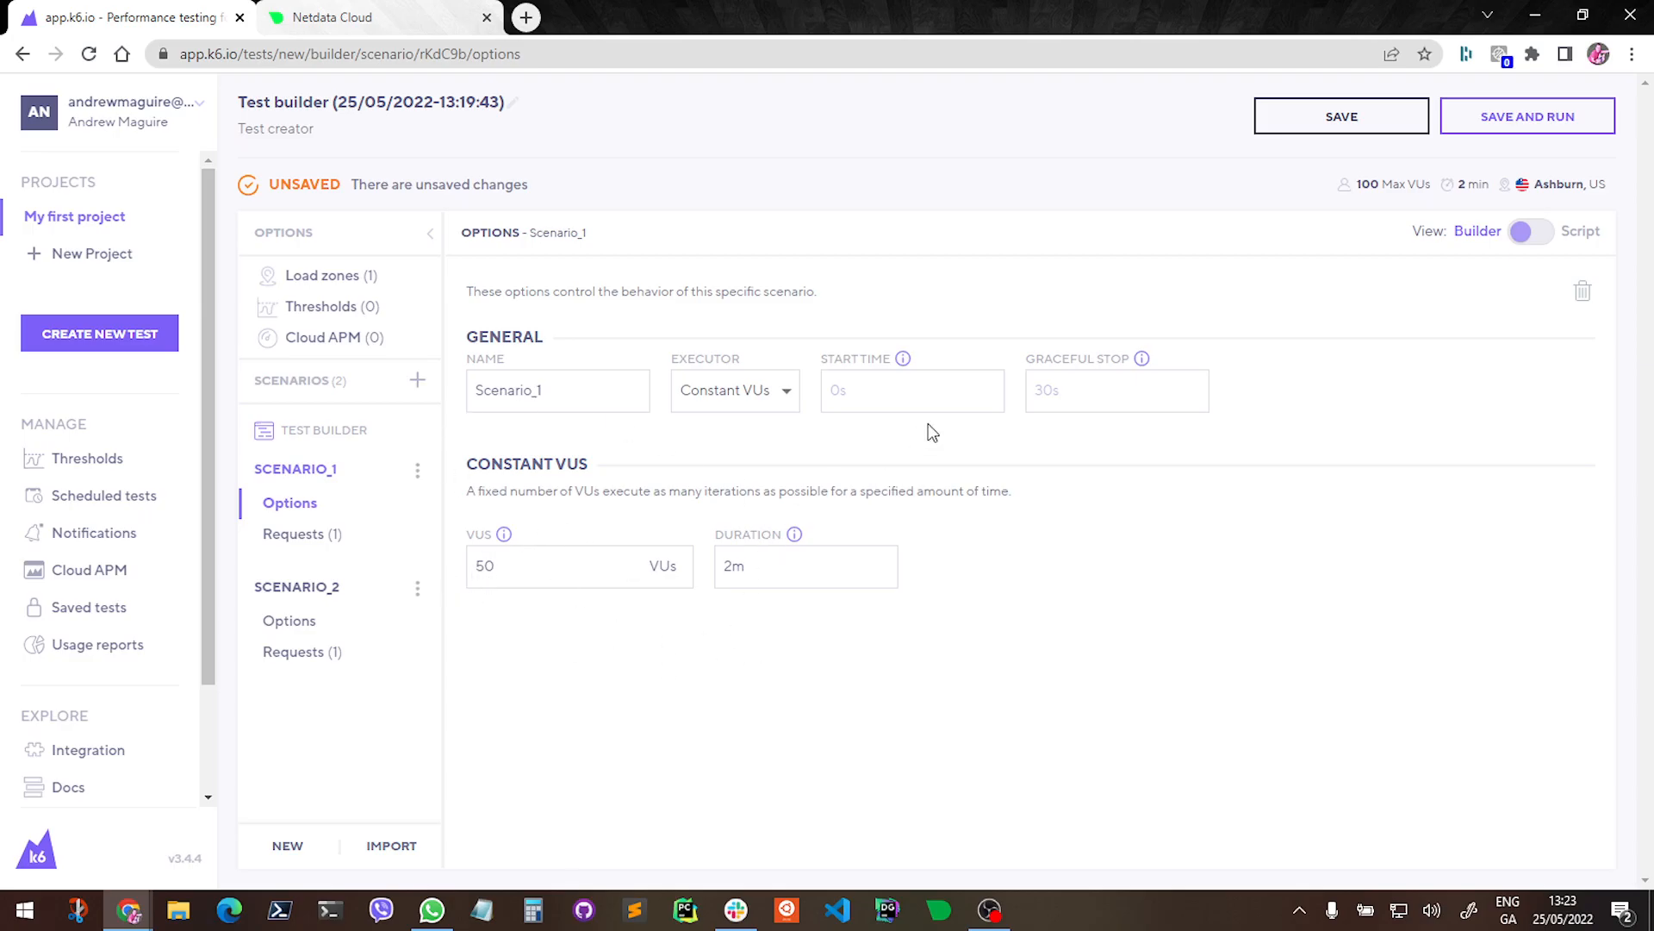
{"action": "mouse_move", "coordinate": [1106, 331]}
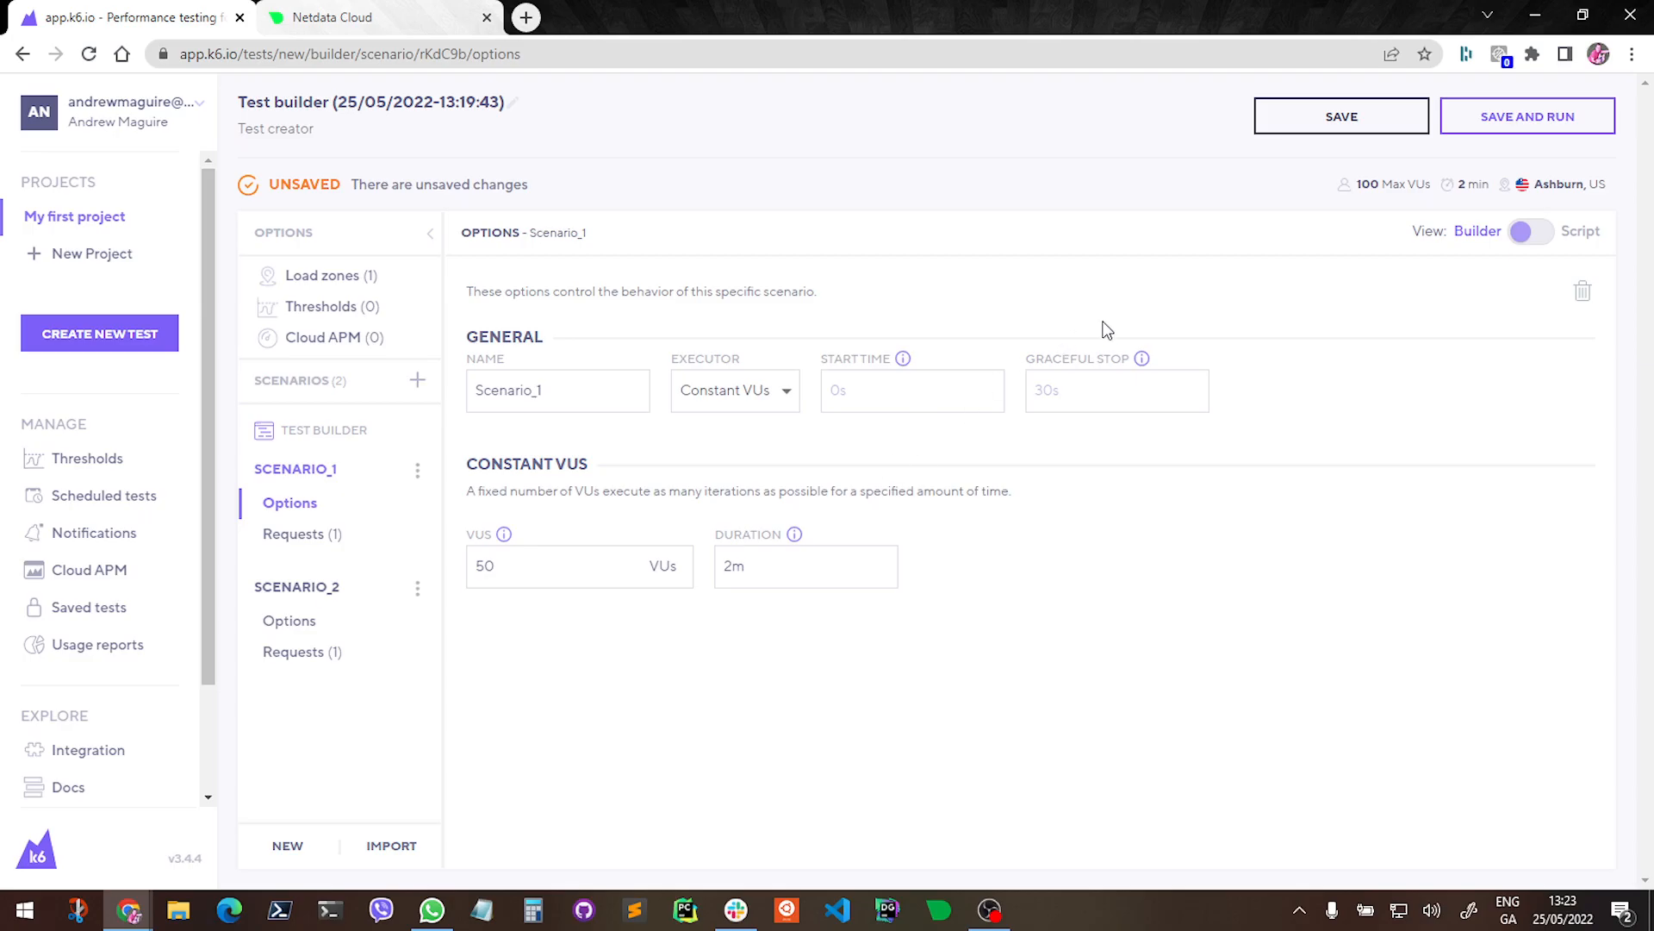
{"action": "mouse_move", "coordinate": [1485, 138]}
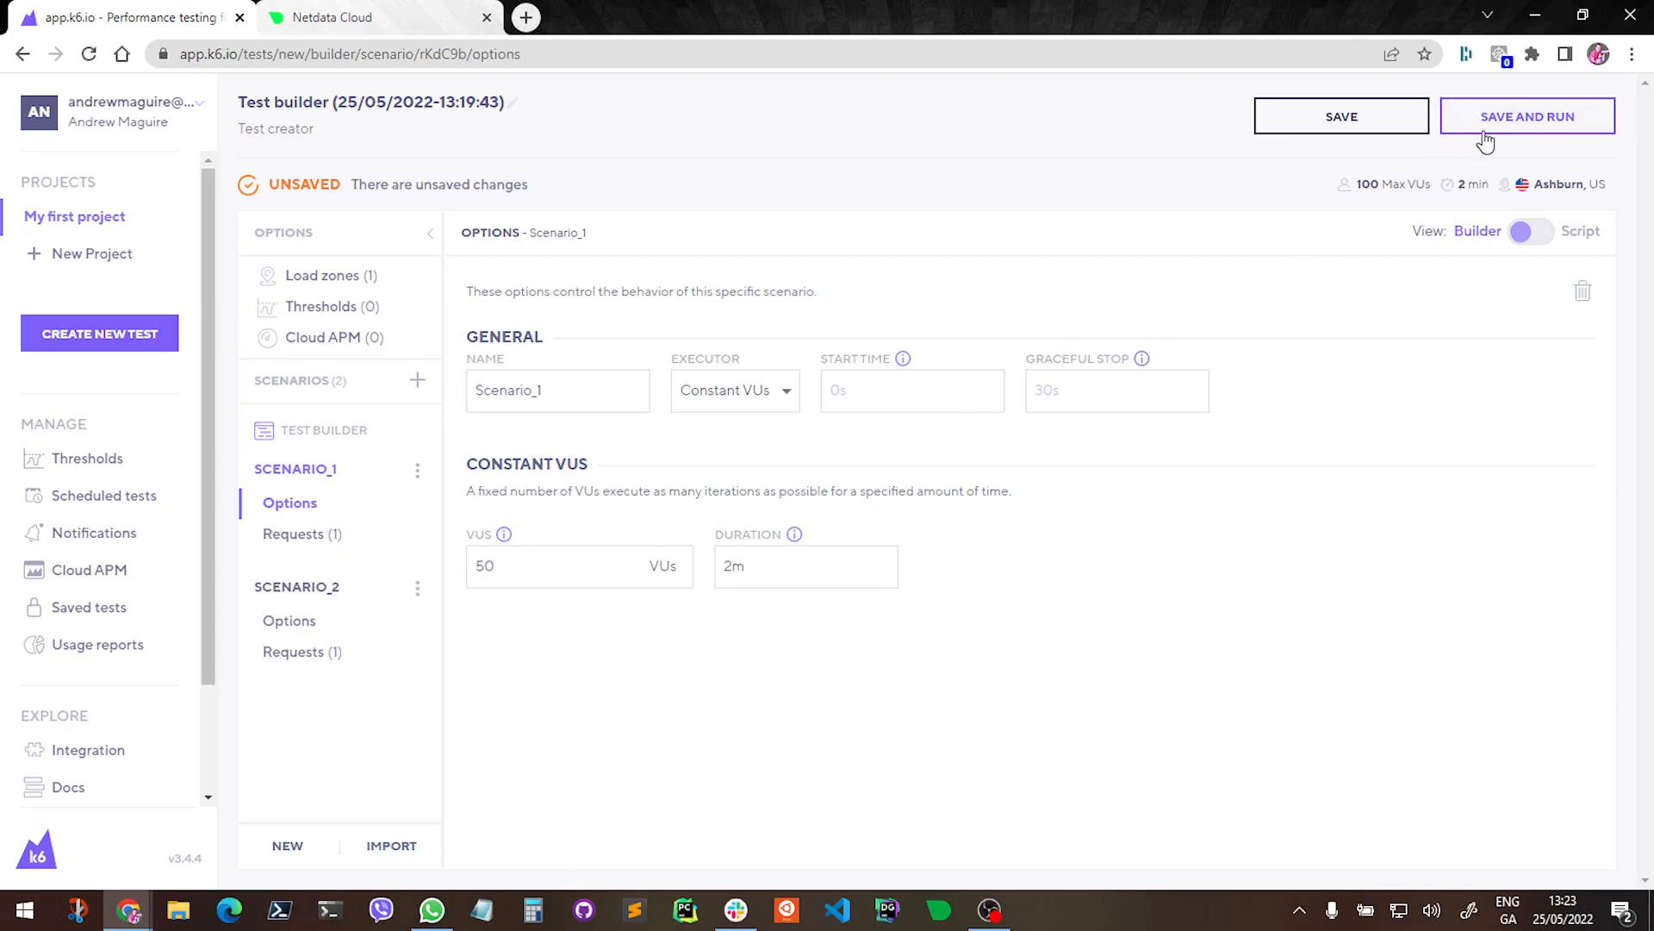
Save the load test and try to run it, hitting the 100 > 50 VU subscription error
{"action": "left_click", "coordinate": [1525, 116]}
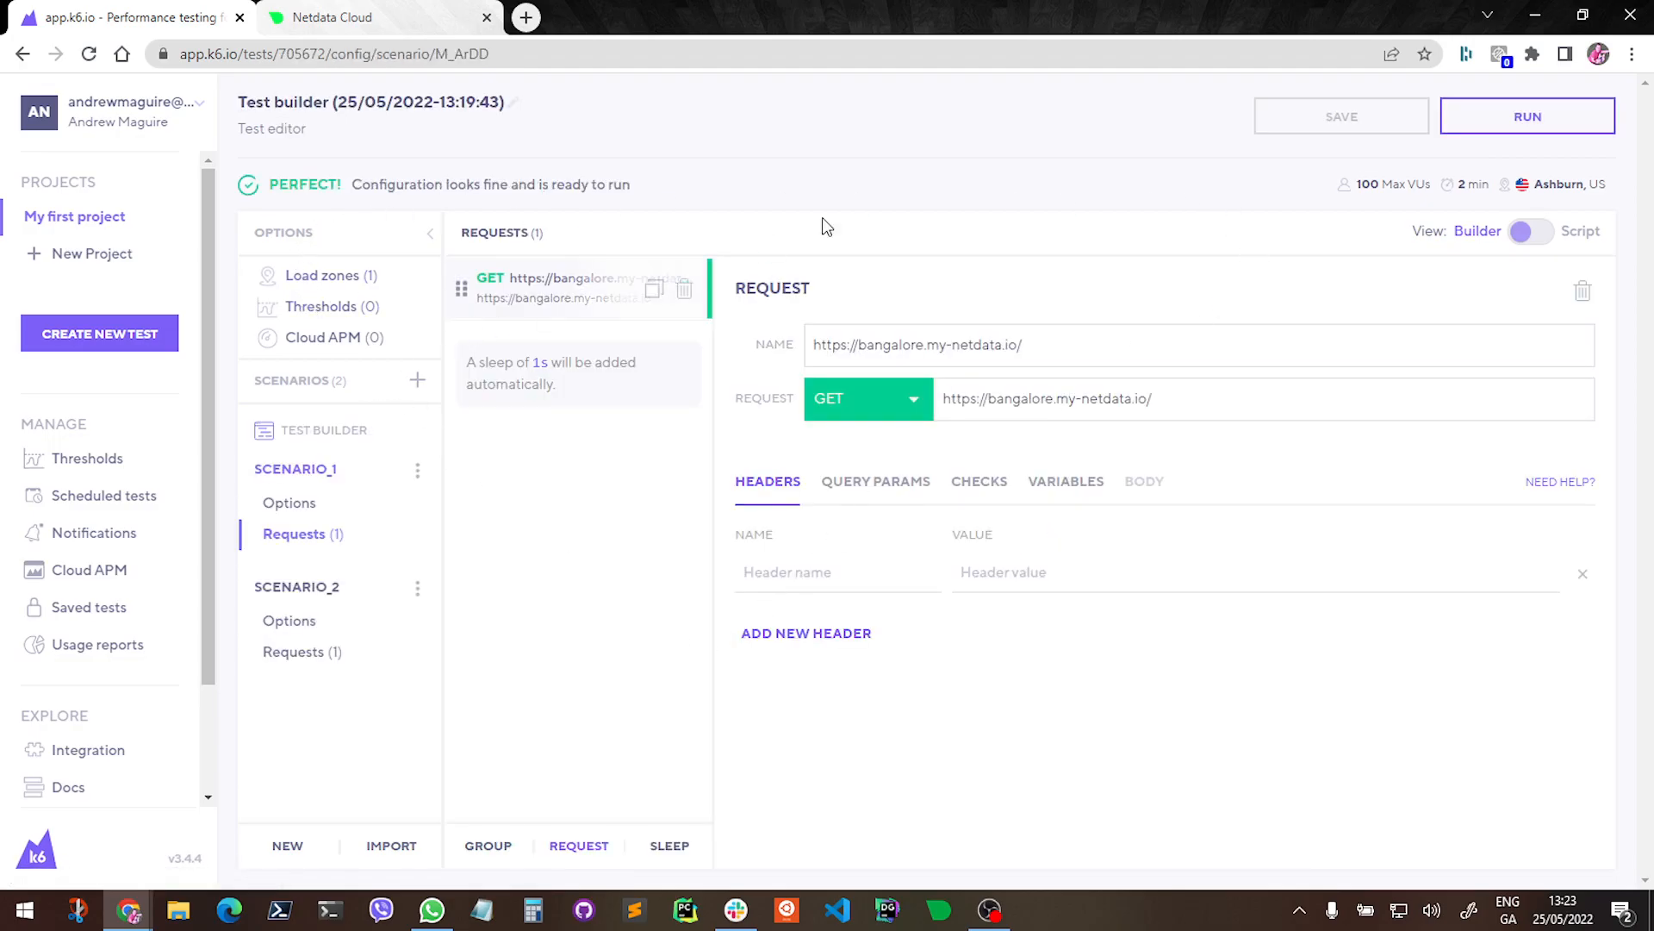
{"action": "left_click", "coordinate": [1525, 116]}
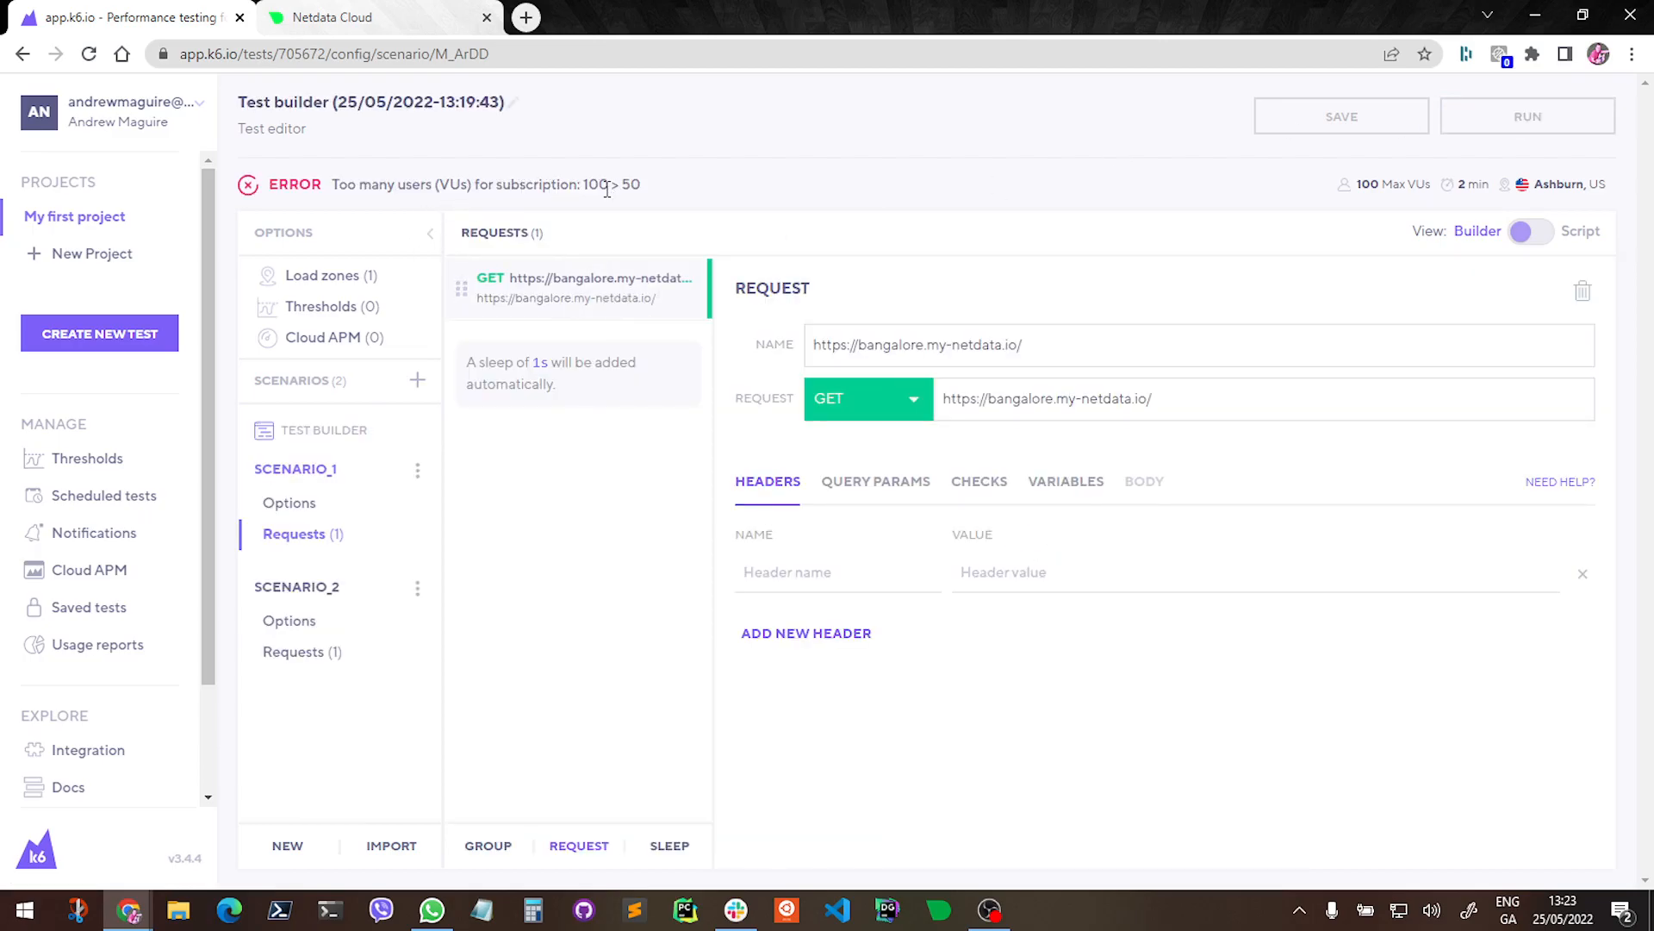
{"action": "mouse_move", "coordinate": [289, 501]}
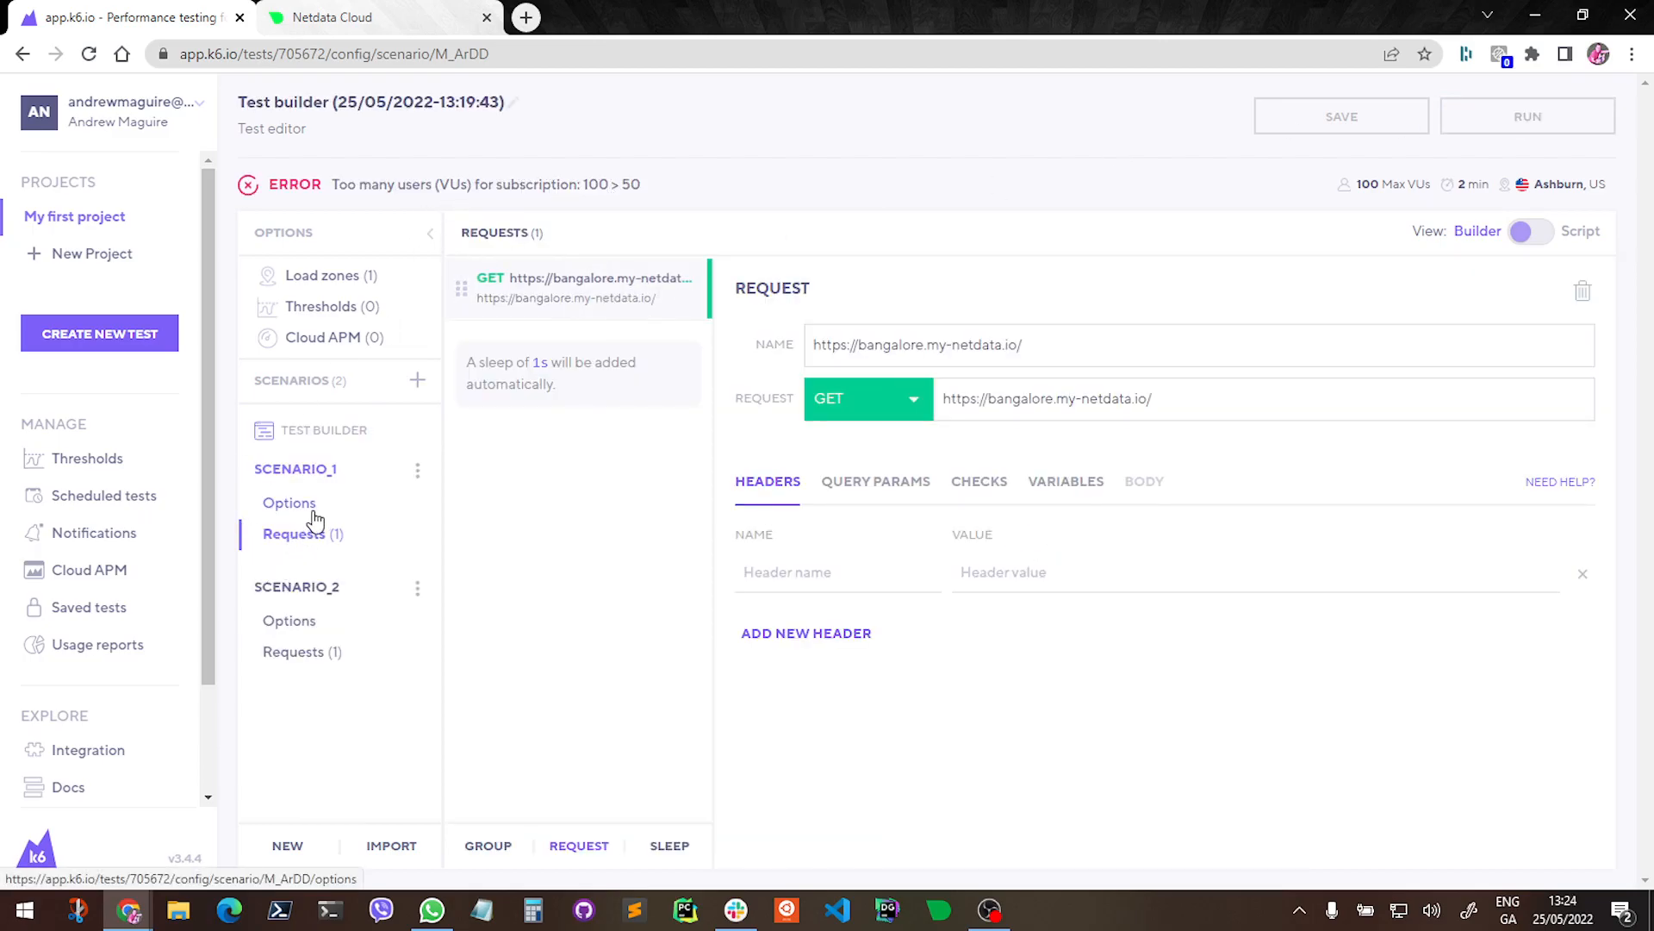
Review both scenarios' virtual-user options to cut them to 25 VUs within the limit
{"action": "left_click", "coordinate": [290, 501]}
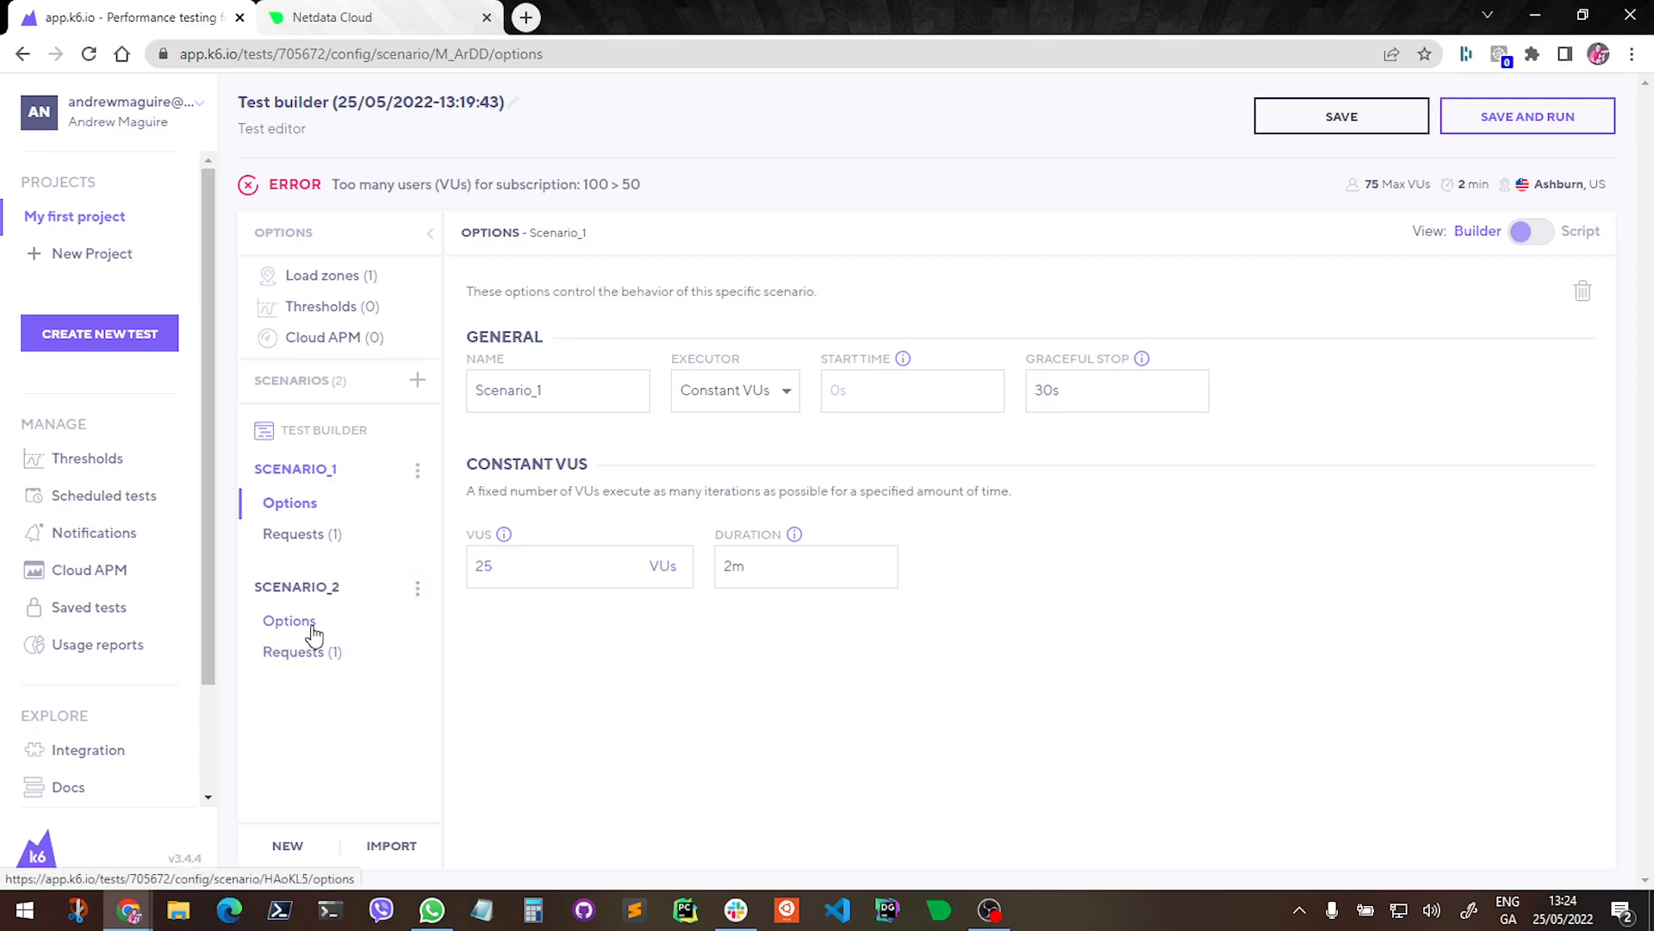
{"action": "left_click", "coordinate": [290, 620]}
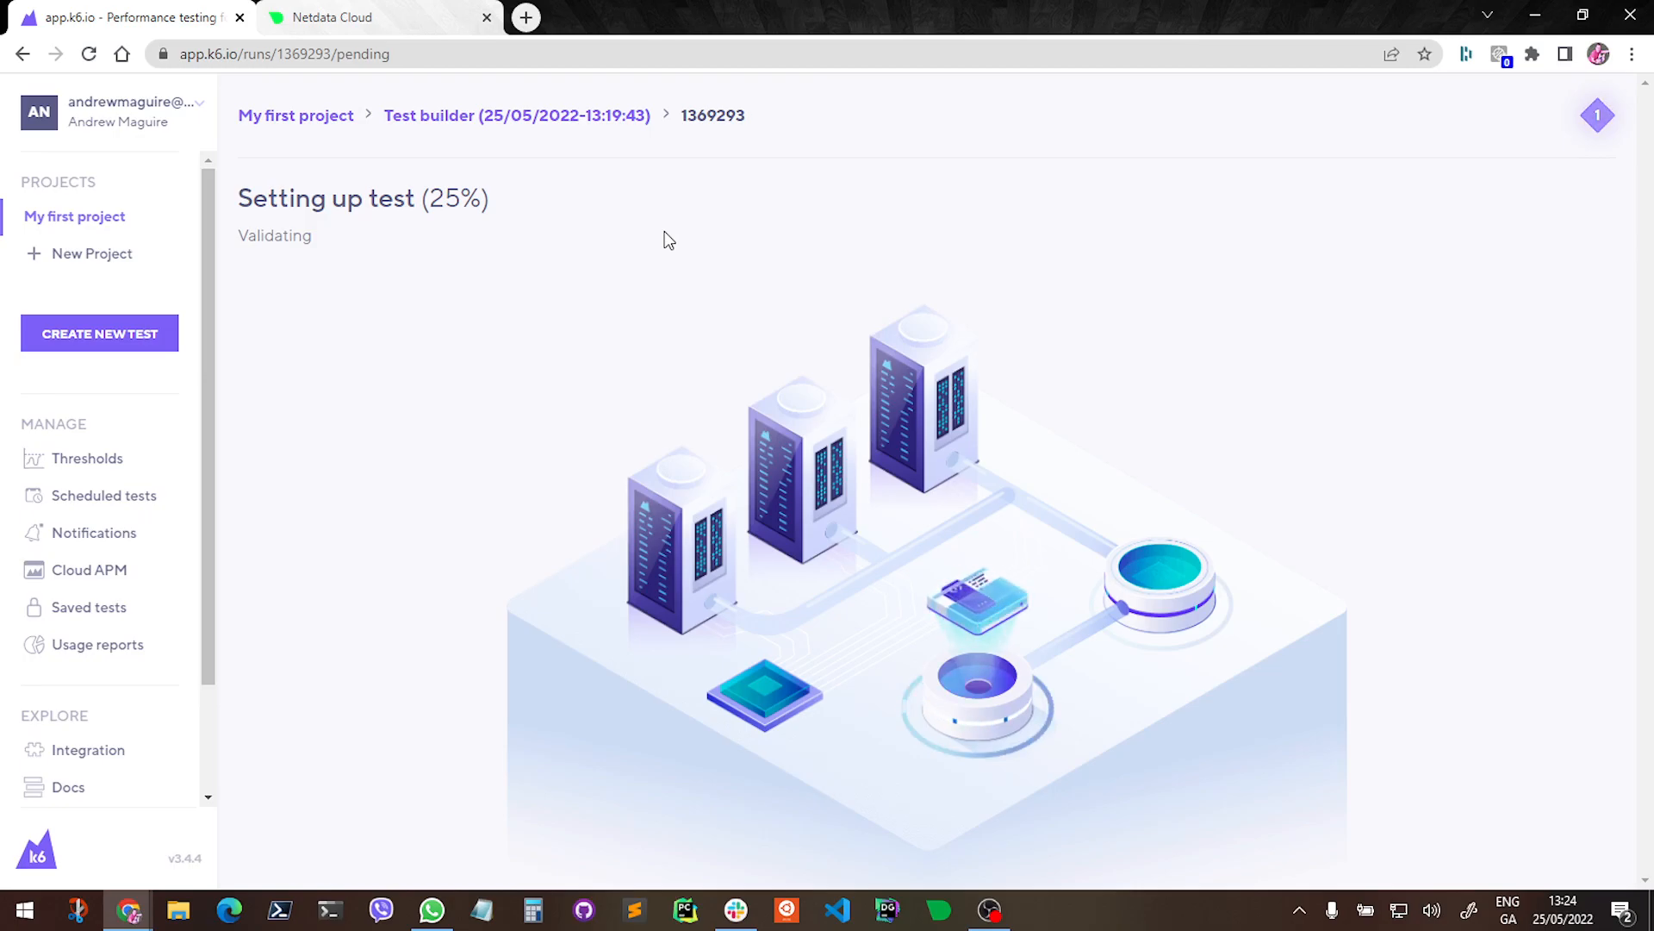
Back in Netdata, pause the Anomaly Rate chart to read bangalore 3.85% and newyork 2.38% at the spike
{"action": "left_click", "coordinate": [328, 17]}
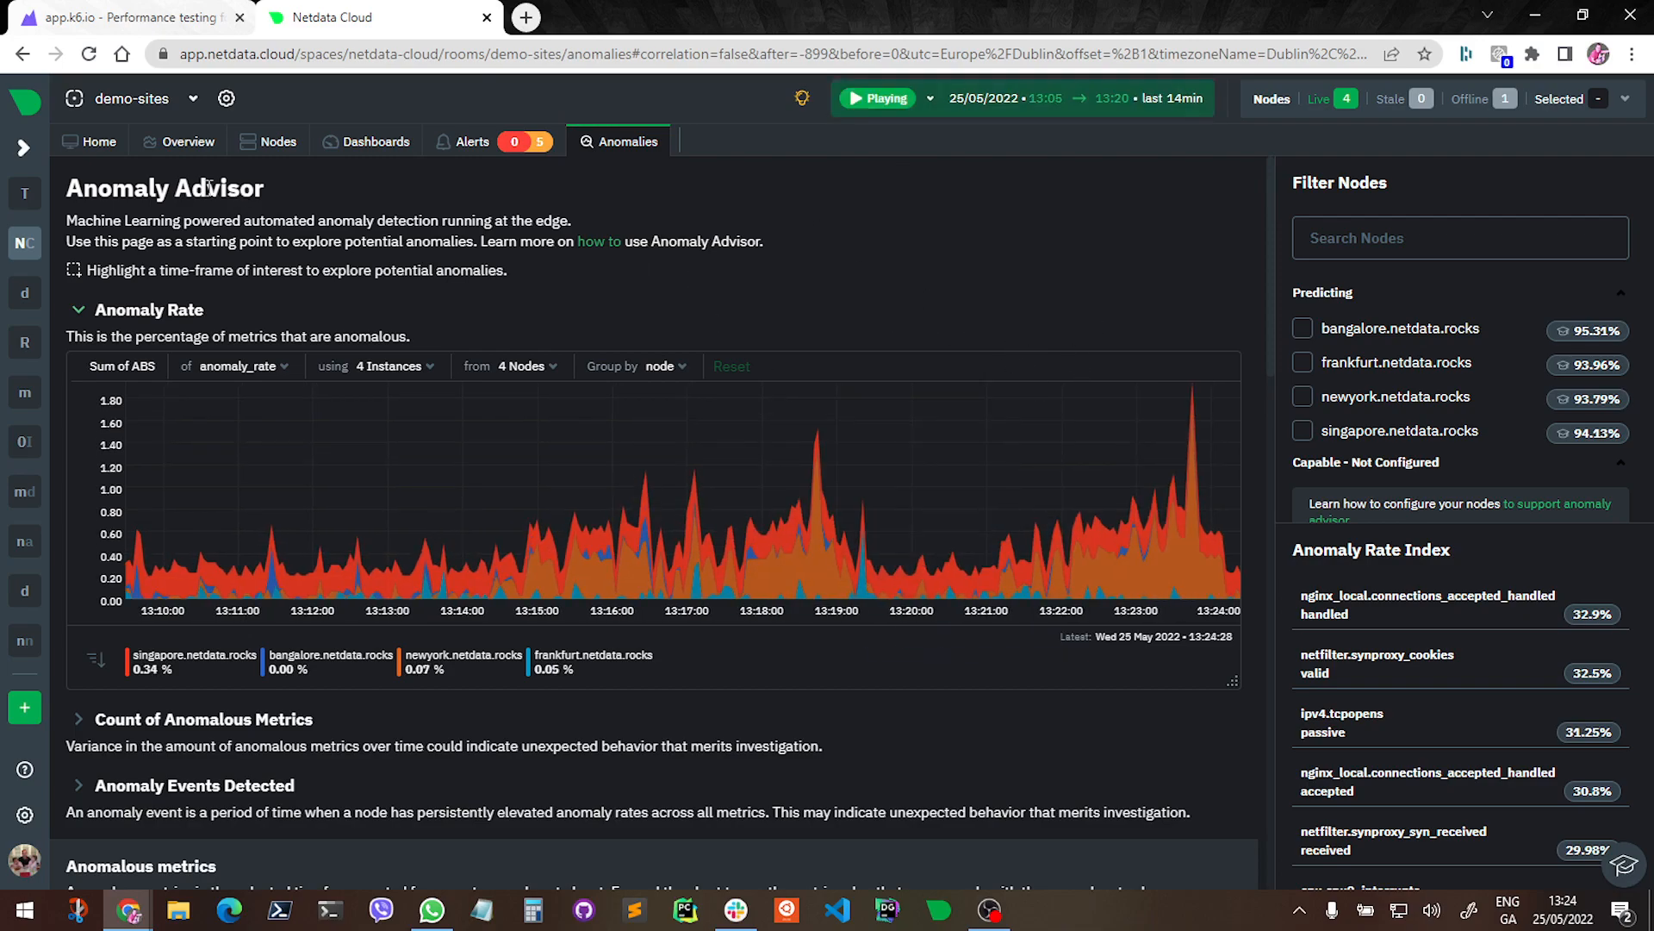
{"action": "left_click", "coordinate": [188, 141]}
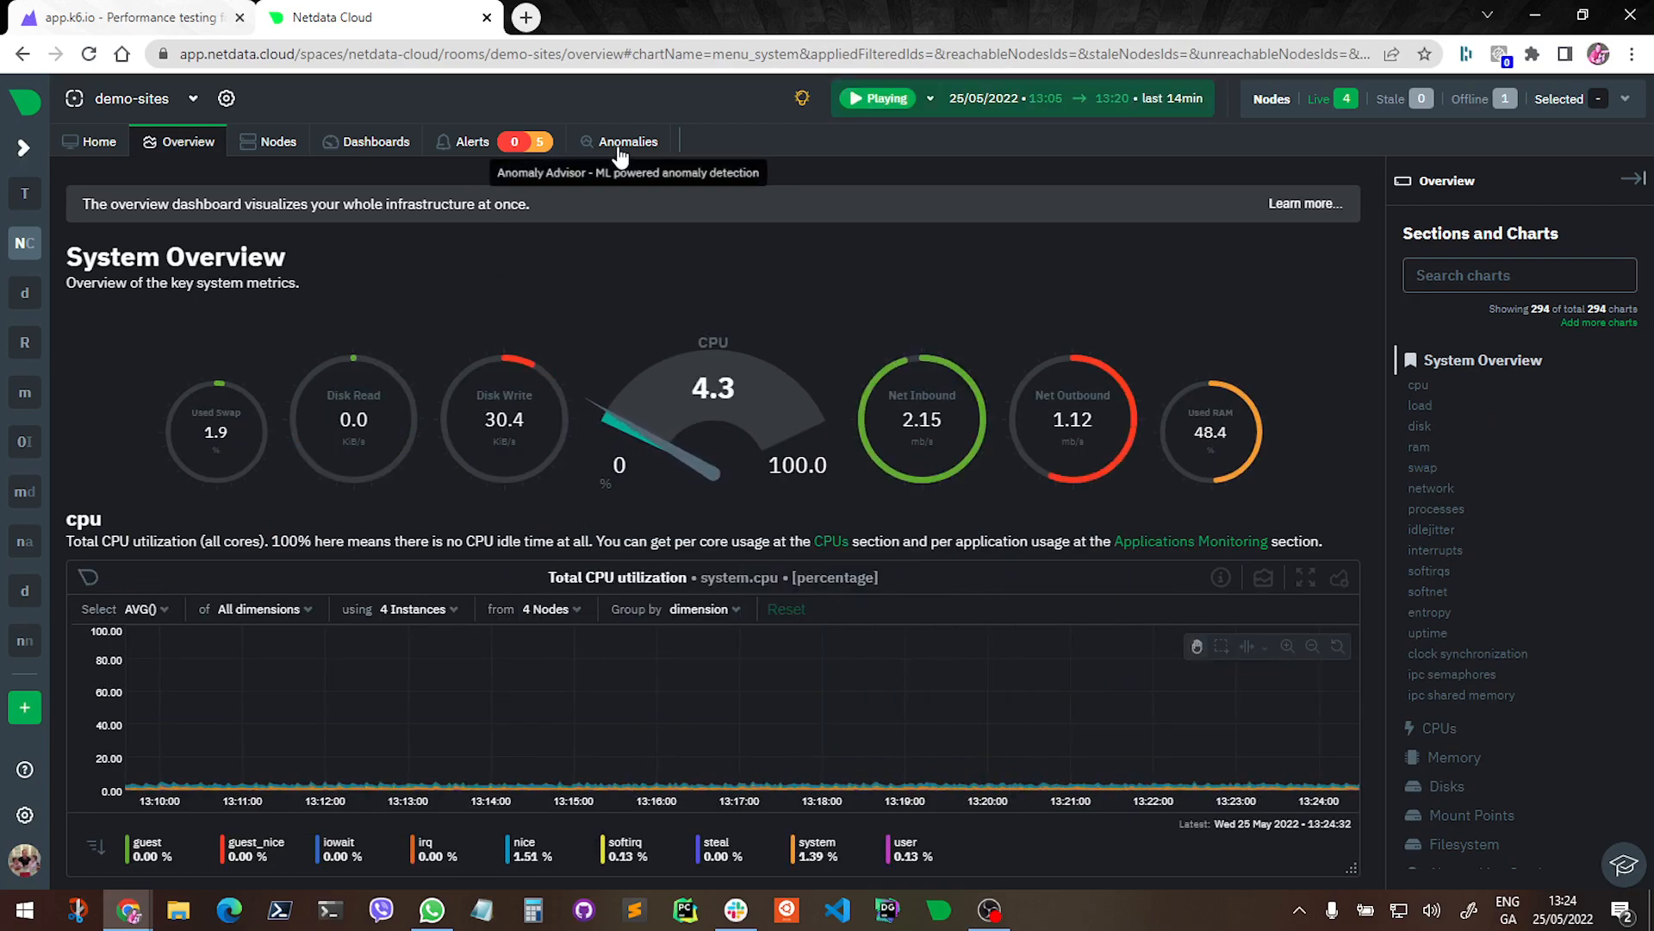
{"action": "left_click", "coordinate": [627, 142]}
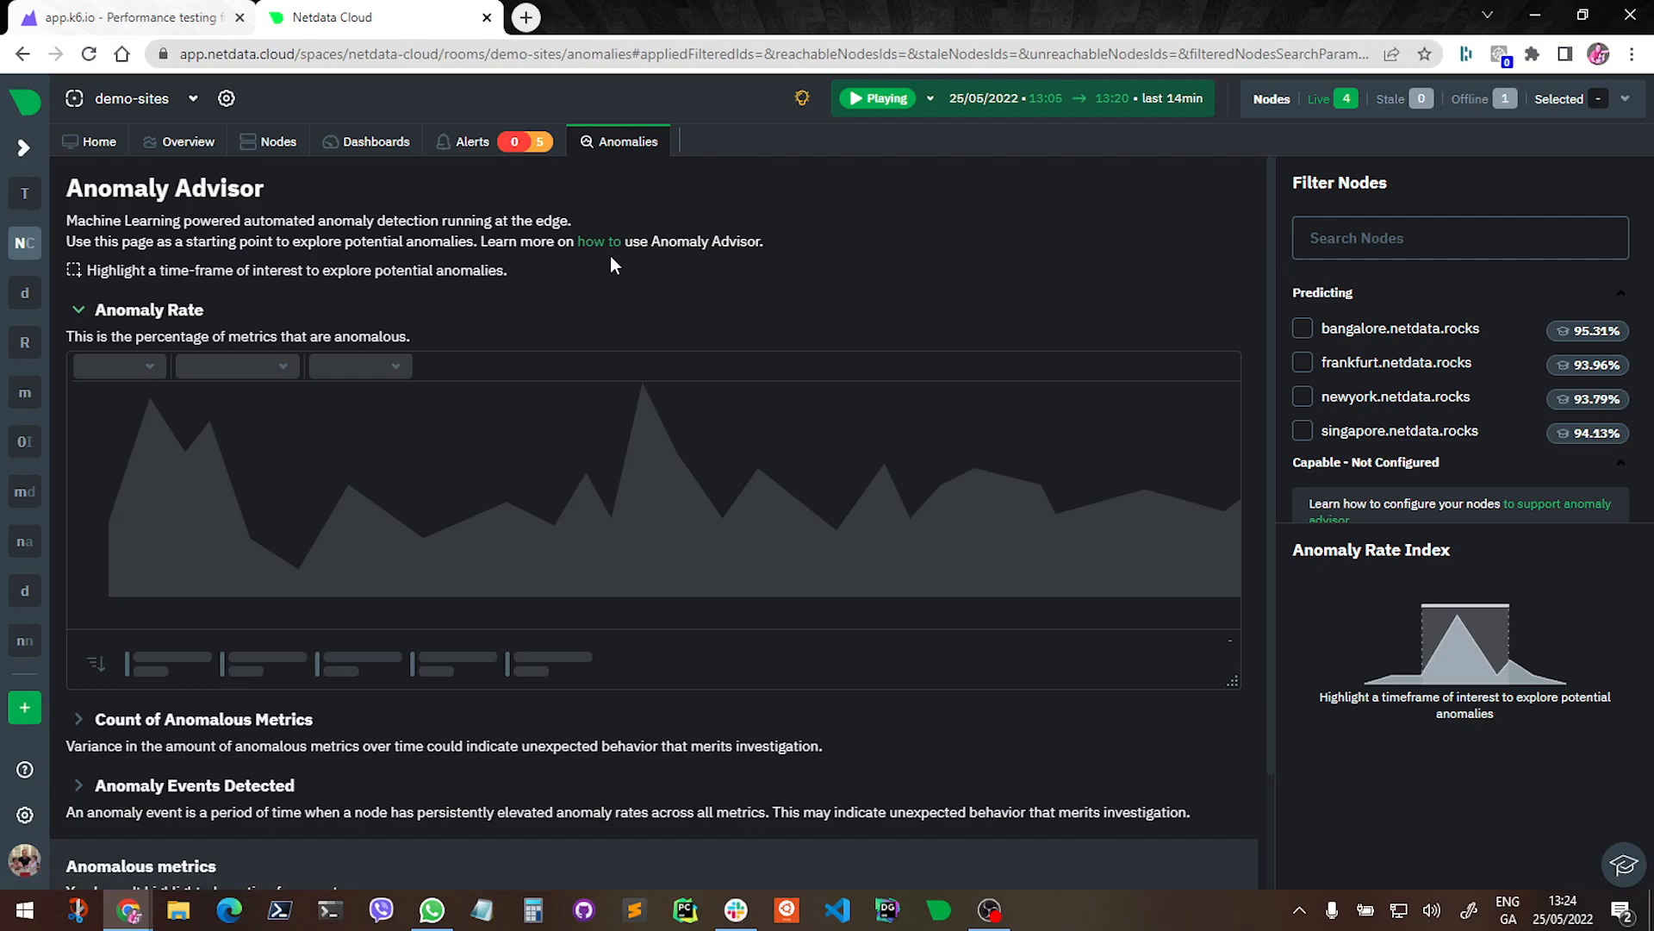
{"action": "left_click", "coordinate": [884, 99]}
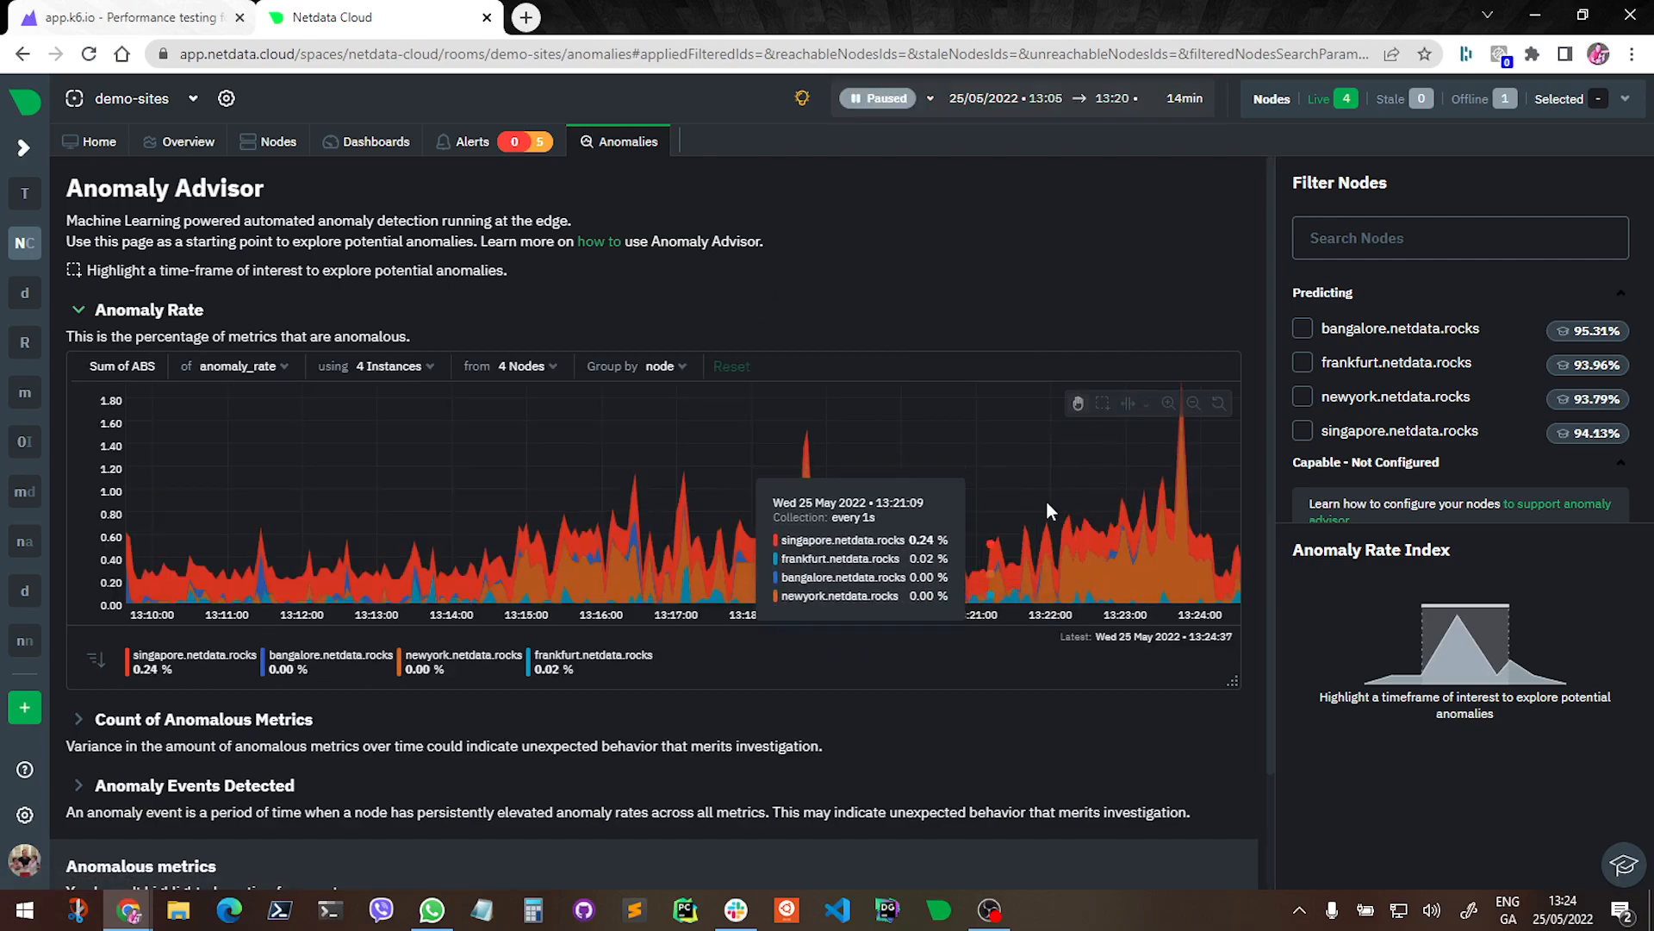
{"action": "mouse_move", "coordinate": [617, 541]}
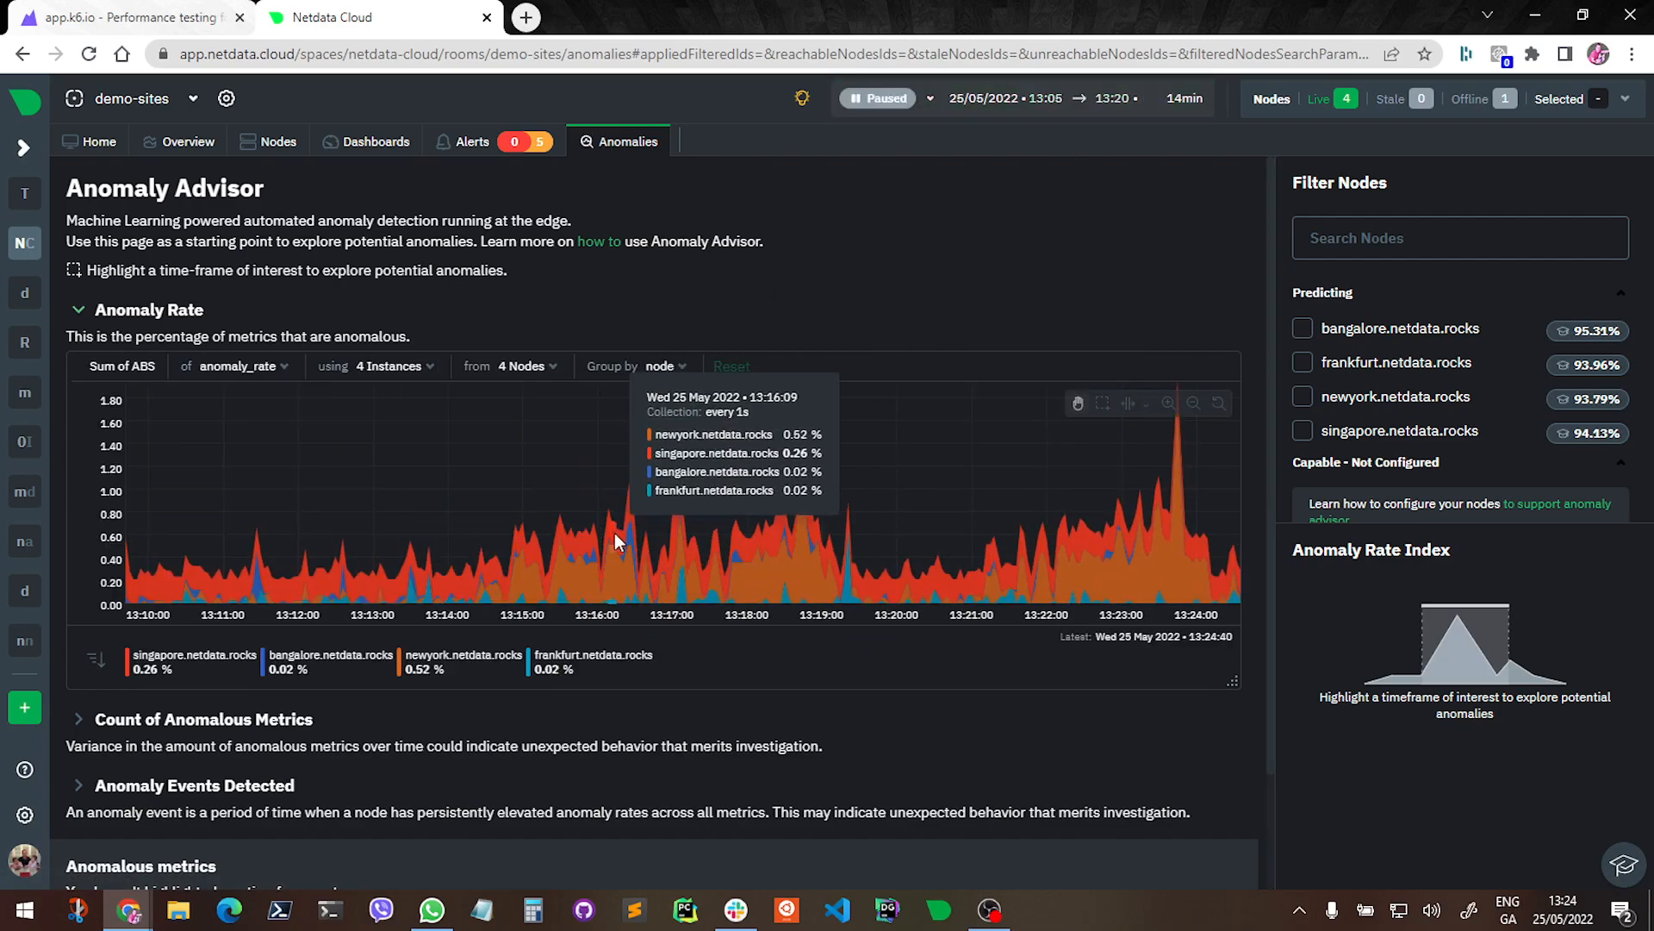
{"action": "mouse_move", "coordinate": [786, 551]}
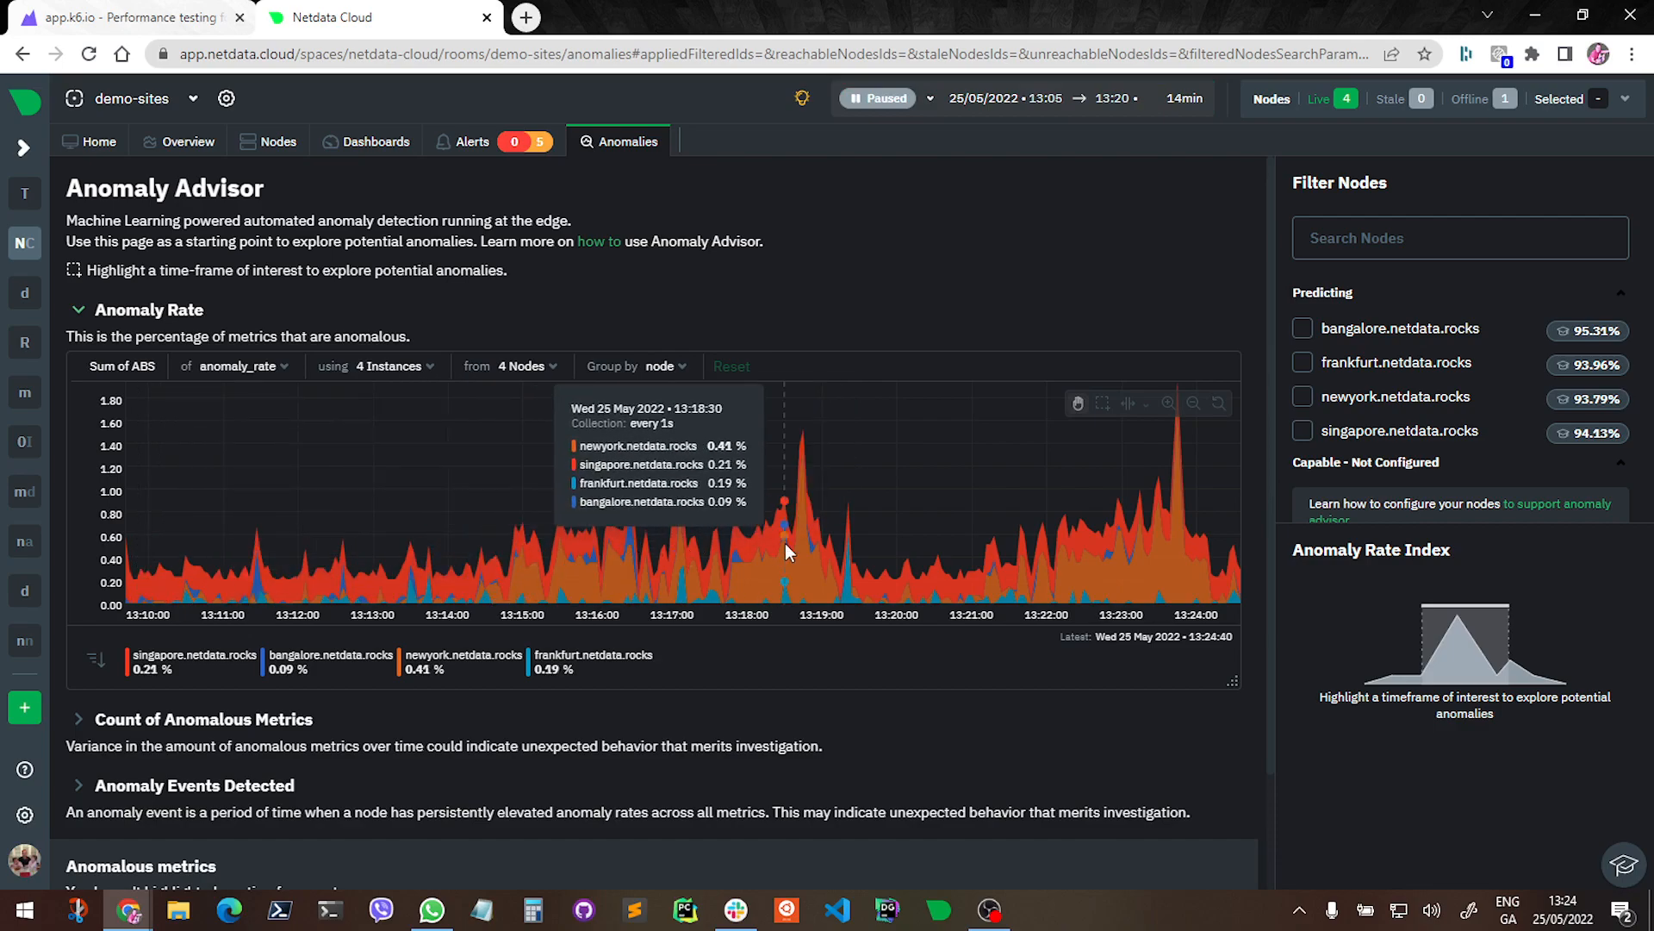
{"action": "mouse_move", "coordinate": [1093, 527]}
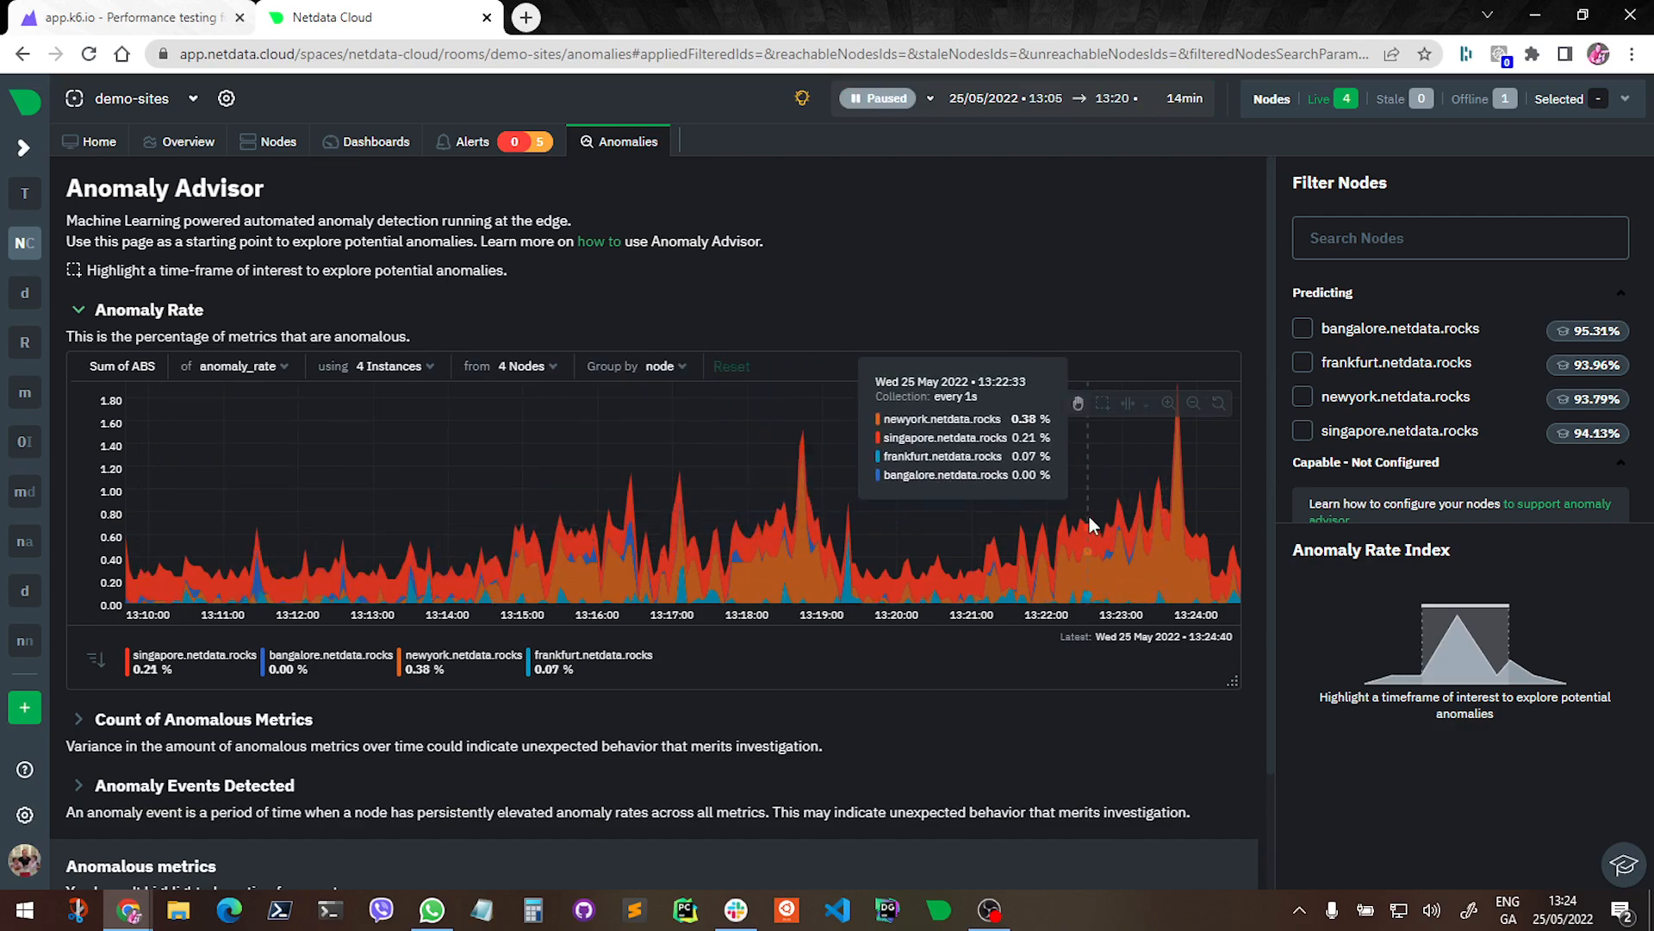
{"action": "mouse_move", "coordinate": [1177, 507]}
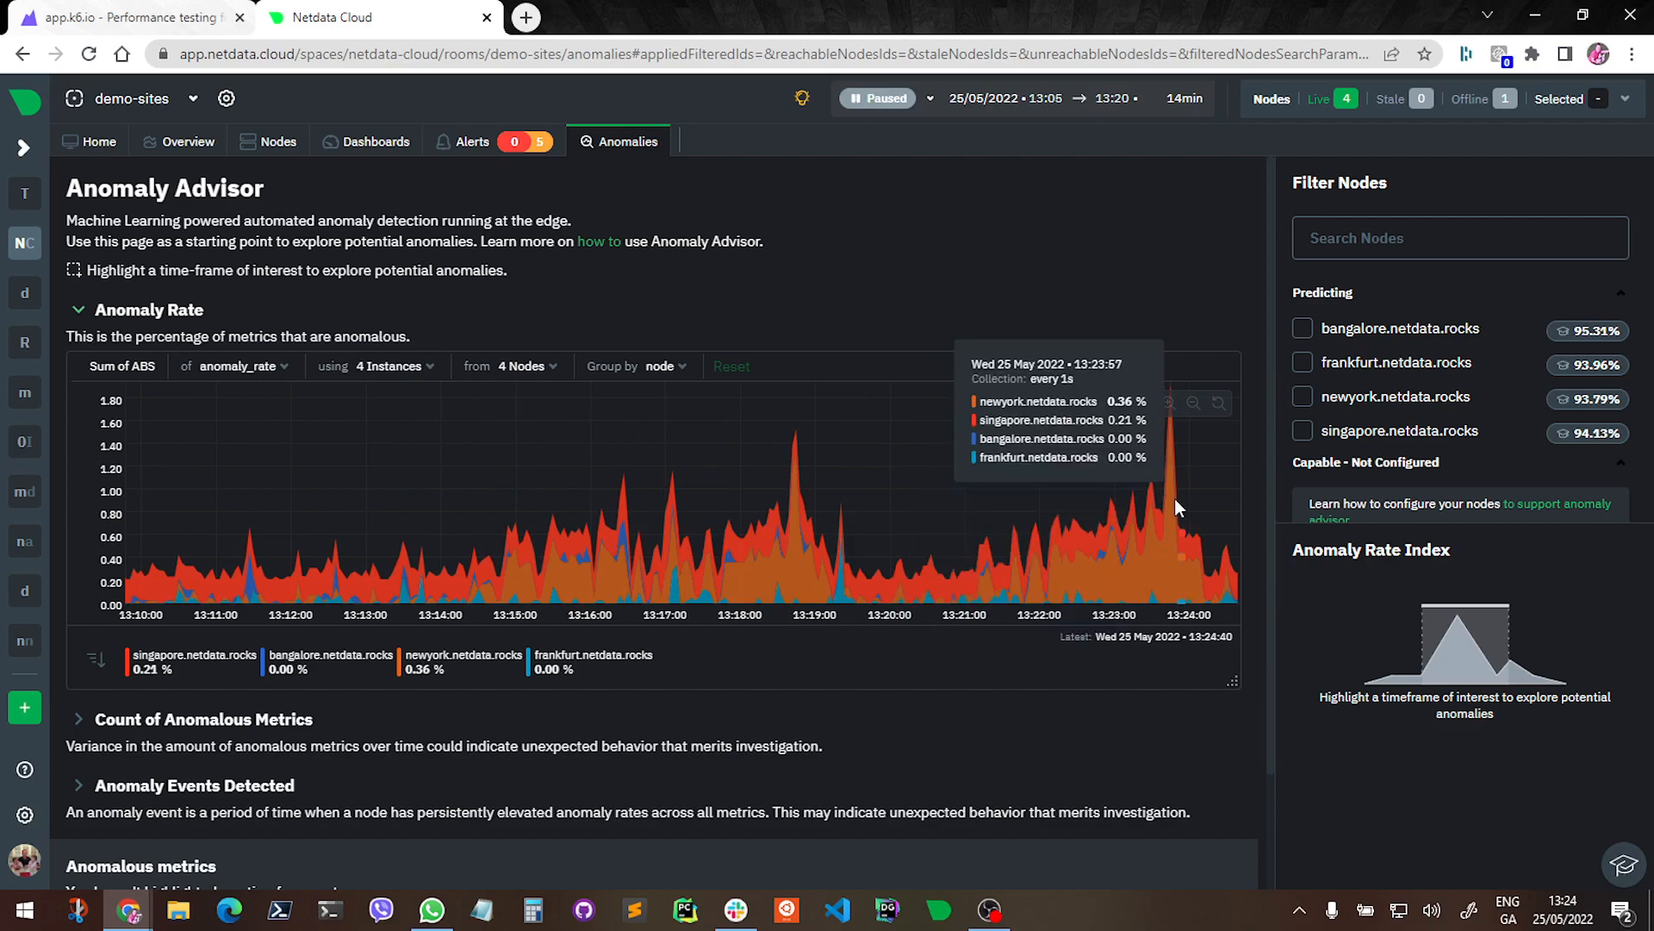
{"action": "mouse_move", "coordinate": [1139, 519]}
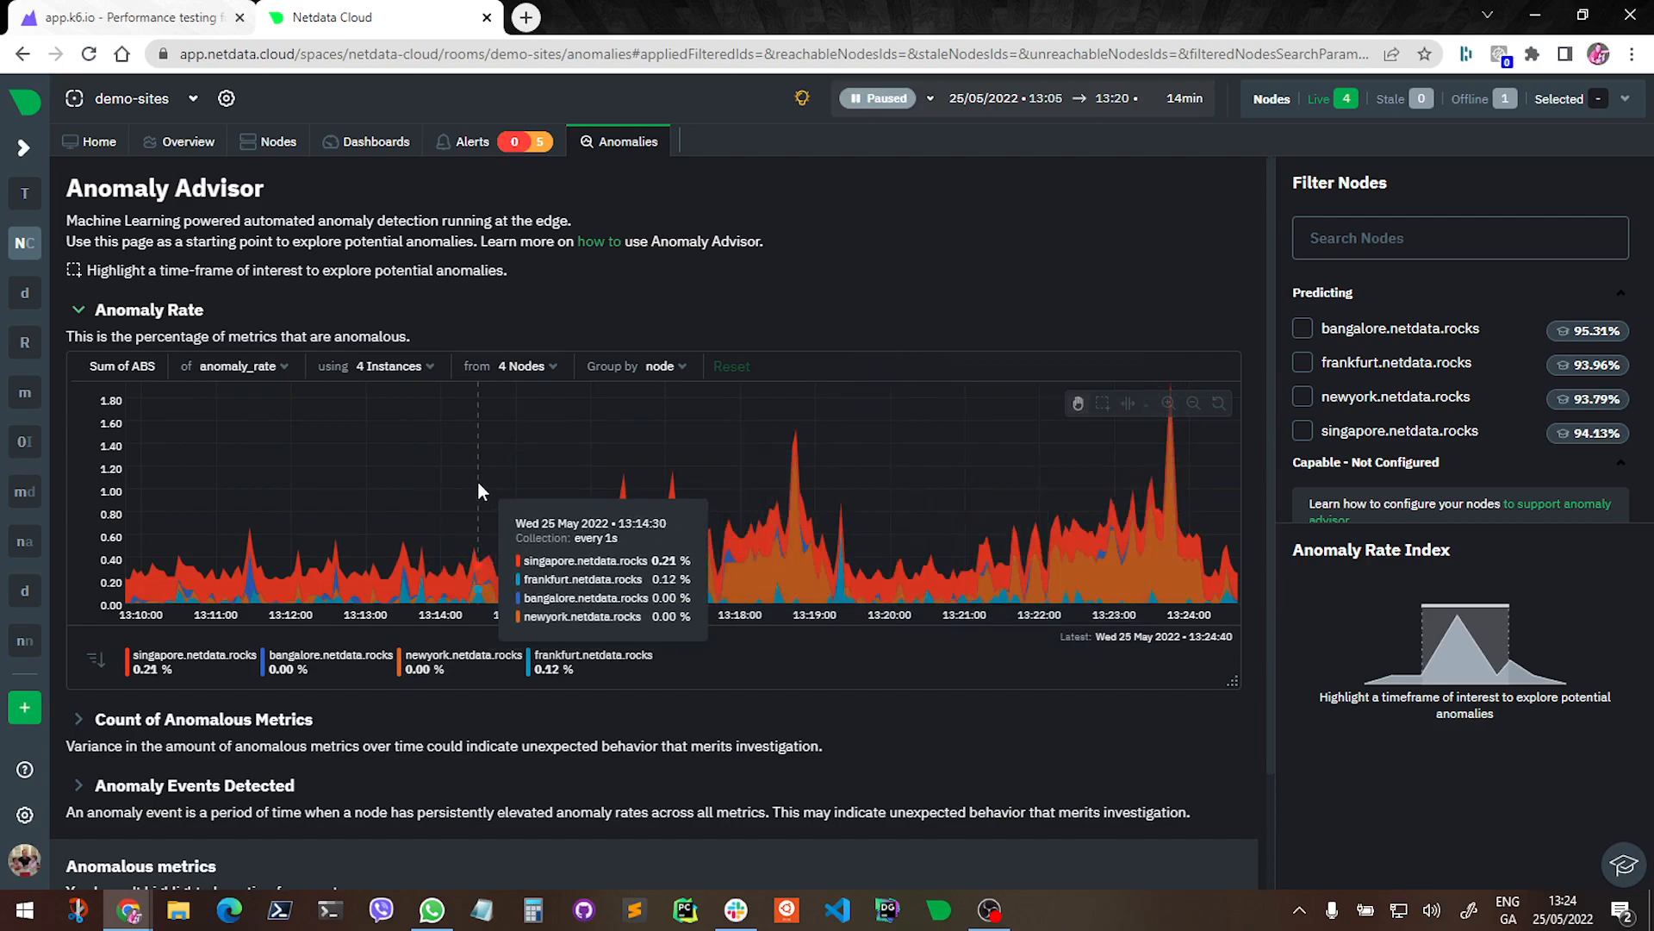
{"action": "mouse_move", "coordinate": [1058, 409]}
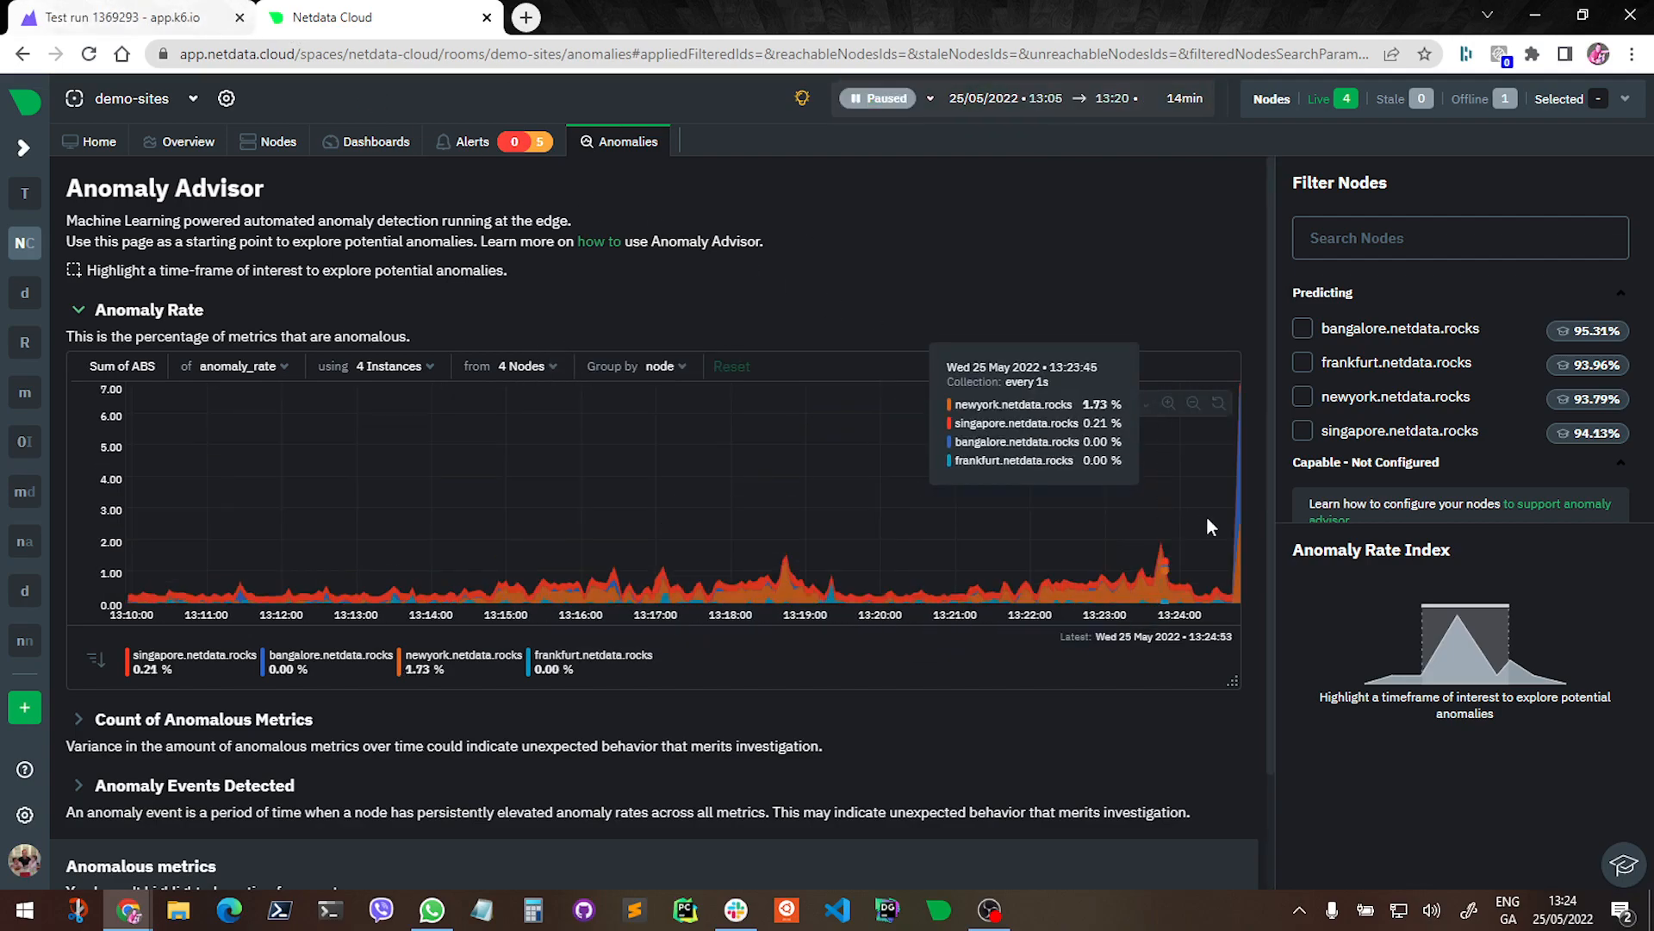
{"action": "left_click", "coordinate": [882, 98]}
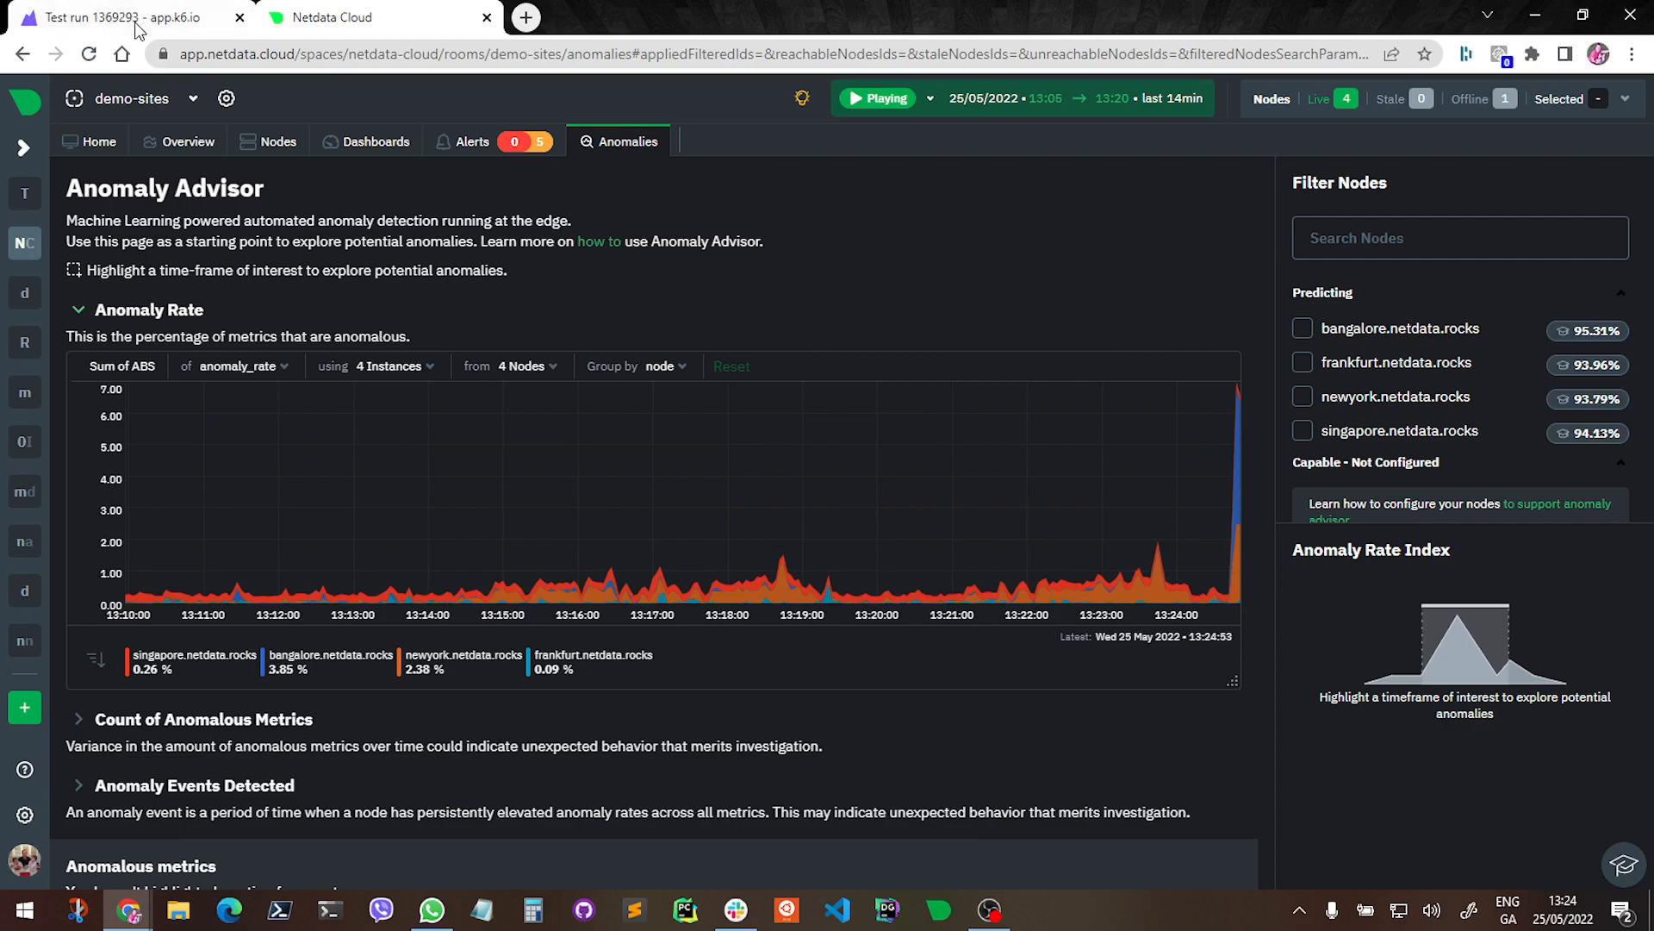
Check the k6 run's performance overview (454 requests, no HTTP failures) and return to Netdata
{"action": "left_click", "coordinate": [118, 18]}
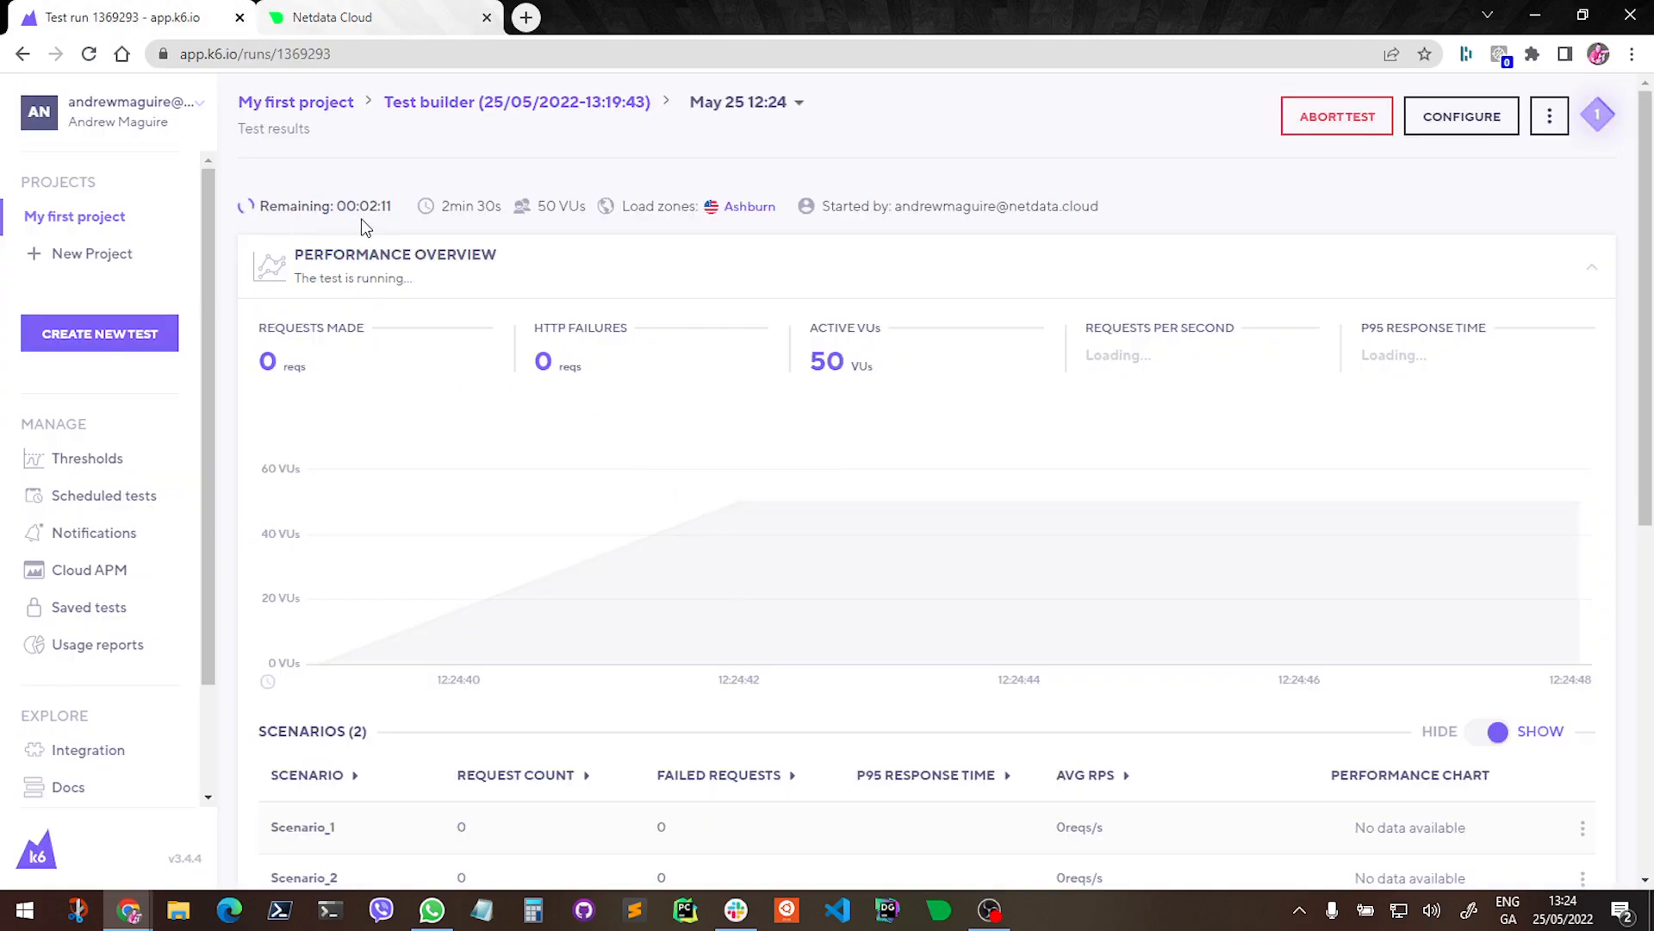
{"action": "mouse_move", "coordinate": [476, 229]}
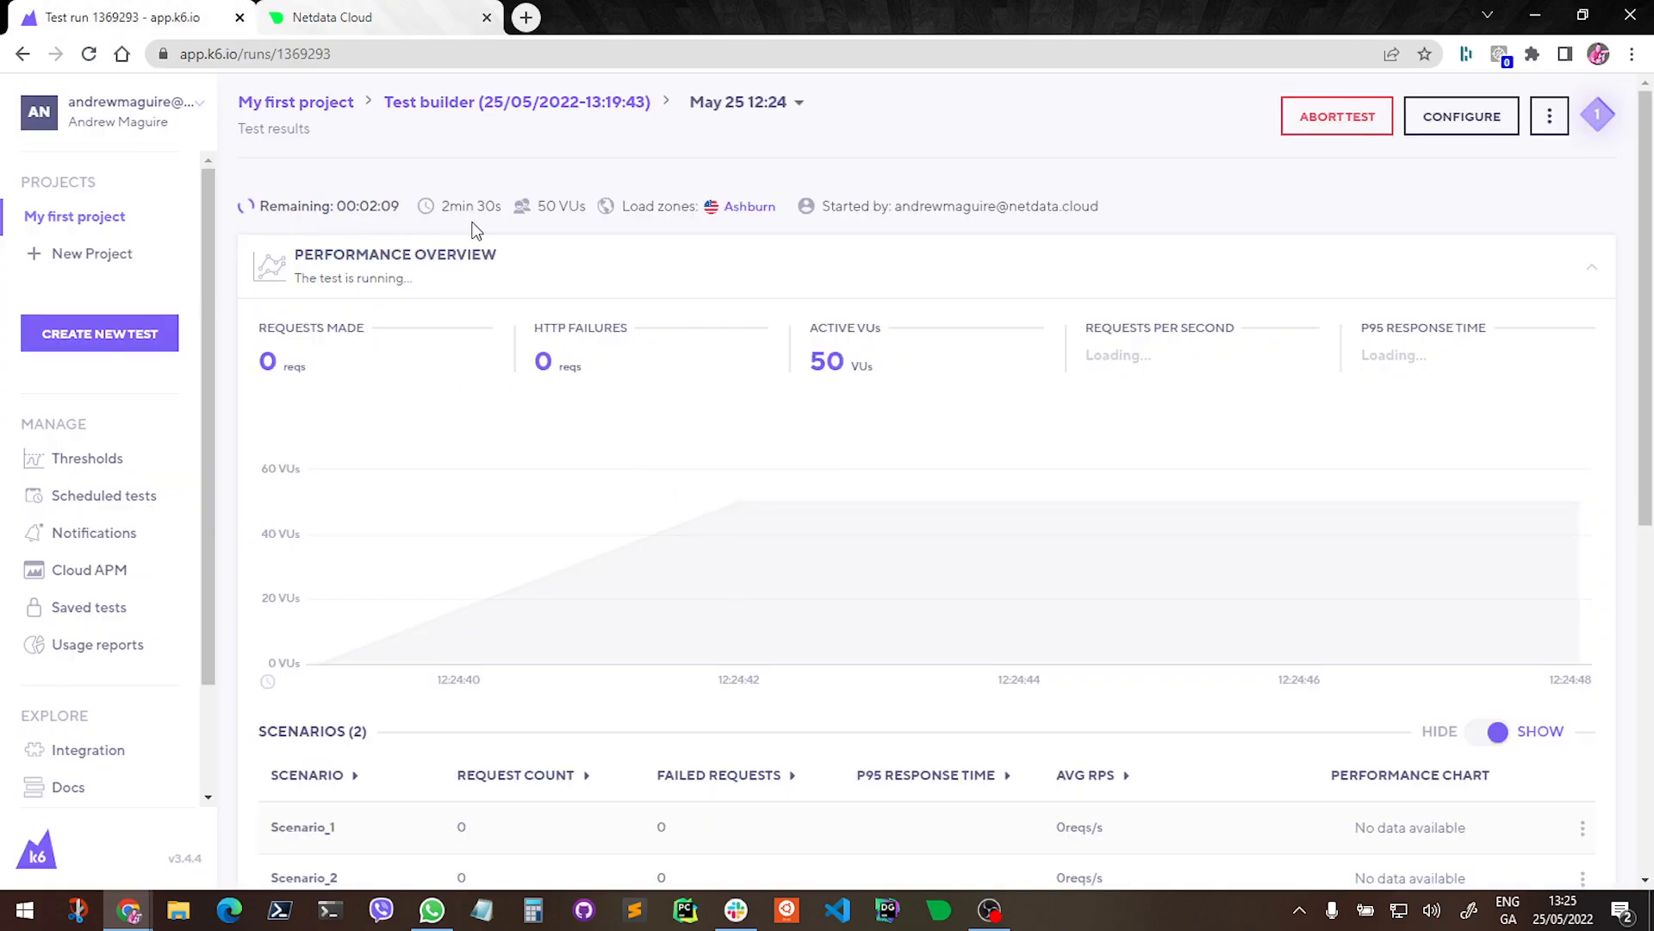
{"action": "mouse_move", "coordinate": [443, 224]}
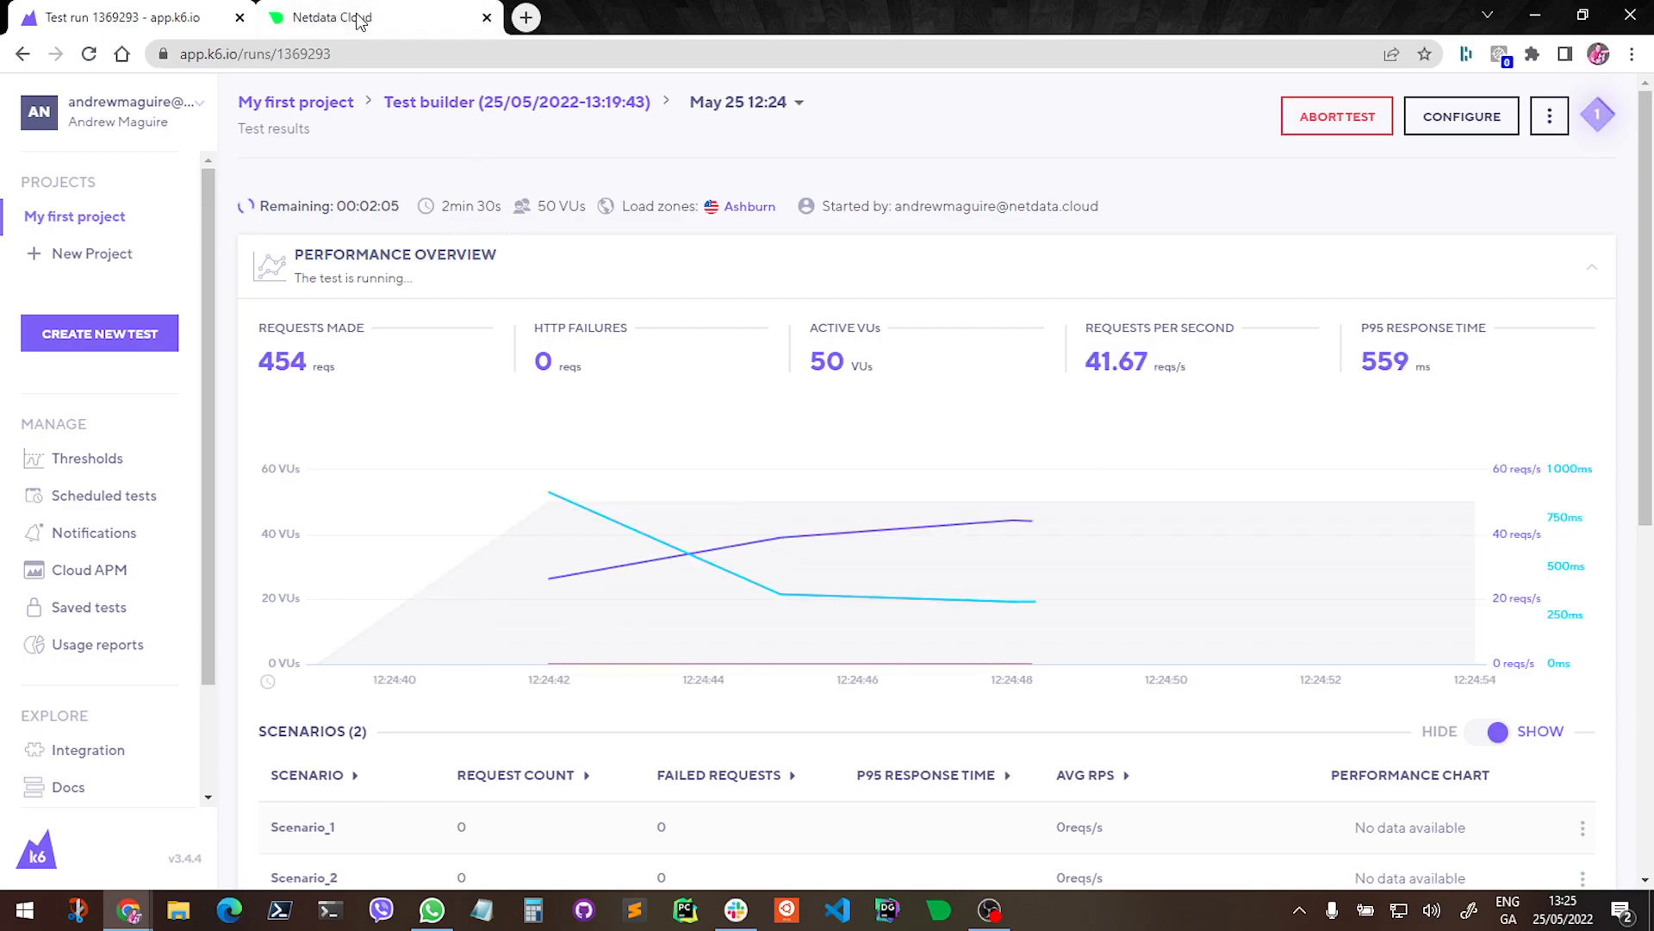
{"action": "left_click", "coordinate": [333, 17]}
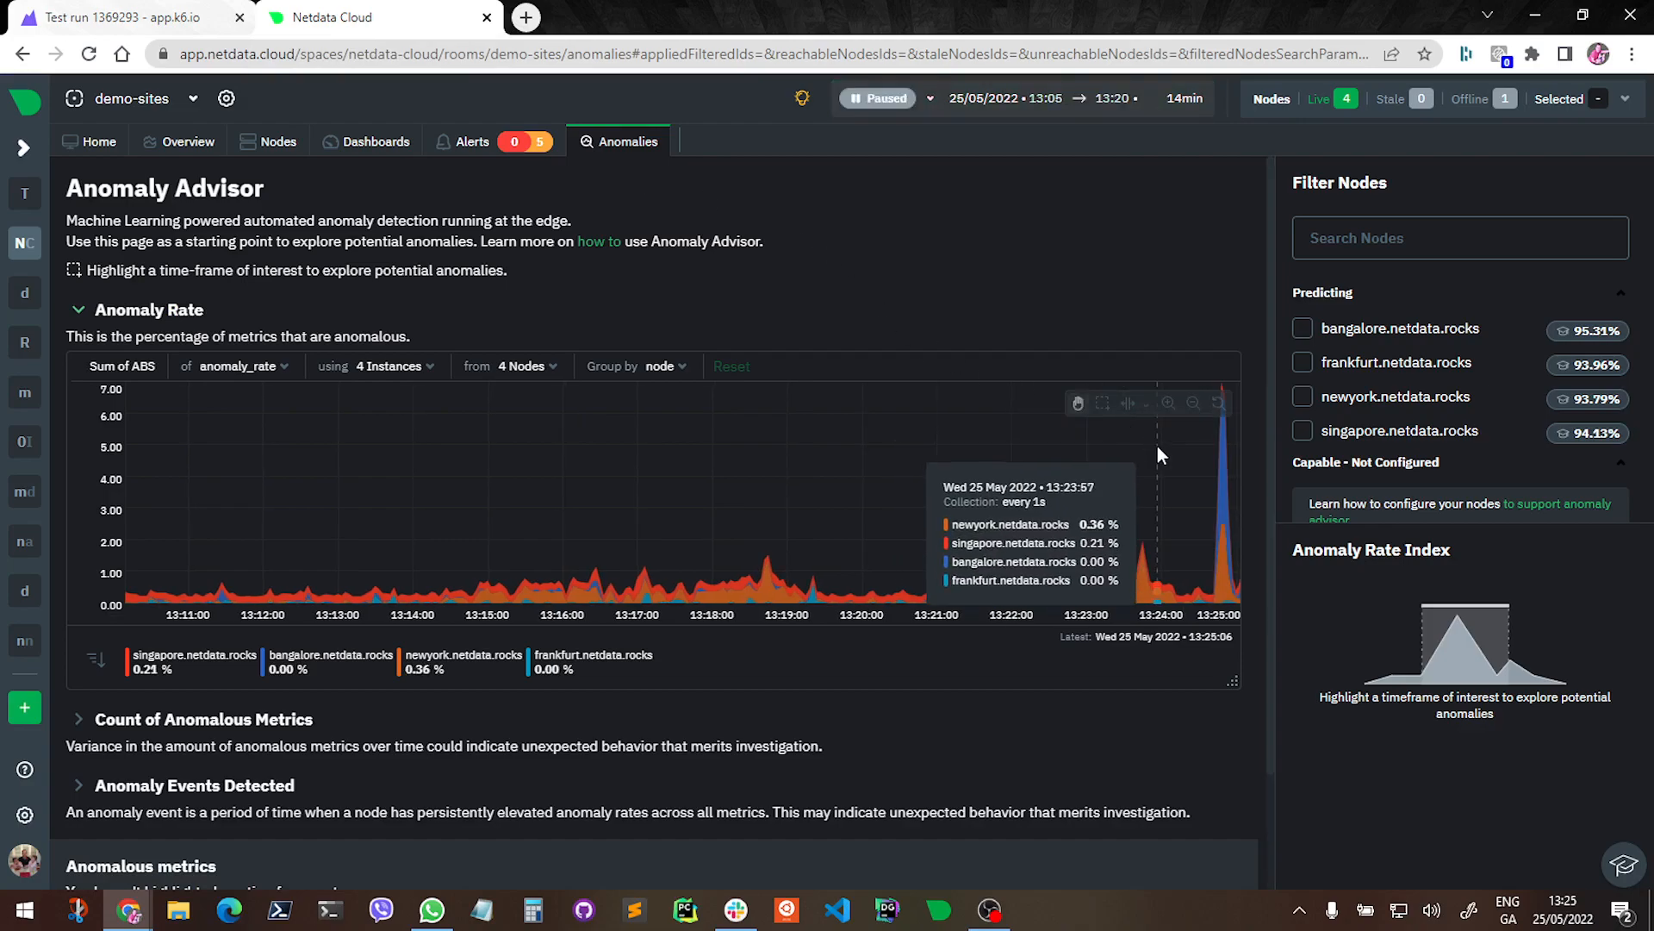
{"action": "mouse_move", "coordinate": [1223, 457]}
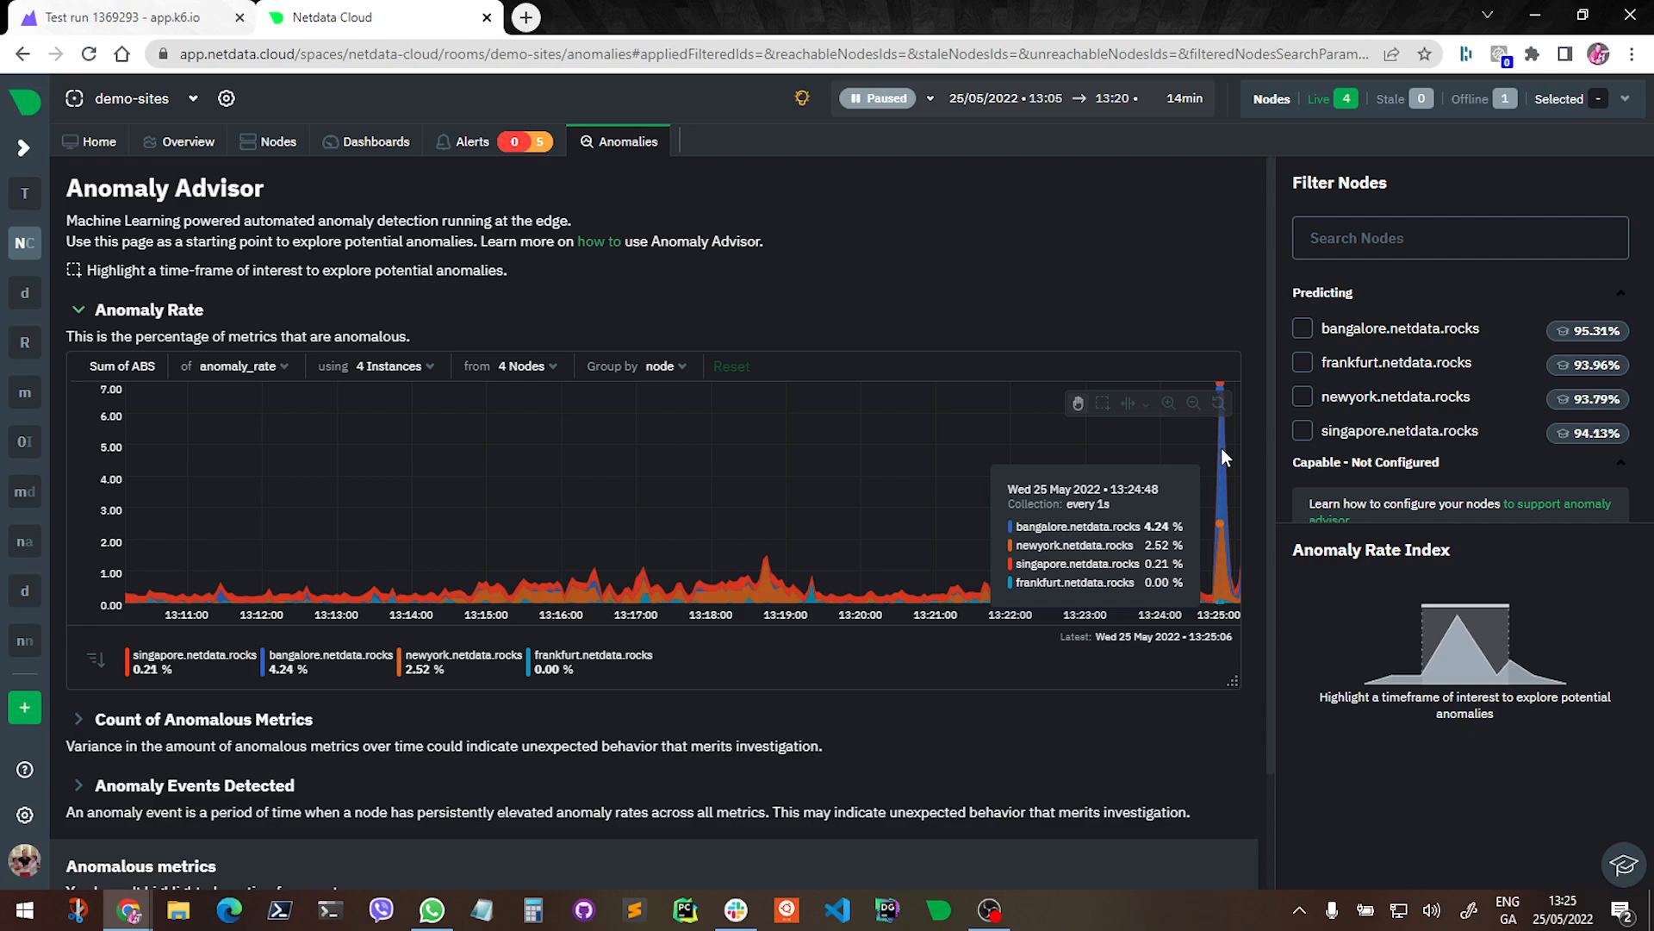
Pause and resume the anomaly chart as a taller 13:25 spike appears, bangalore peaking at 4.24%
{"action": "left_click", "coordinate": [879, 98]}
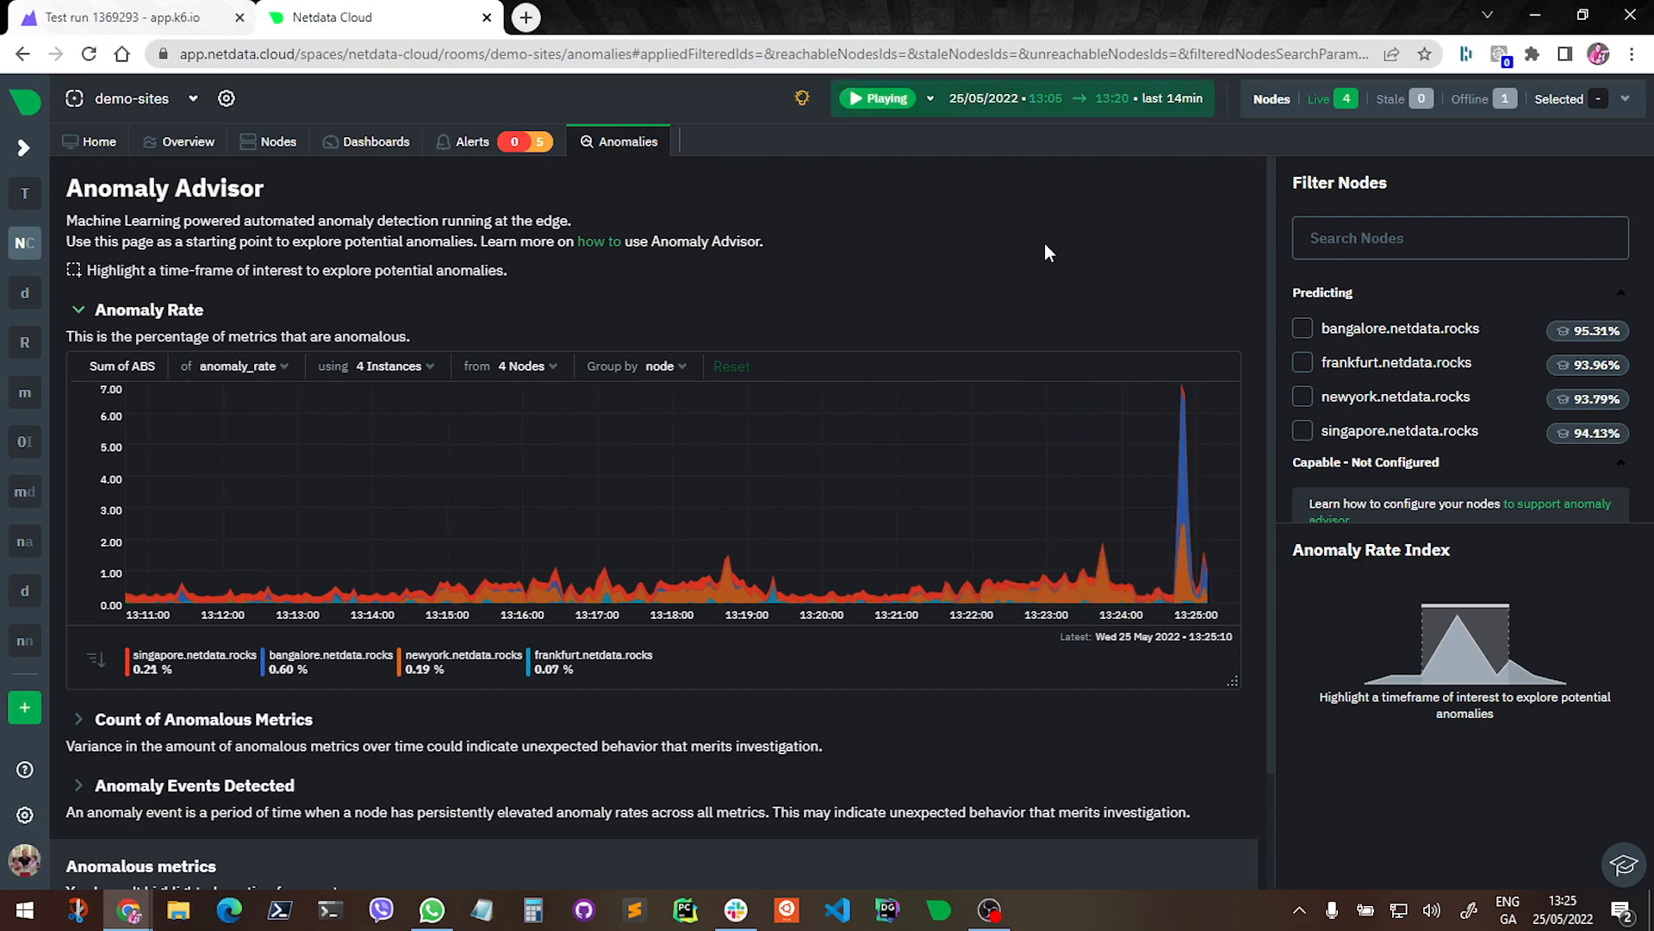
{"action": "left_click", "coordinate": [882, 99]}
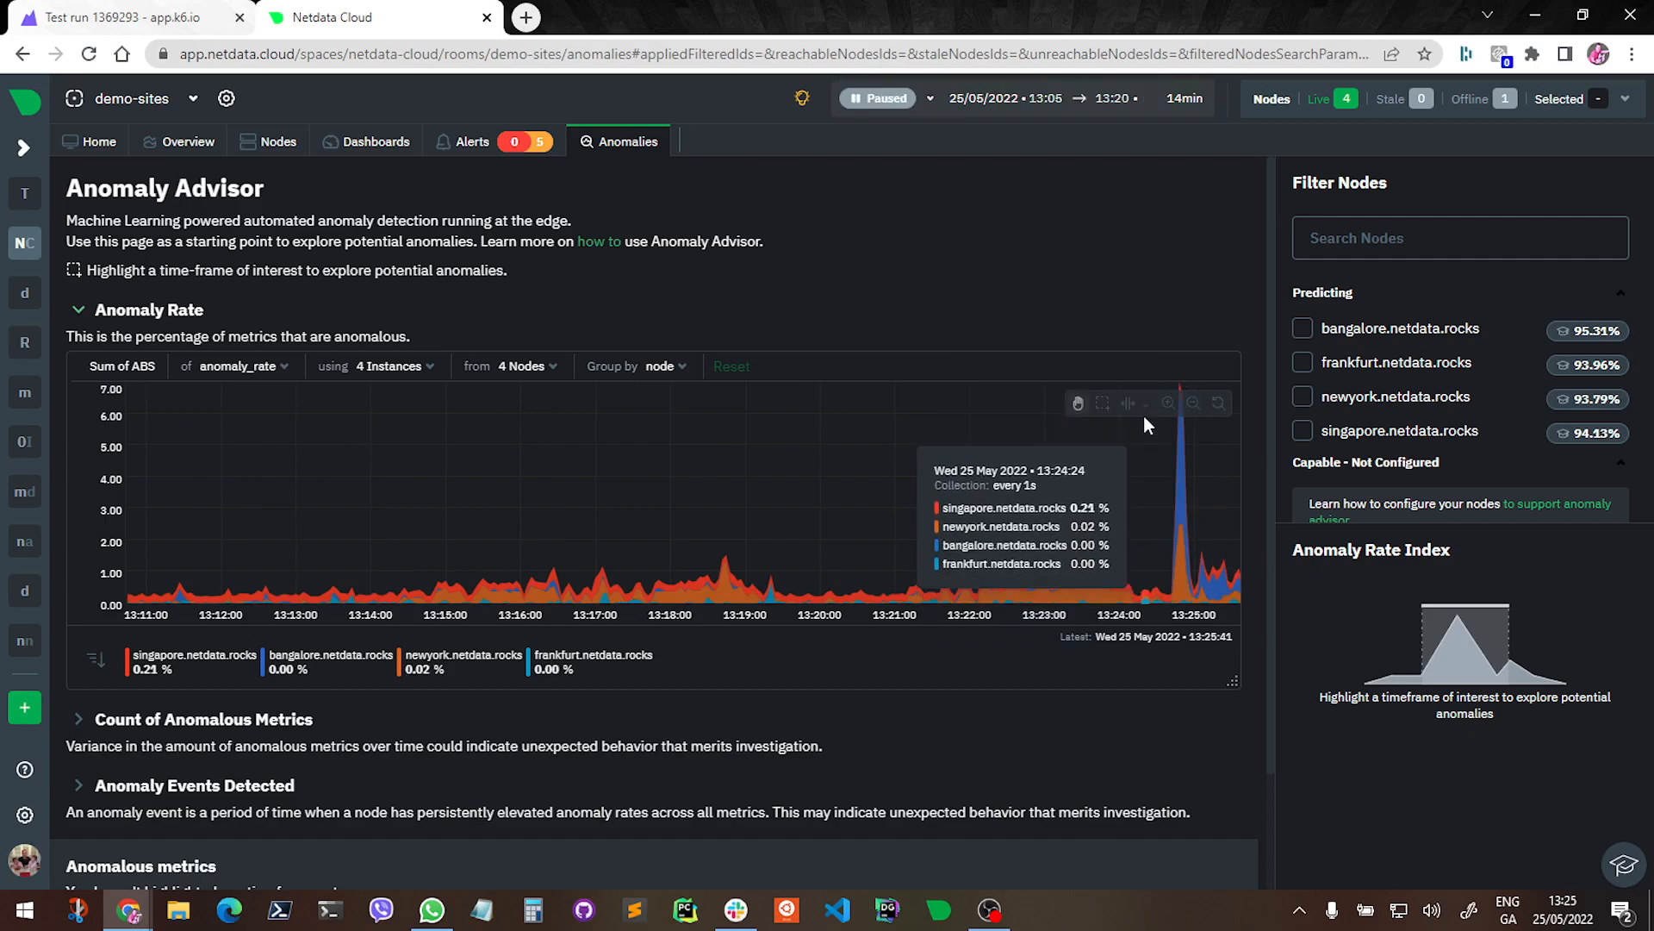
{"action": "mouse_move", "coordinate": [1166, 496]}
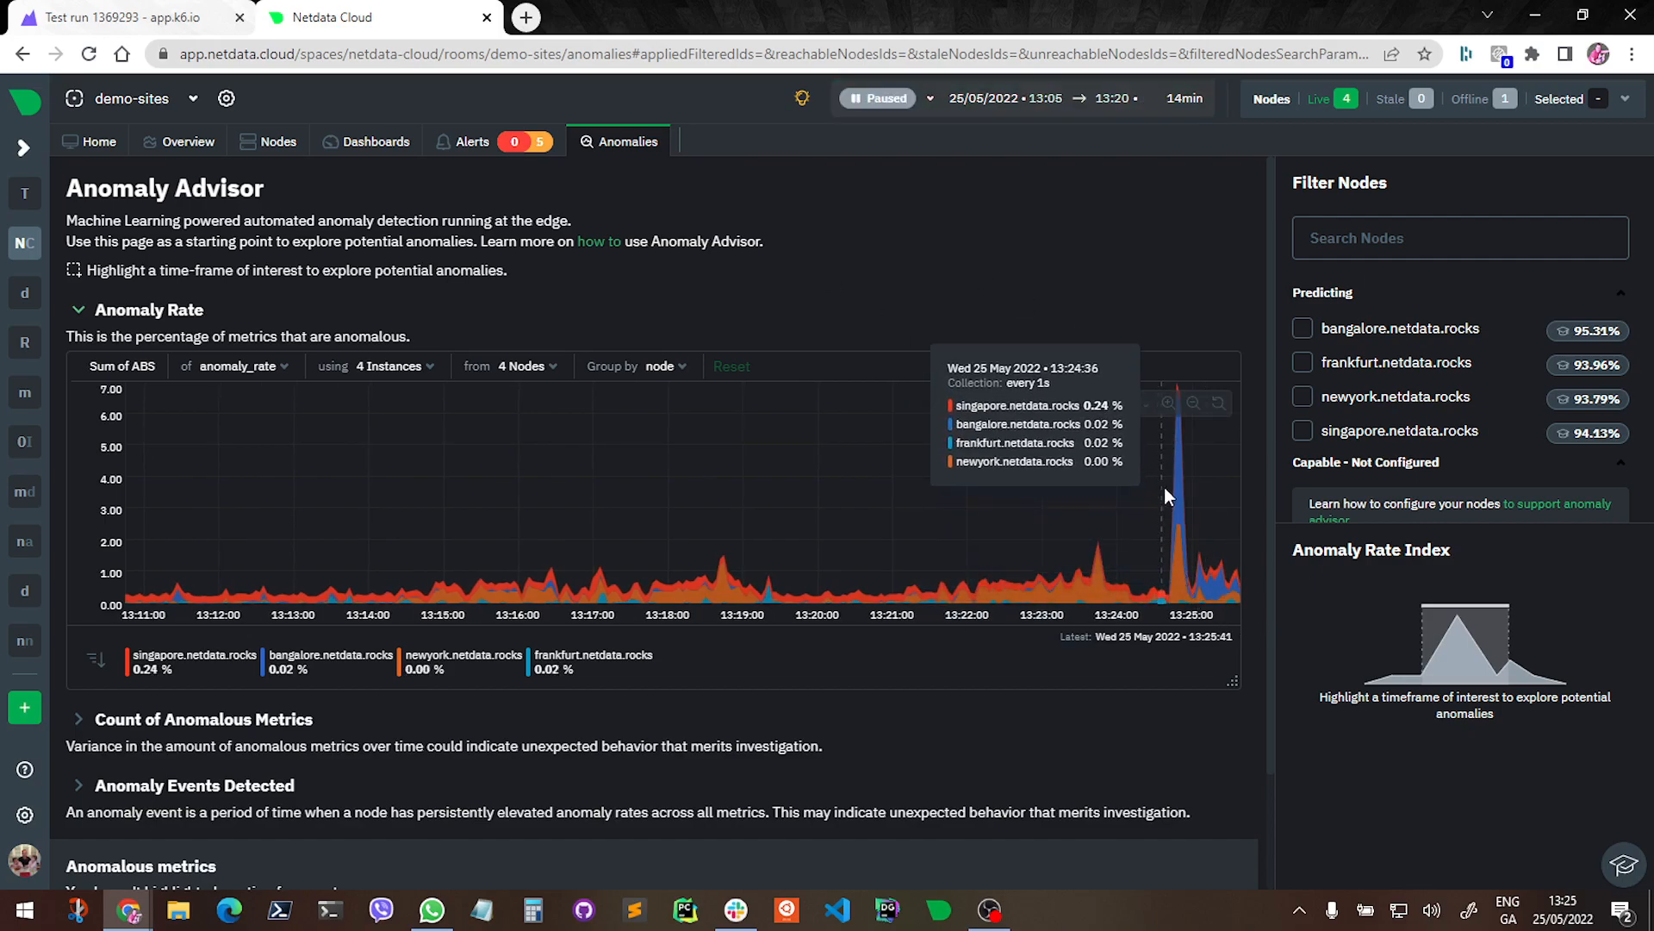
{"action": "mouse_move", "coordinate": [1177, 458]}
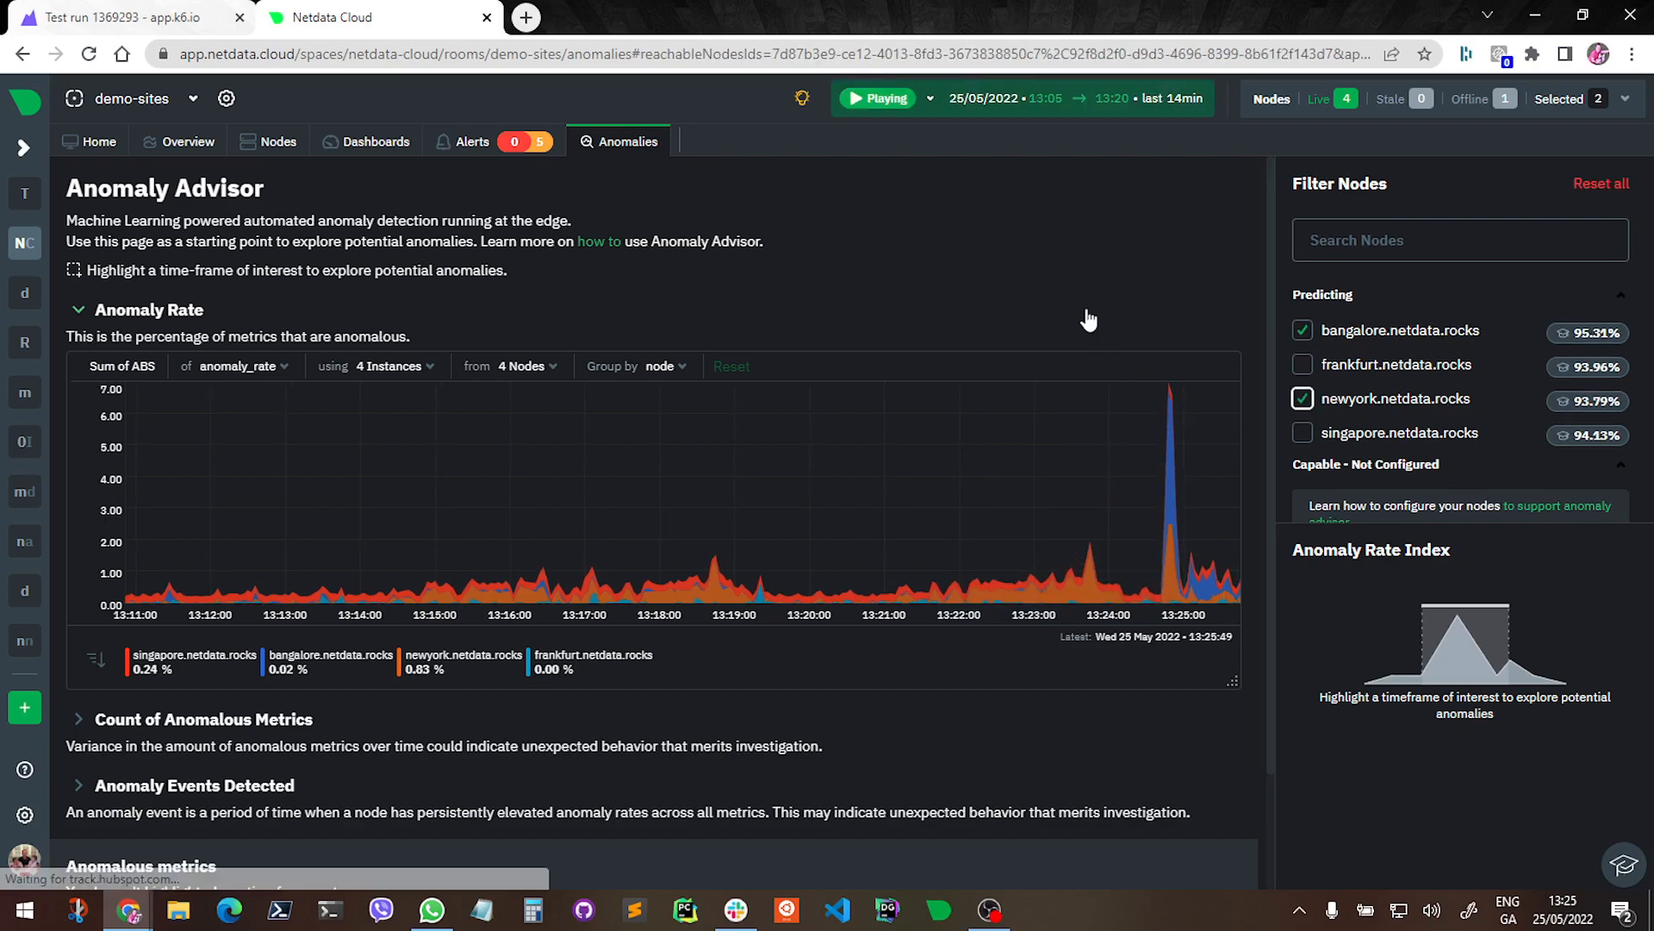
Pause the two-node chart to read the peak: bangalore 3.85% and newyork 2.38%
{"action": "left_click", "coordinate": [884, 98]}
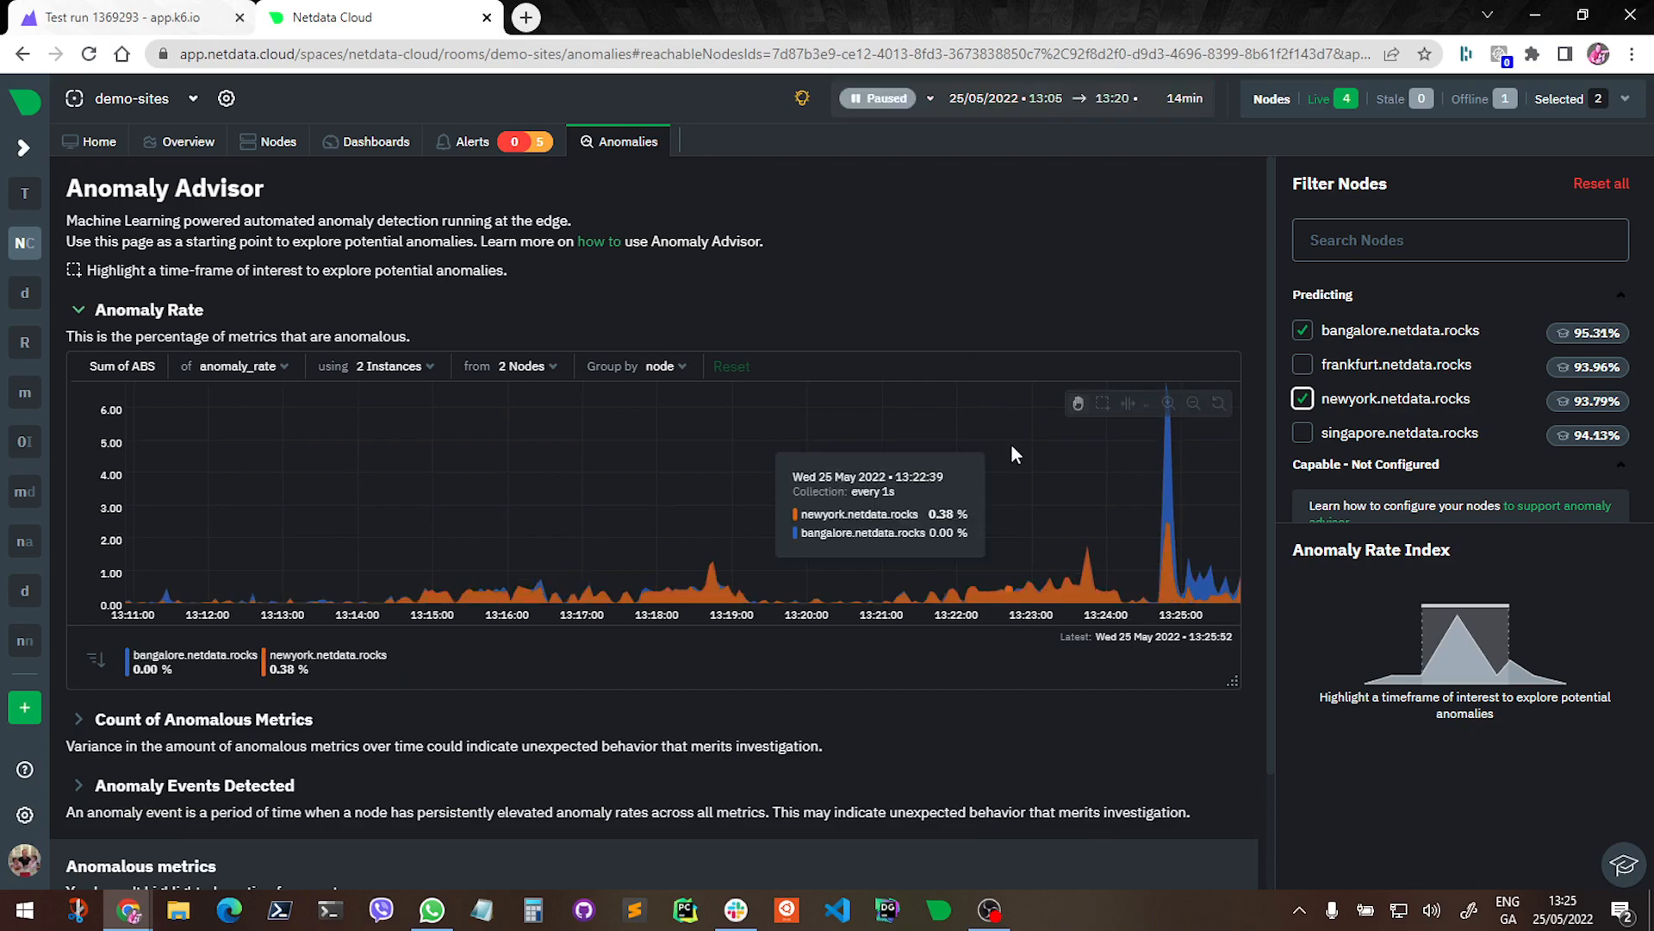
{"action": "mouse_move", "coordinate": [1168, 536]}
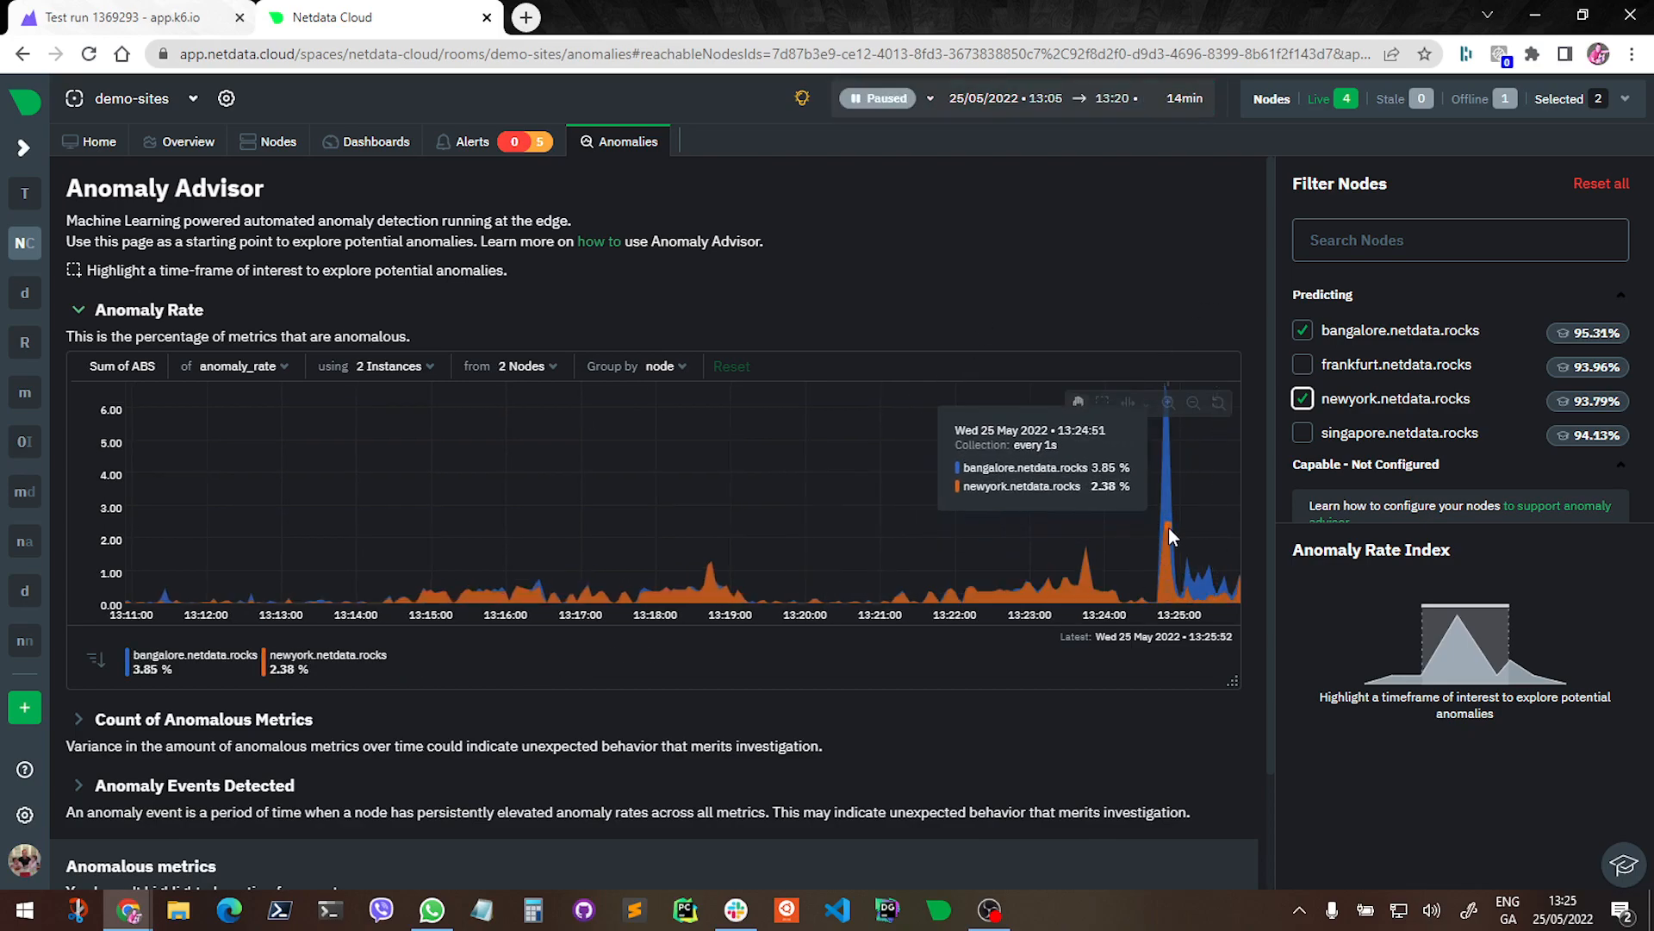
{"action": "left_click", "coordinate": [881, 99]}
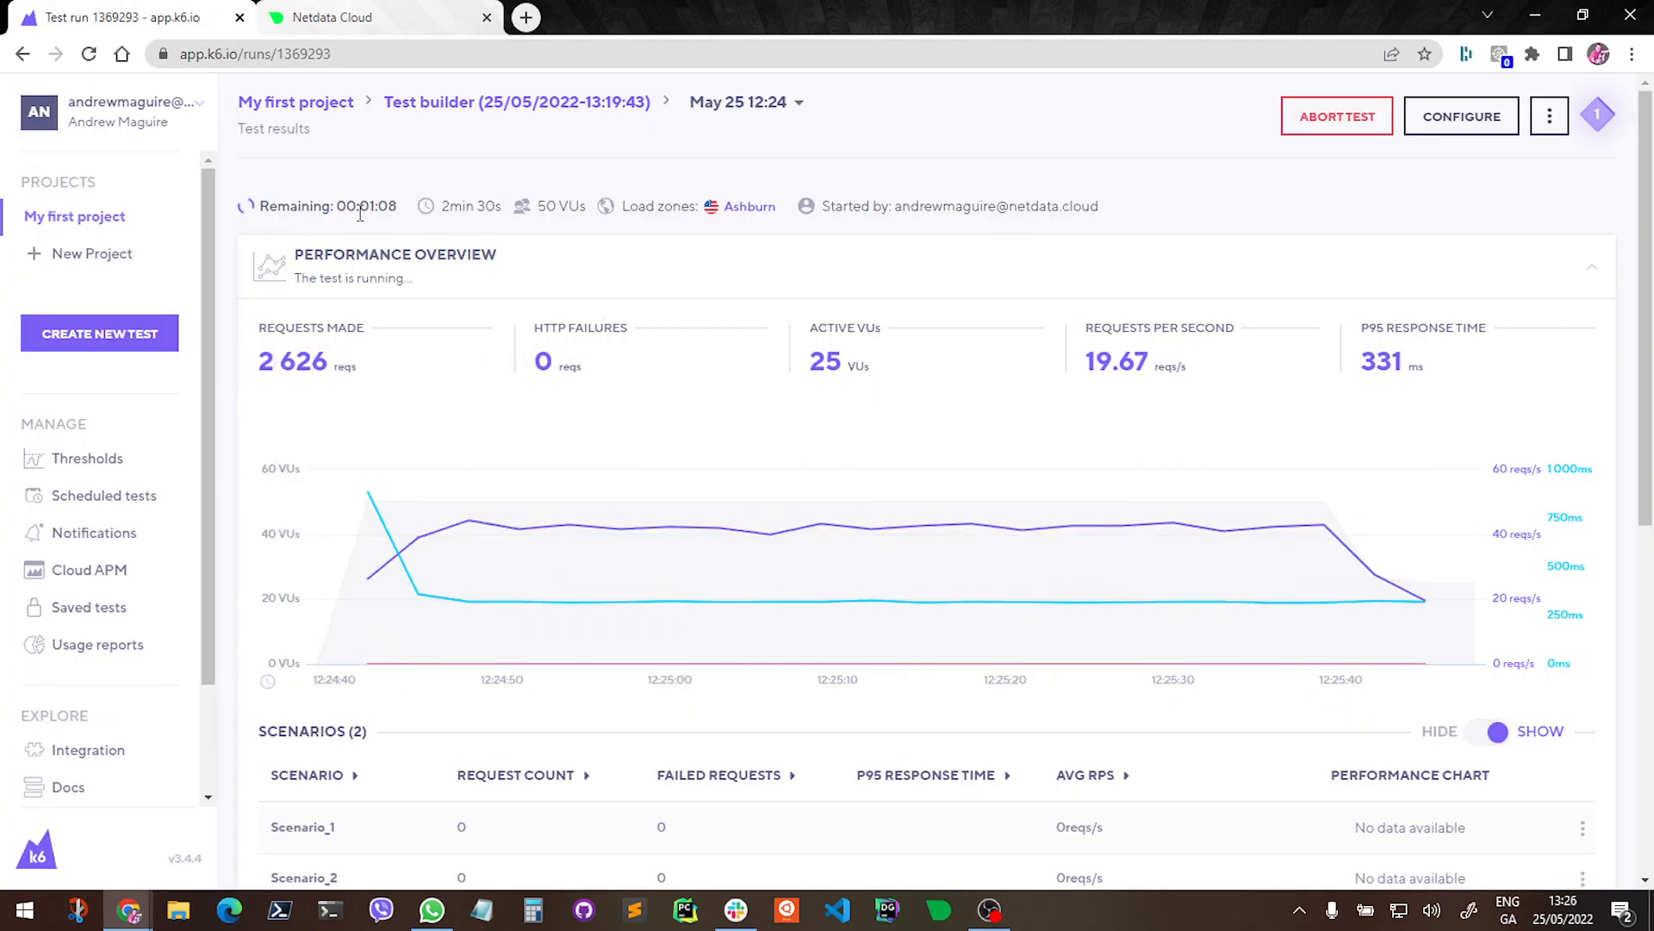
{"action": "mouse_move", "coordinate": [353, 619]}
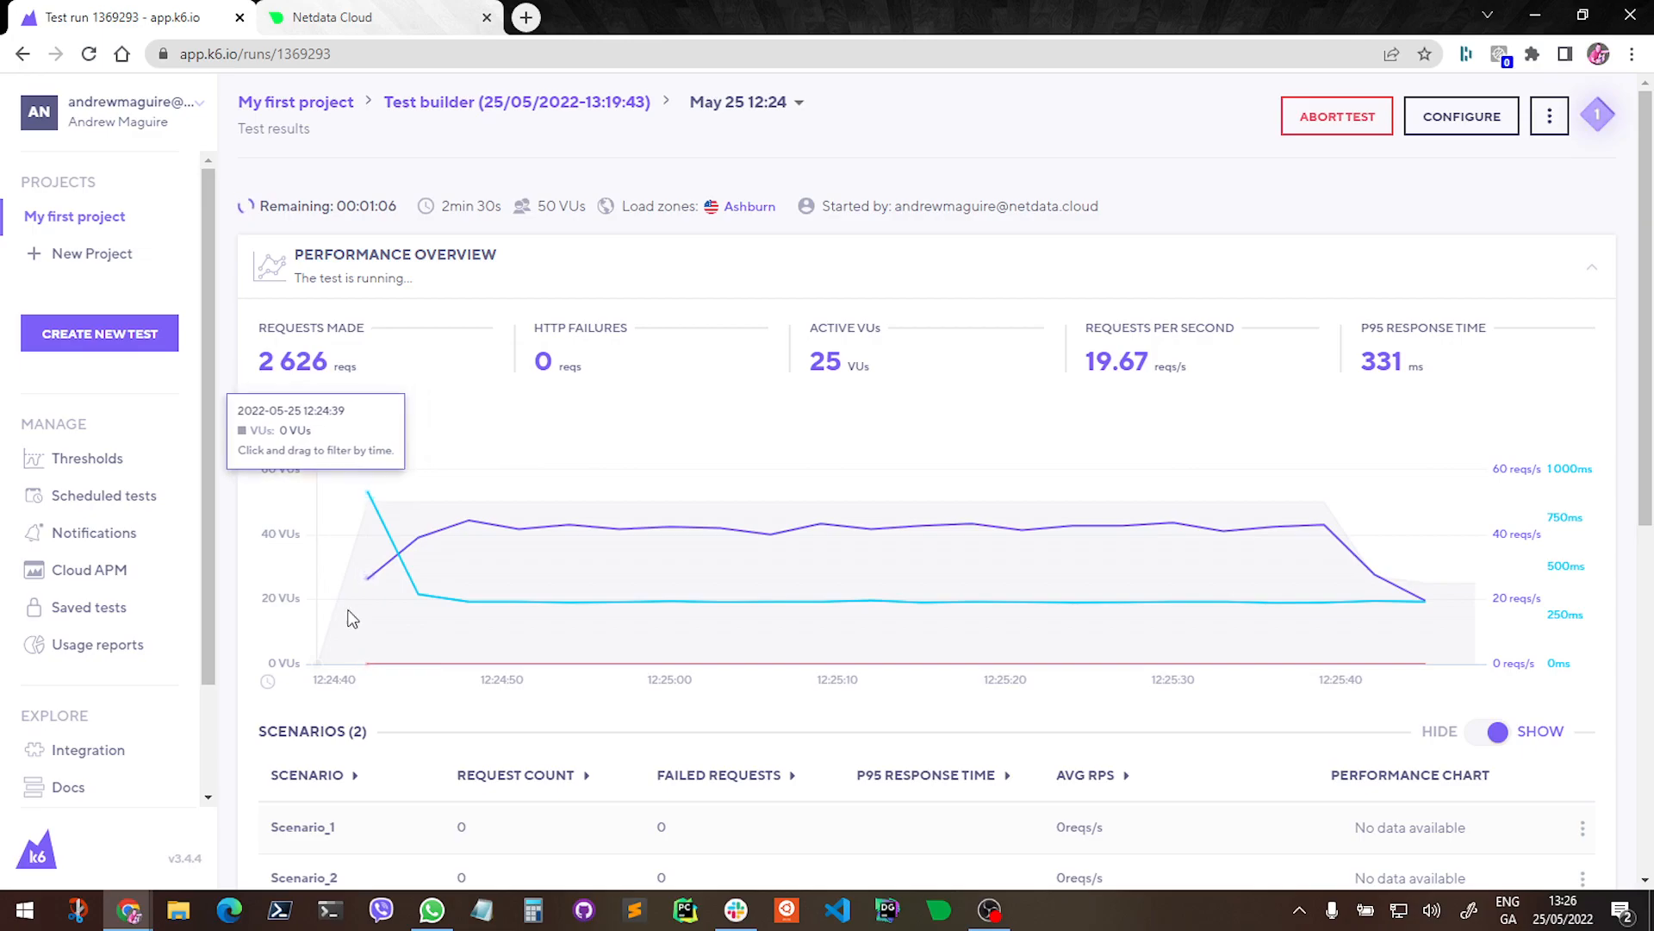
{"action": "mouse_move", "coordinate": [417, 553]}
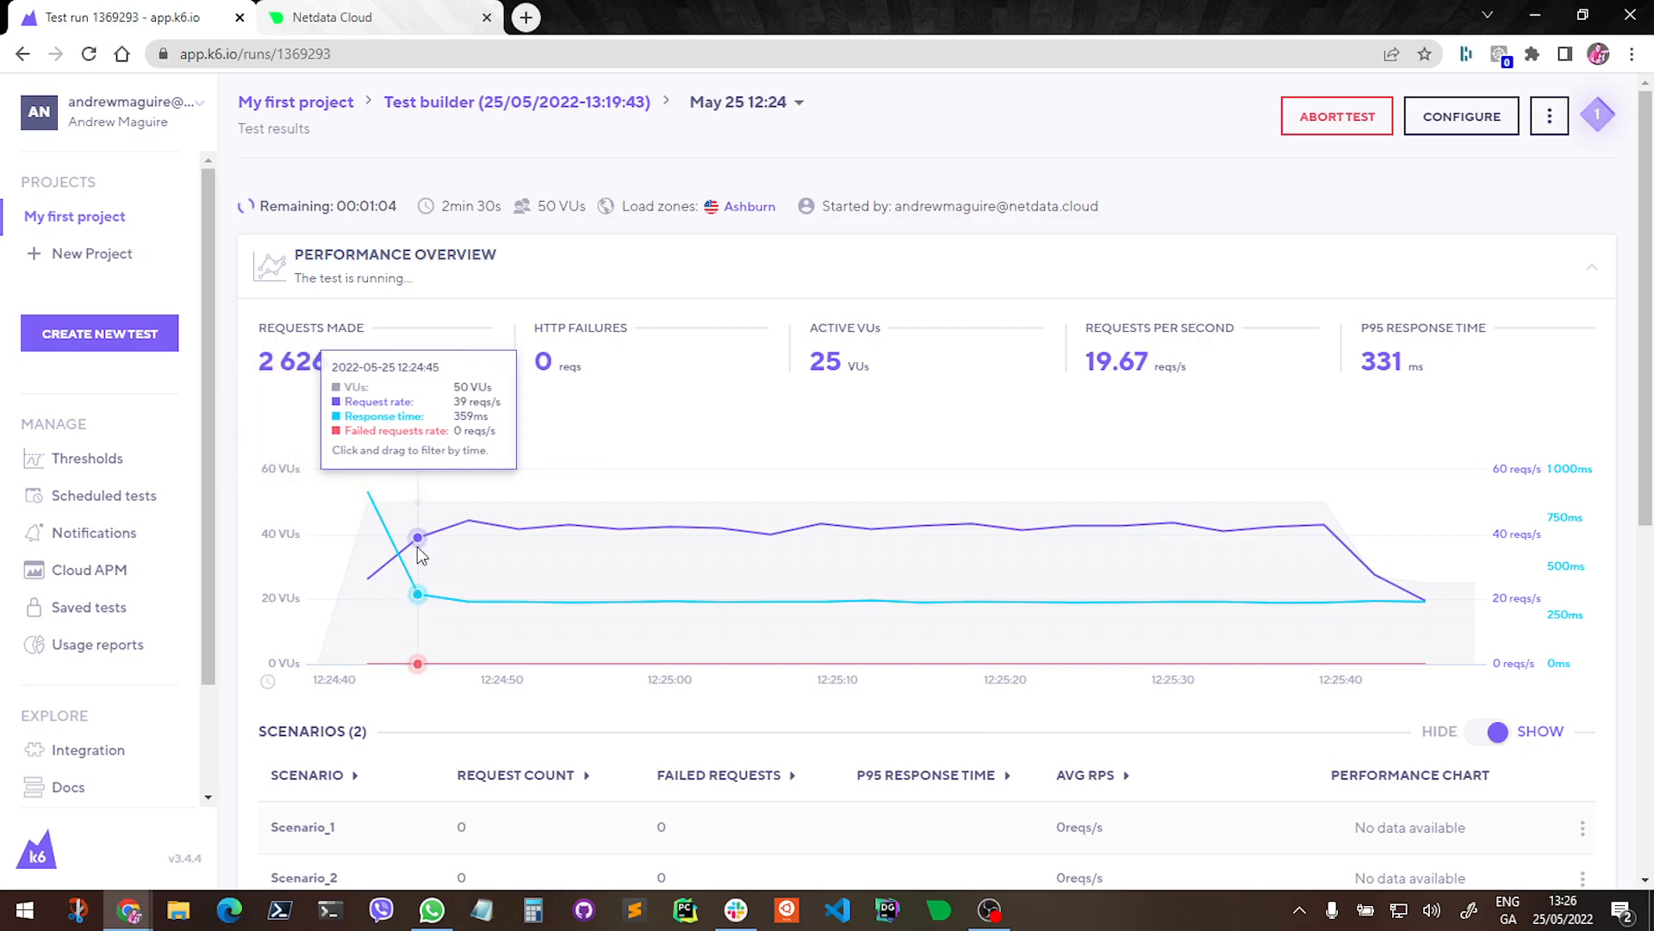
{"action": "mouse_move", "coordinate": [849, 372]}
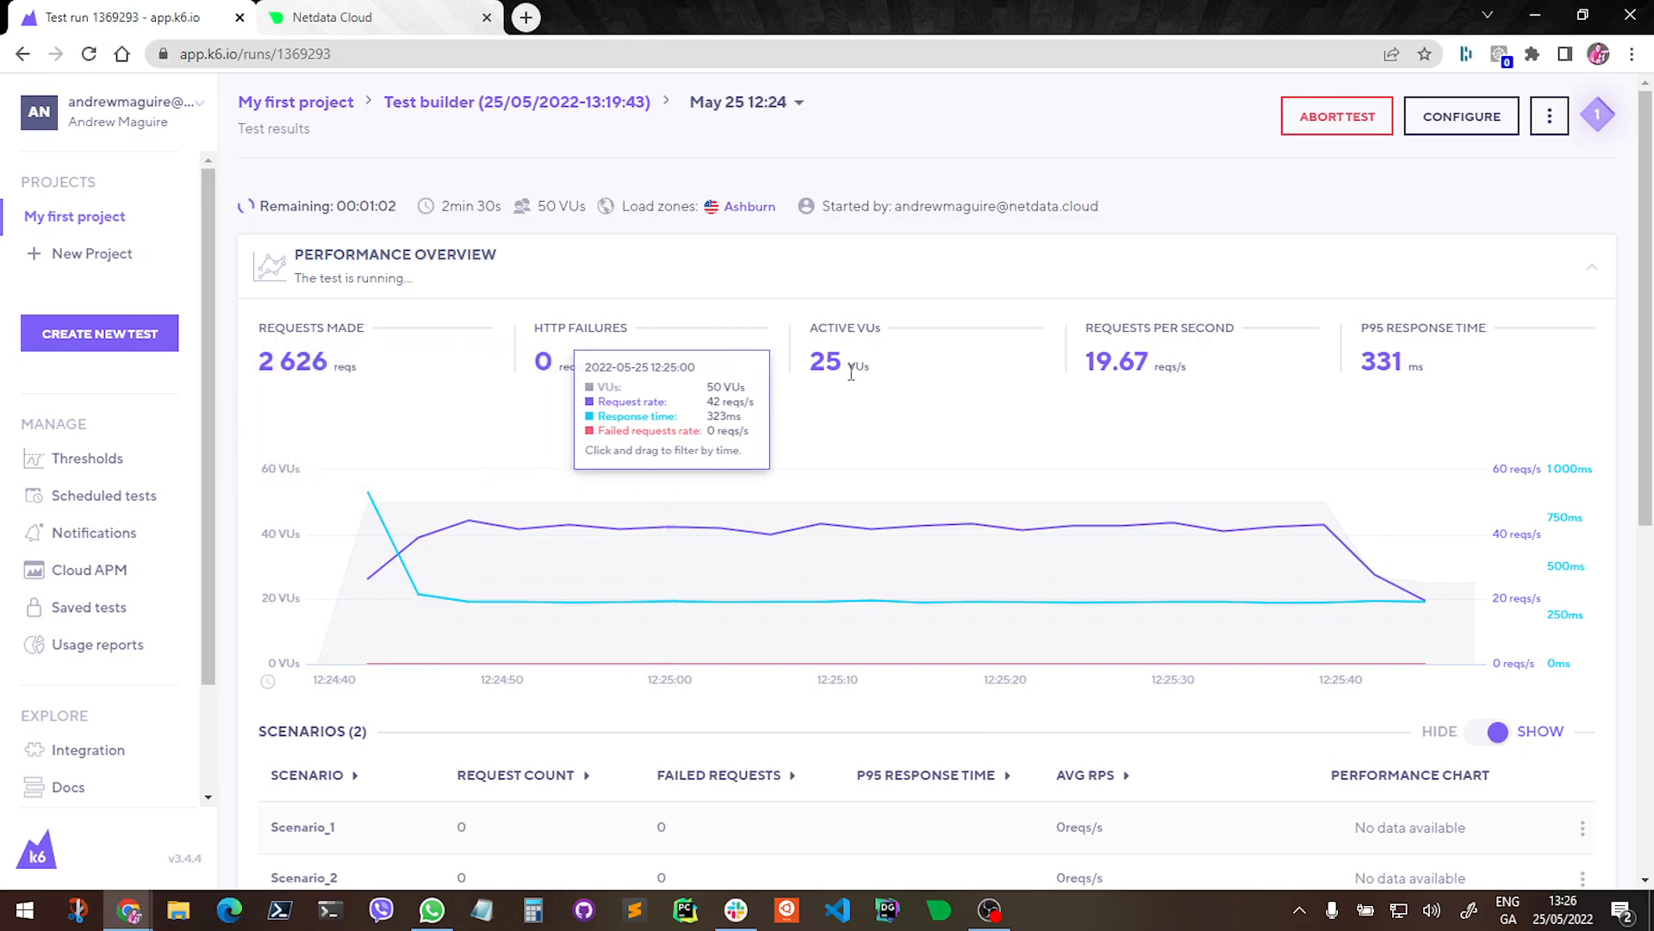
{"action": "mouse_move", "coordinate": [820, 376]}
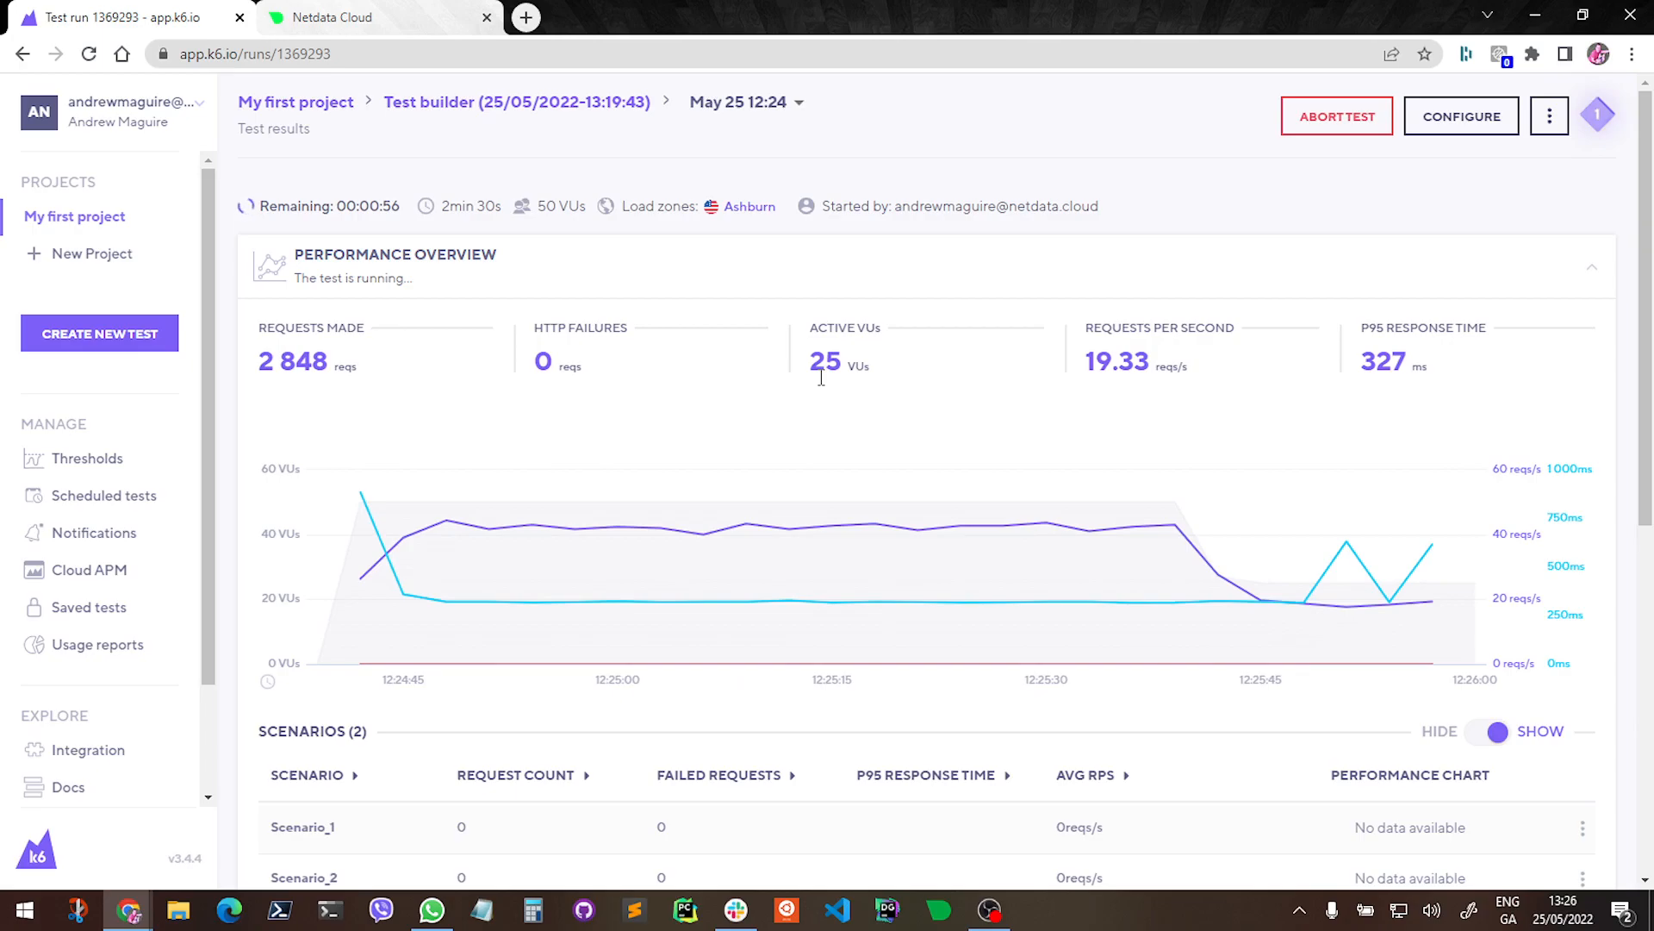
{"action": "mouse_move", "coordinate": [448, 599]}
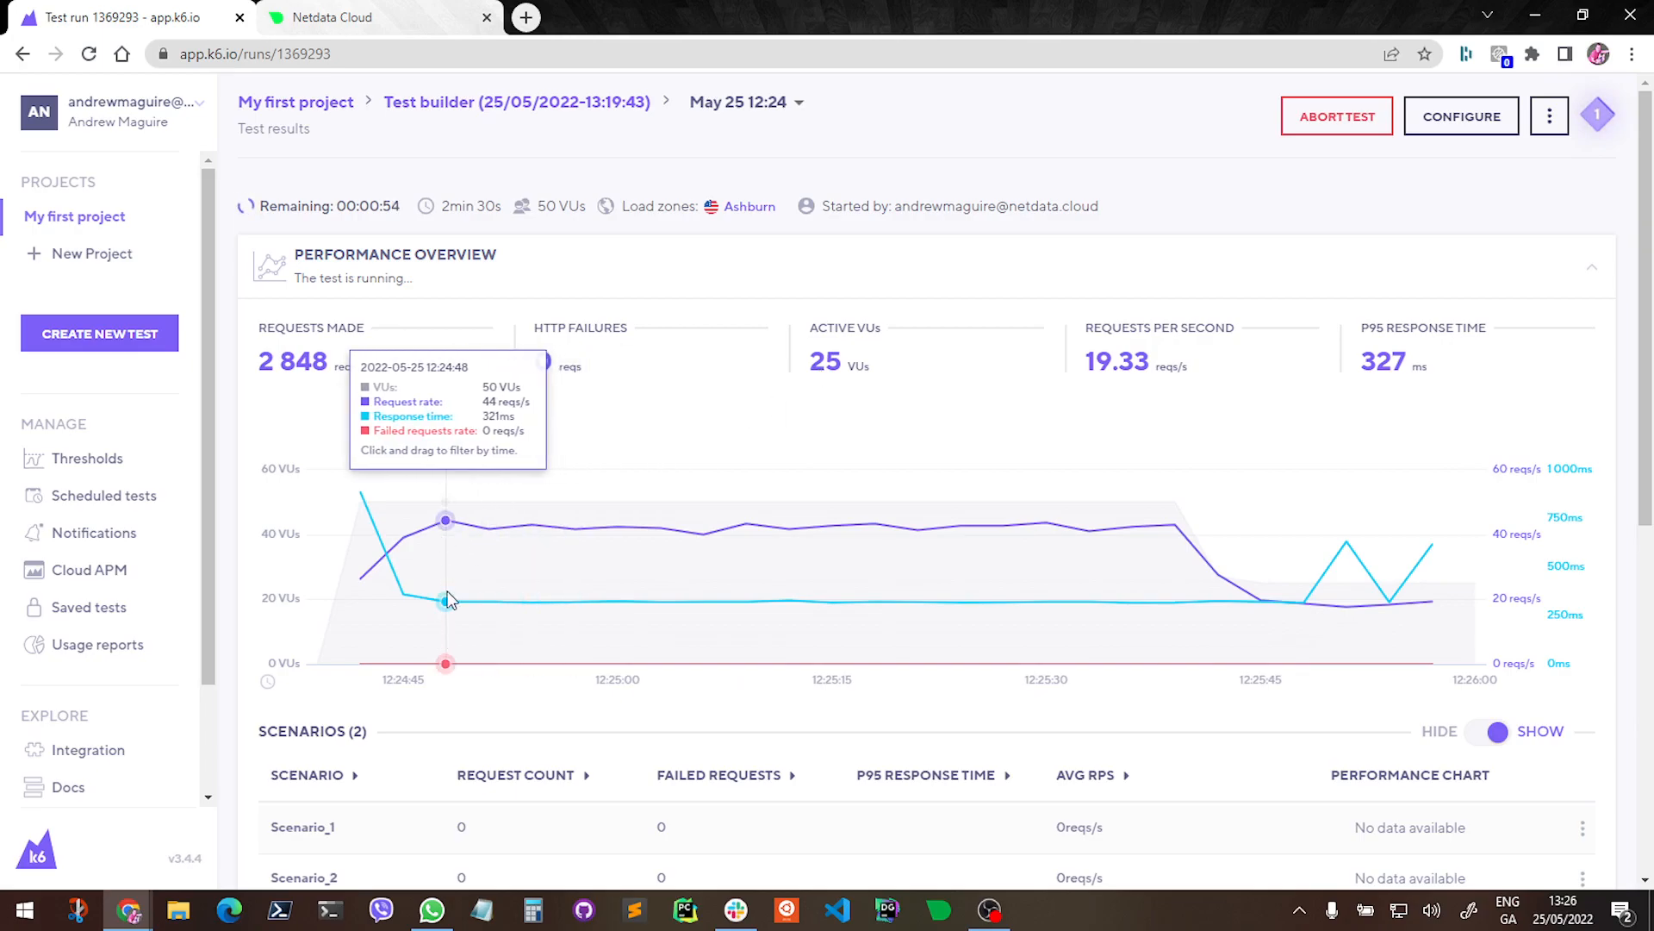
{"action": "mouse_move", "coordinate": [816, 364]}
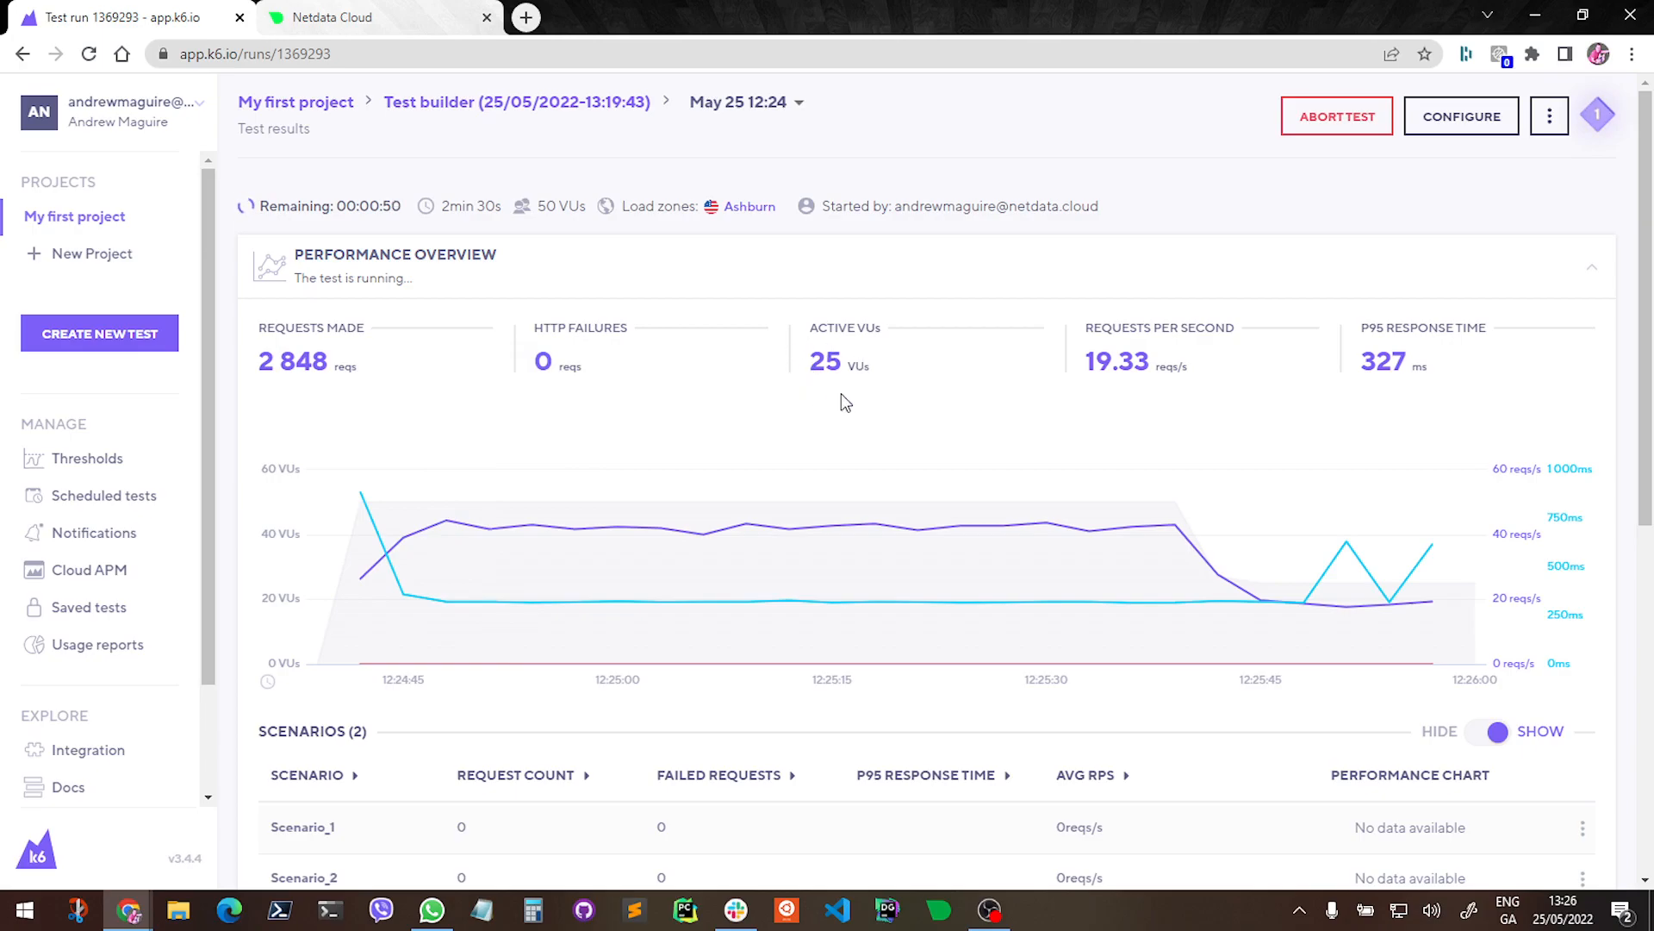
{"action": "mouse_move", "coordinate": [698, 312]}
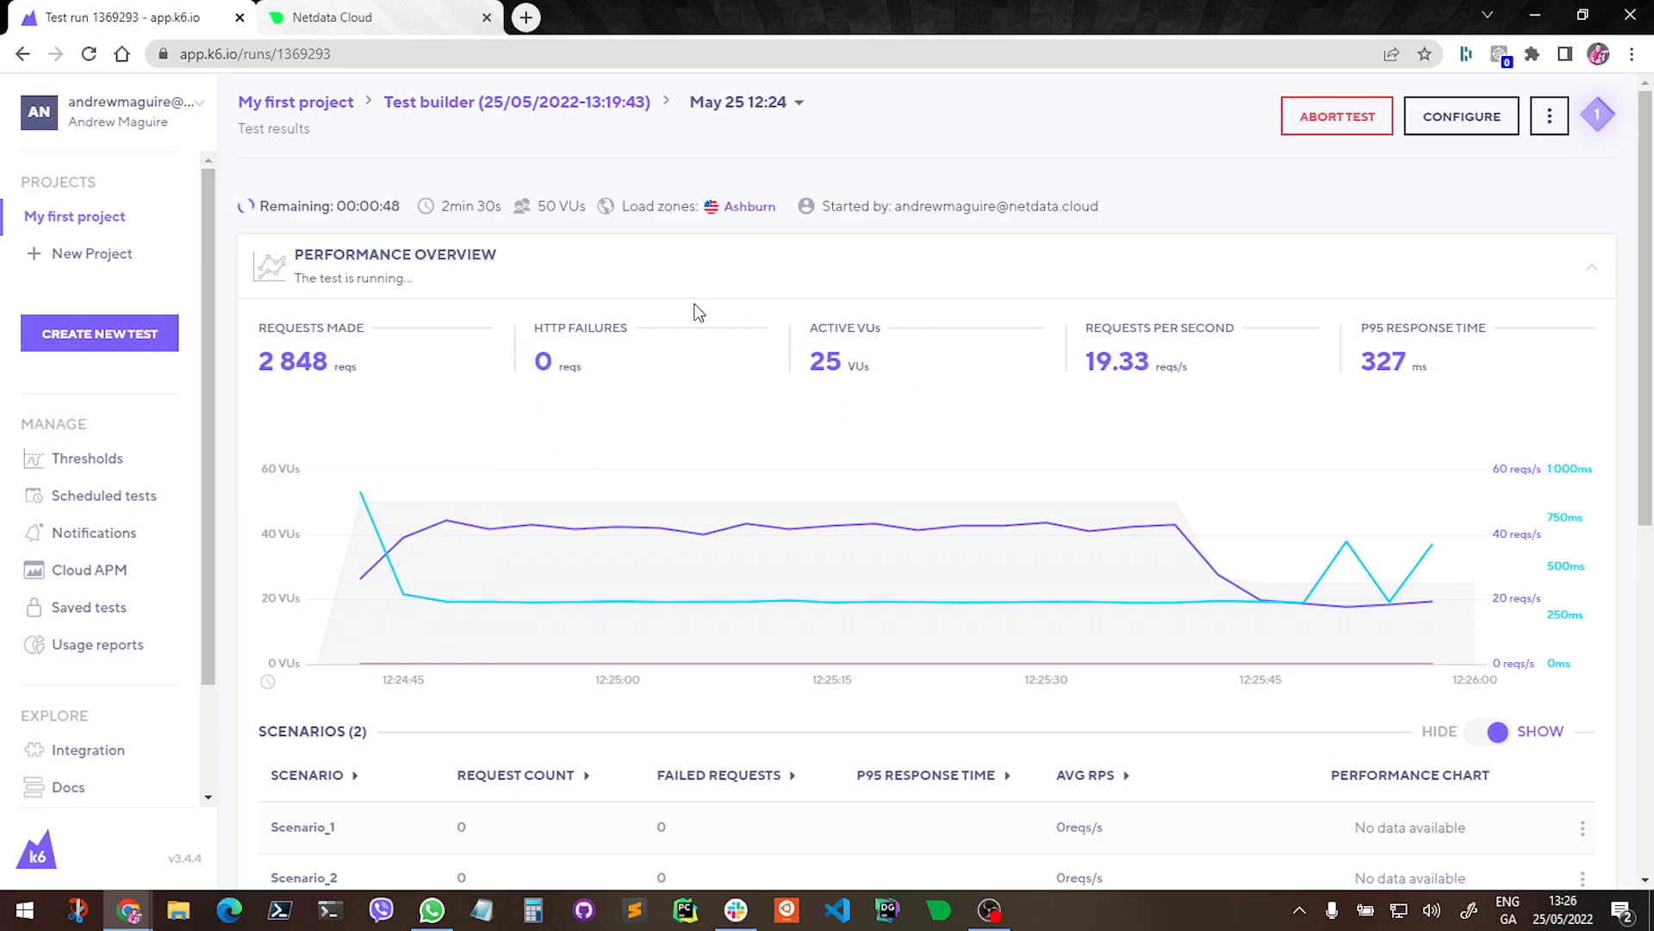
{"action": "mouse_move", "coordinate": [790, 388]}
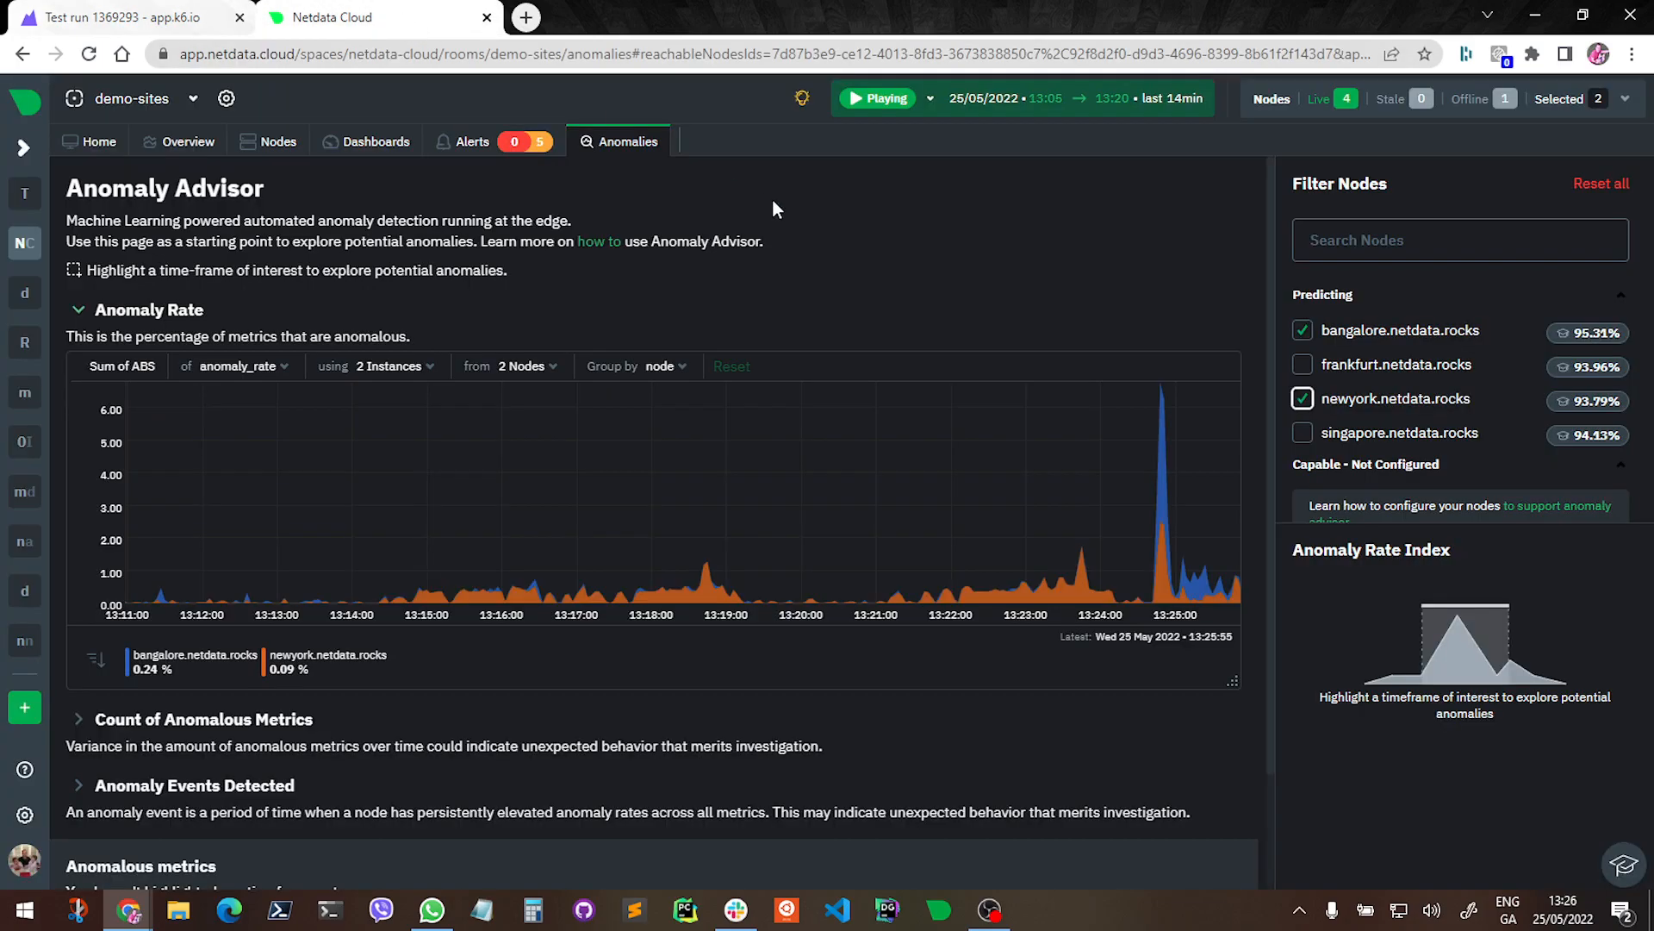
Highlight the 13:24:35–13:26:01 spike window and scroll to the anomalous metrics, led by net.eth0 sent at 30%
{"action": "left_click", "coordinate": [884, 98]}
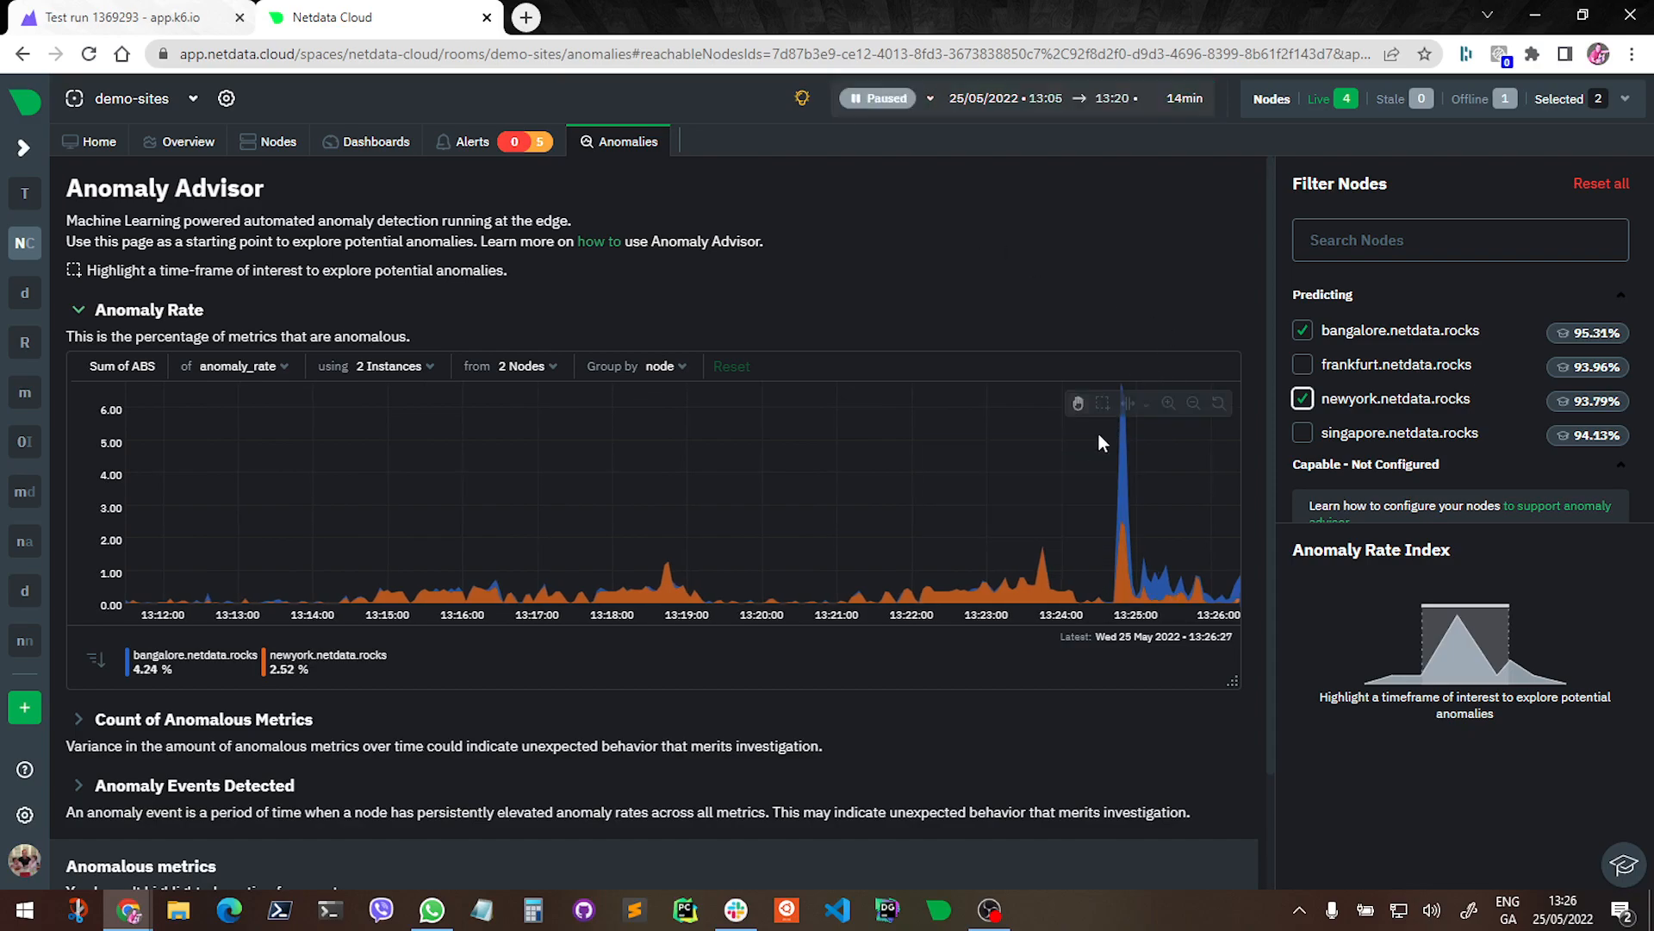
{"action": "mouse_move", "coordinate": [1083, 461]}
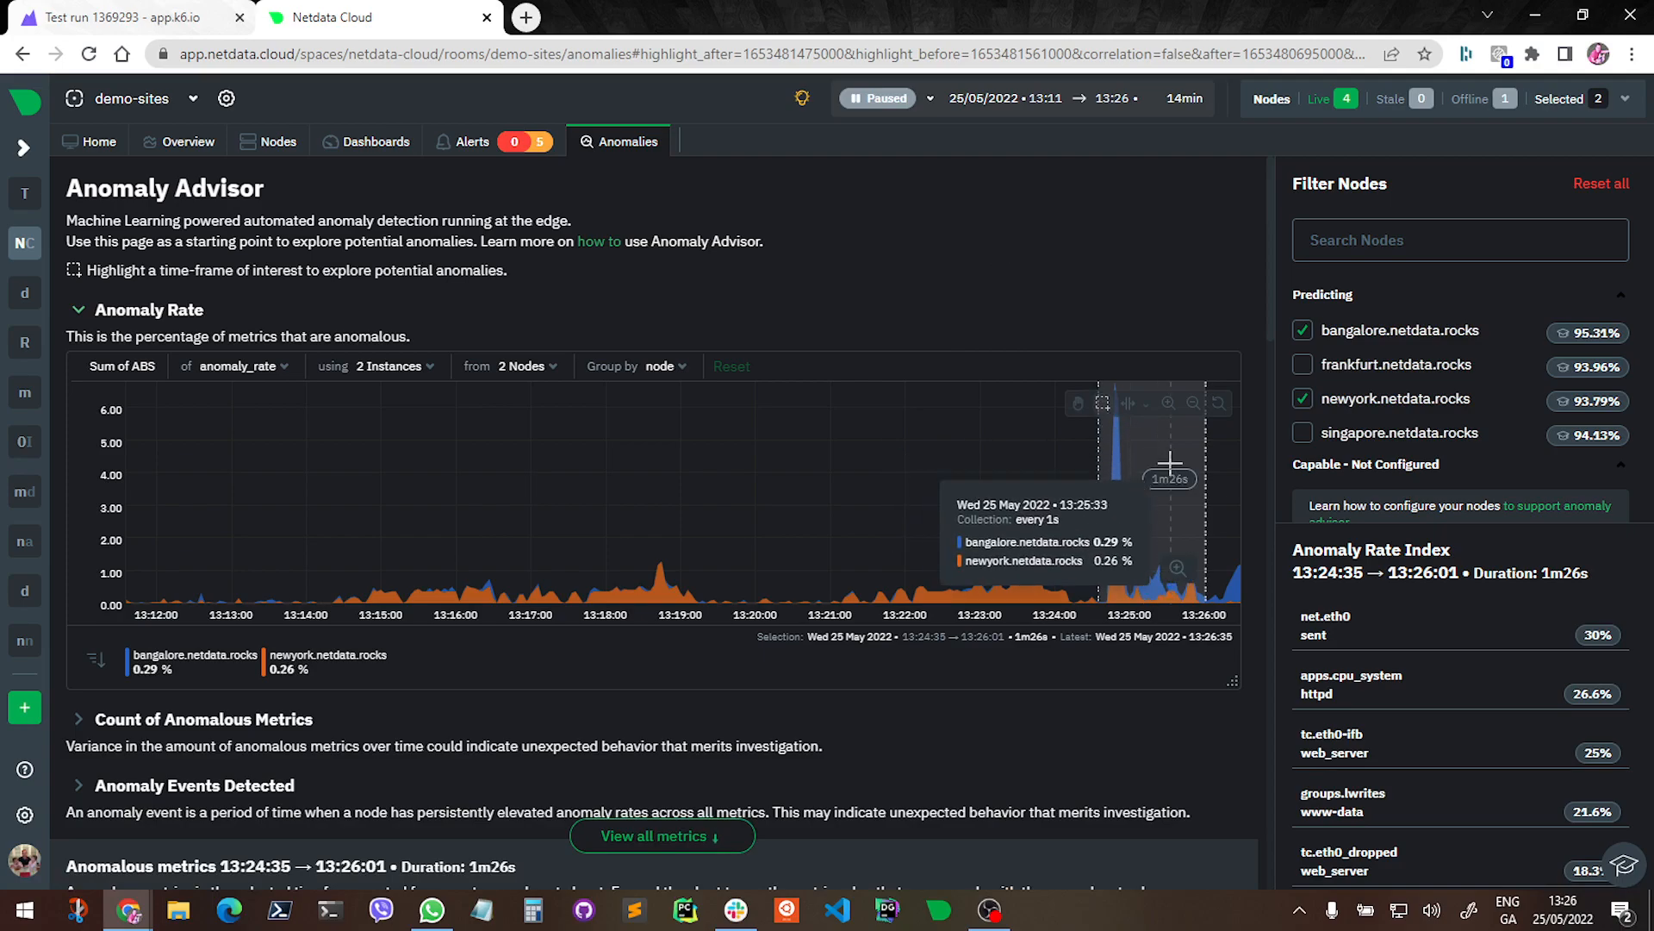
{"action": "mouse_move", "coordinate": [896, 496]}
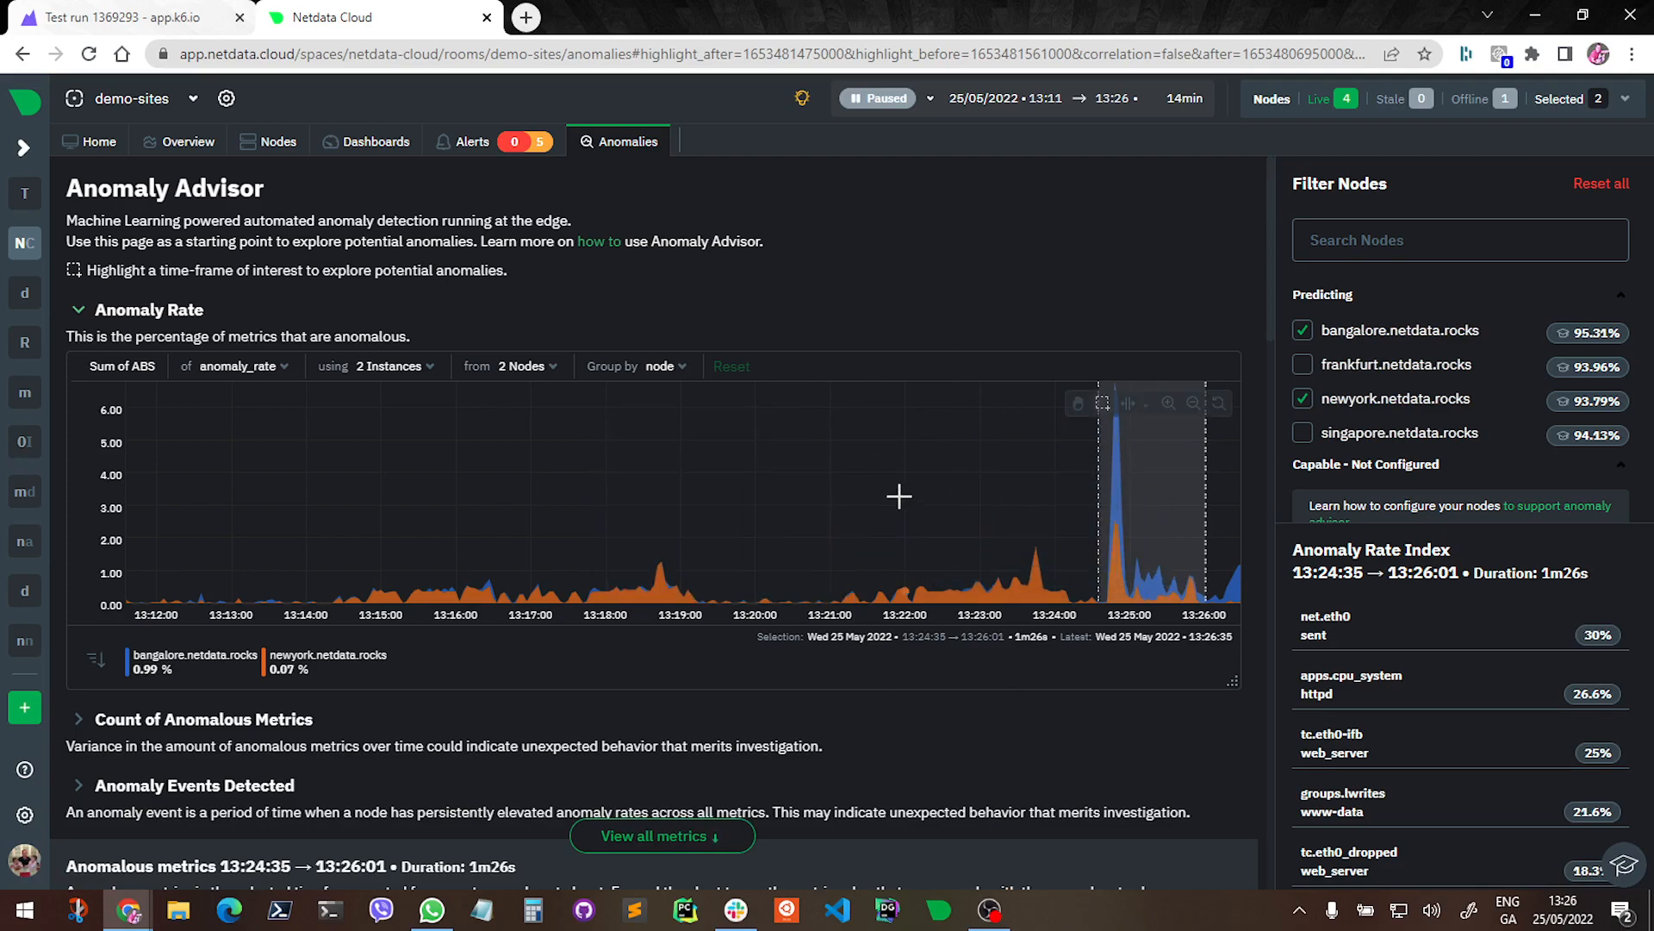
{"action": "scroll", "scroll_direction": "down", "scroll_amount": 3}
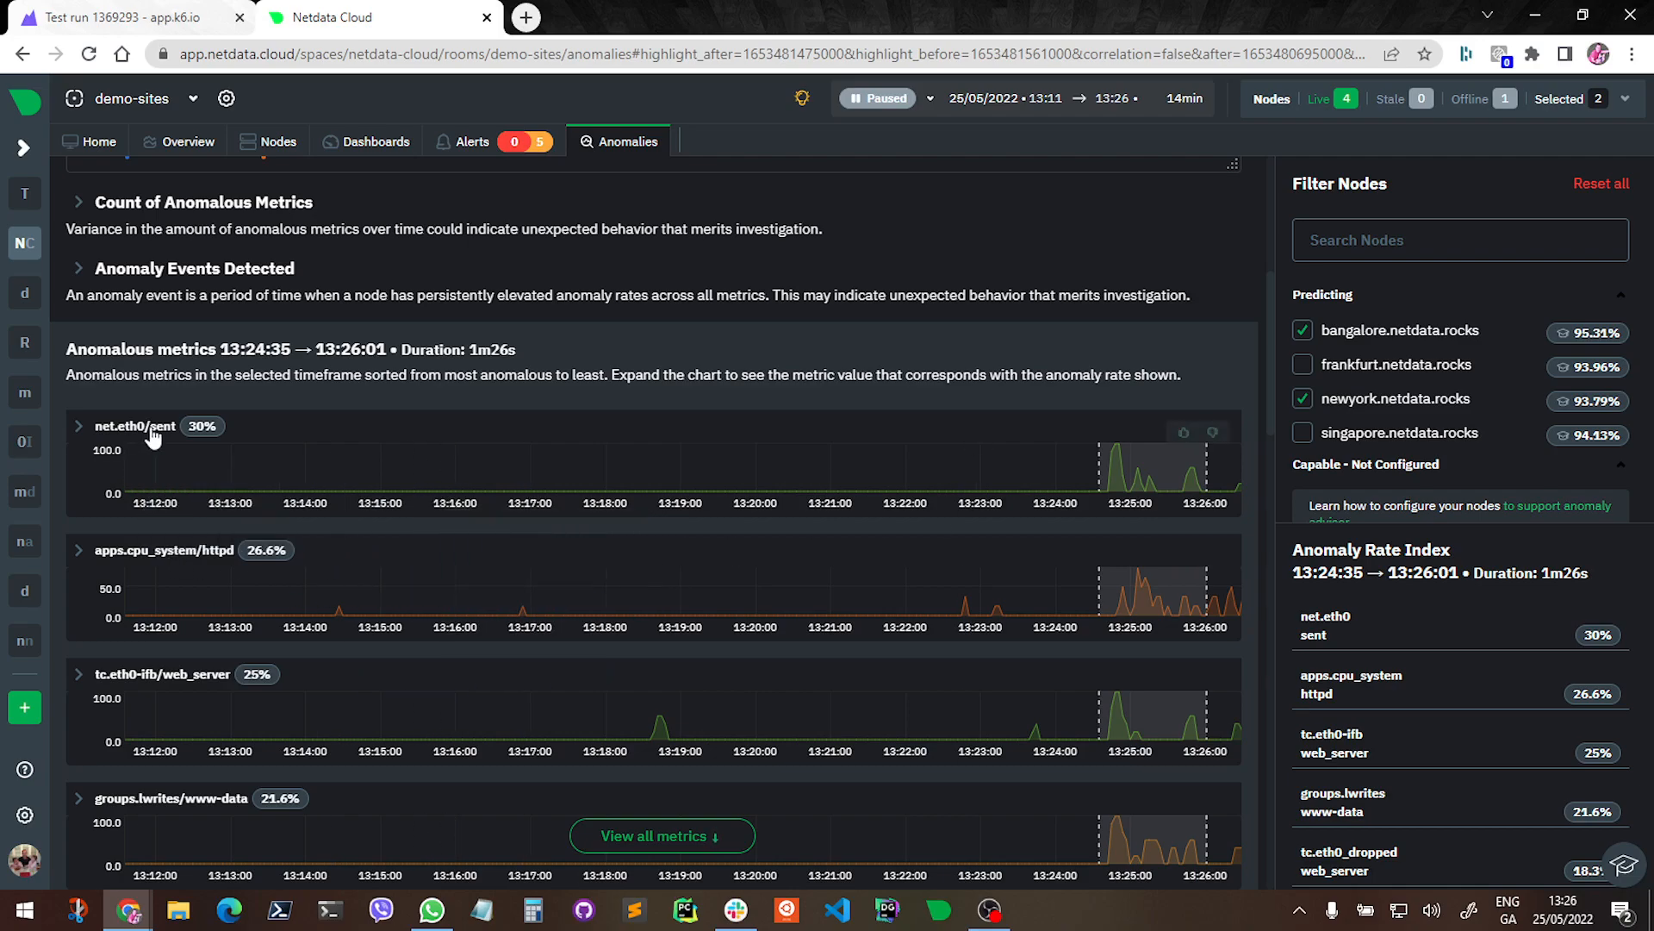
{"action": "mouse_move", "coordinate": [183, 448]}
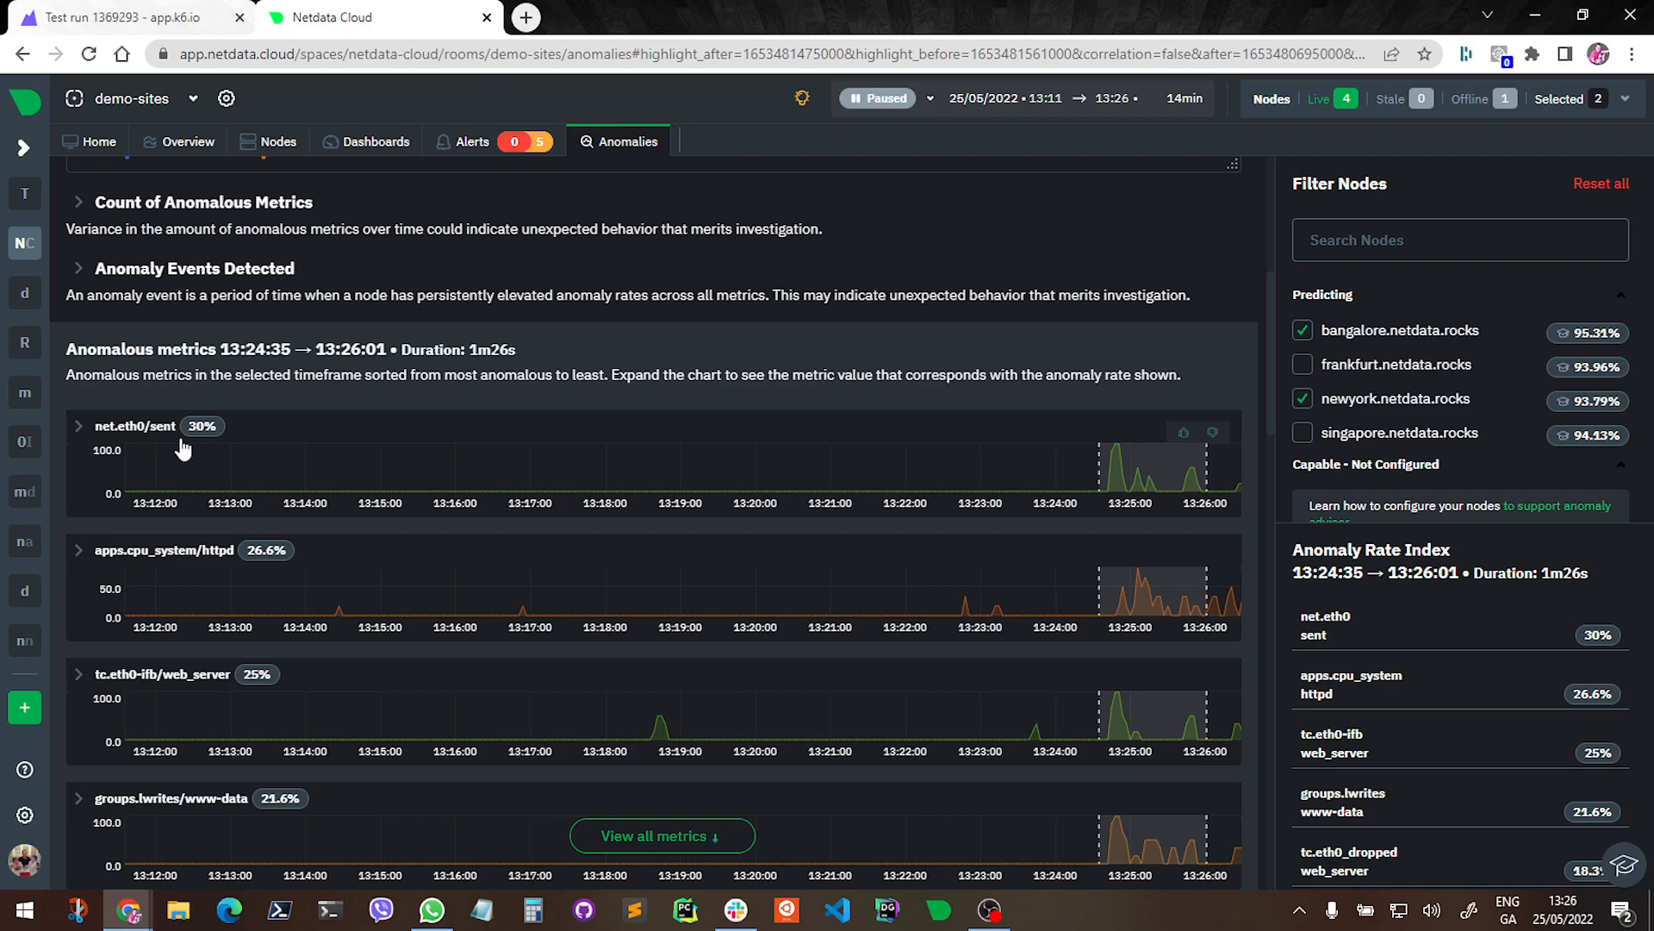
{"action": "mouse_move", "coordinate": [62, 448]}
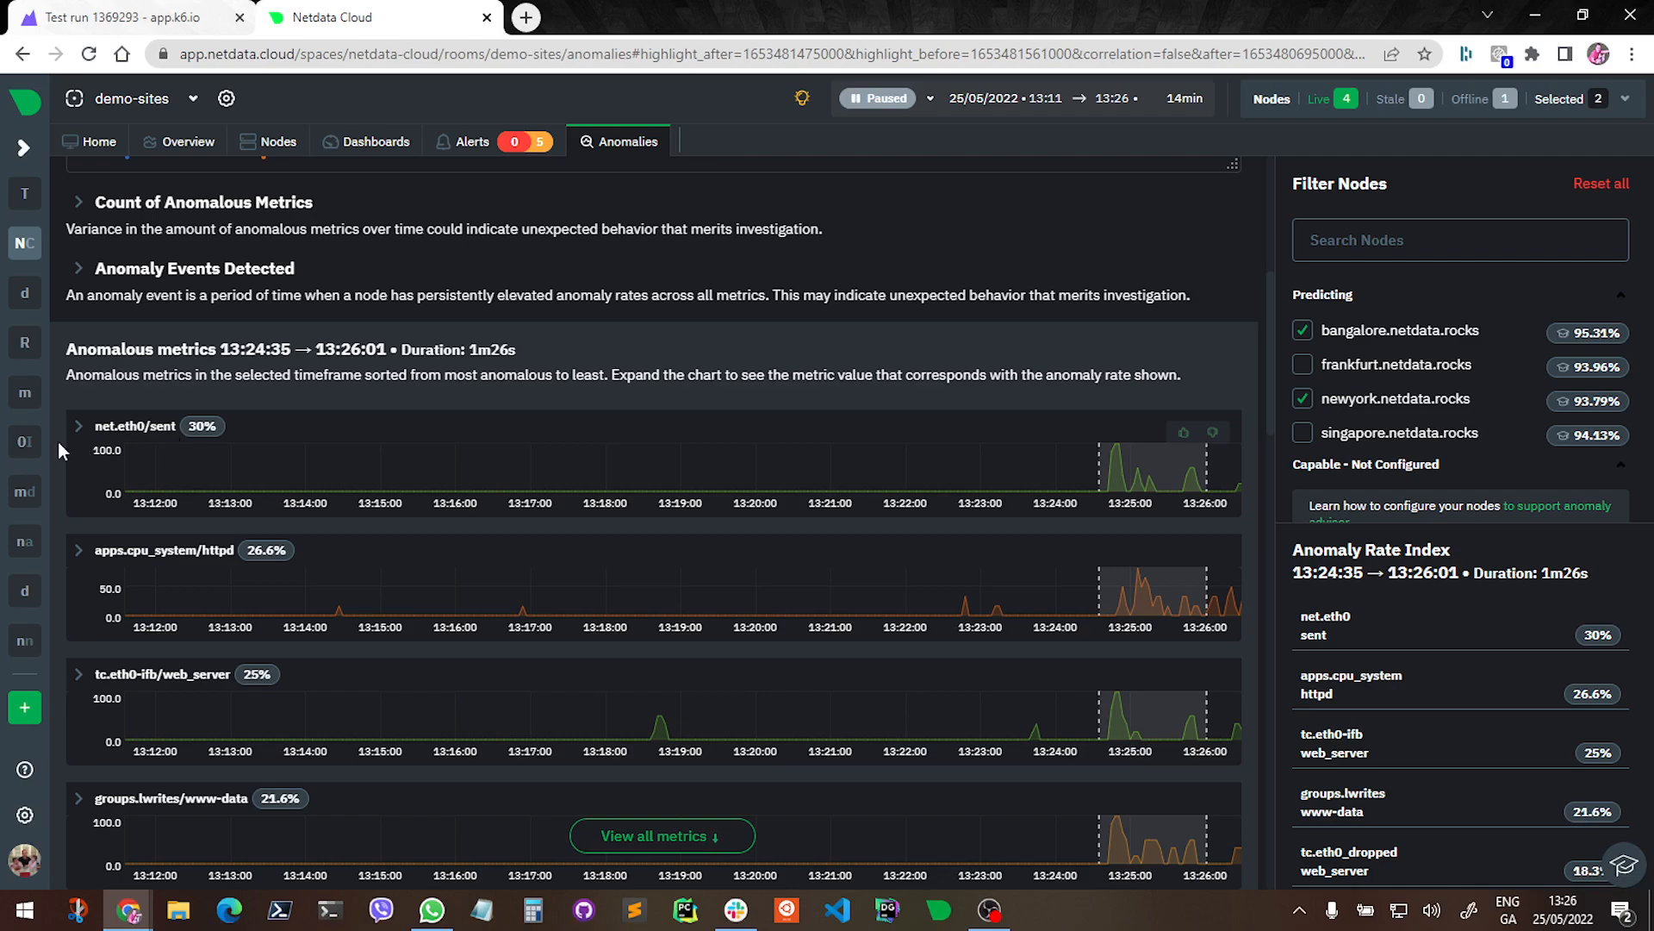
Expand net.eth0/sent to show both nodes' outbound traffic surging to about 4,000 around 13:25
{"action": "left_click", "coordinate": [77, 425]}
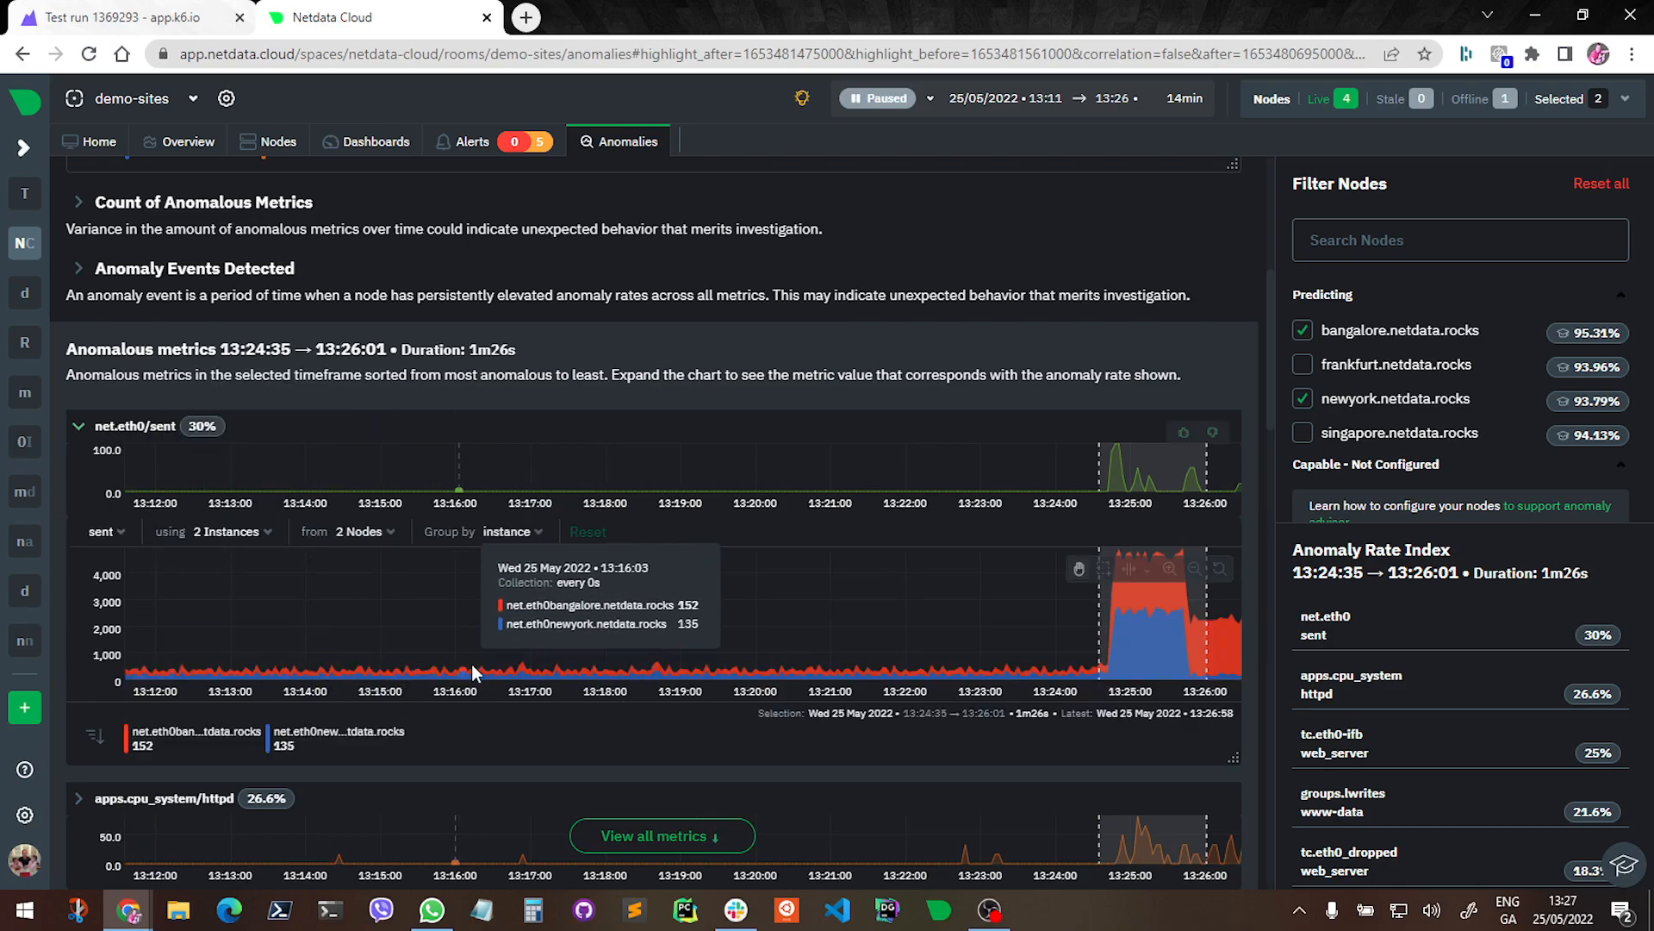
{"action": "mouse_move", "coordinate": [896, 670]}
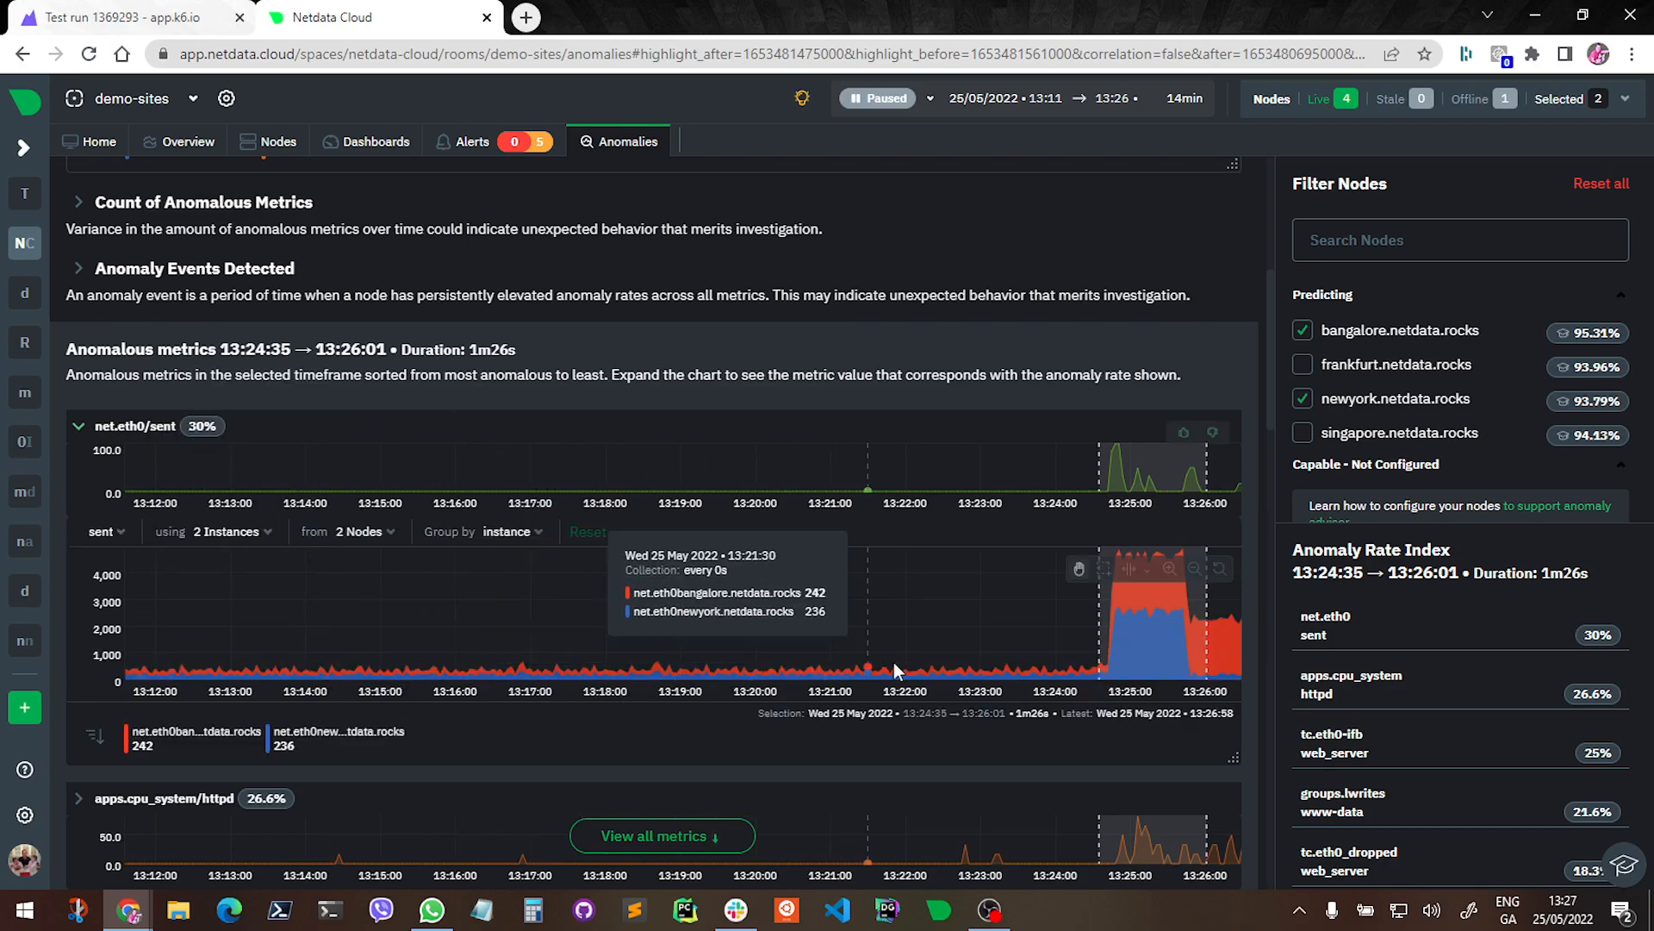
{"action": "mouse_move", "coordinate": [968, 666]}
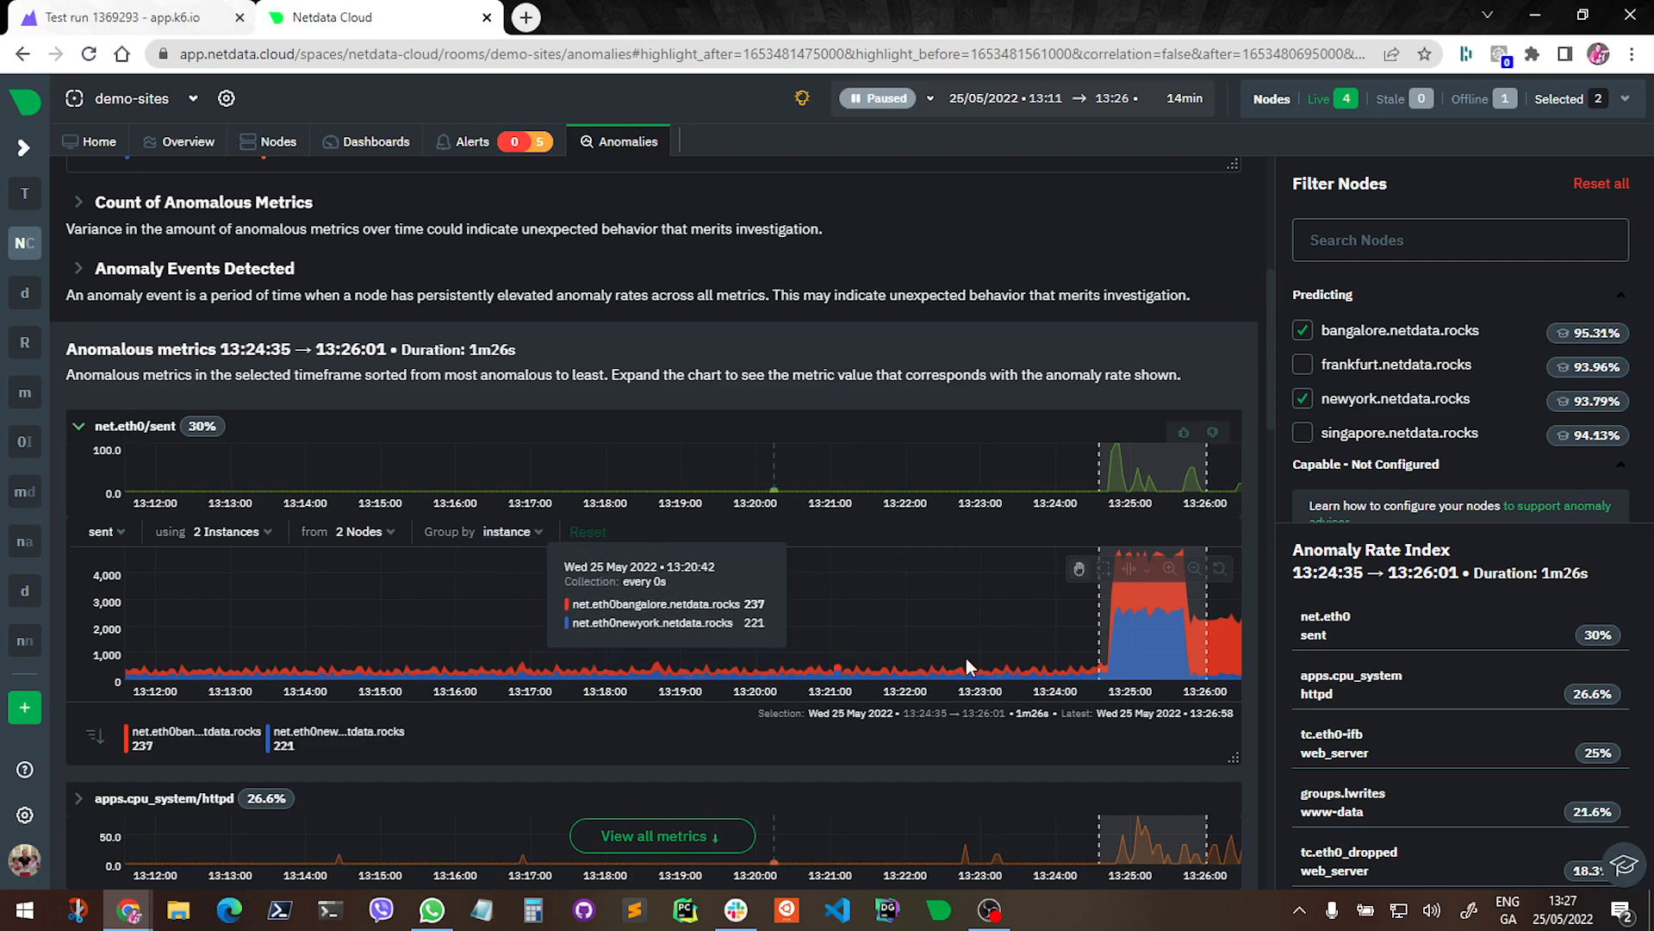
{"action": "mouse_move", "coordinate": [1158, 632]}
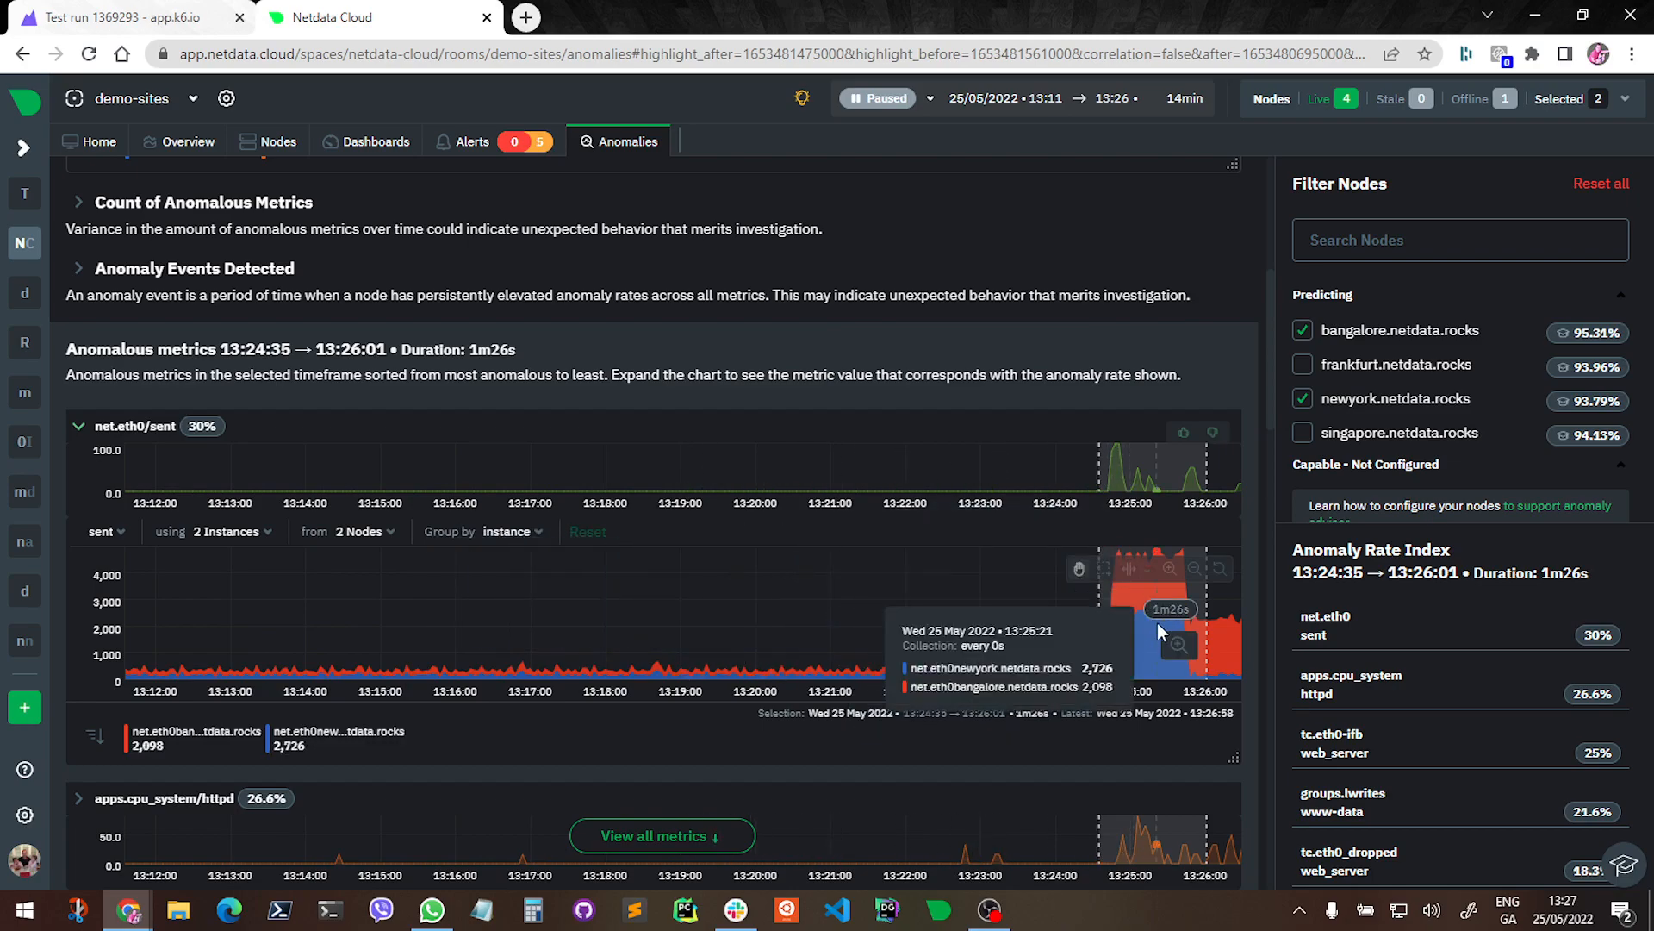
{"action": "mouse_move", "coordinate": [1120, 624]}
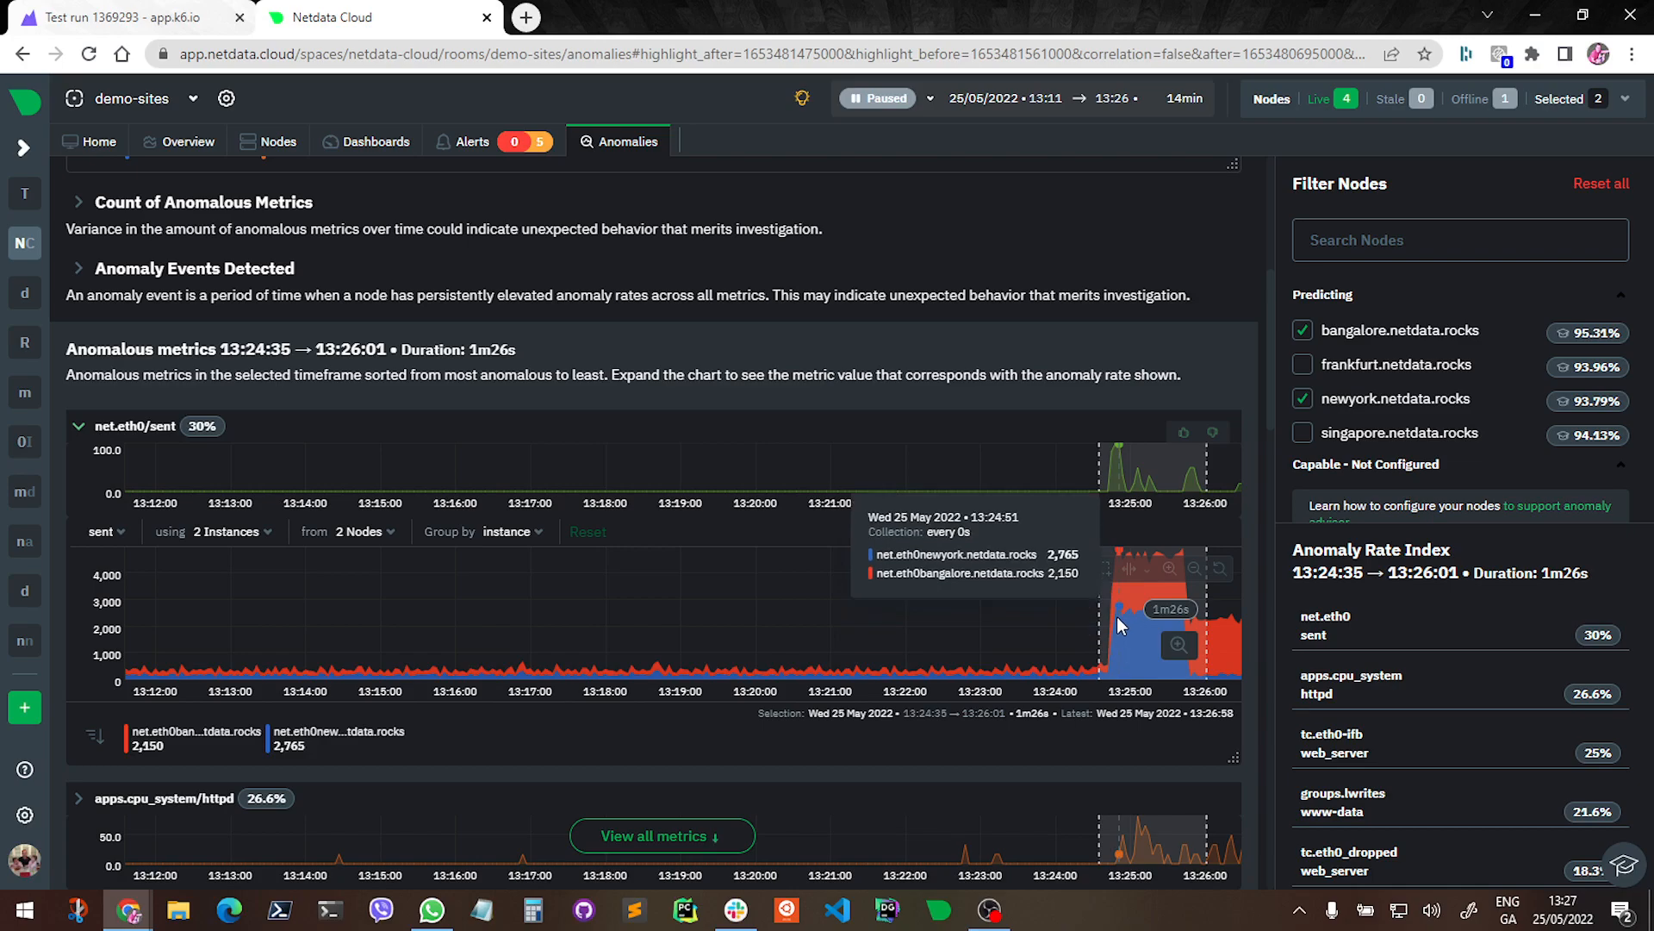
{"action": "mouse_move", "coordinate": [1155, 631]}
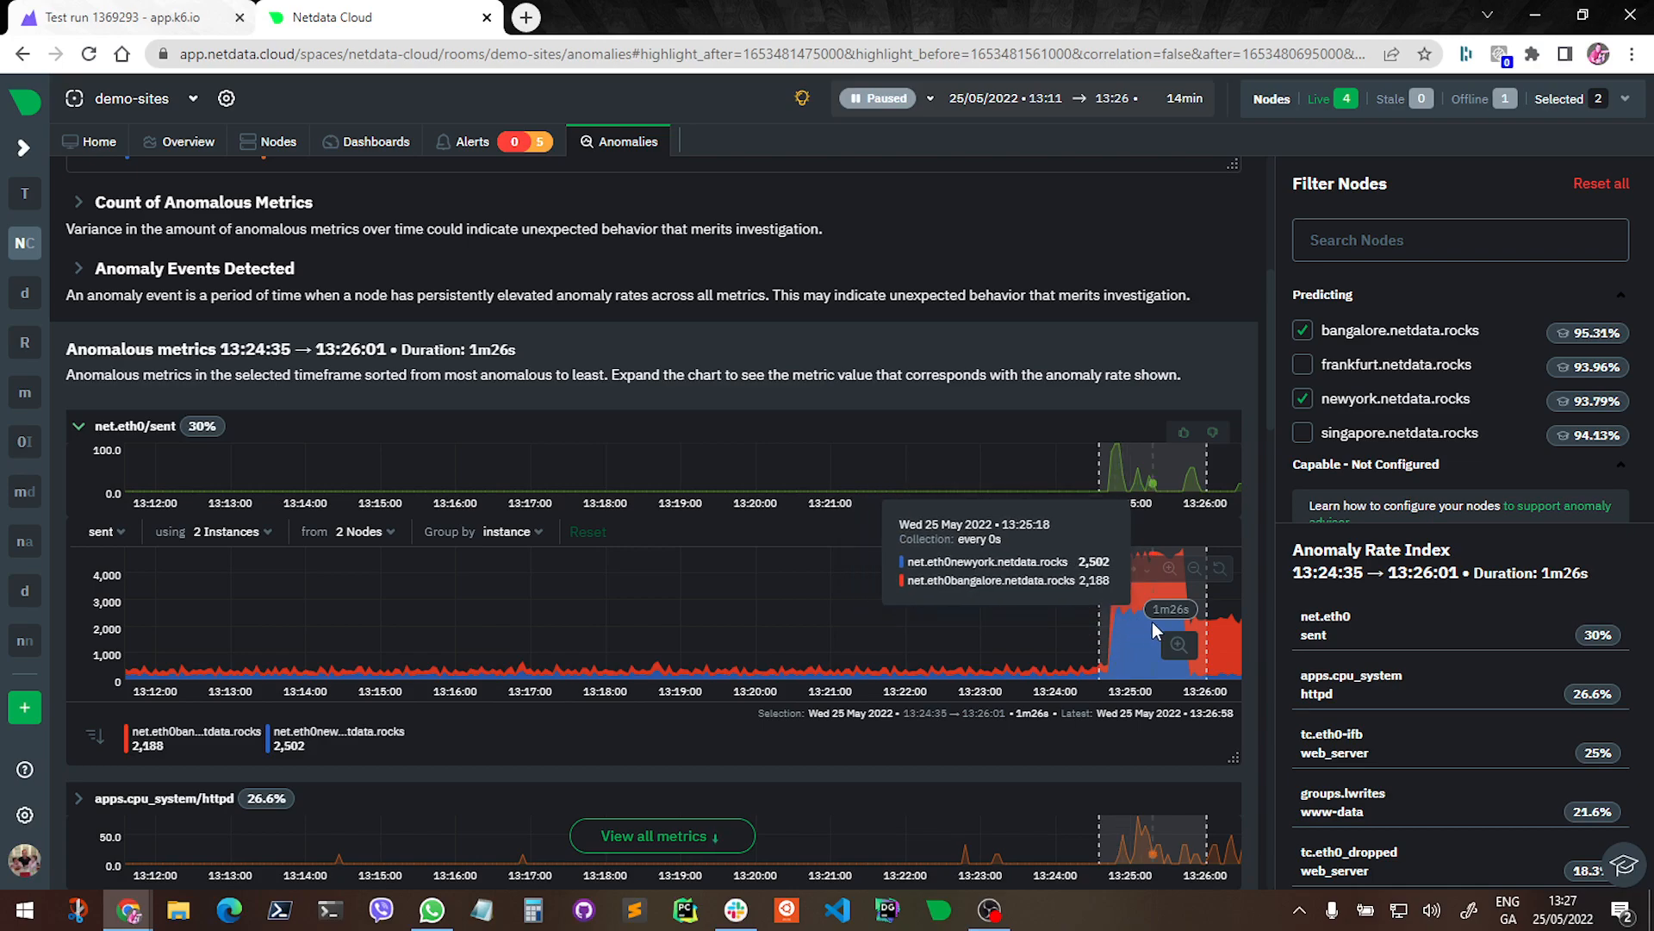
{"action": "mouse_move", "coordinate": [1141, 634]}
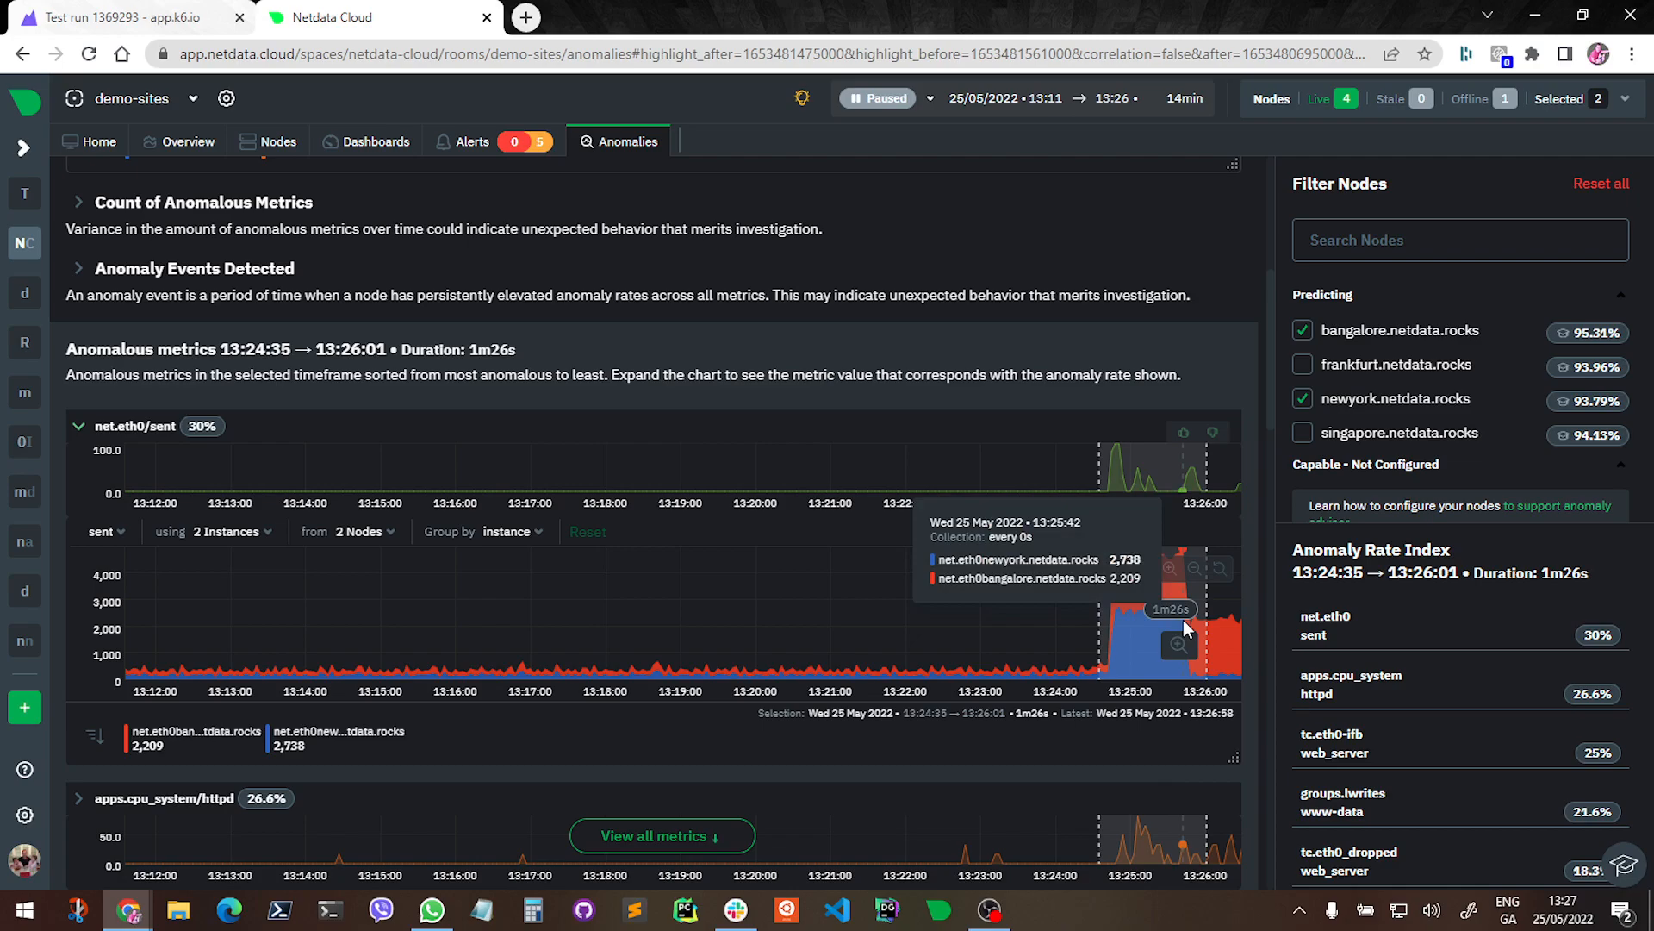
{"action": "mouse_move", "coordinate": [1167, 600]}
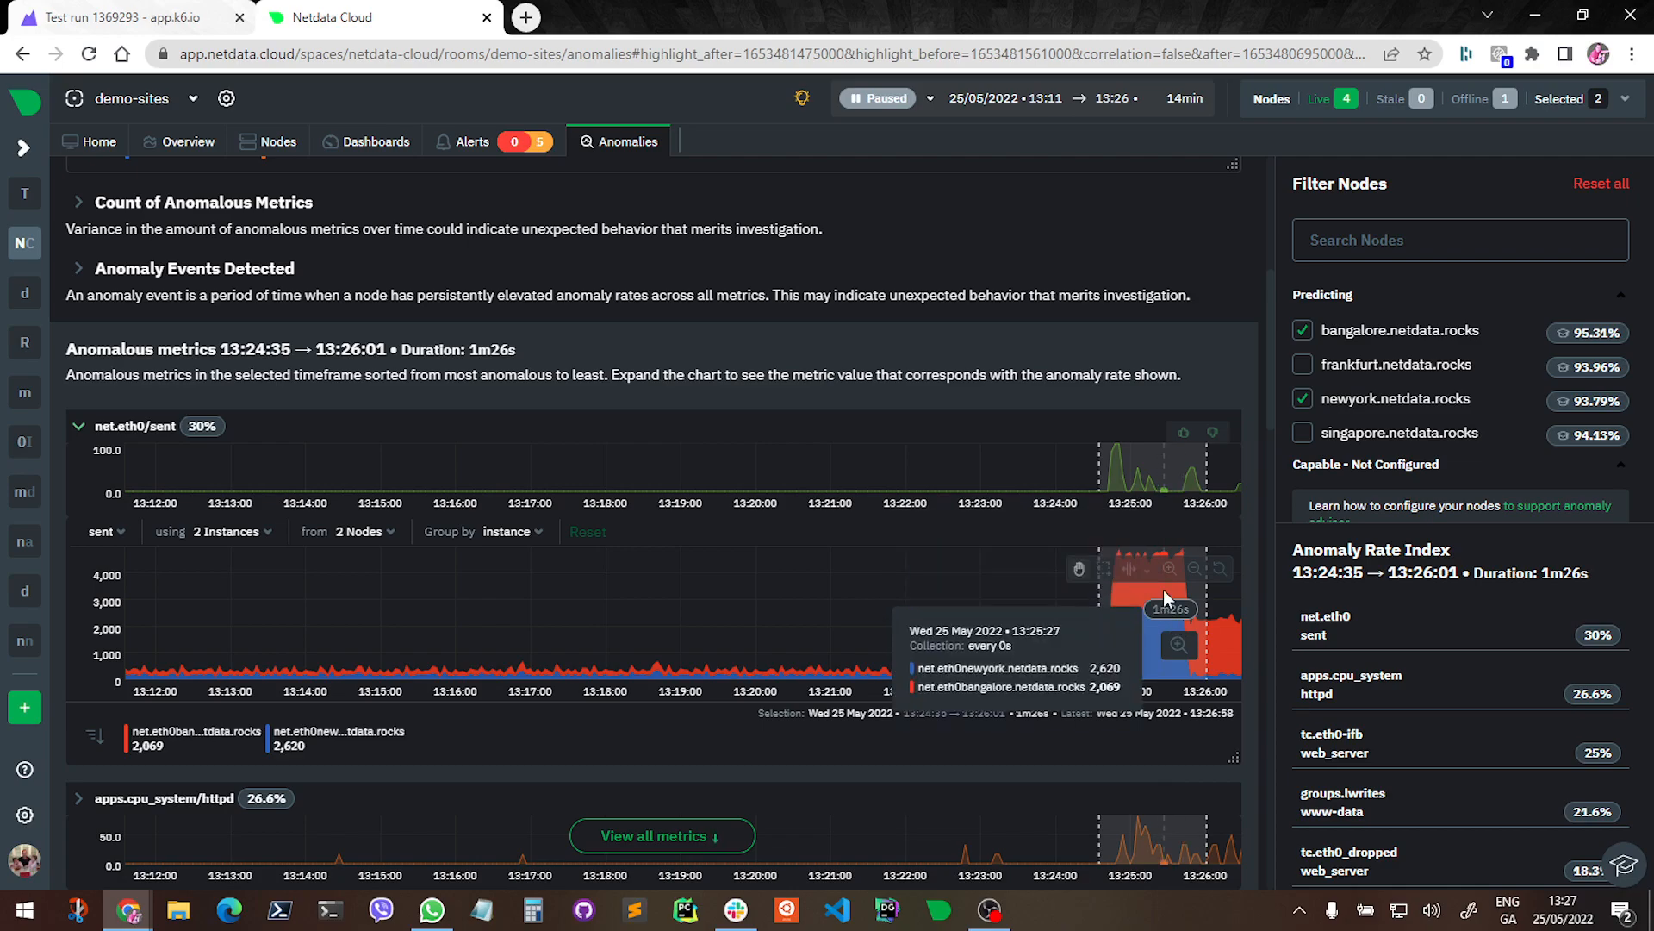
{"action": "mouse_move", "coordinate": [1239, 655]}
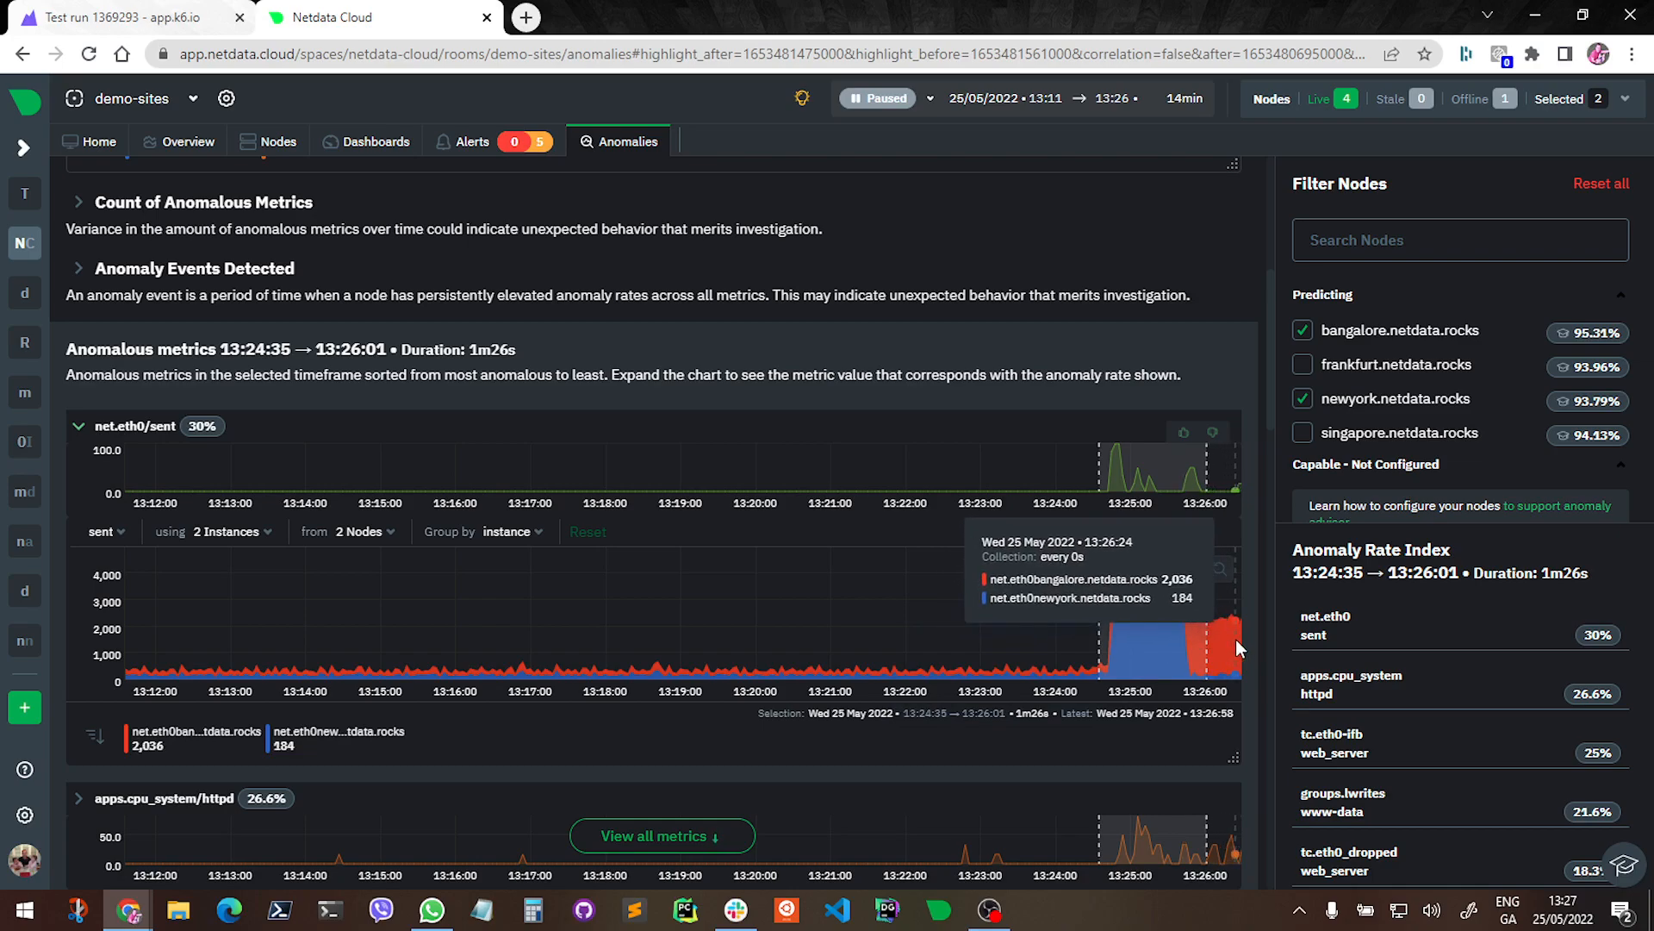
{"action": "mouse_move", "coordinate": [1081, 490]}
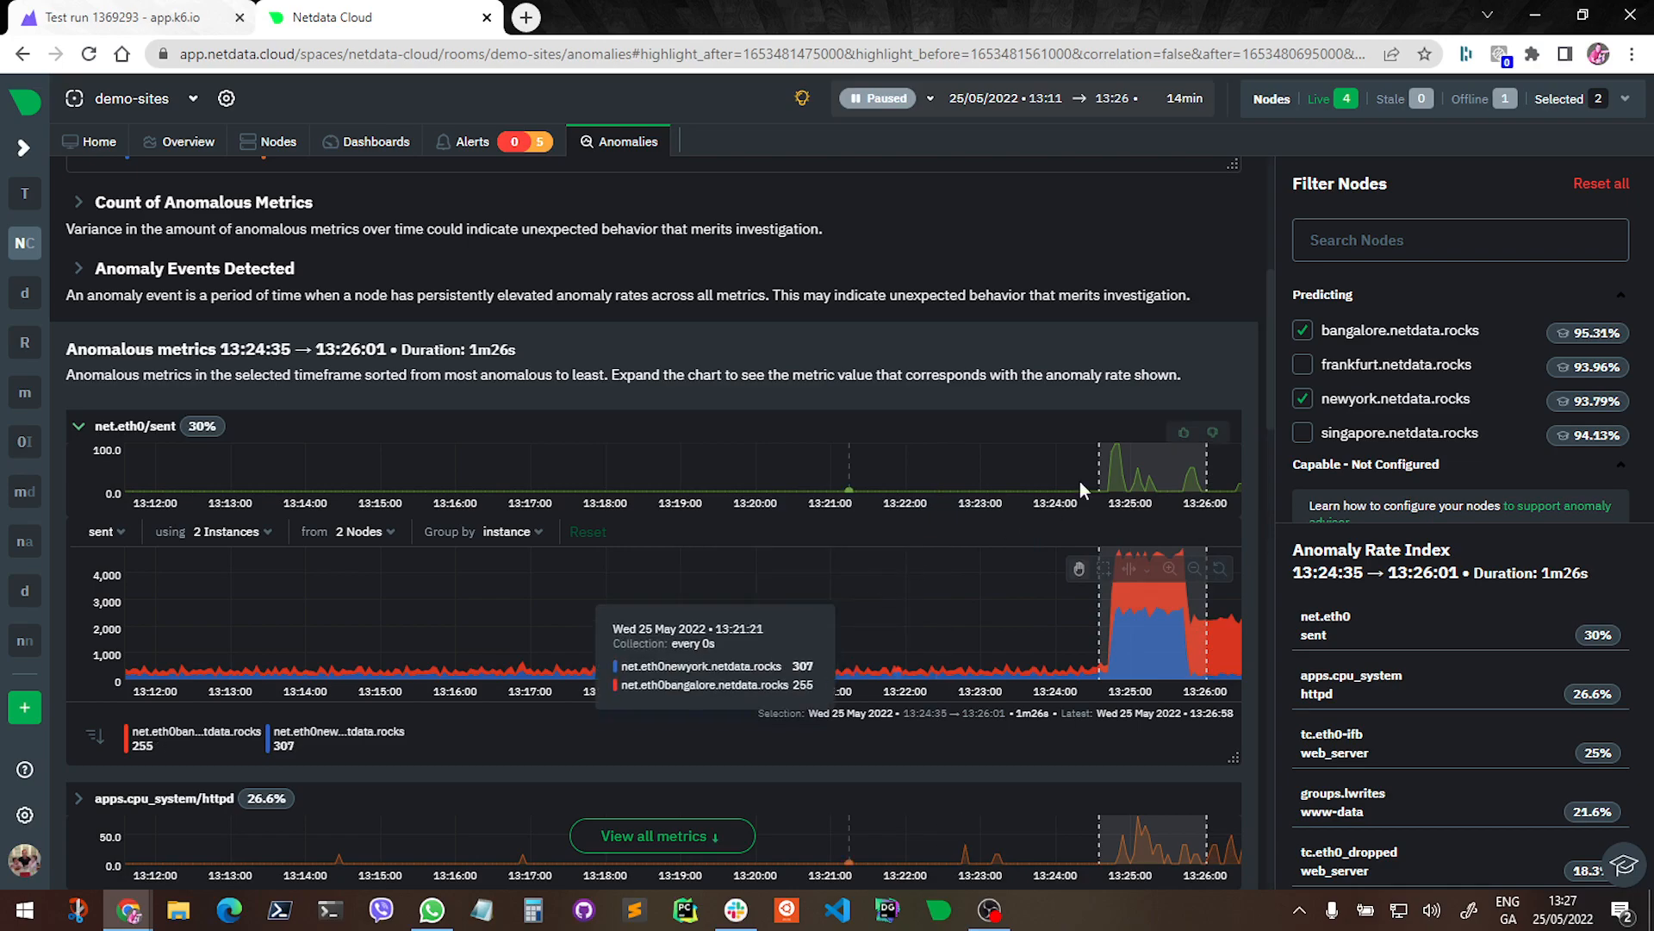
{"action": "left_click", "coordinate": [879, 98]}
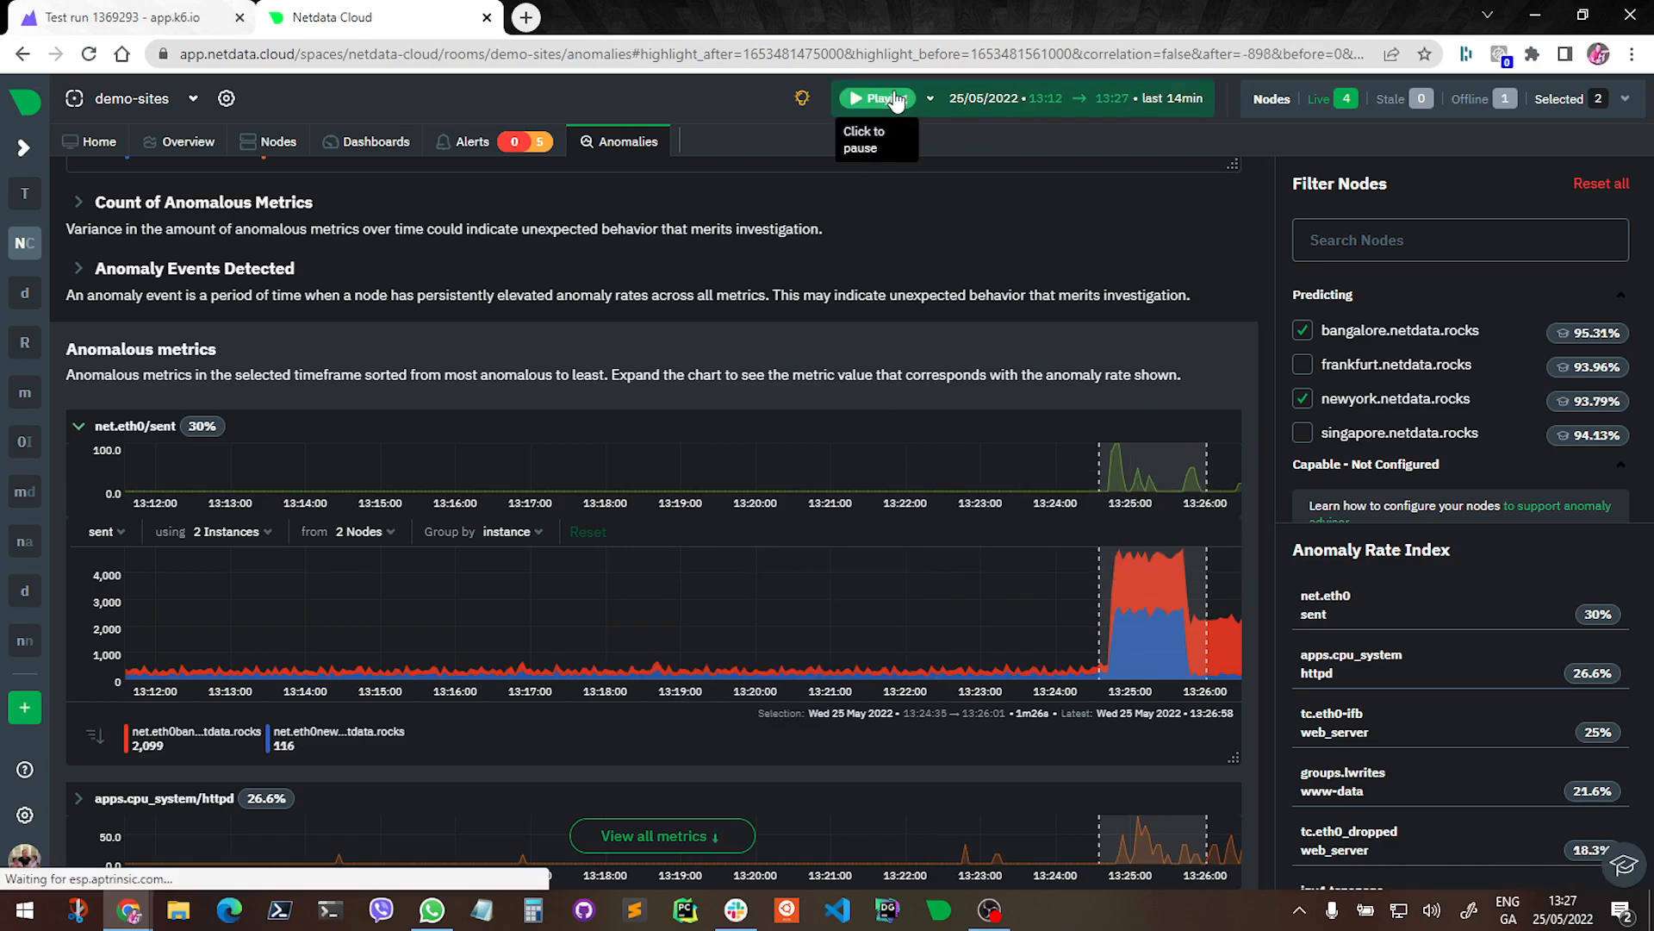
{"action": "left_click", "coordinate": [877, 98]}
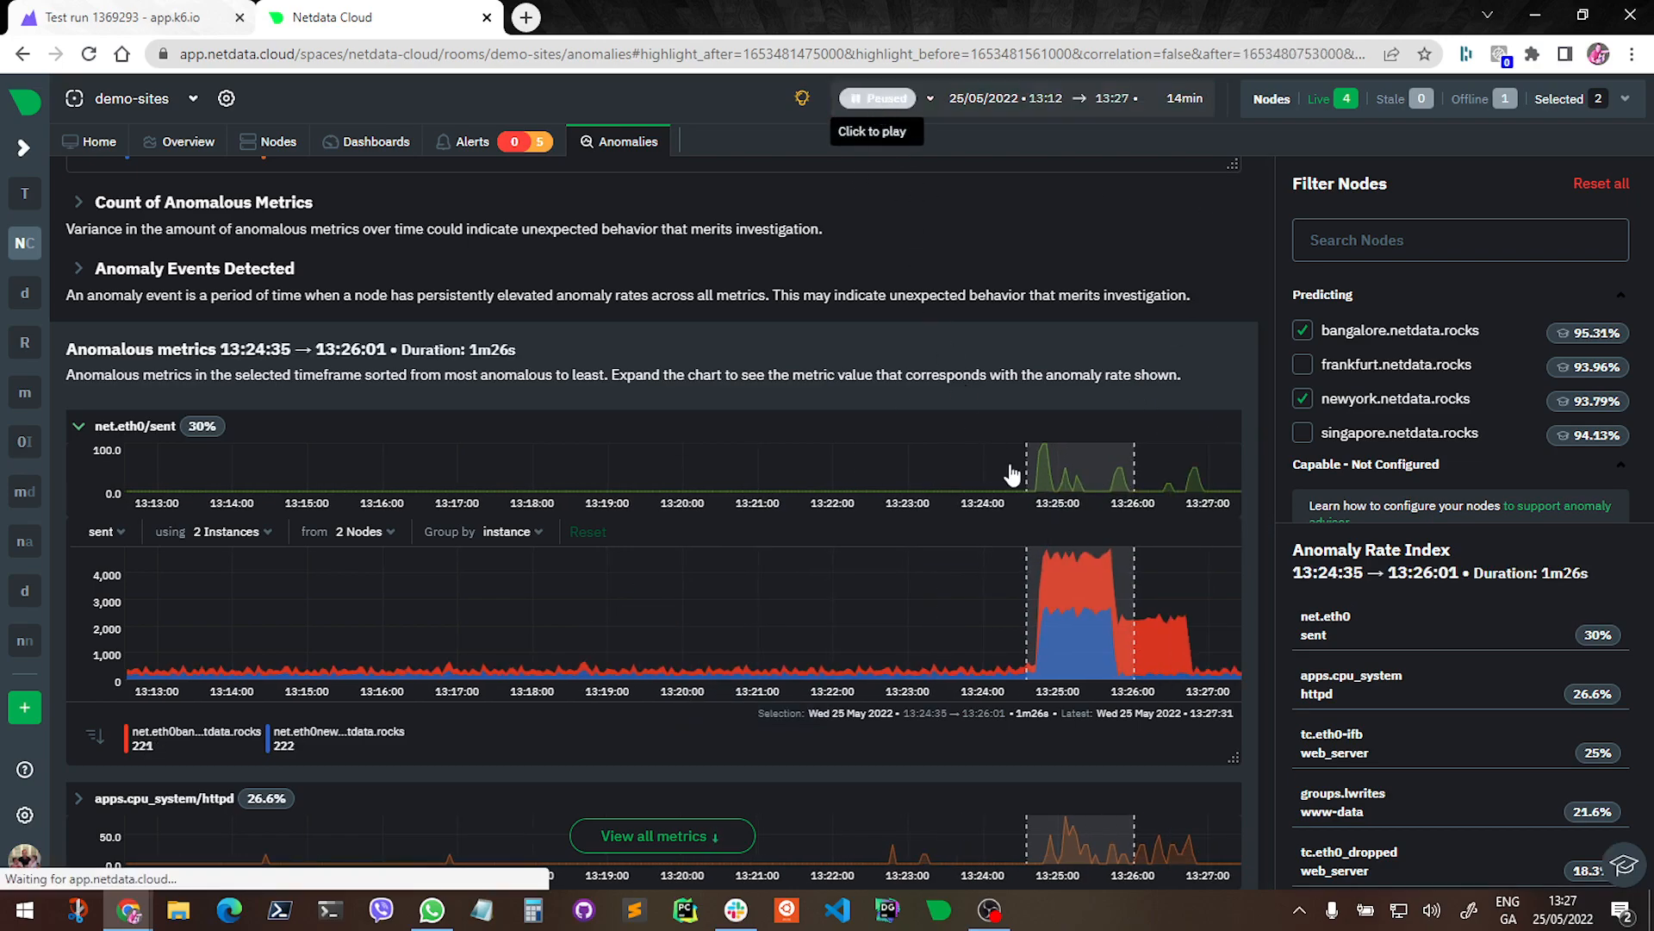
{"action": "mouse_move", "coordinate": [1060, 654]}
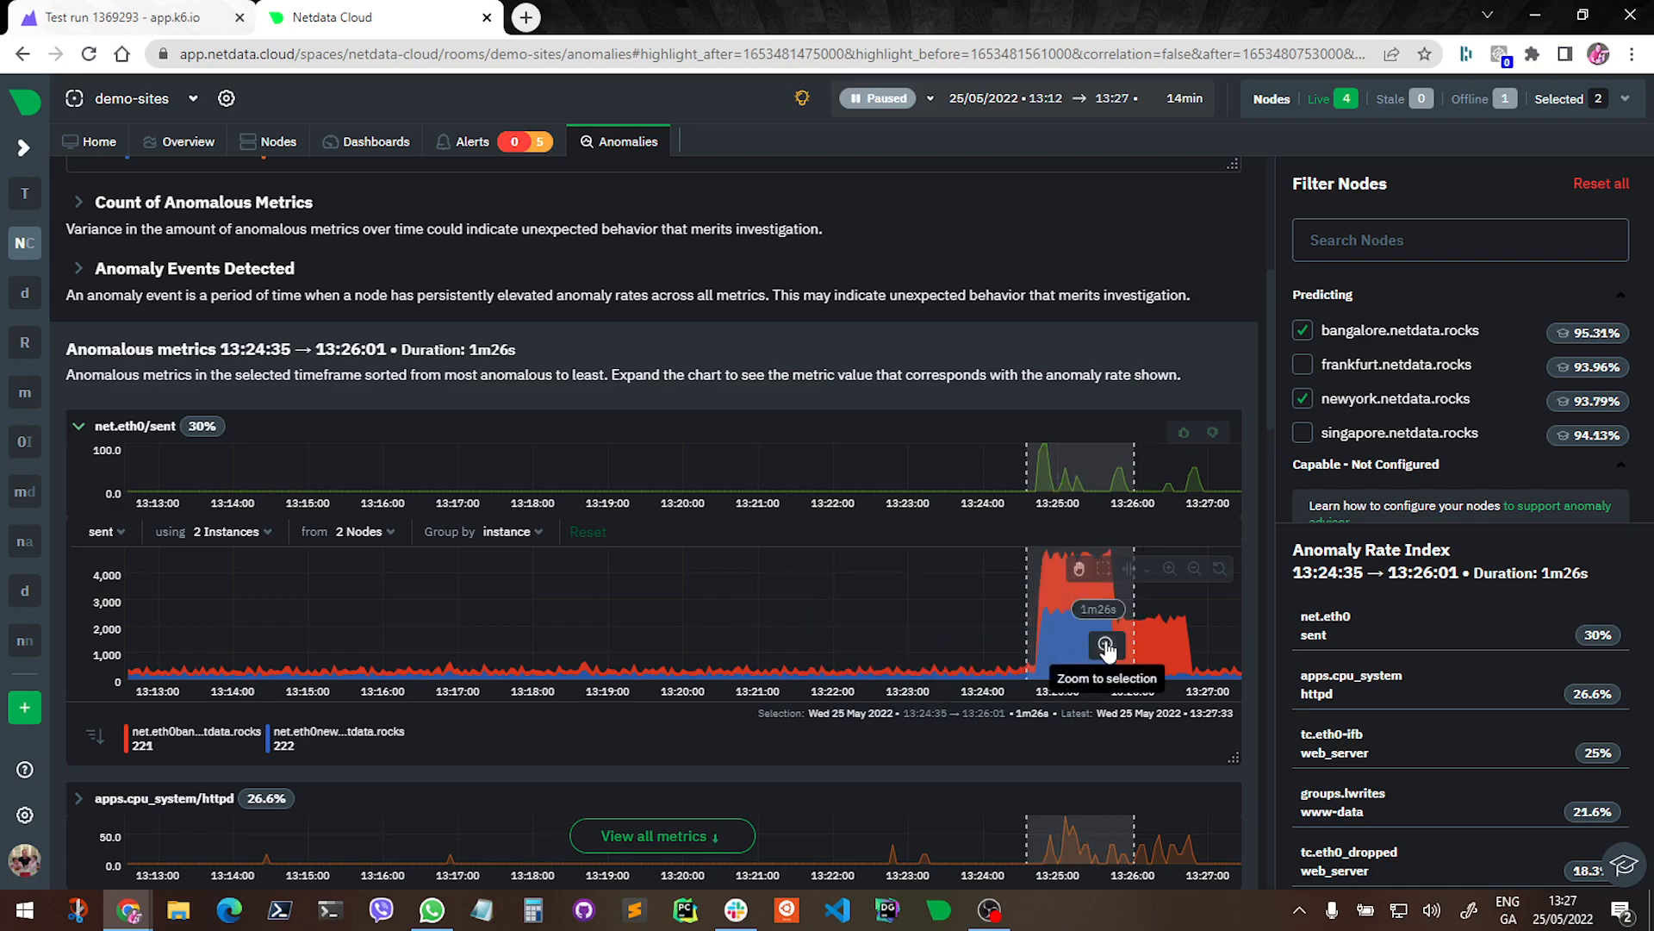
{"action": "mouse_move", "coordinate": [1159, 655]}
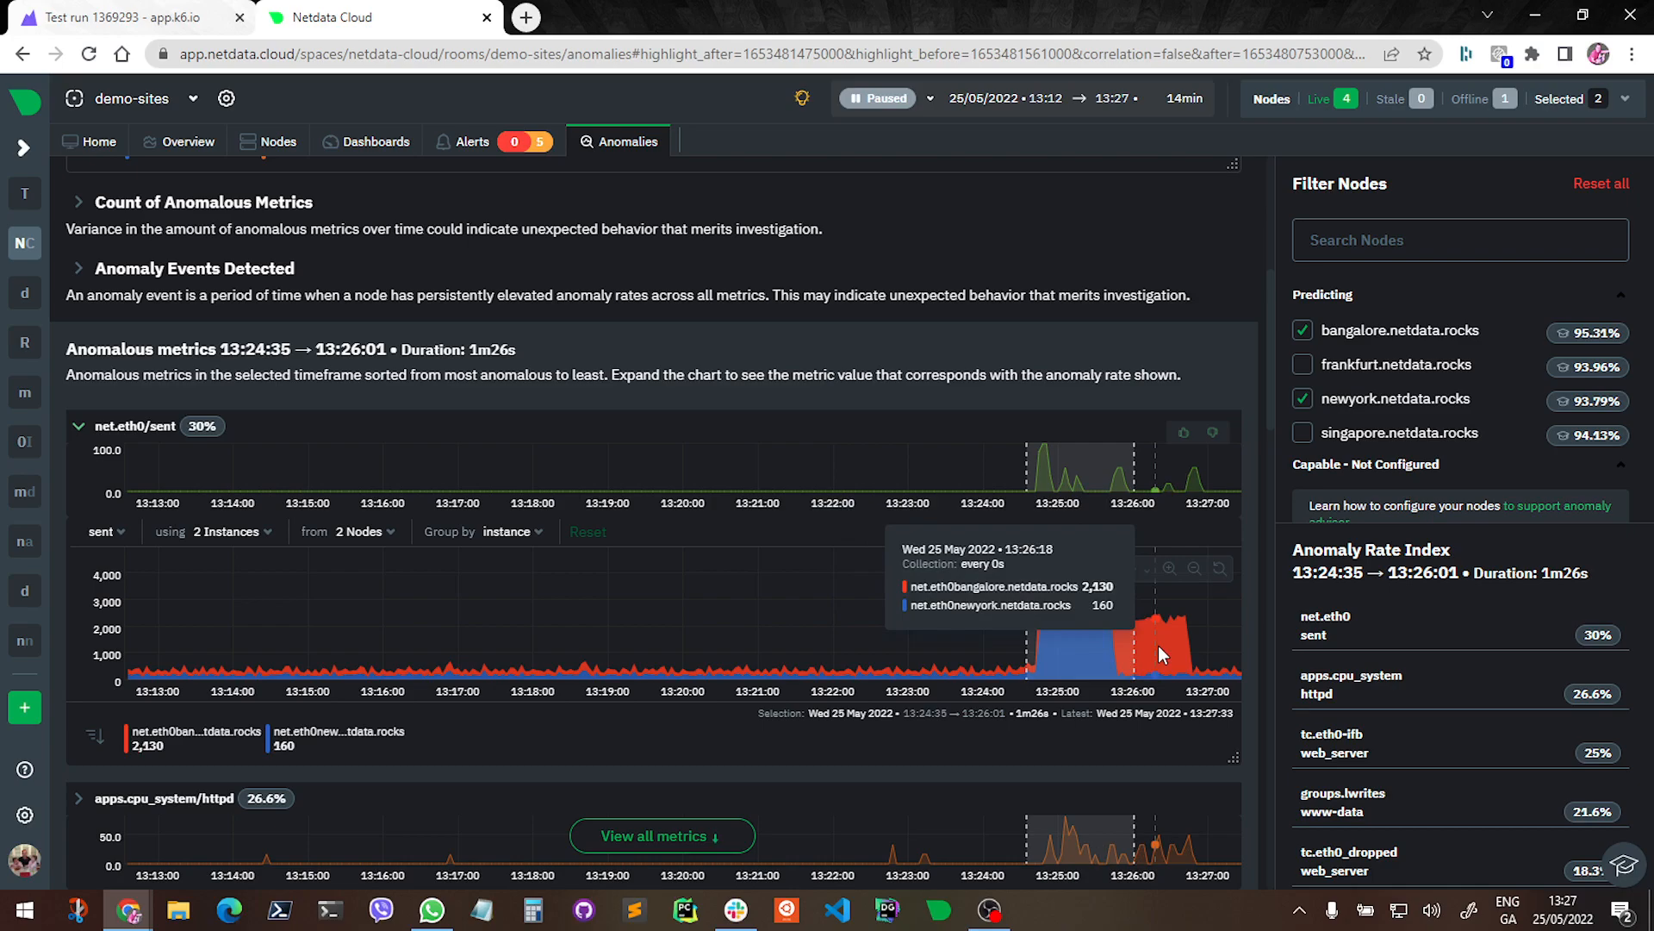
{"action": "mouse_move", "coordinate": [1123, 599]}
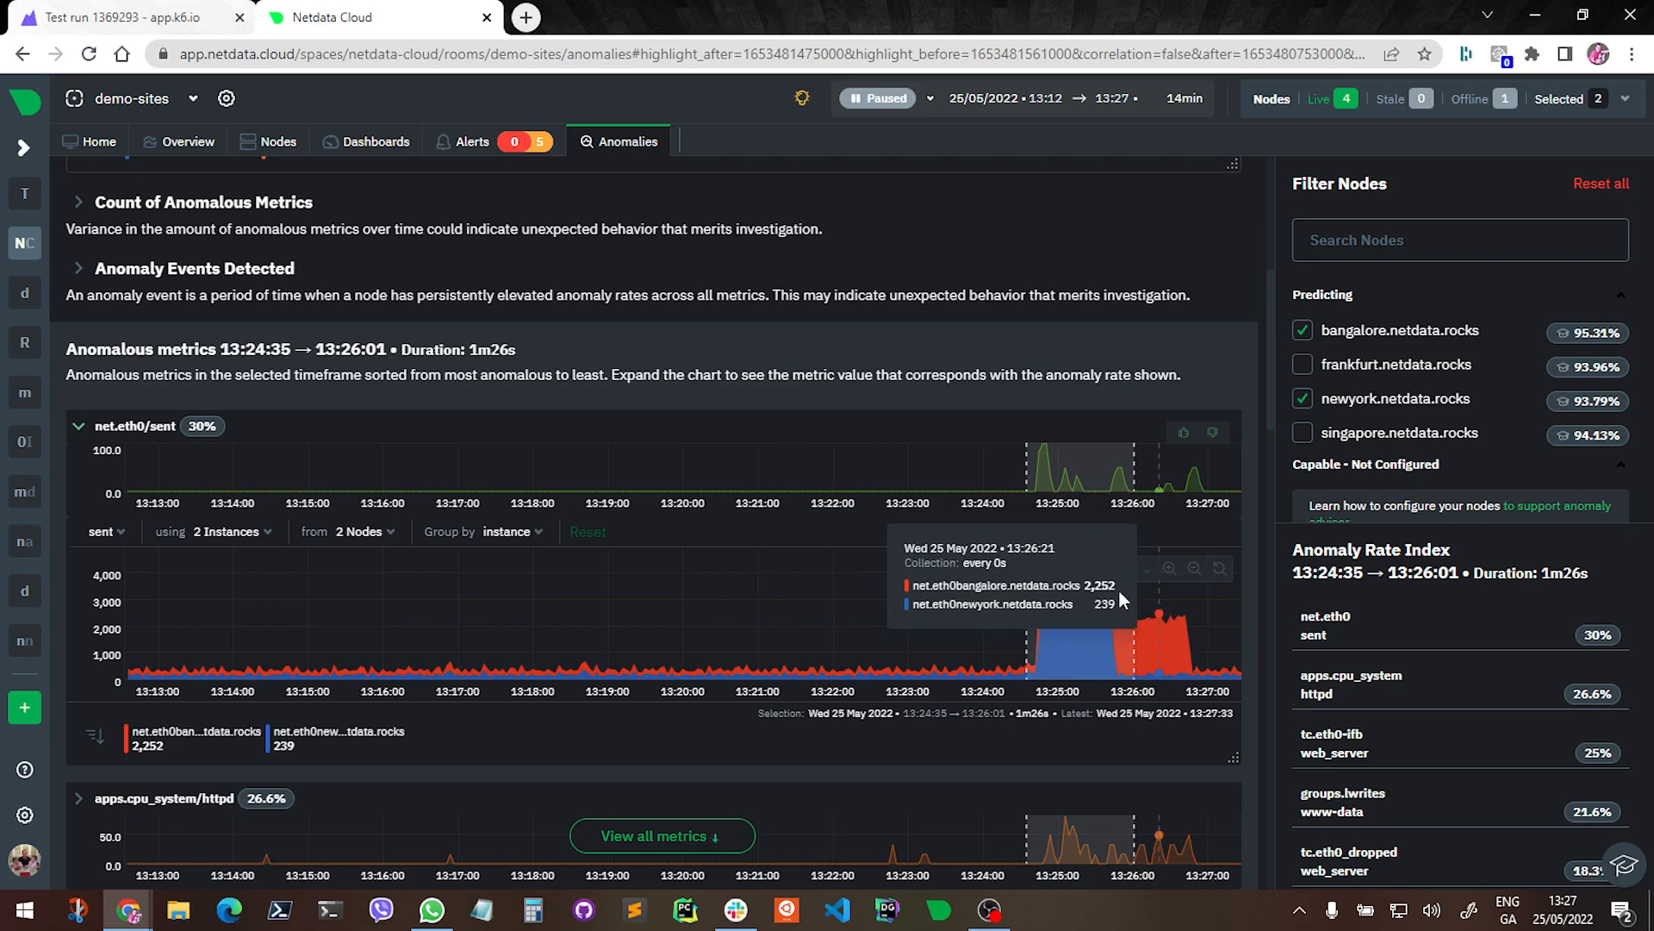
{"action": "mouse_move", "coordinate": [1060, 598]}
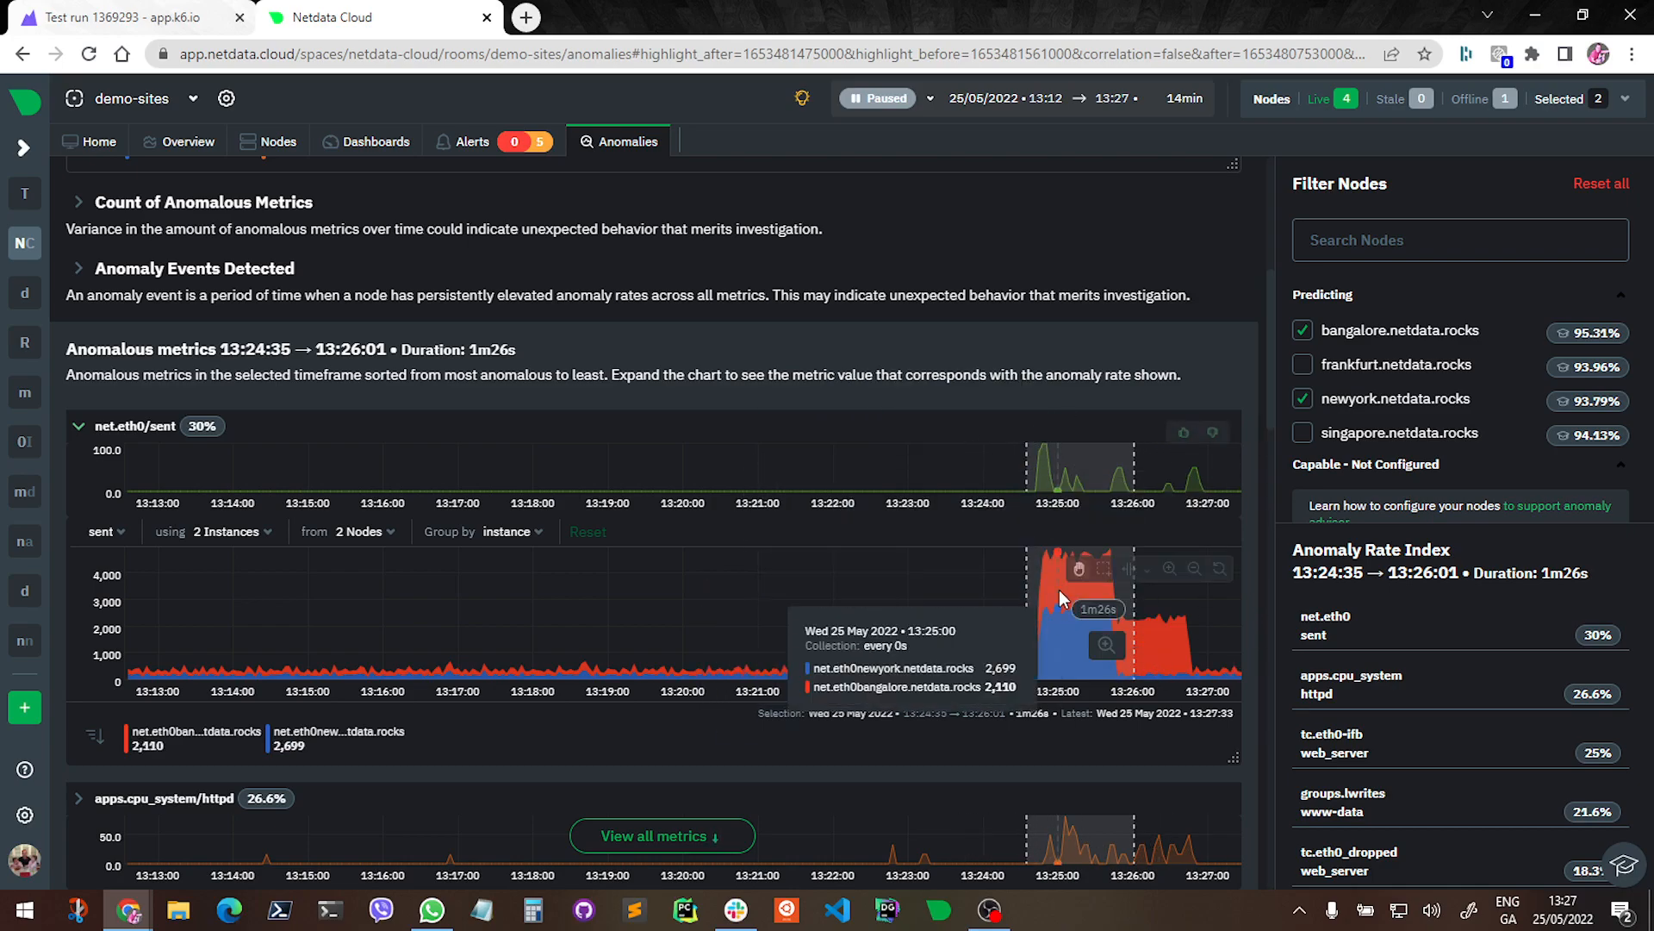
{"action": "mouse_move", "coordinate": [1117, 518]}
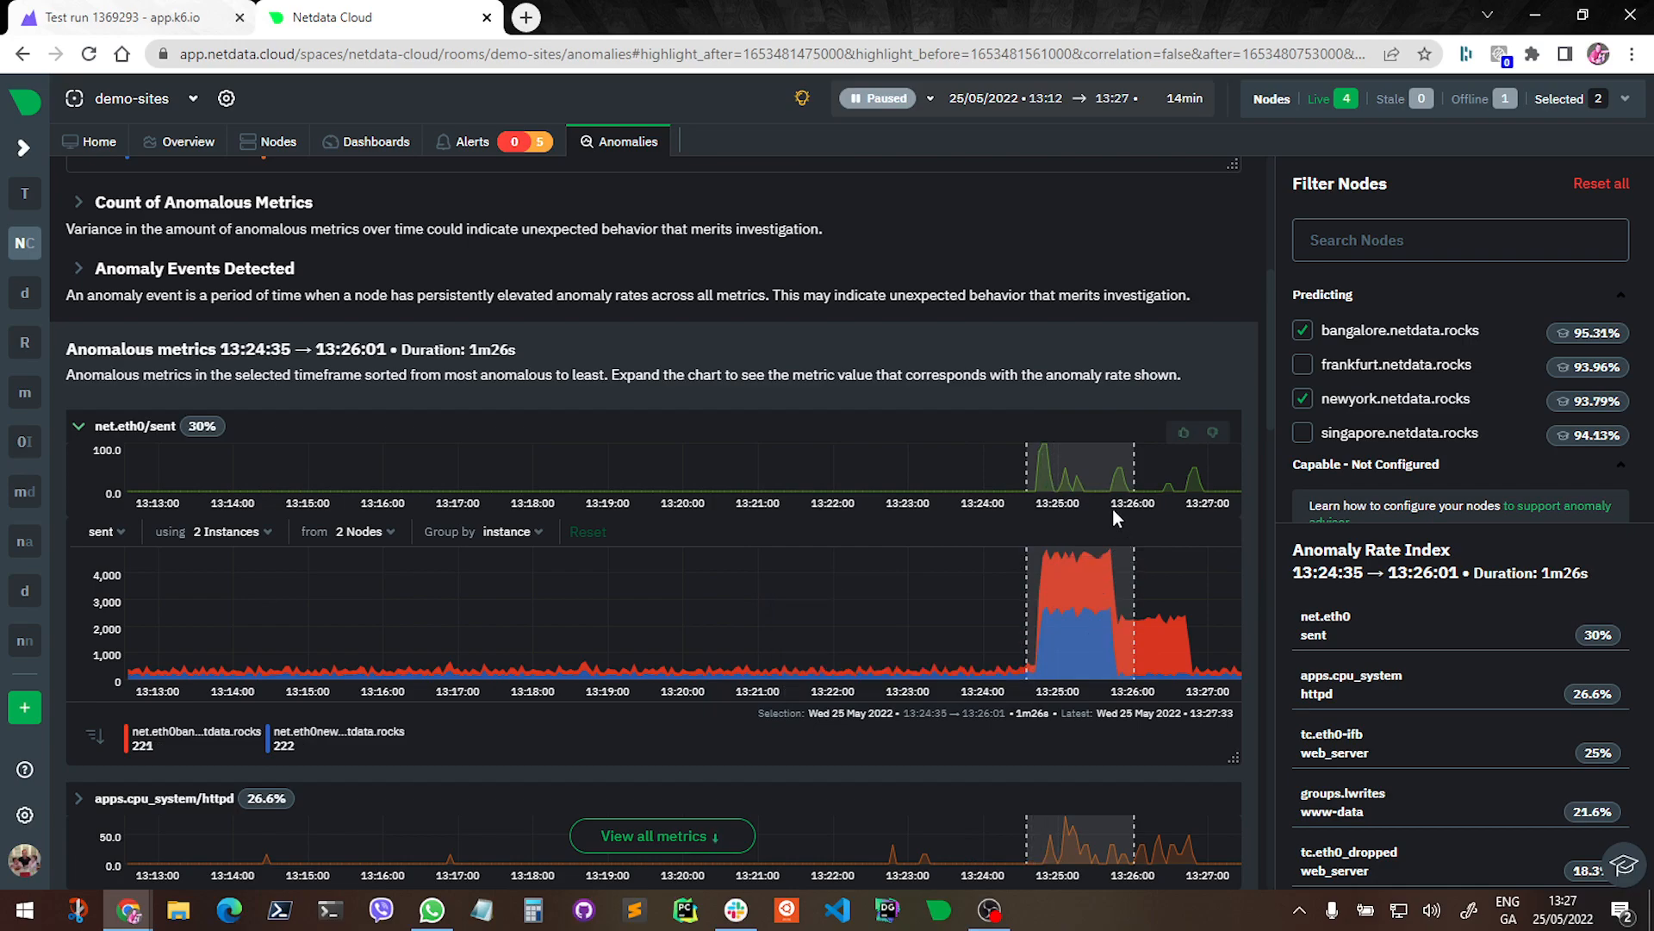
{"action": "mouse_move", "coordinate": [188, 142]}
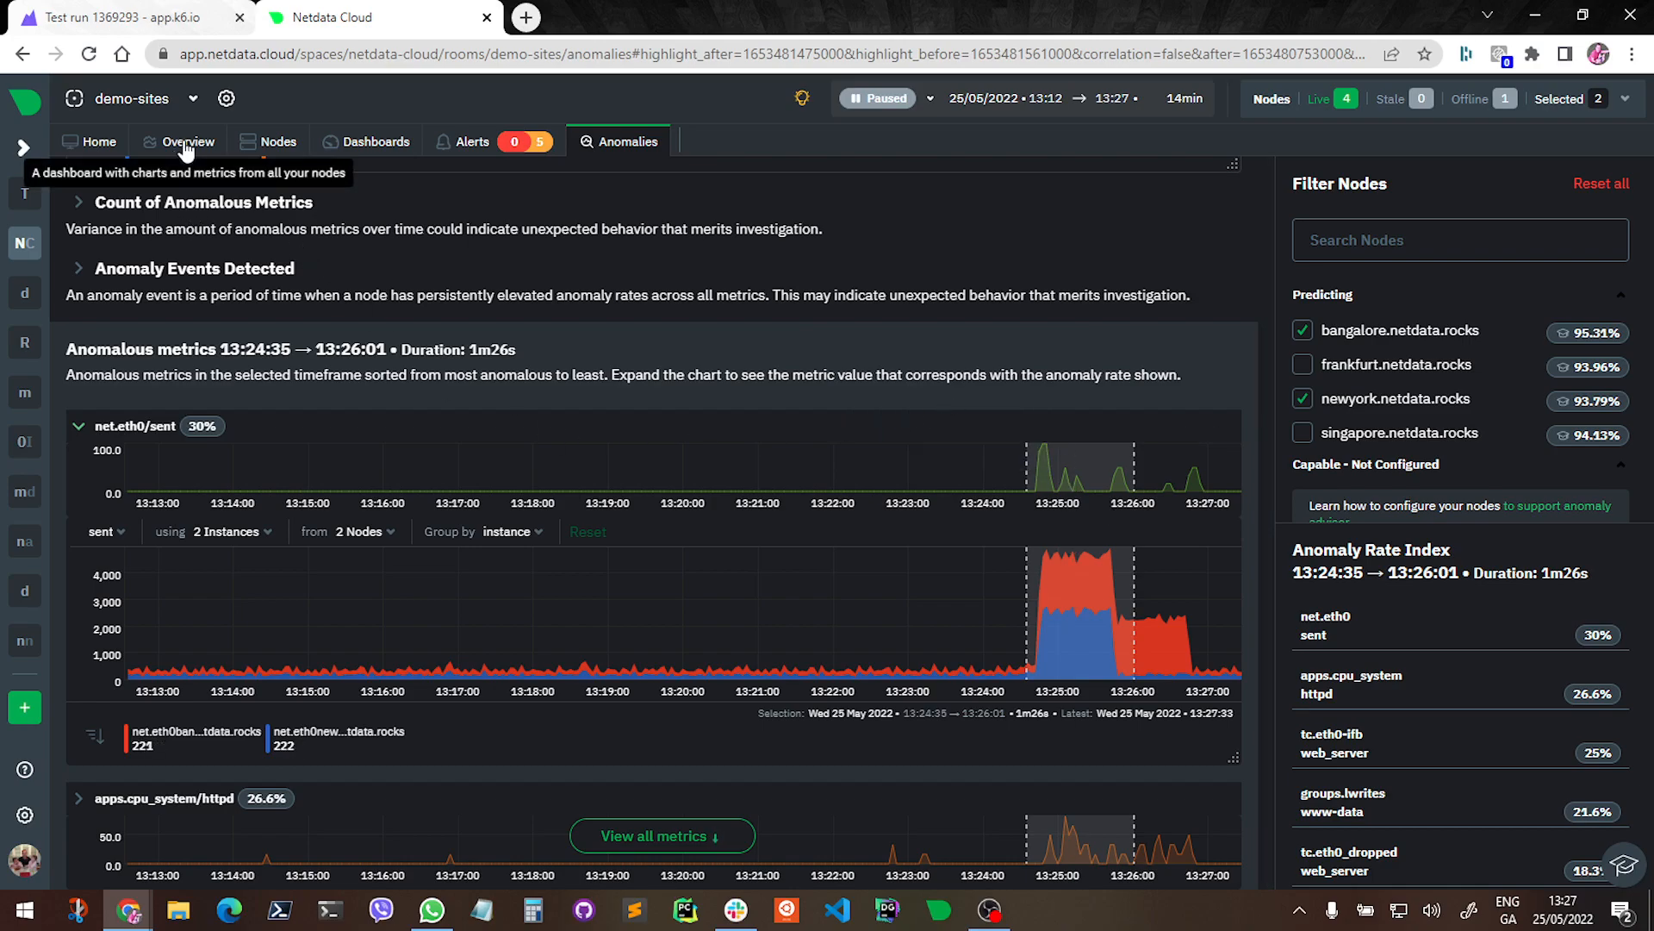
In the Overview dashboard, jump to the network bandwidth chart showing sent traffic near -4.5 Mb/s at 13:25
{"action": "left_click", "coordinate": [188, 141]}
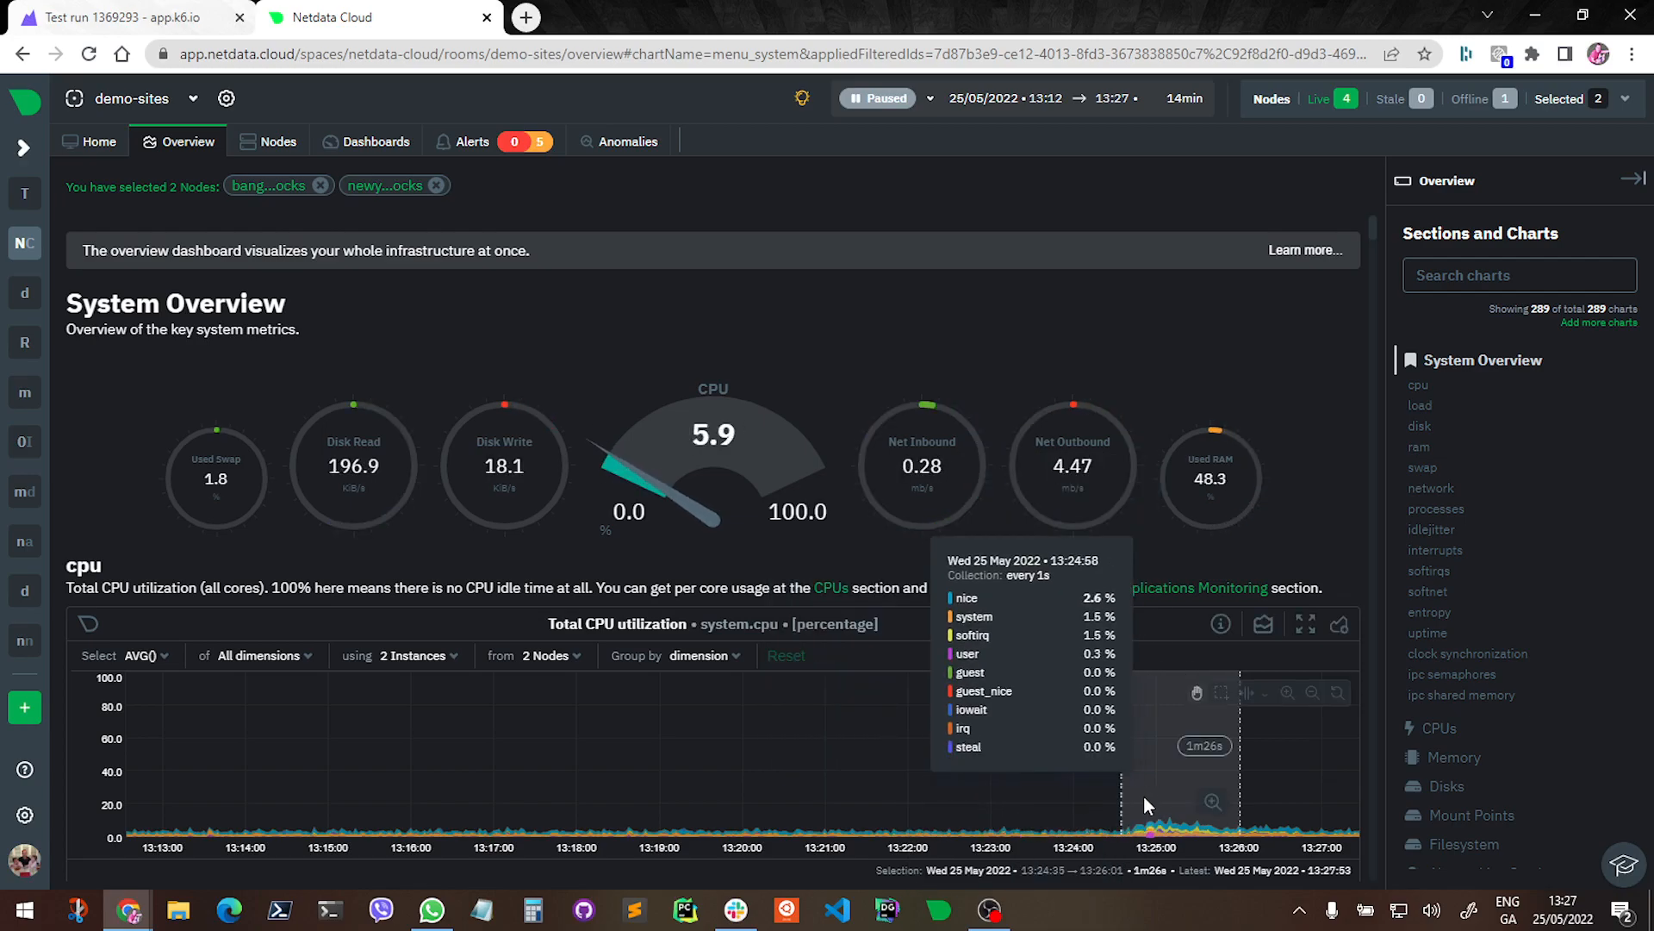
{"action": "left_click", "coordinate": [1418, 385]}
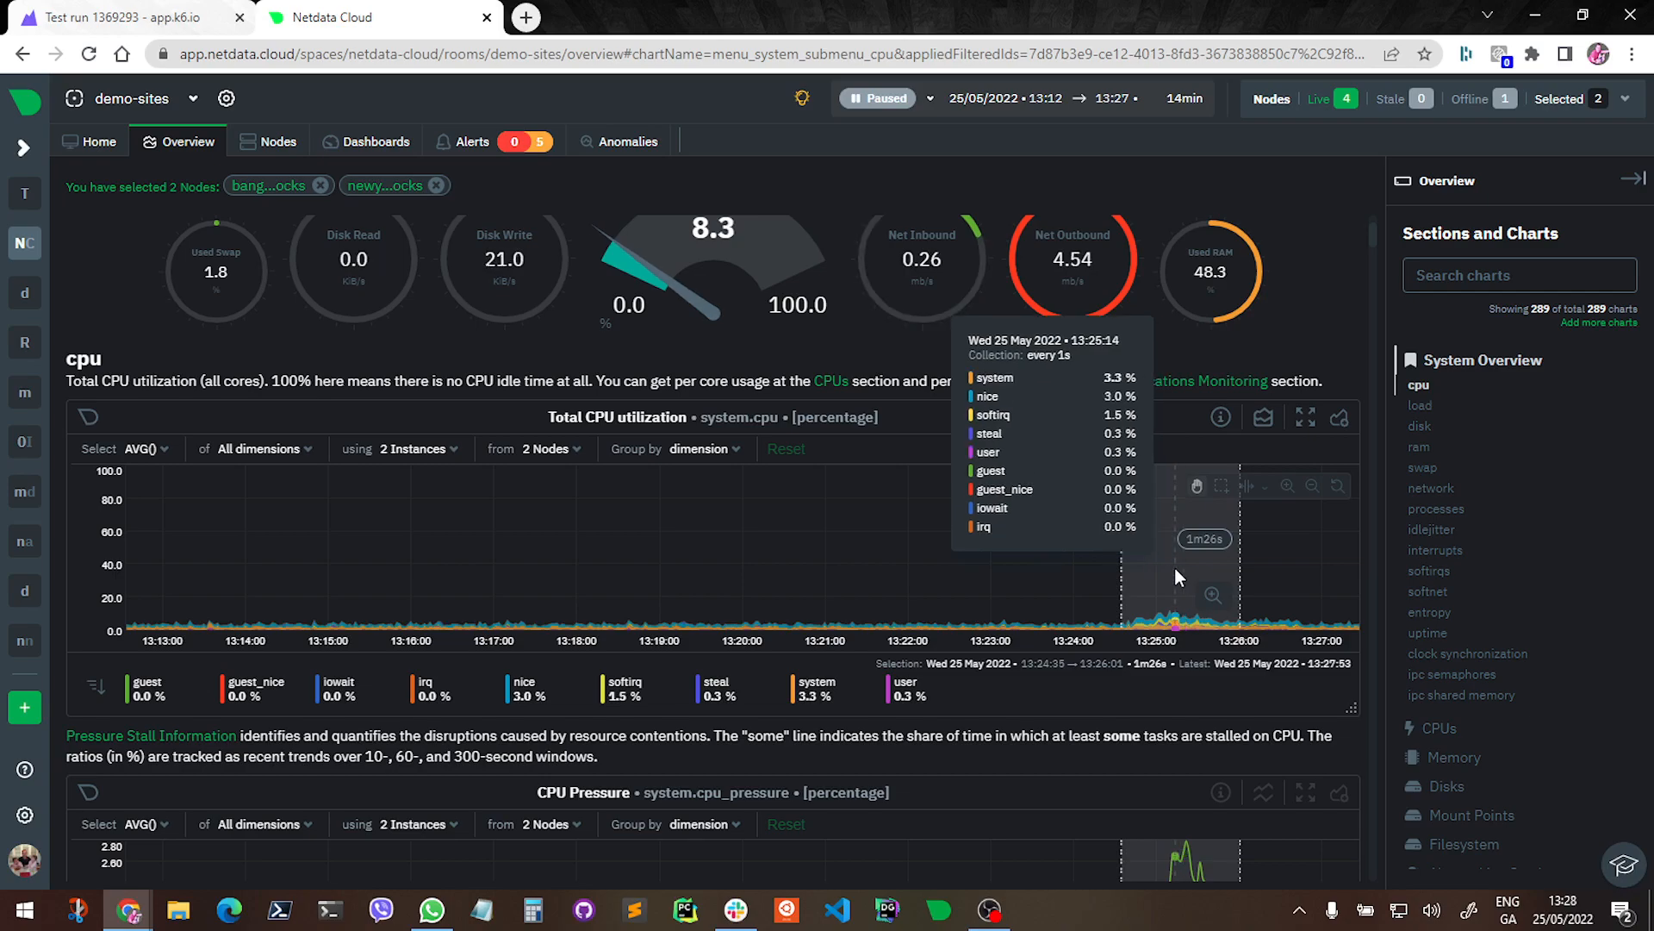
{"action": "mouse_move", "coordinate": [1203, 620]}
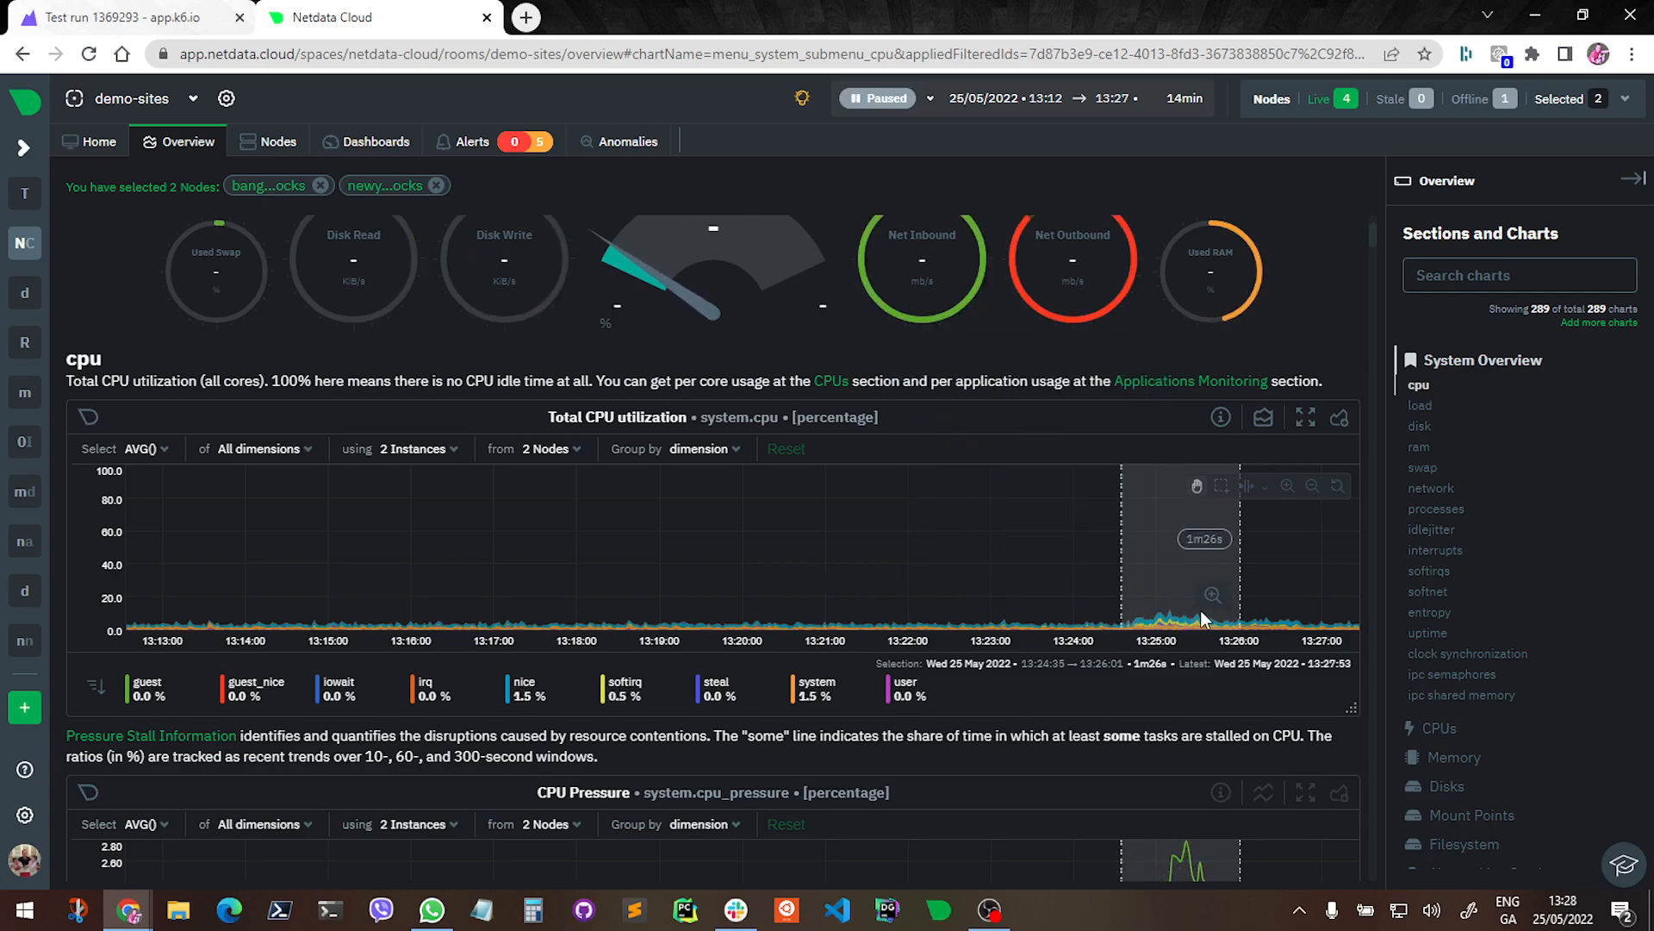
{"action": "scroll", "scroll_direction": "down", "scroll_amount": 3}
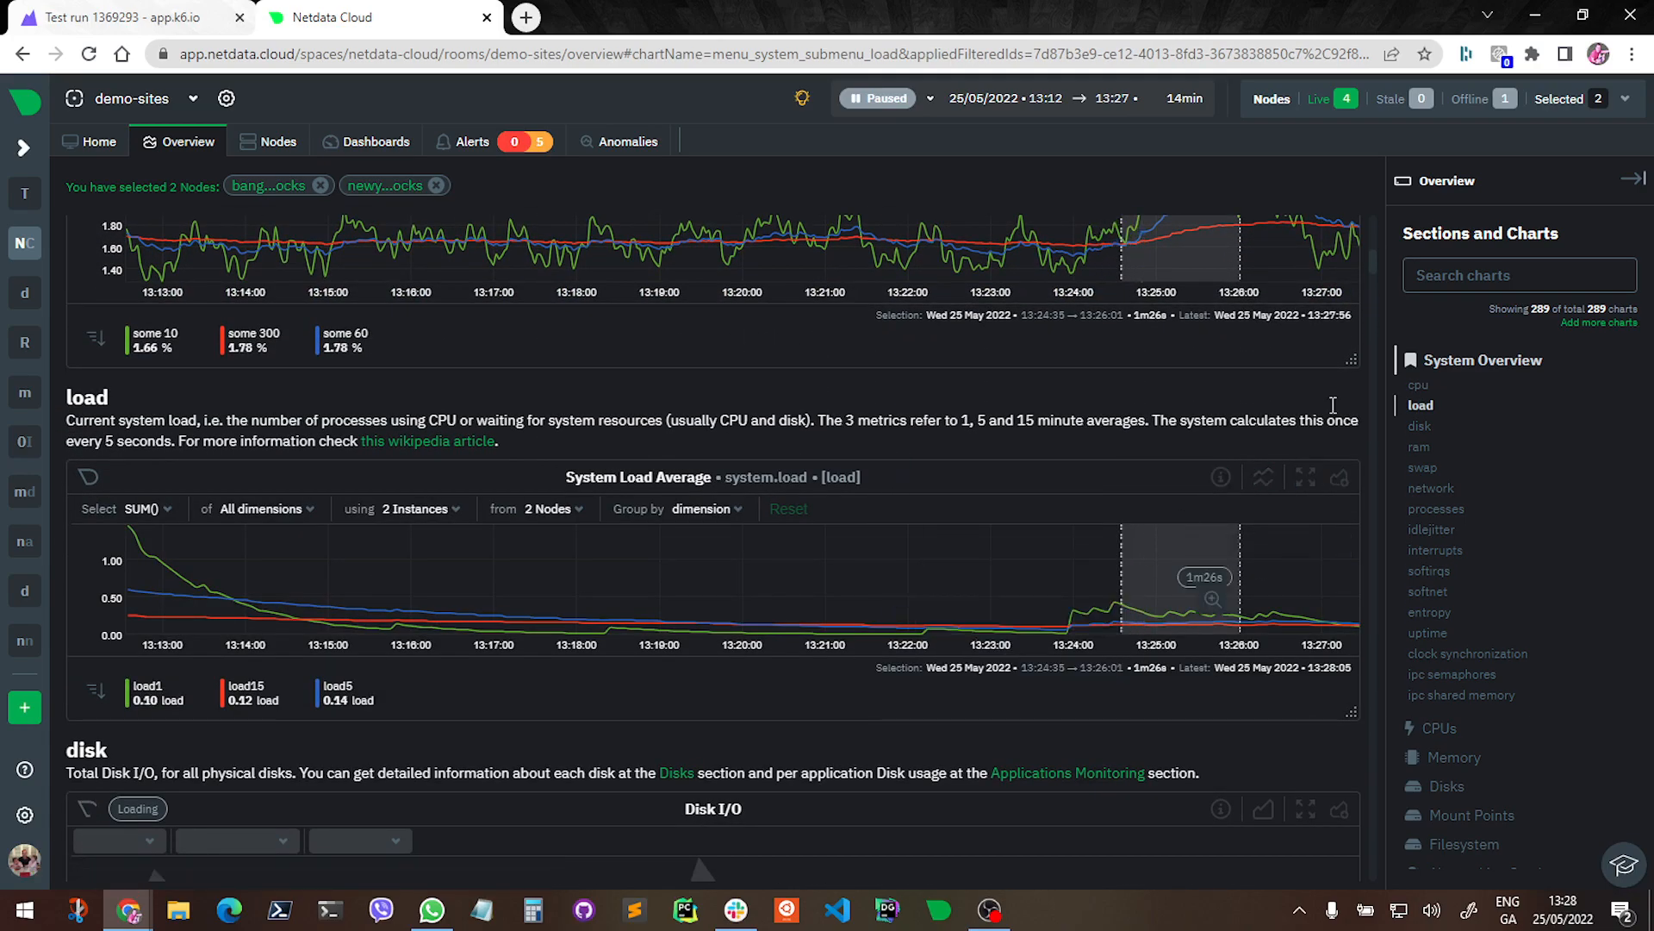
{"action": "left_click", "coordinate": [1432, 488]}
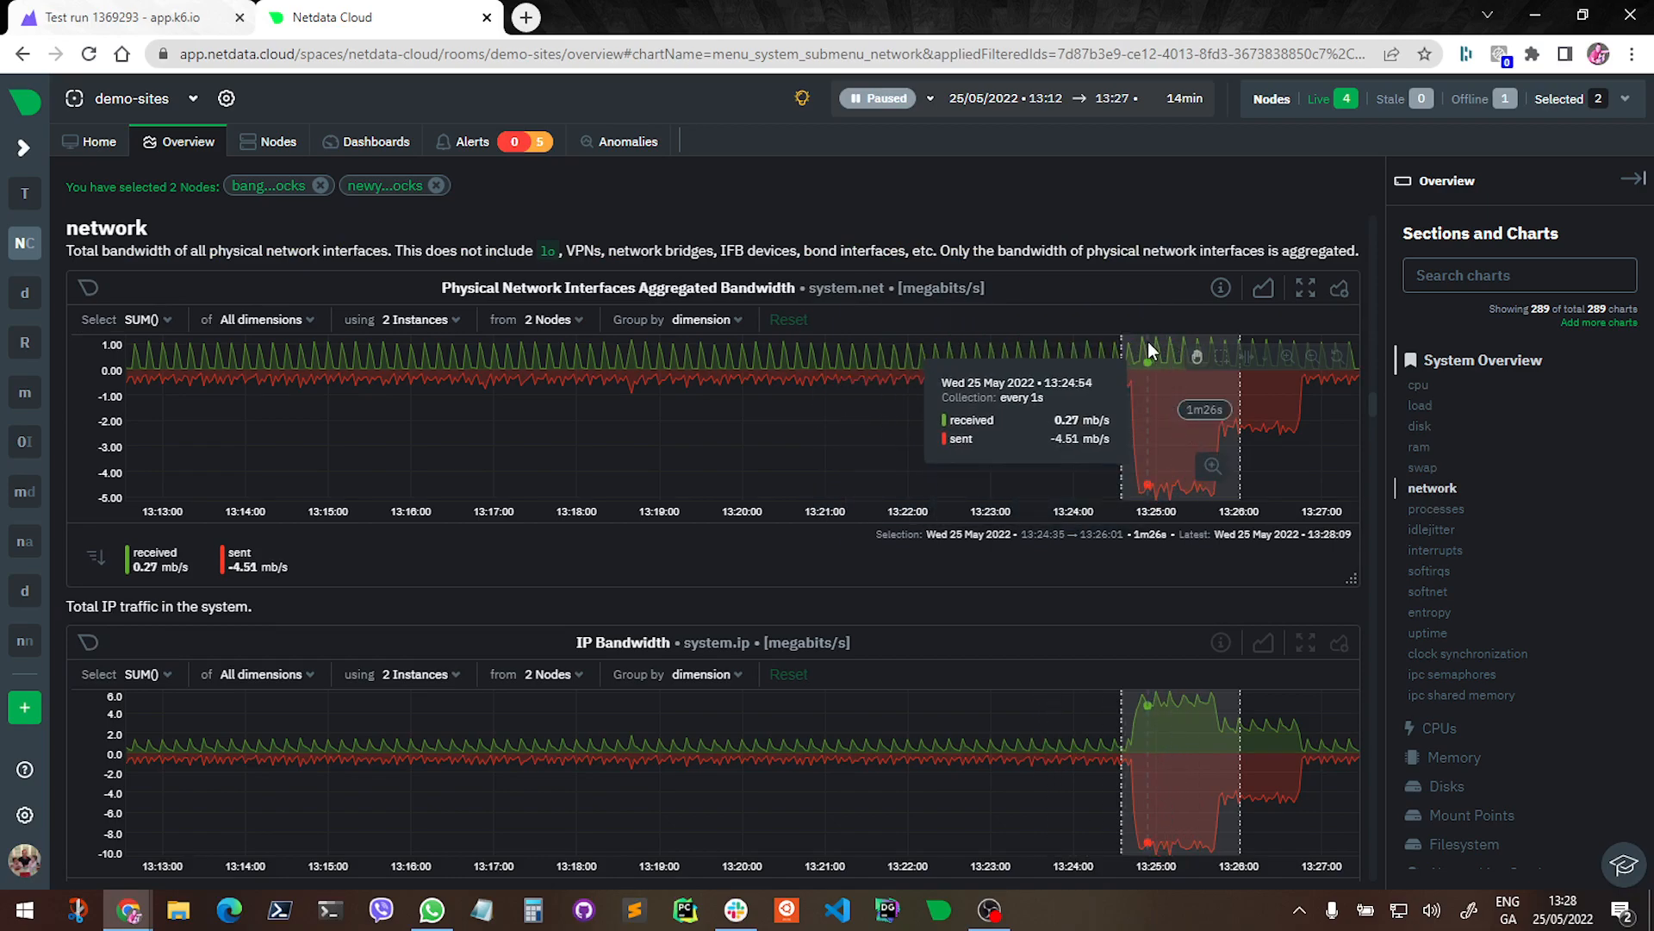
{"action": "mouse_move", "coordinate": [1168, 424]}
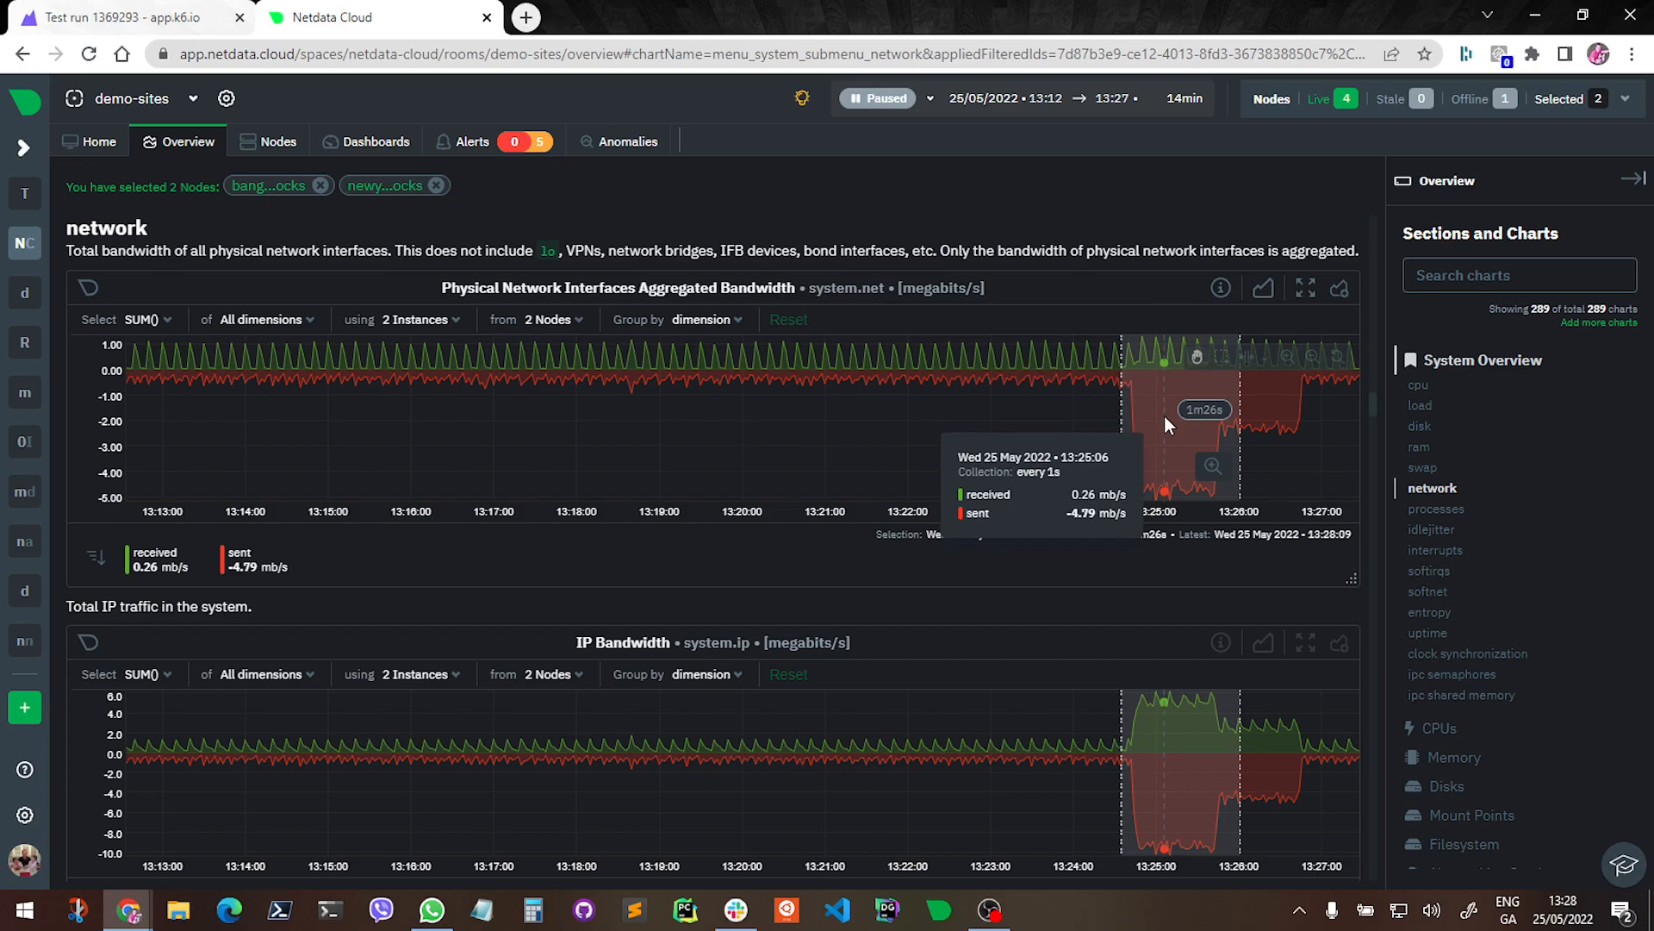
{"action": "mouse_move", "coordinate": [612, 140]}
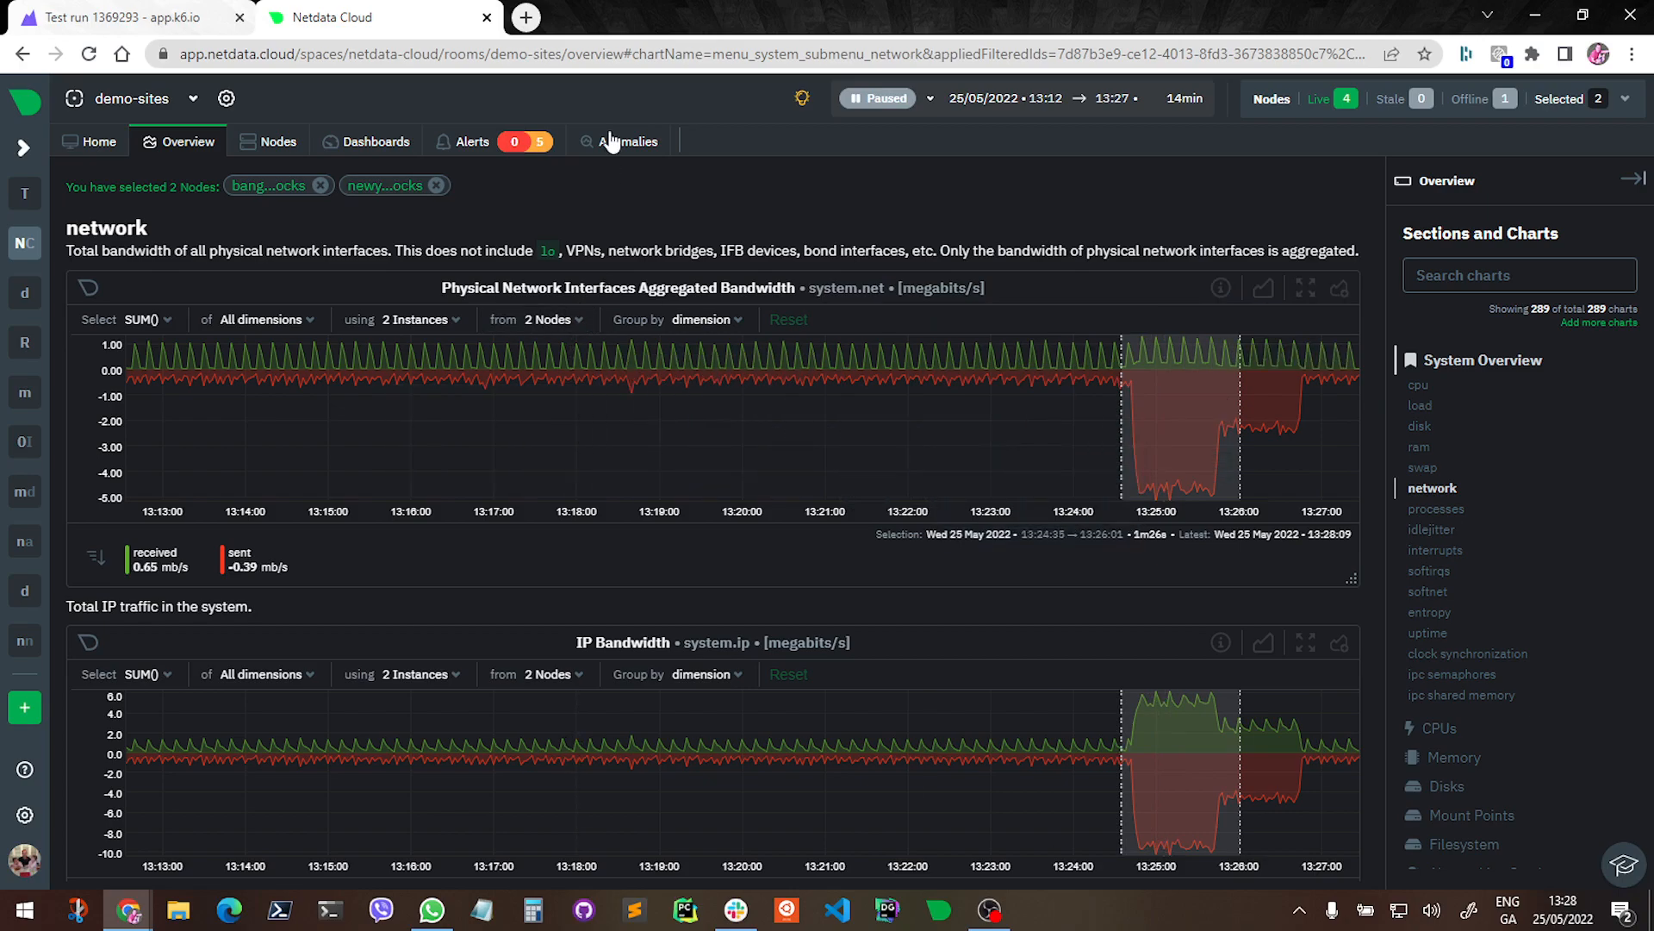
Expand the groups.lwrites/www-data and apps.lwrites/httpd anomalous metric charts, surging near 600 KiB/s
{"action": "left_click", "coordinate": [627, 141]}
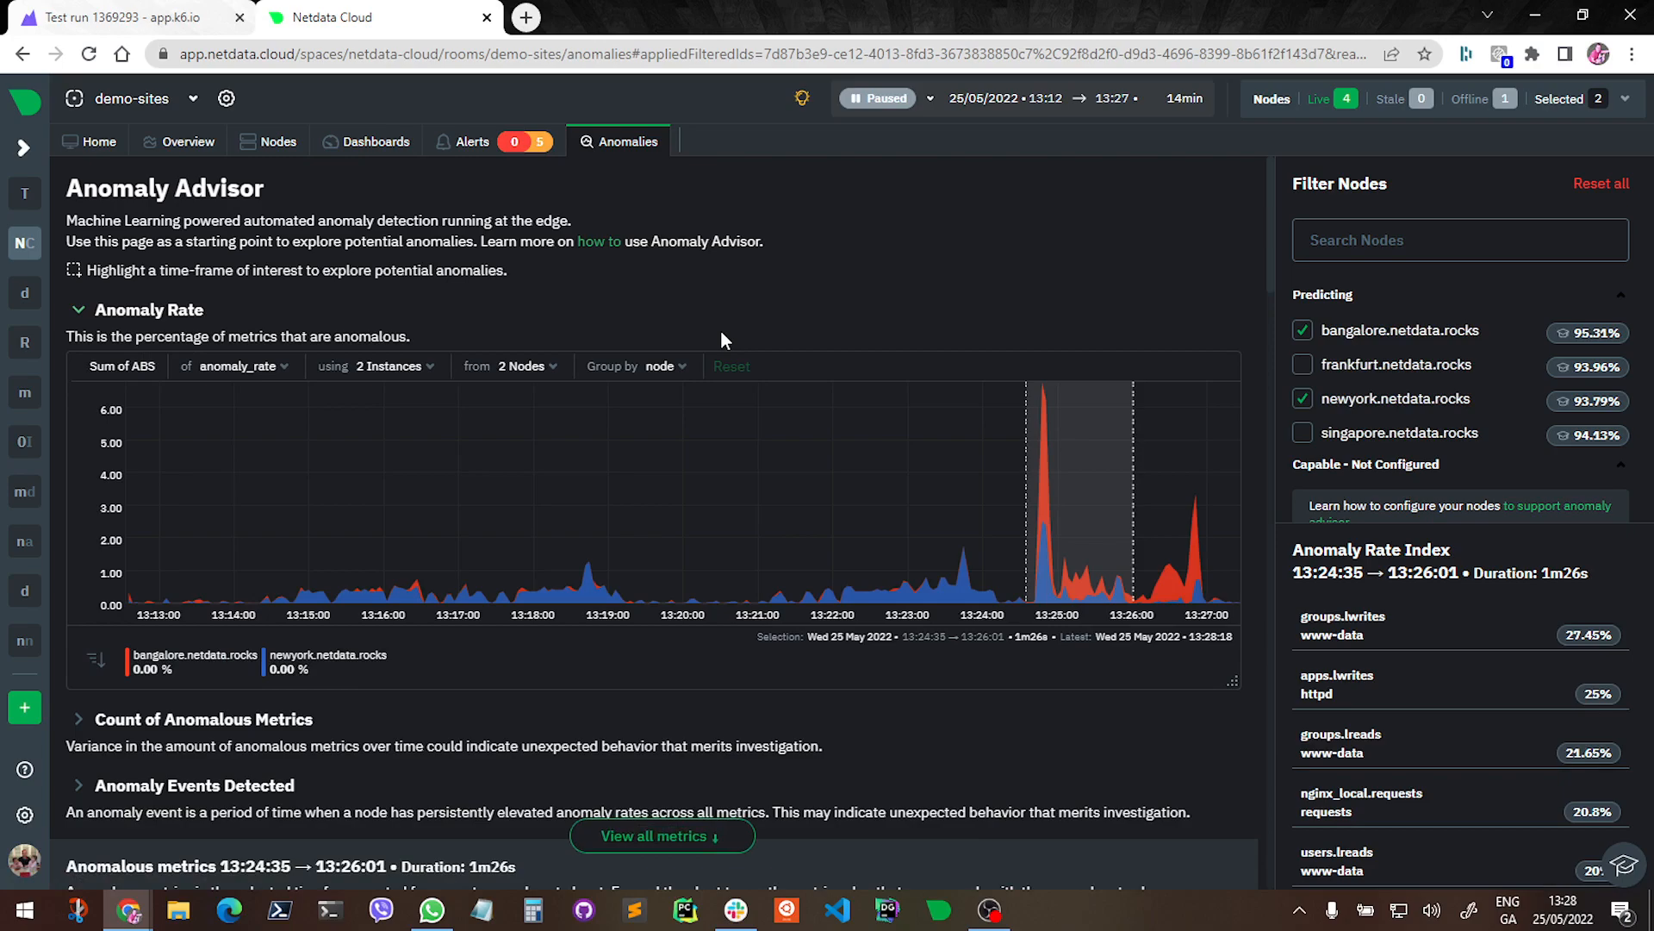
{"action": "mouse_move", "coordinate": [894, 313]}
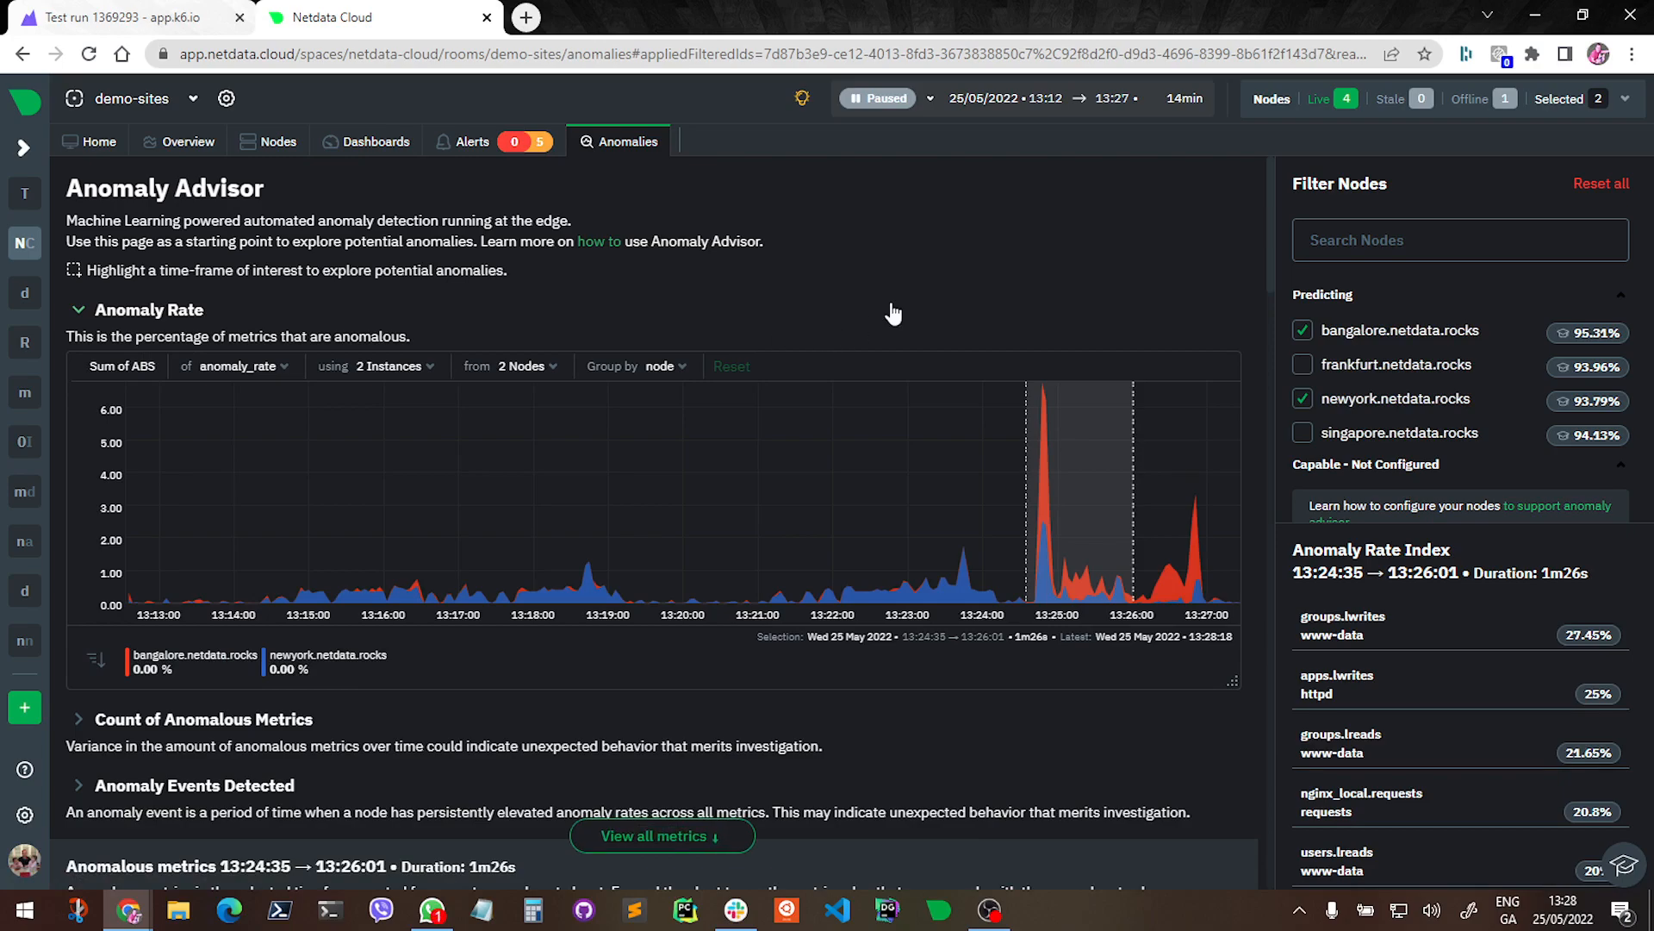
{"action": "scroll", "scroll_direction": "down", "scroll_amount": 3}
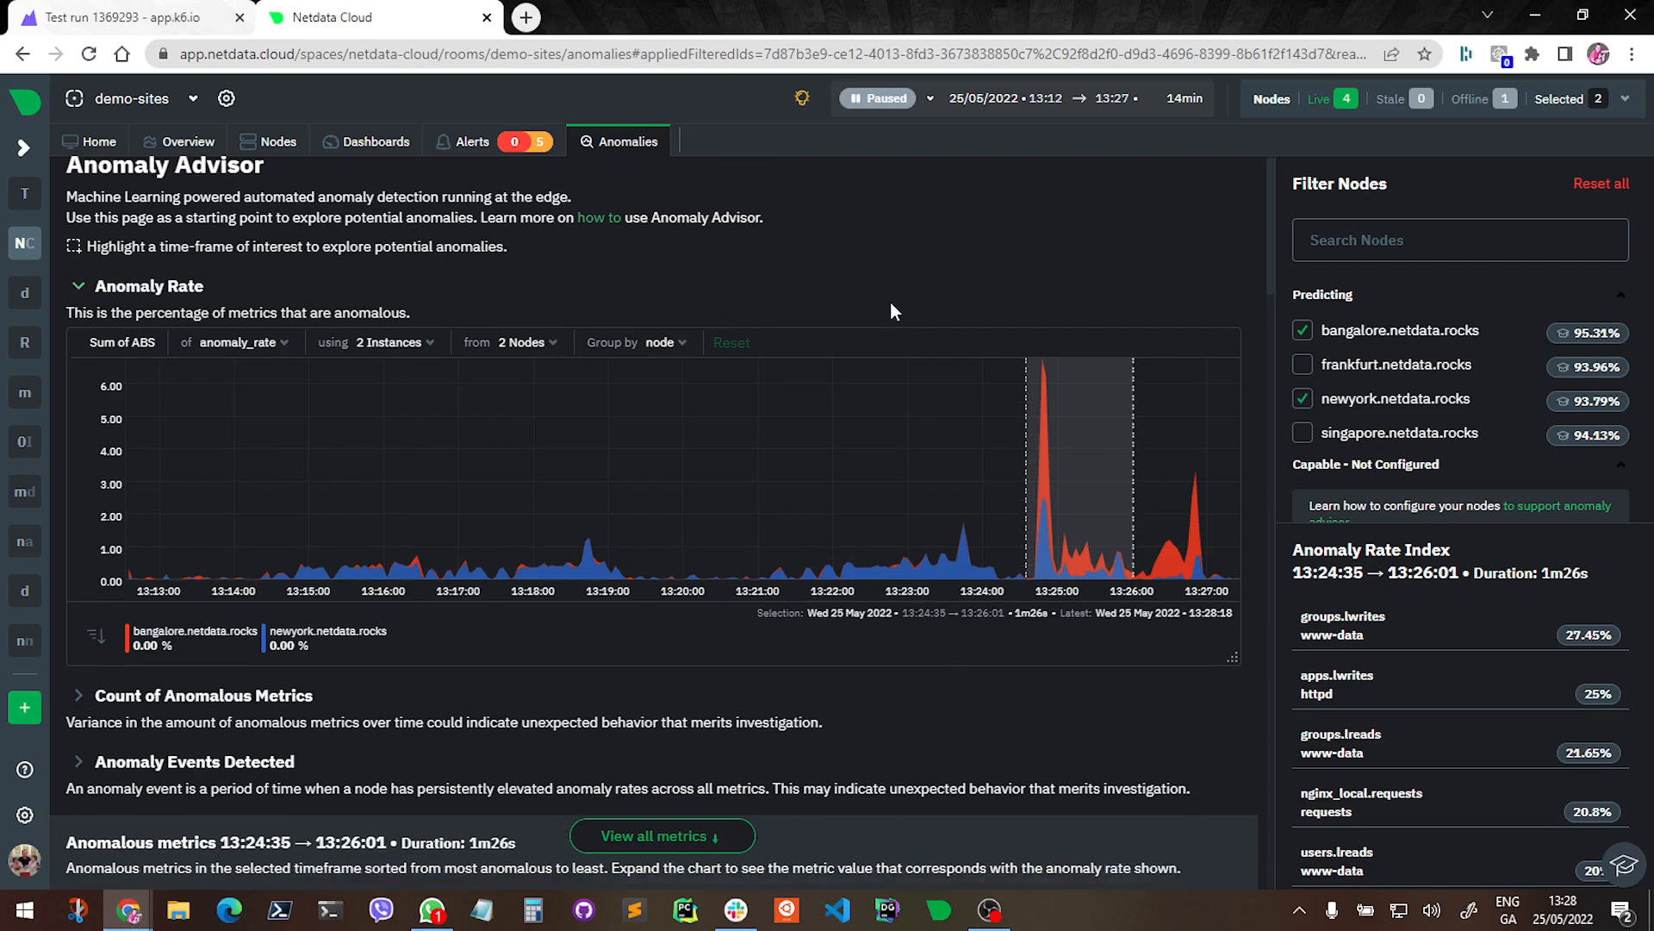
{"action": "scroll", "scroll_direction": "down", "scroll_amount": 3}
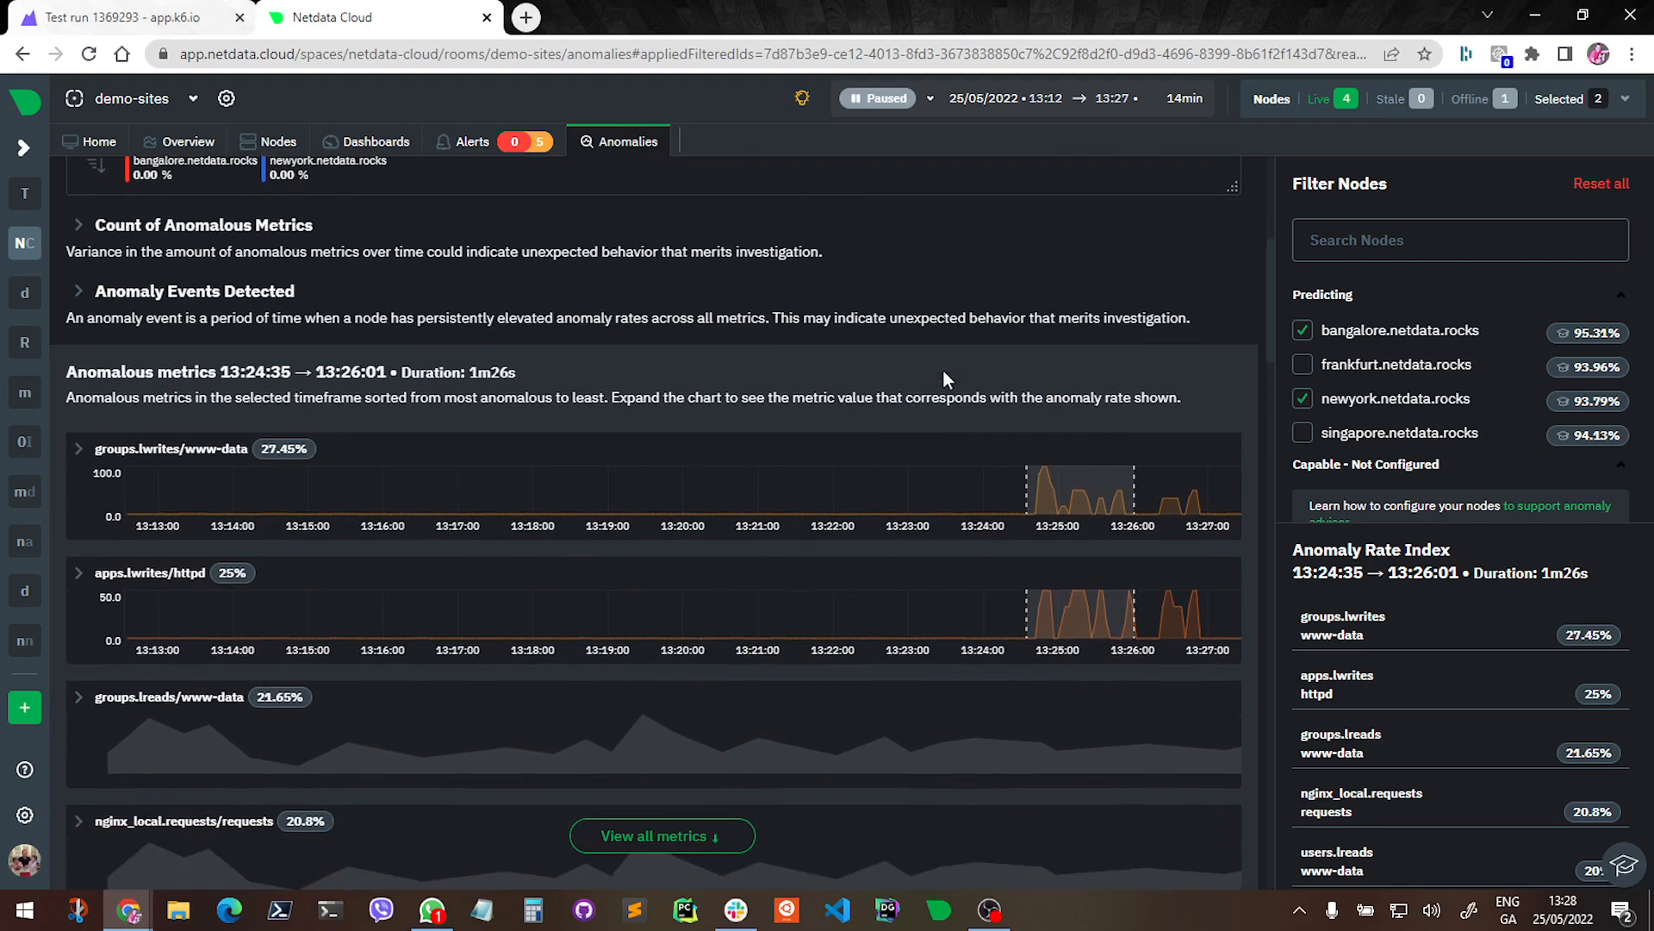
{"action": "scroll", "scroll_direction": "down", "scroll_amount": 3}
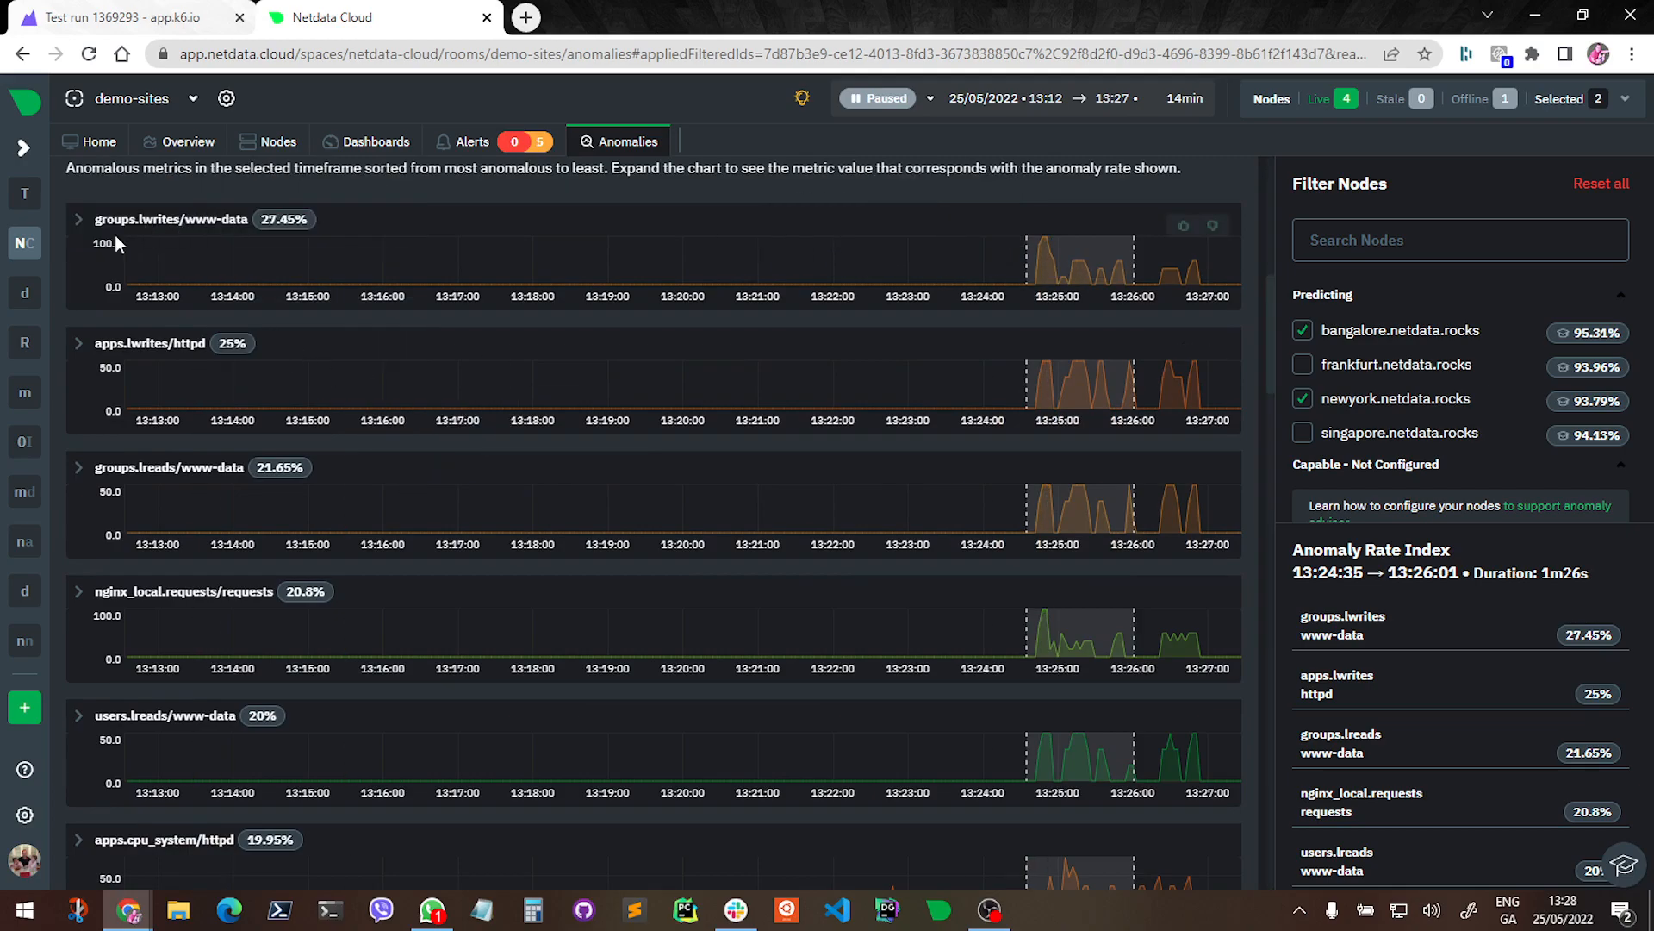
{"action": "left_click", "coordinate": [77, 218]}
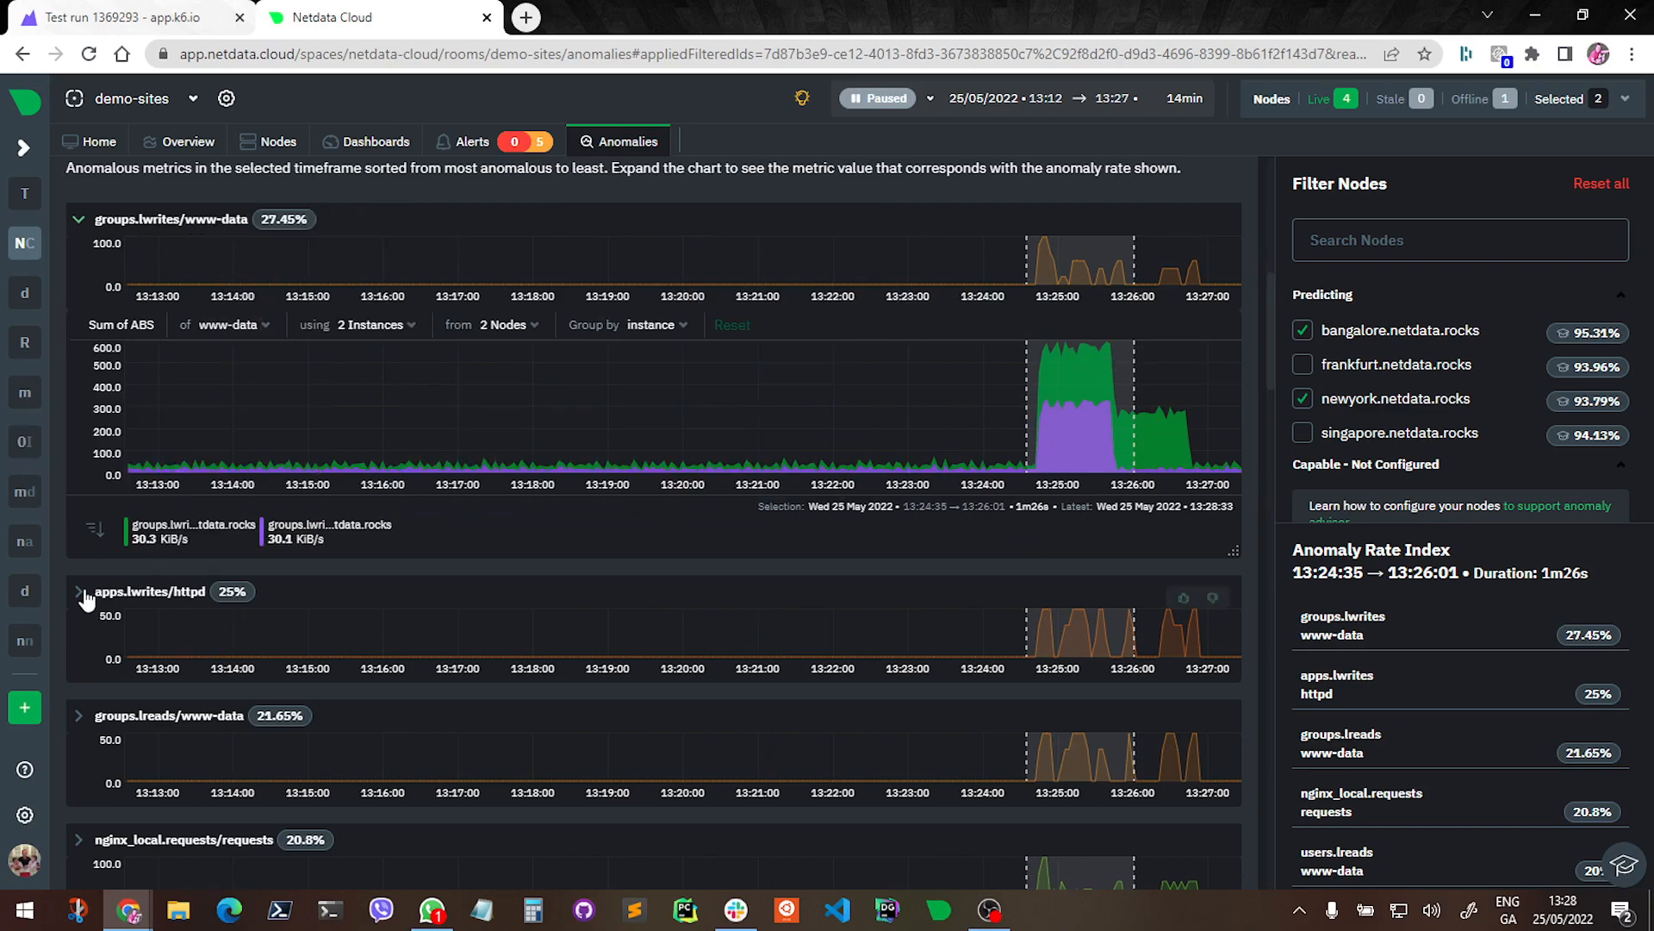
{"action": "left_click", "coordinate": [77, 591]}
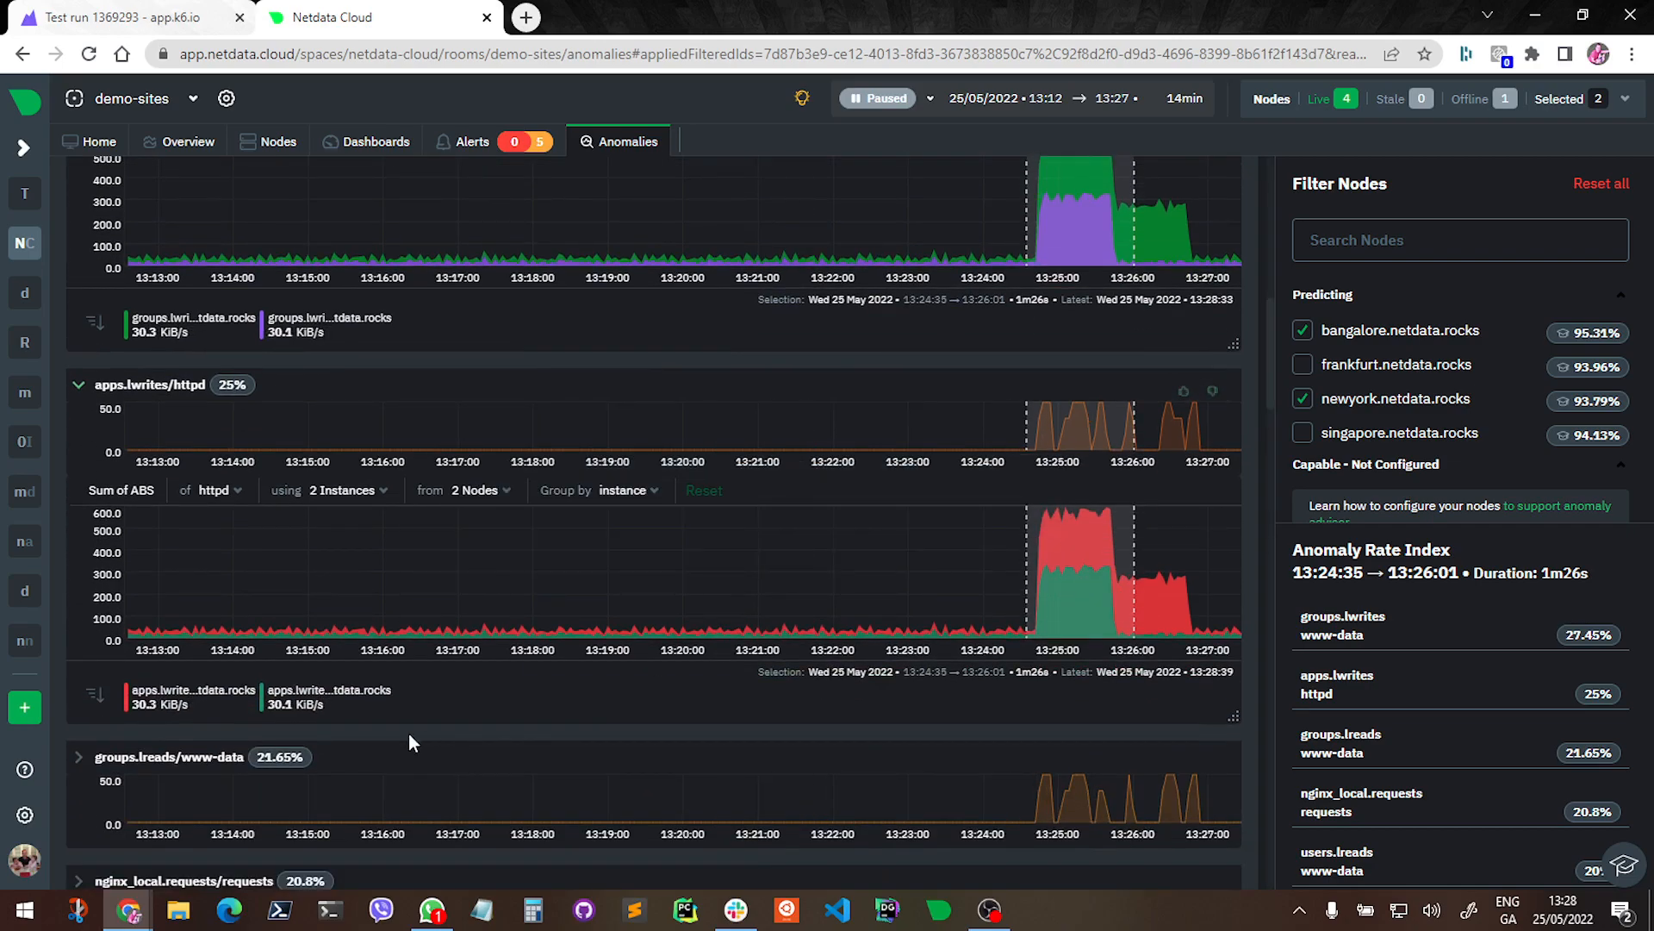
{"action": "mouse_move", "coordinate": [1408, 620]}
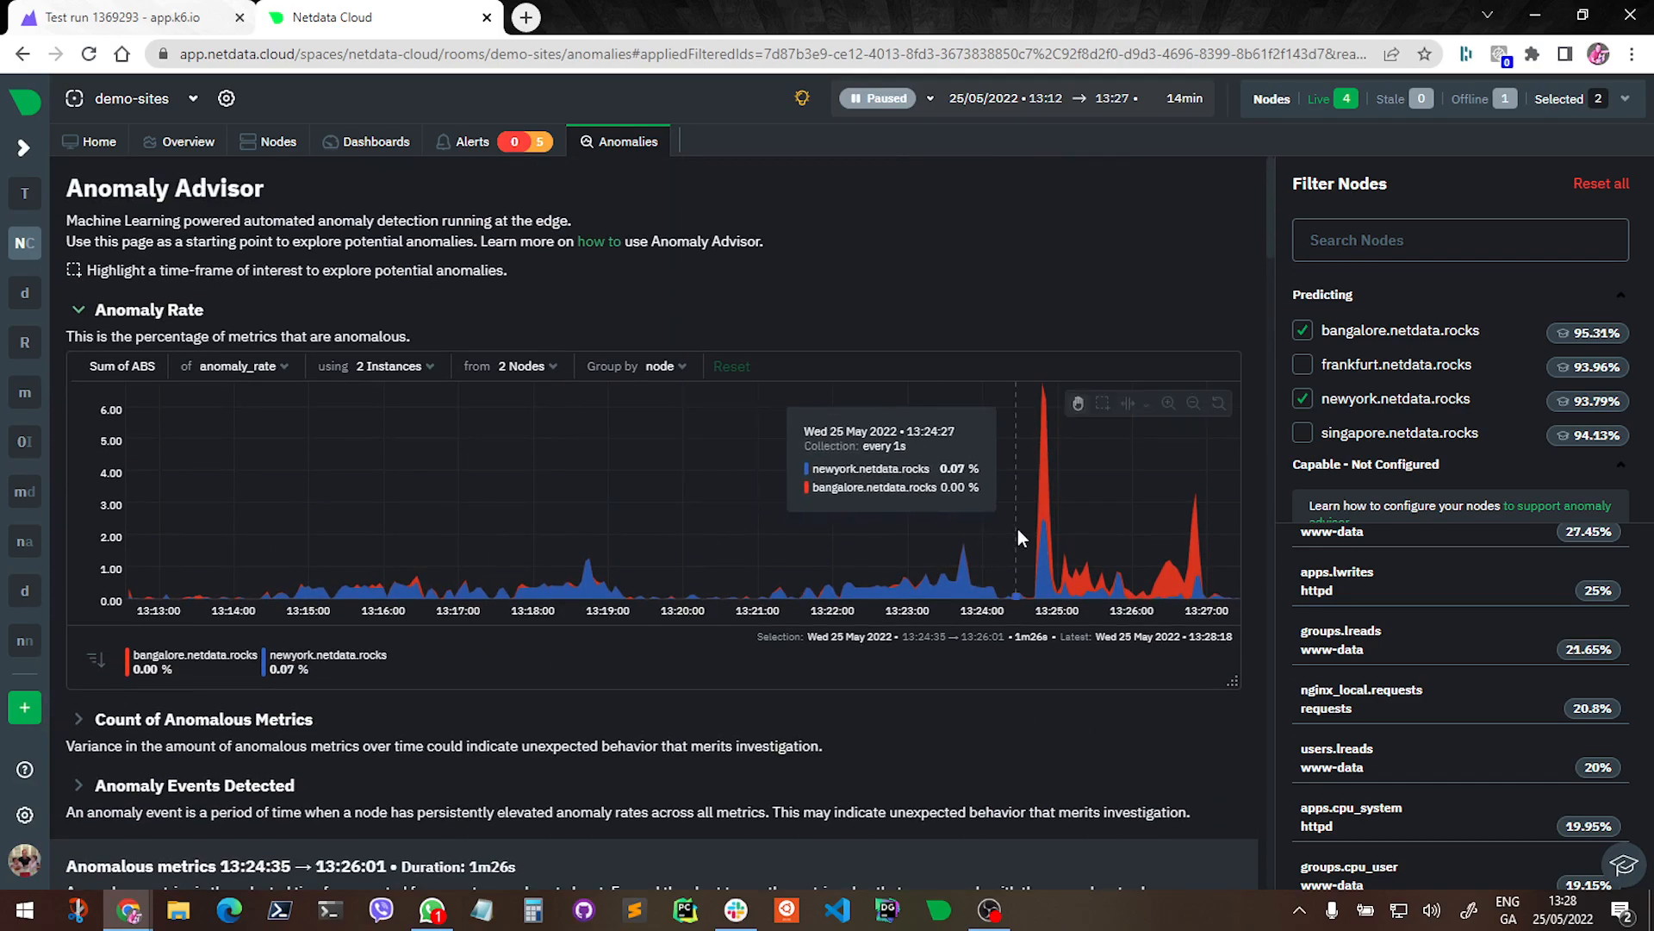
{"action": "mouse_move", "coordinate": [1078, 541]}
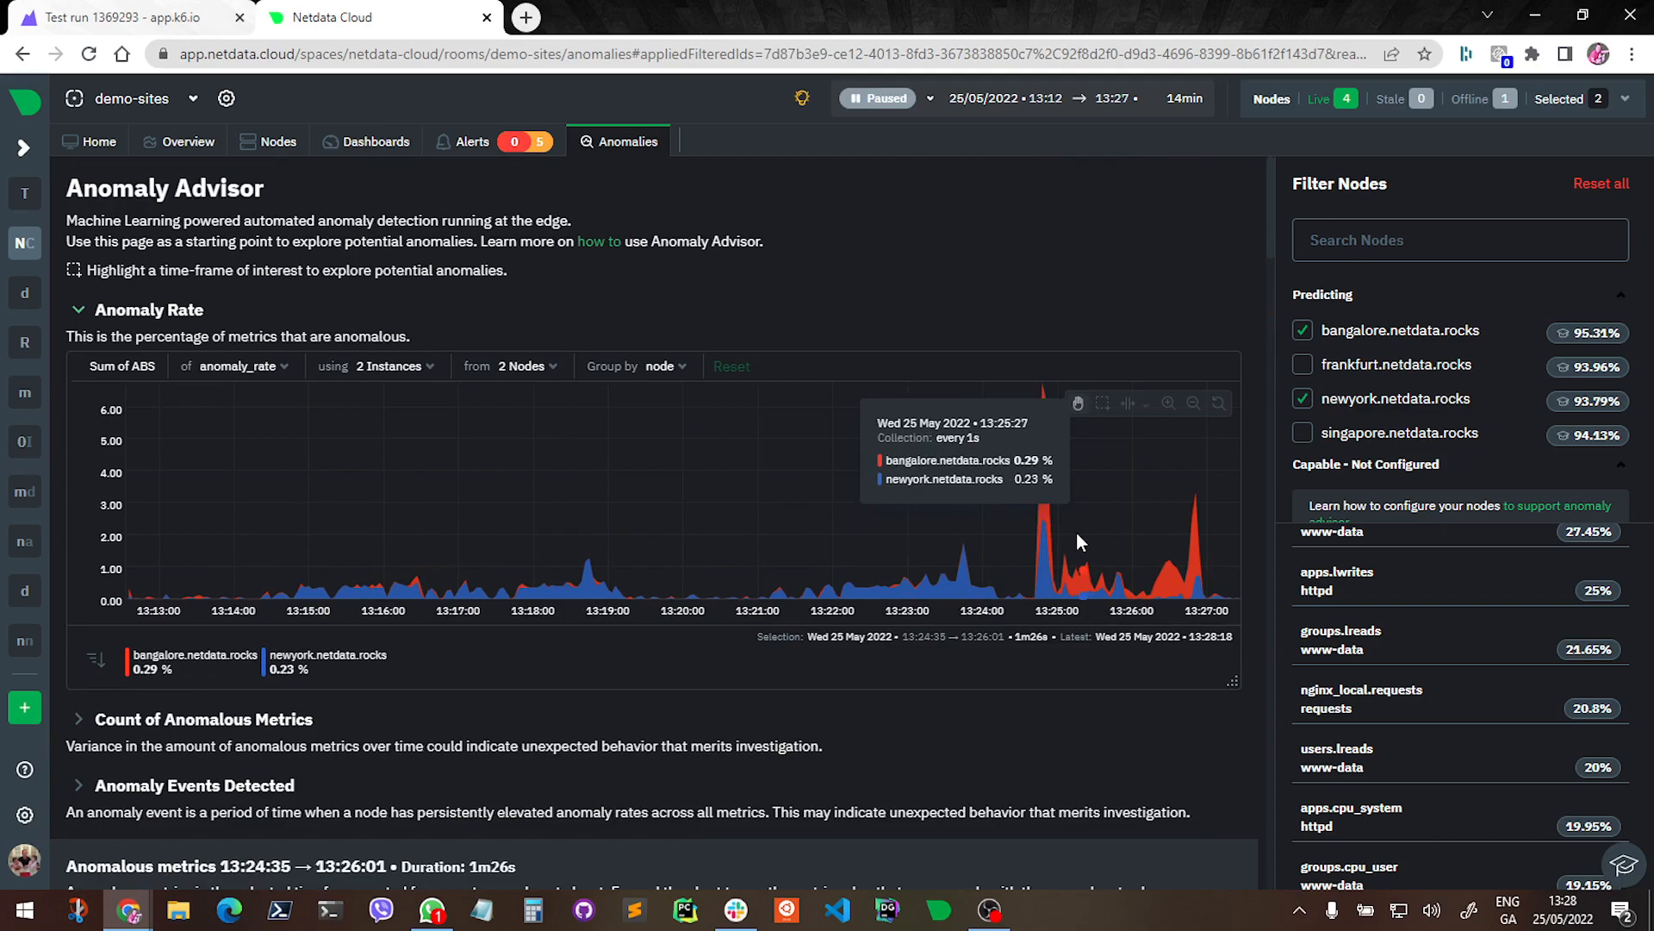
Review the expanded charts and collapse apps.lwrites/httpd back to its summary row
{"action": "scroll", "scroll_direction": "down", "scroll_amount": 3}
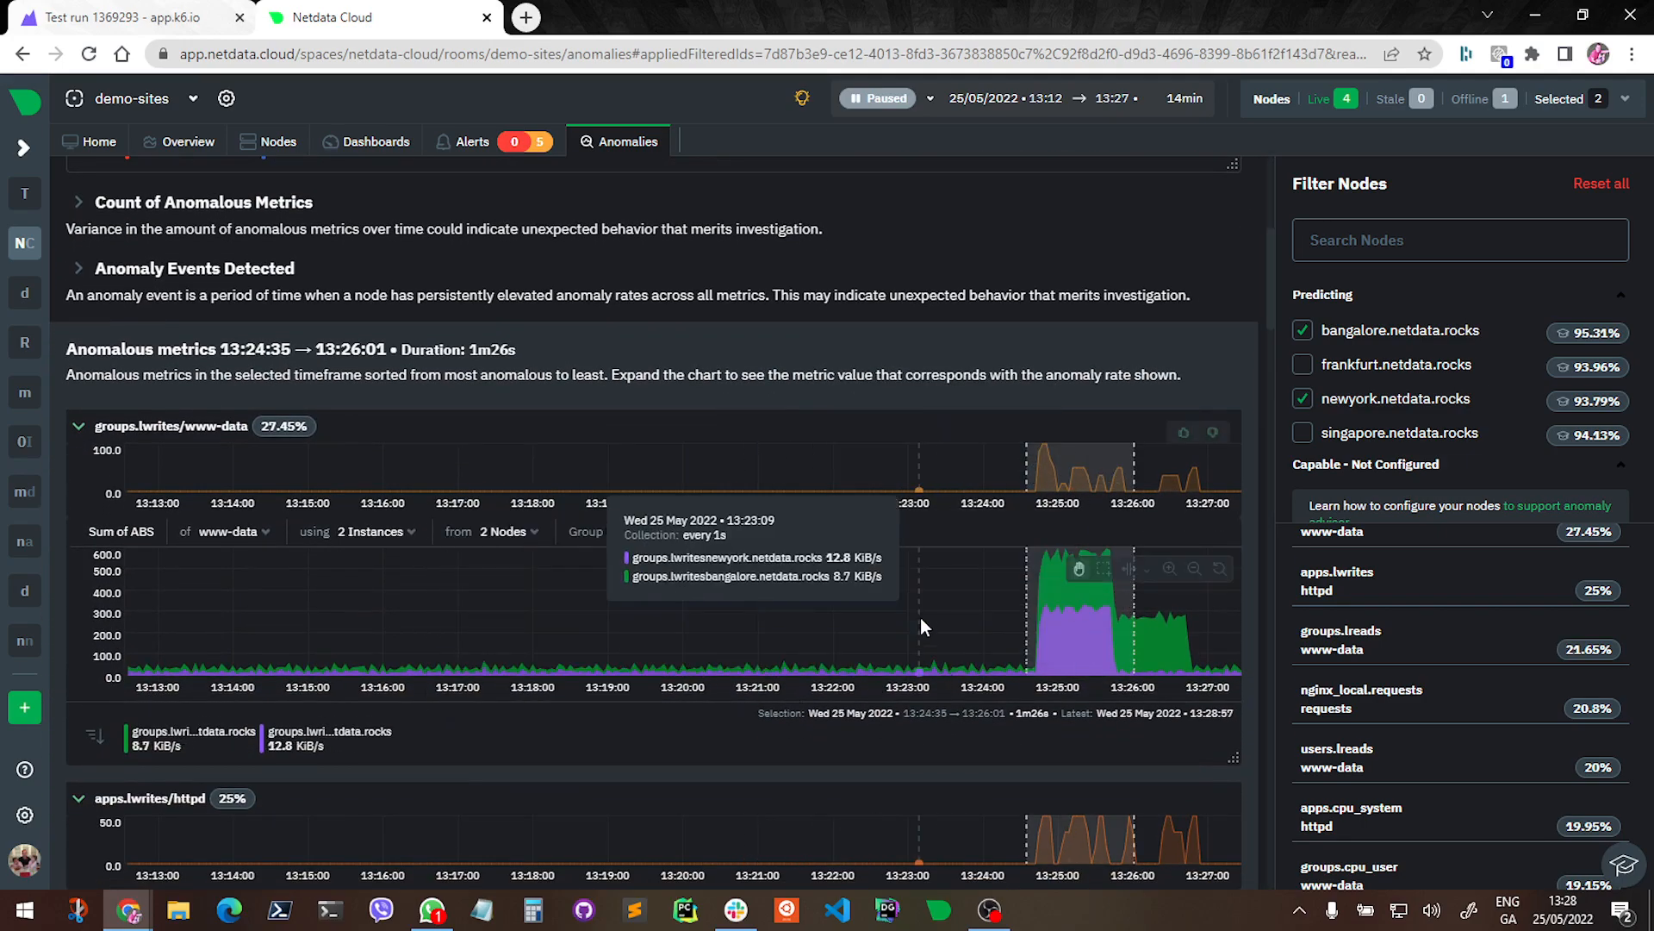
{"action": "scroll", "scroll_direction": "down", "scroll_amount": 3}
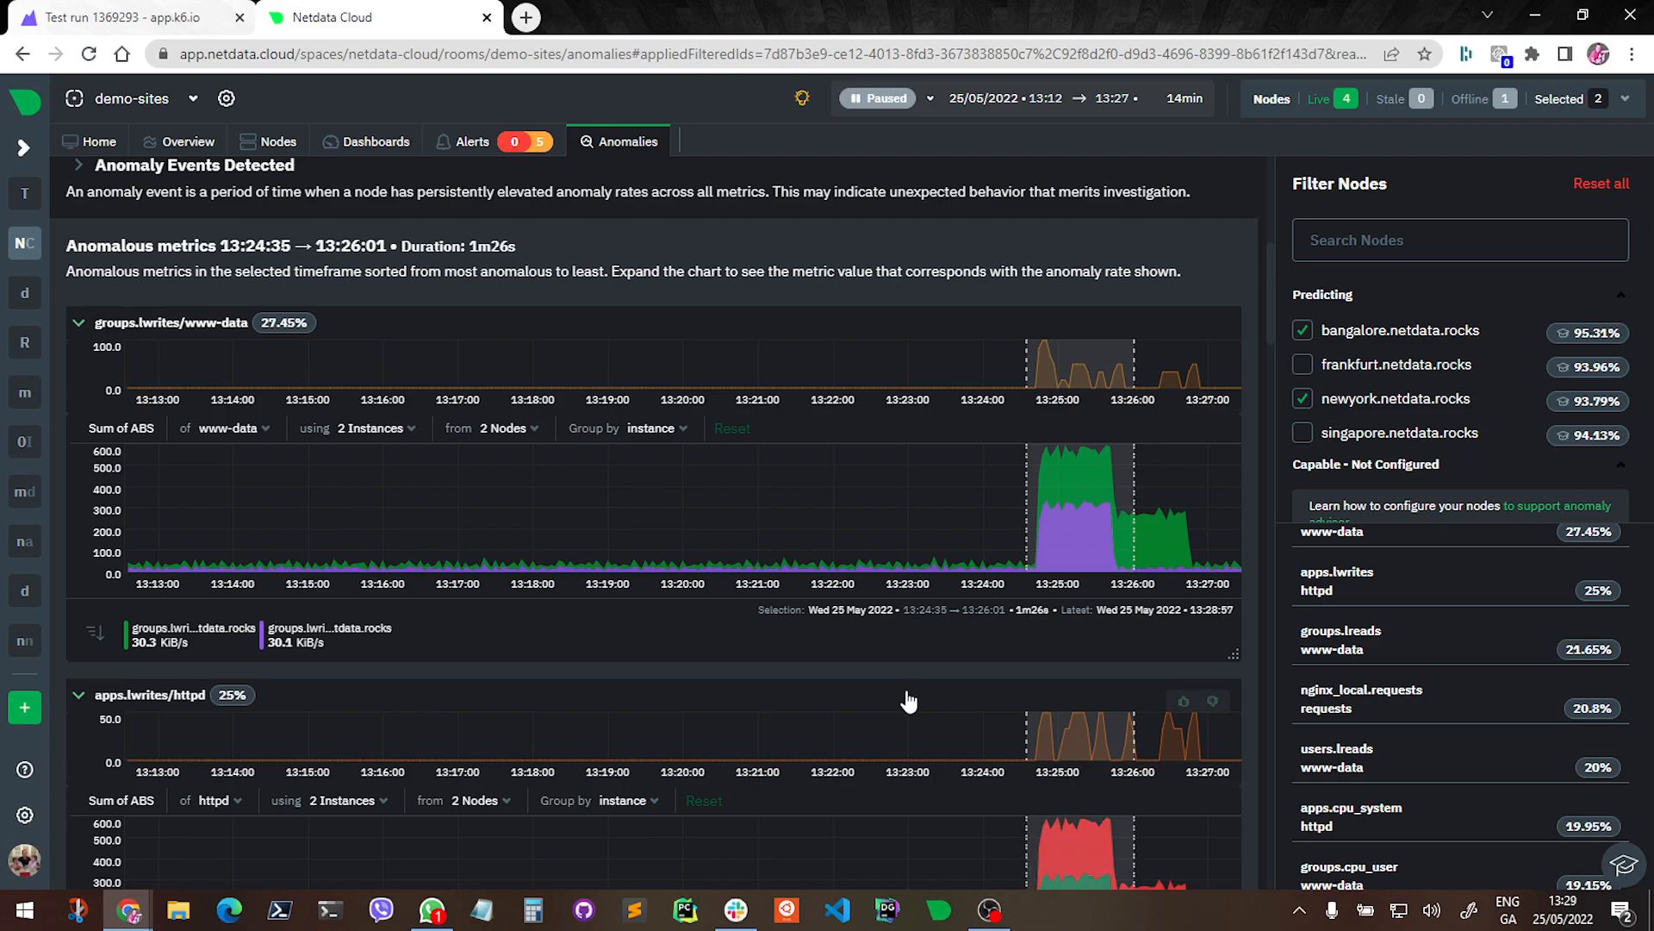
{"action": "mouse_move", "coordinate": [1251, 665]}
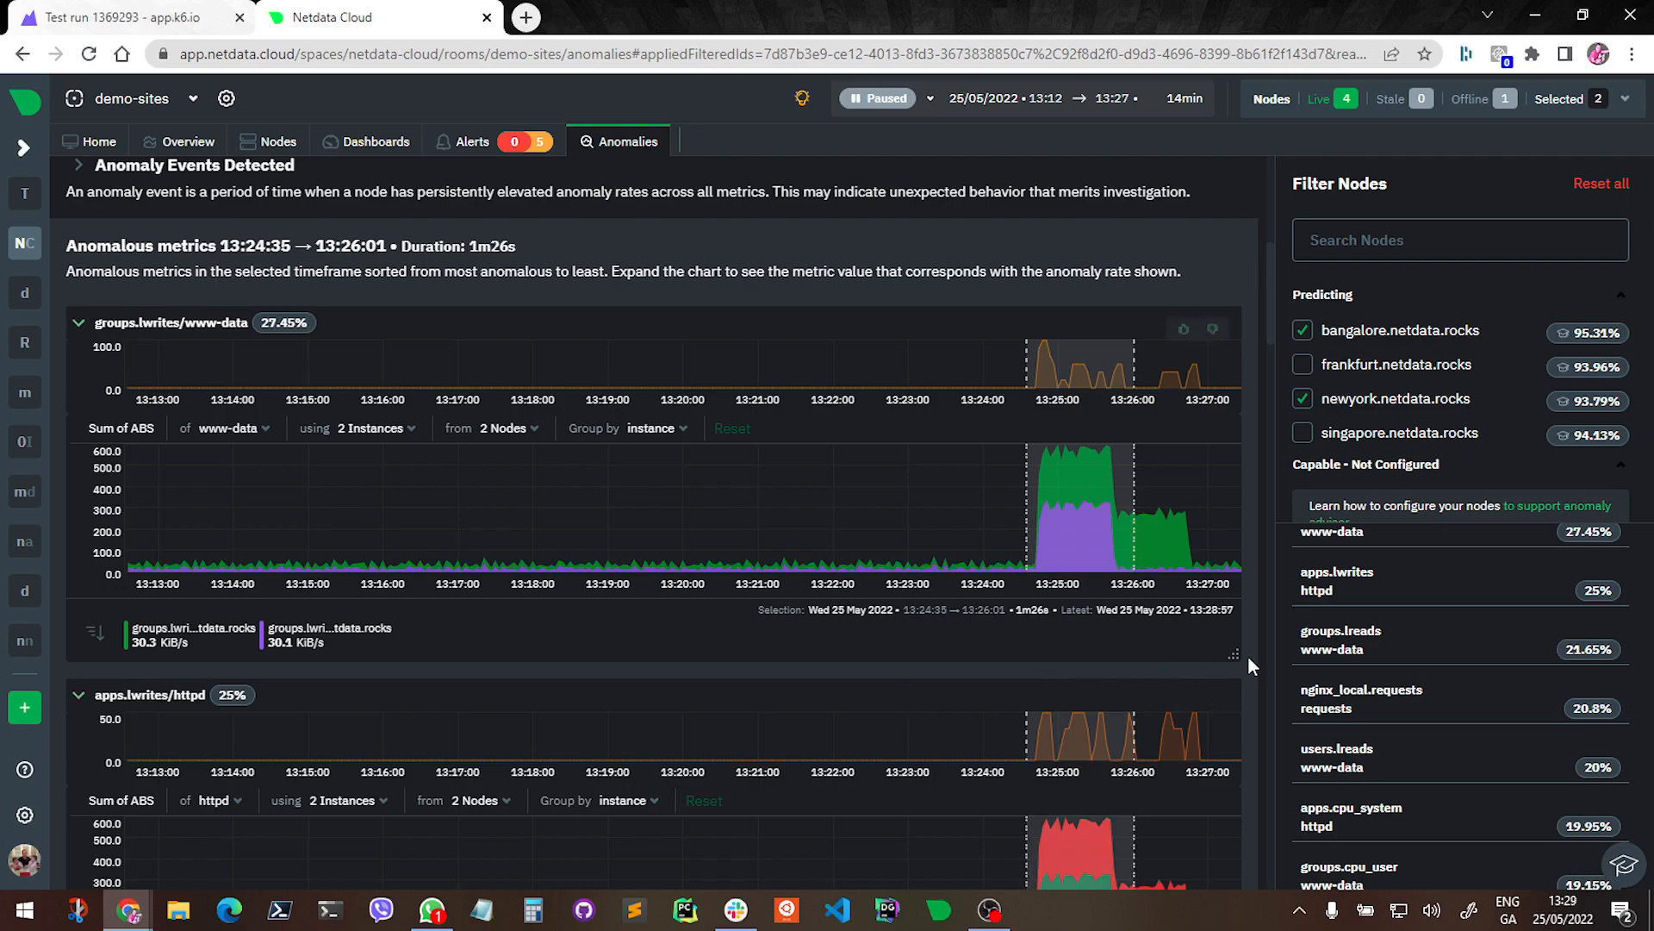
{"action": "mouse_move", "coordinate": [1251, 667]}
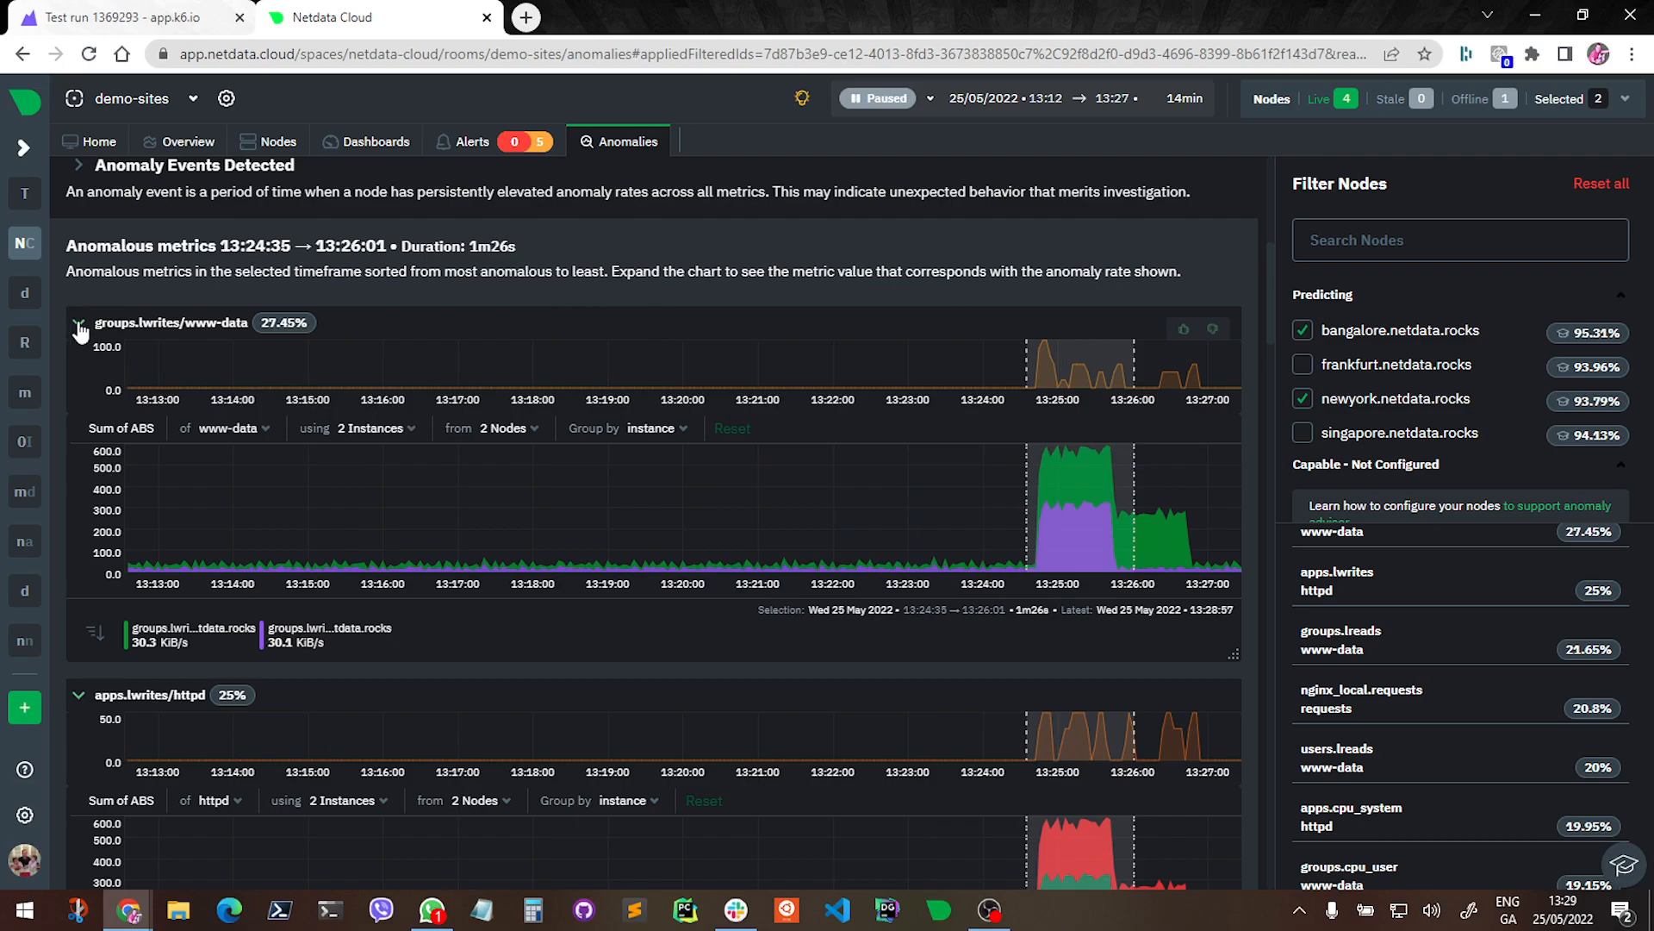
{"action": "scroll", "scroll_direction": "down", "scroll_amount": 3}
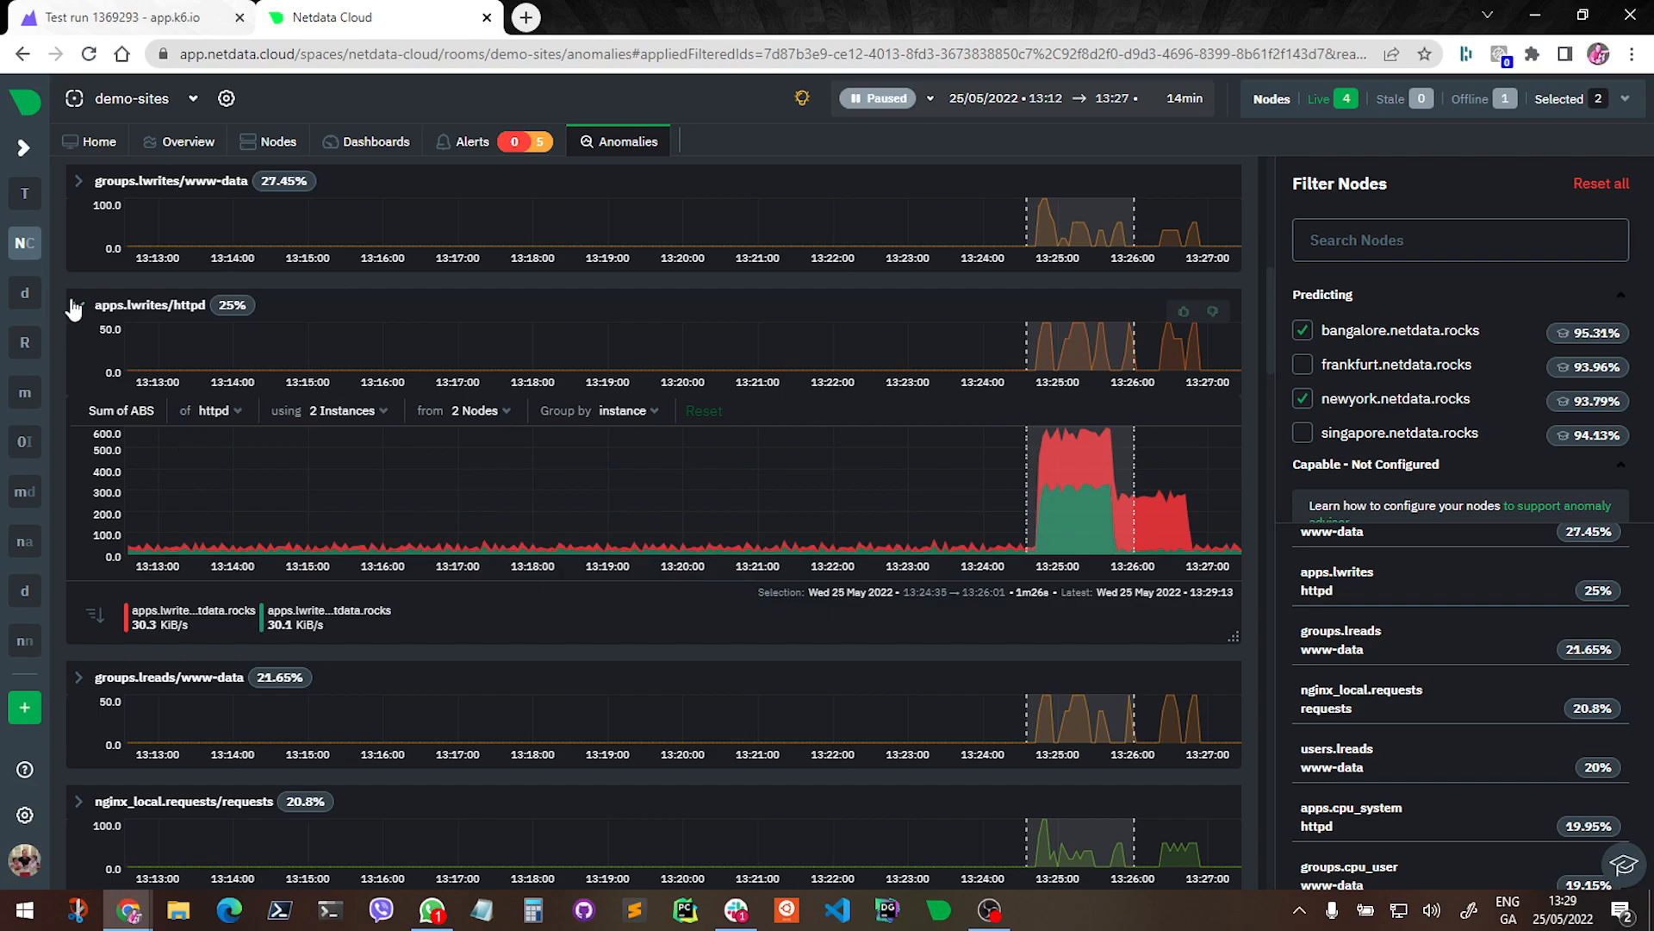
{"action": "left_click", "coordinate": [78, 305]}
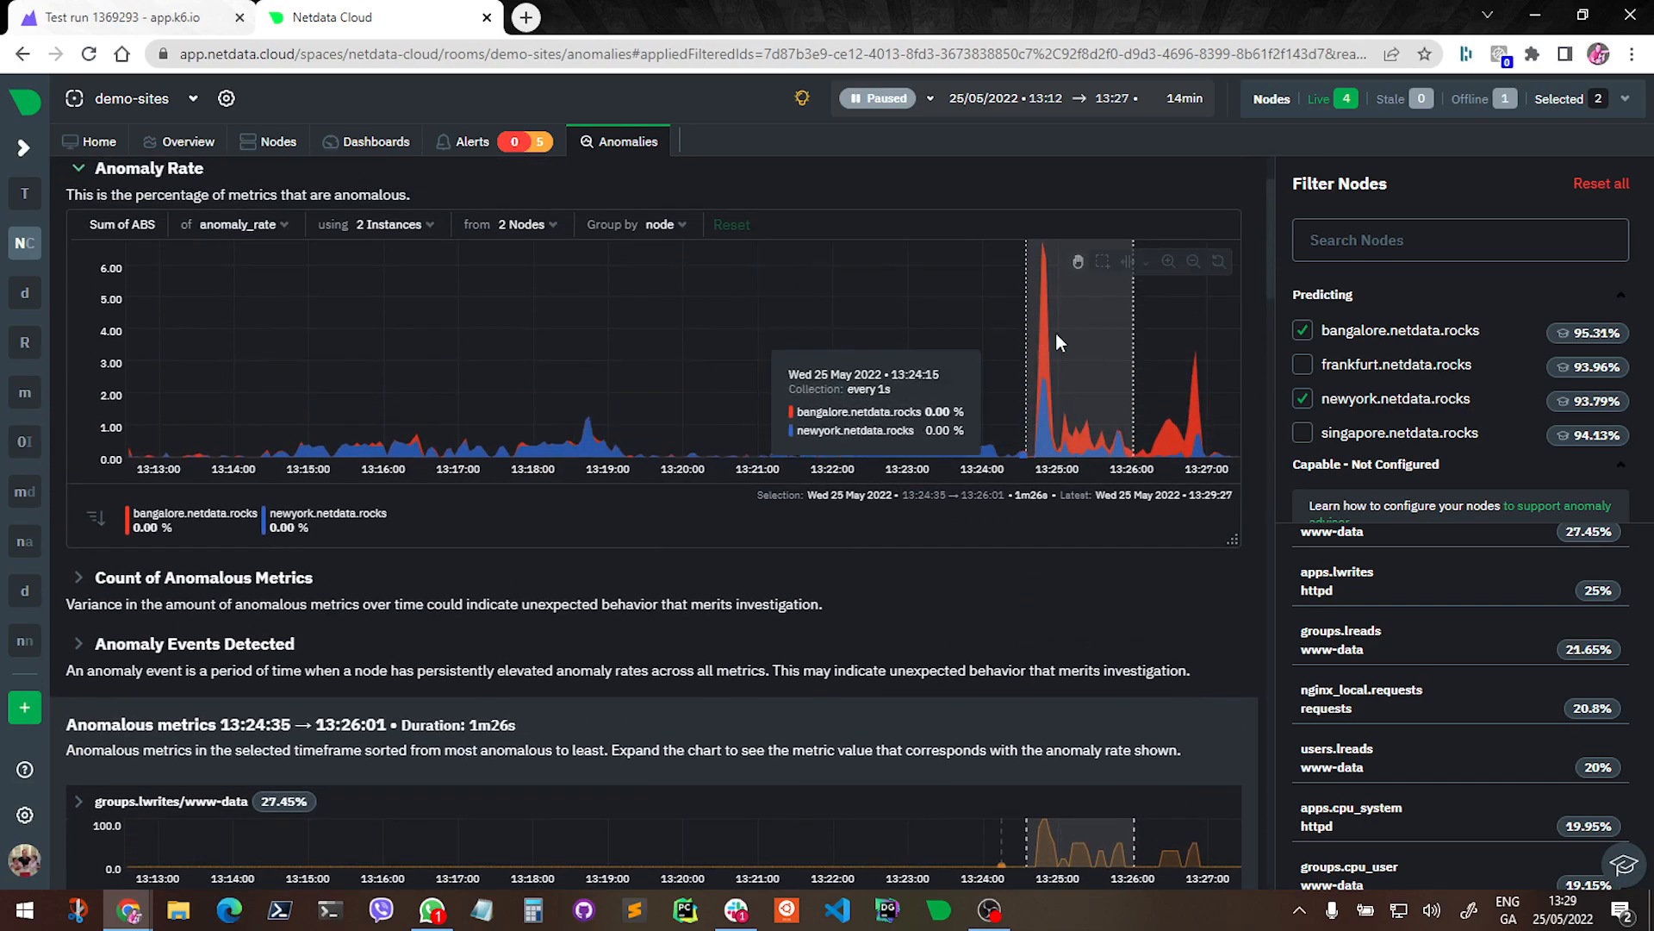
{"action": "scroll", "scroll_direction": "down", "scroll_amount": 3}
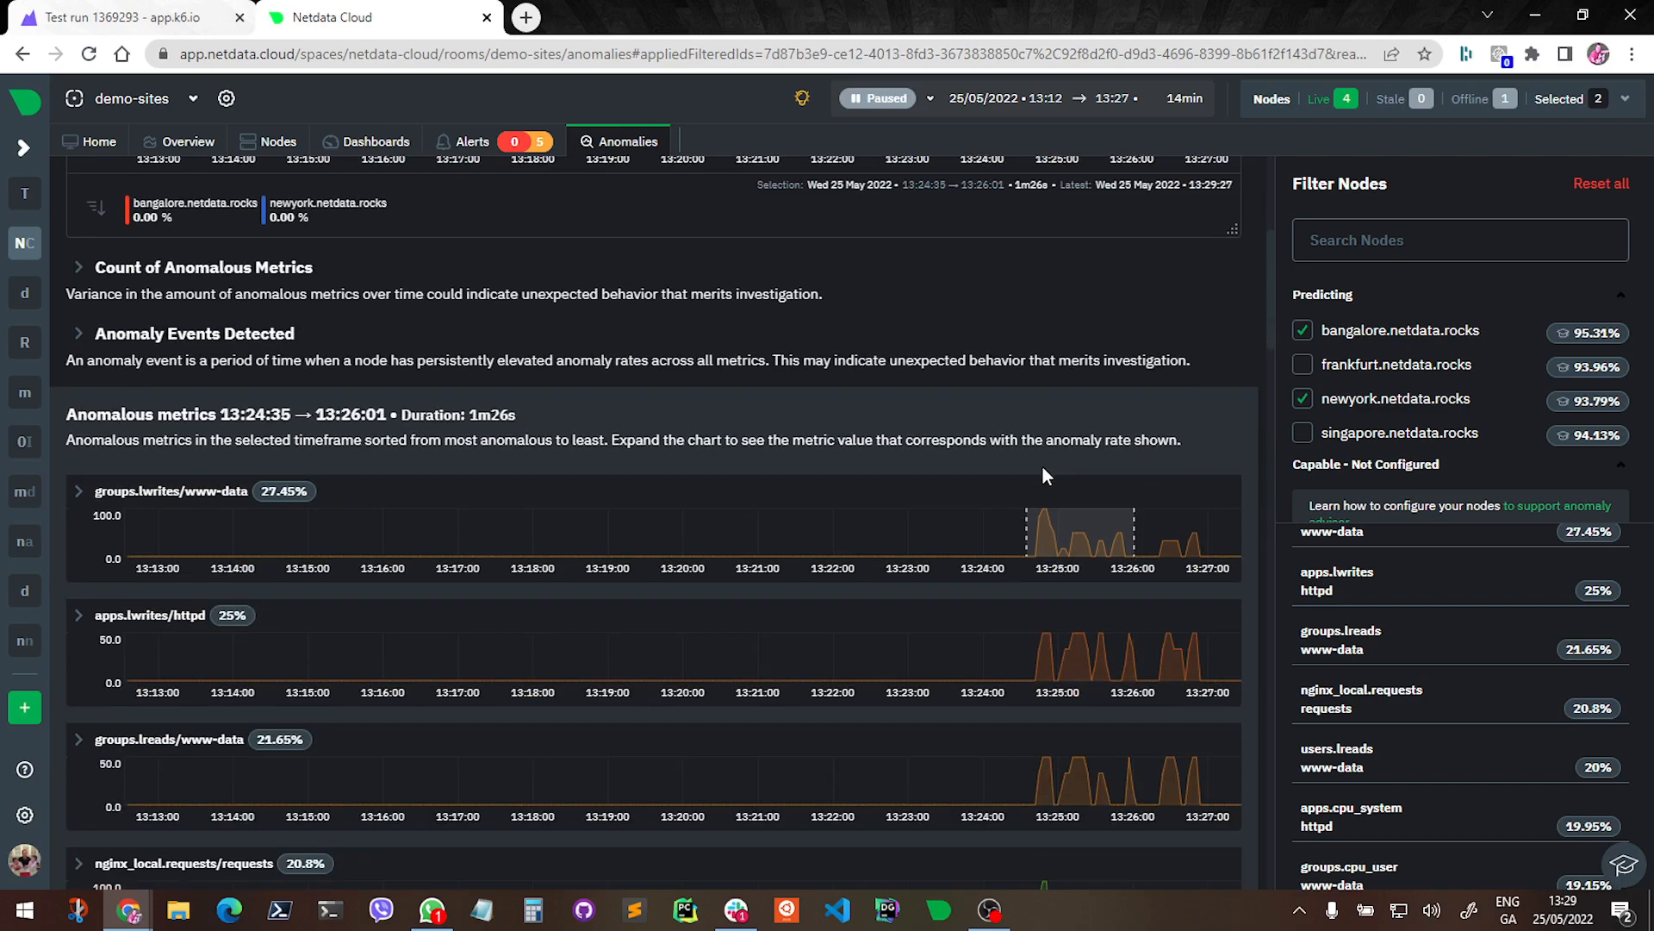
{"action": "scroll", "scroll_direction": "down", "scroll_amount": 3}
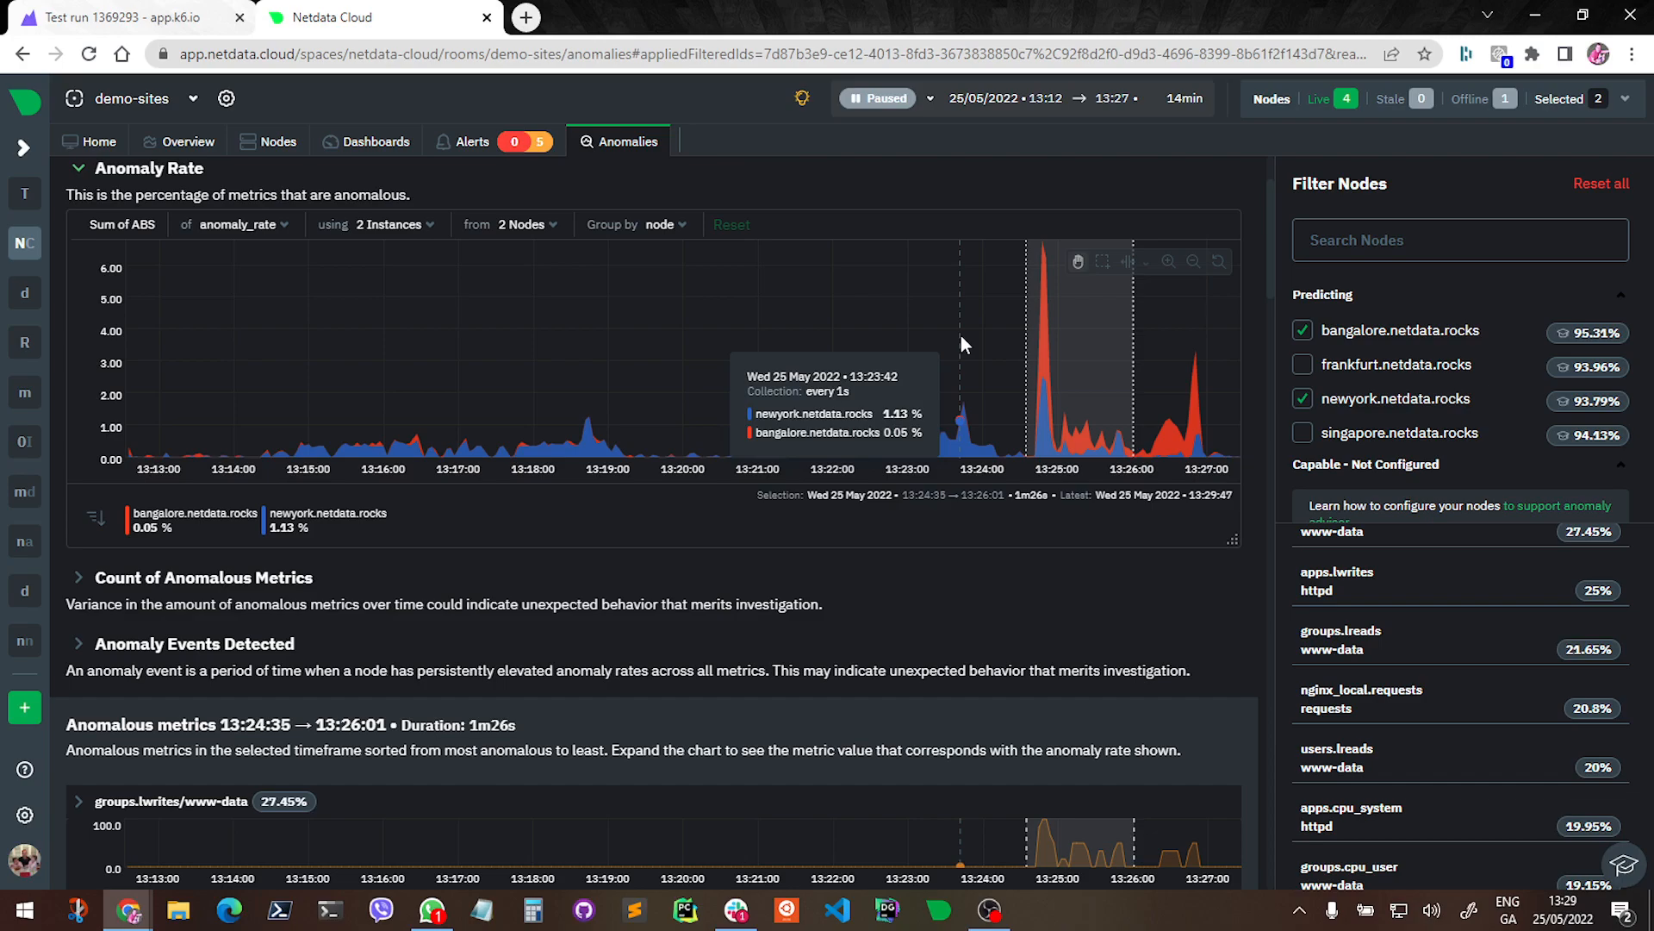
{"action": "scroll", "scroll_direction": "down", "scroll_amount": 3}
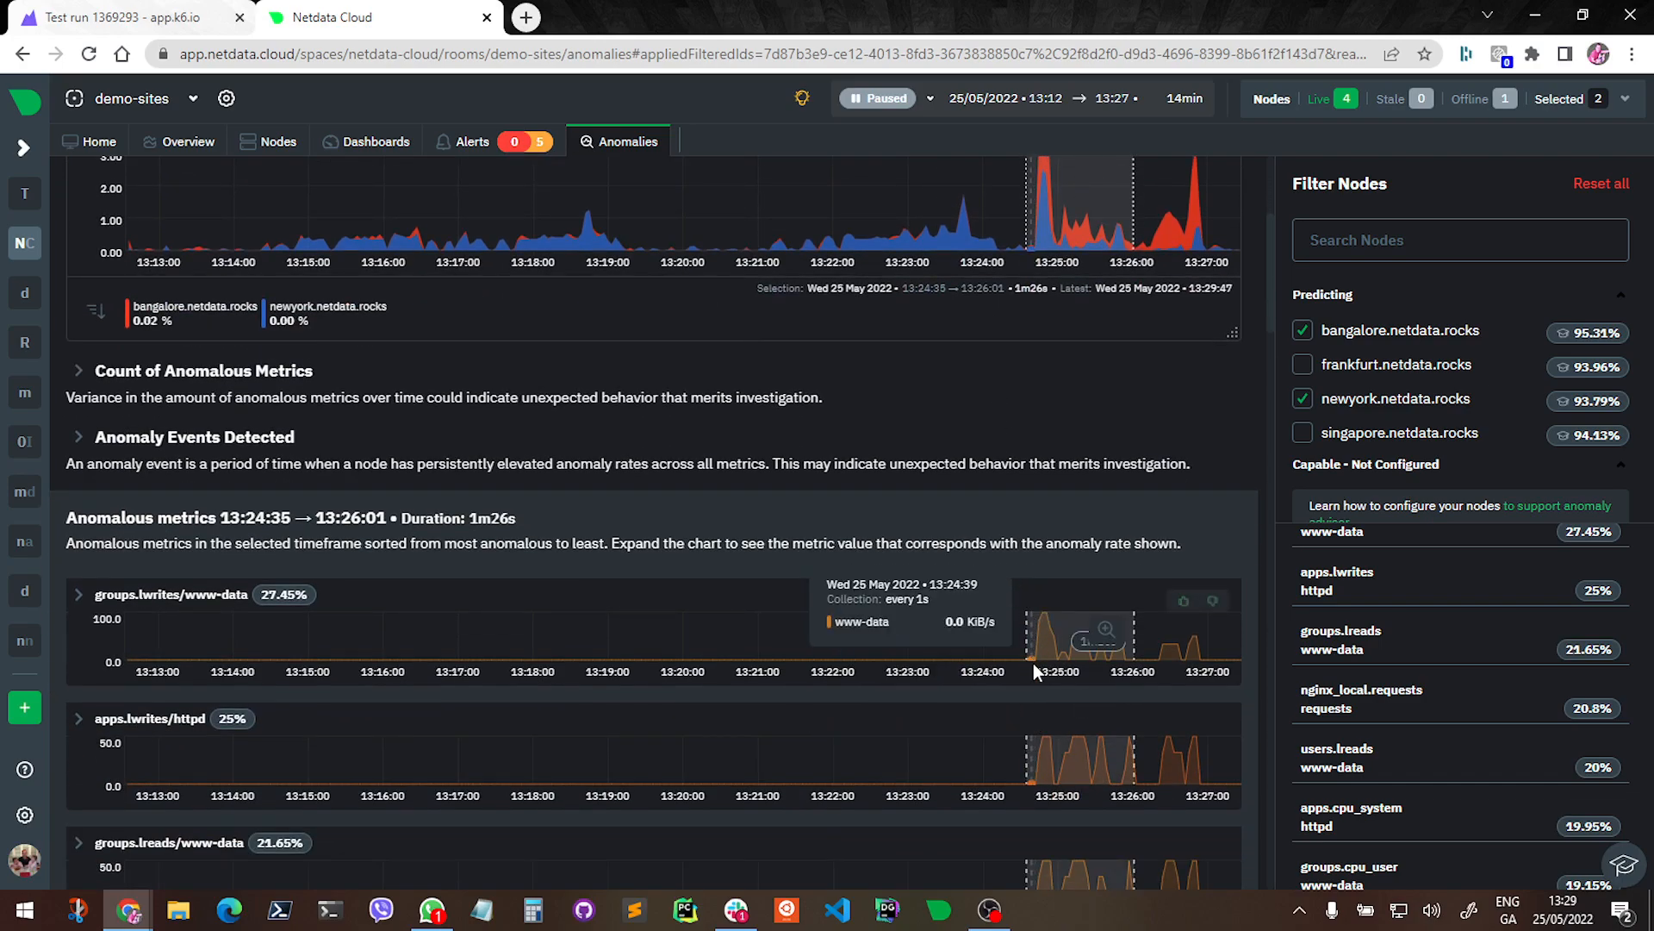
{"action": "mouse_move", "coordinate": [1075, 422]}
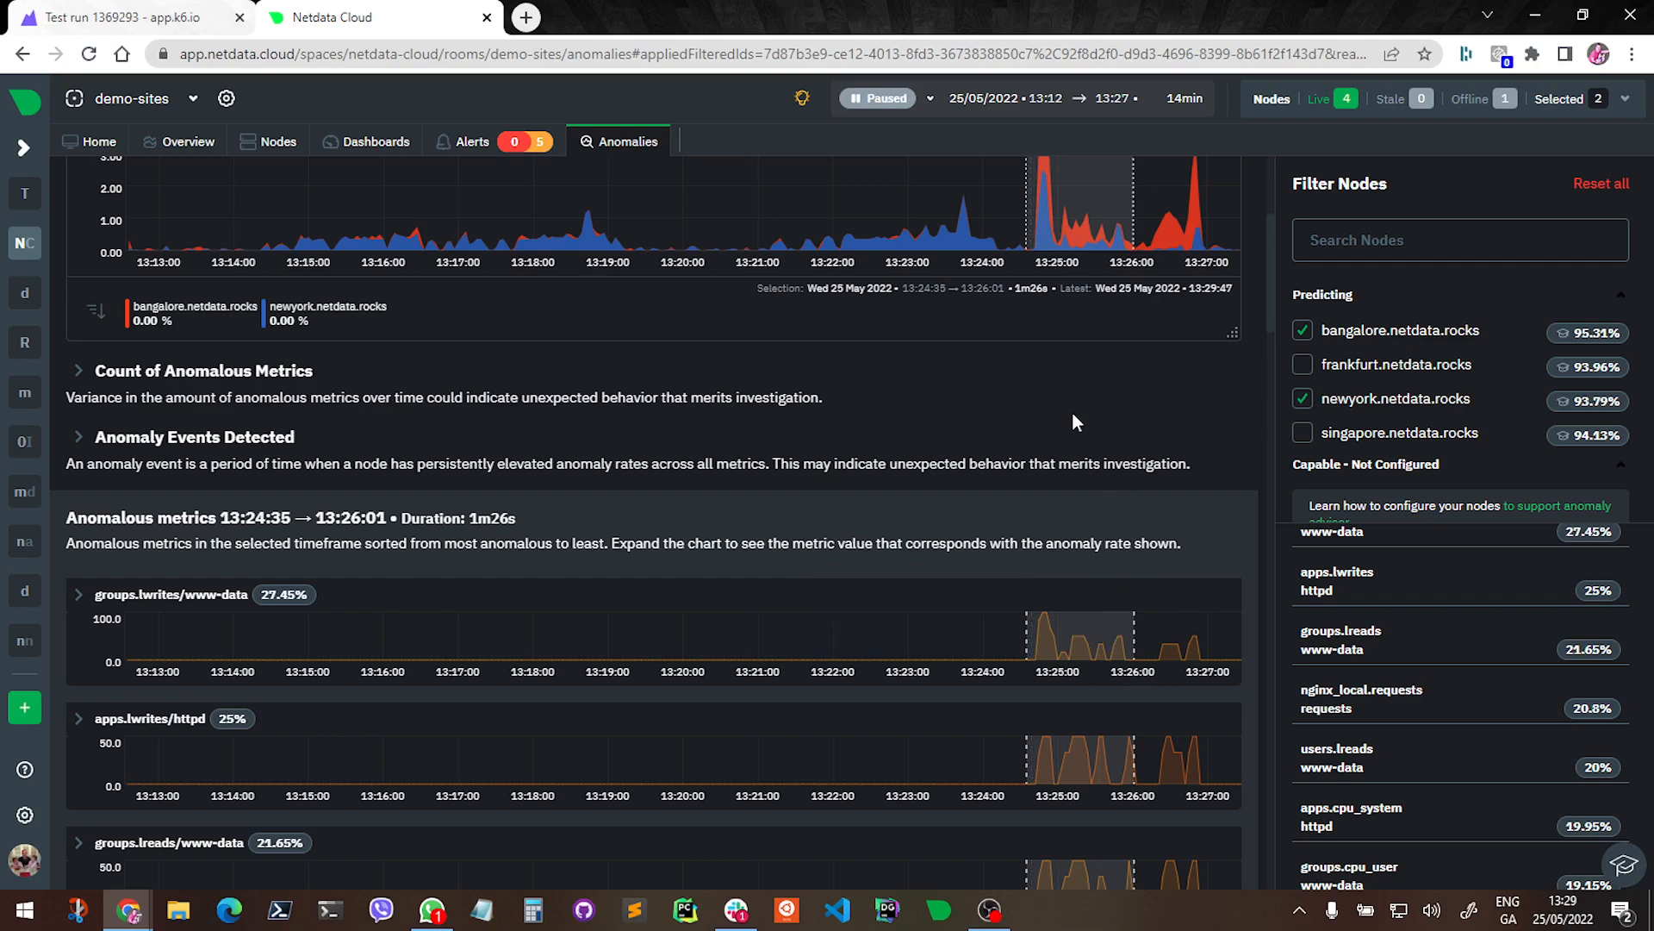
{"action": "scroll", "scroll_direction": "down", "scroll_amount": 3}
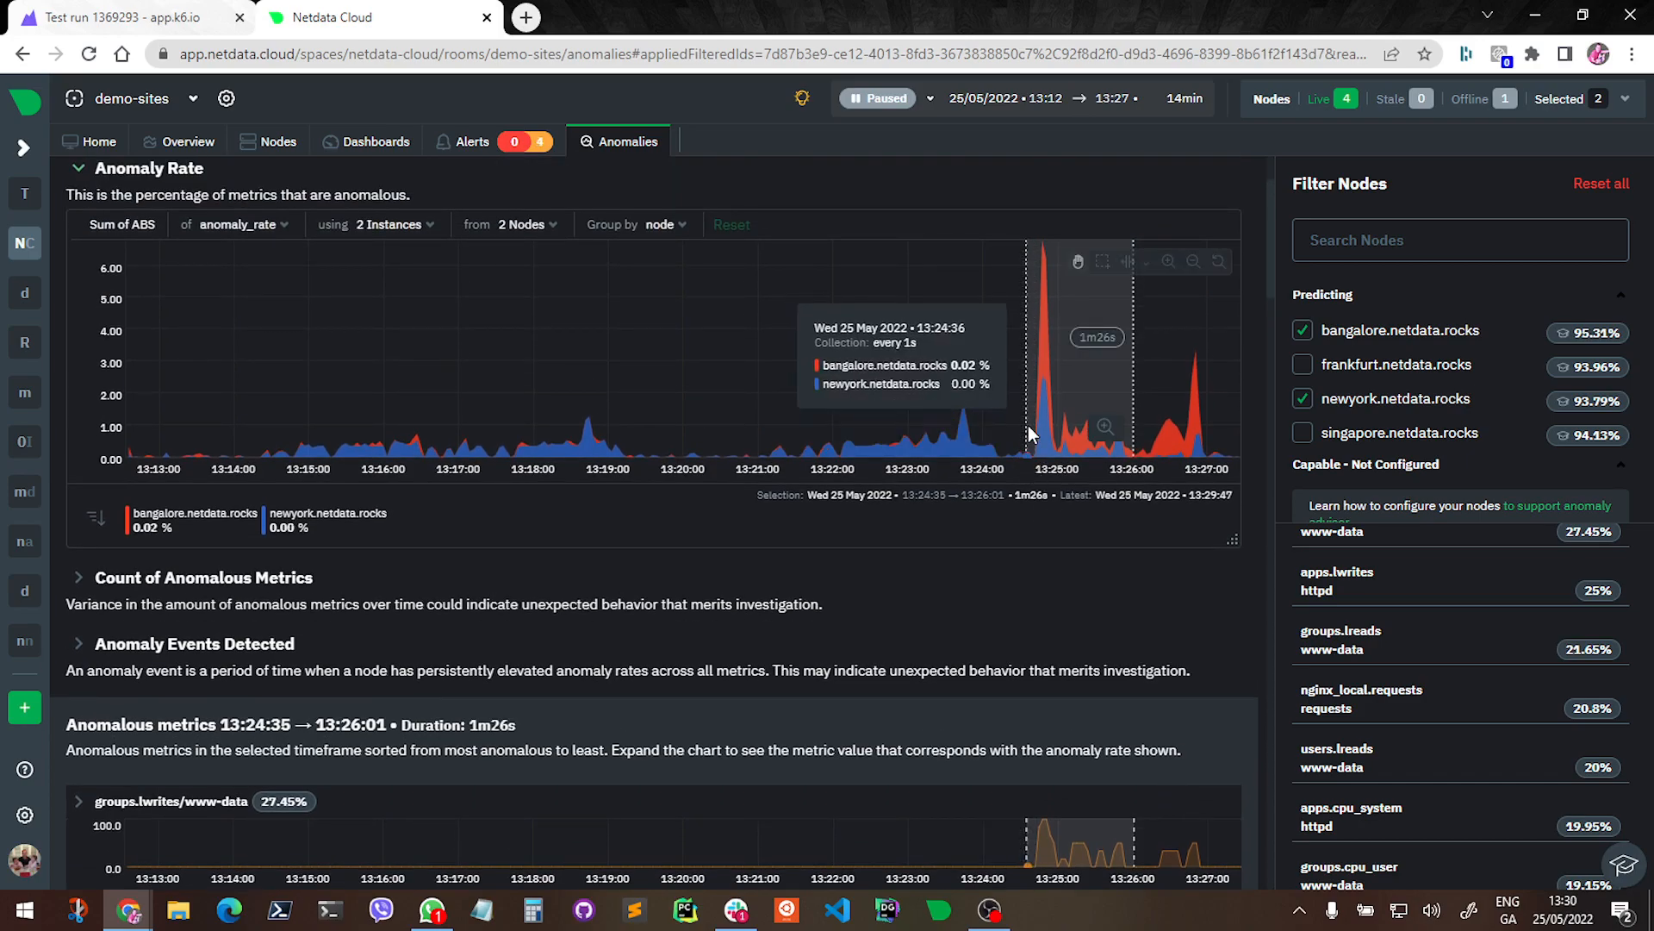
{"action": "mouse_move", "coordinate": [1056, 417]}
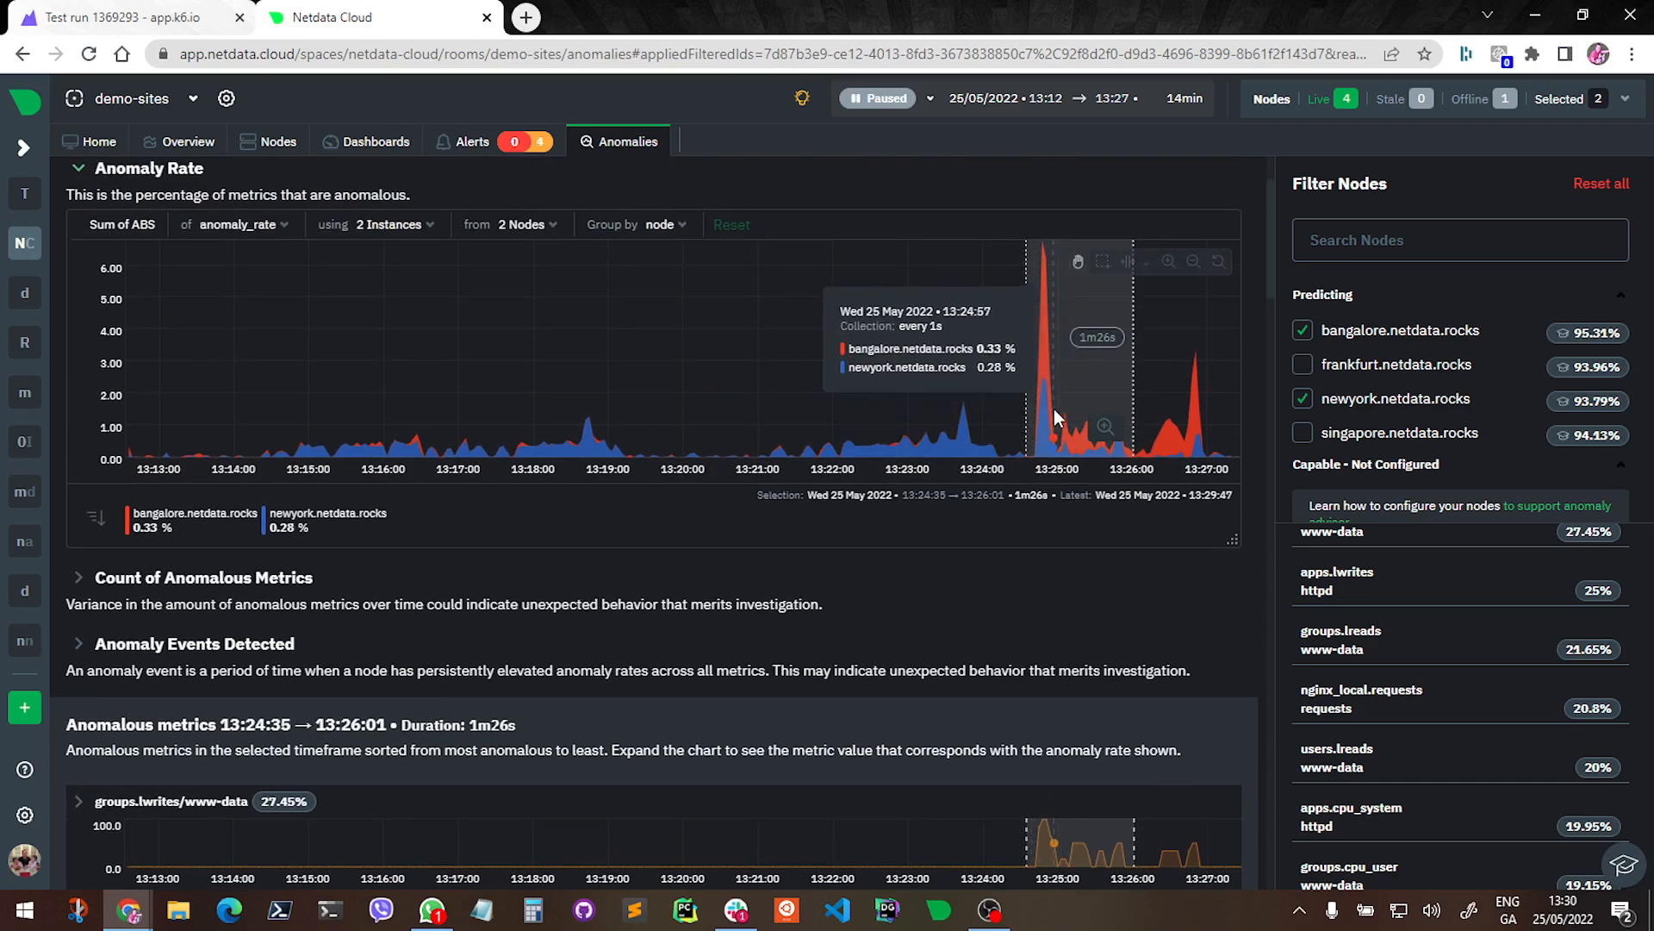
{"action": "mouse_move", "coordinate": [1088, 546]}
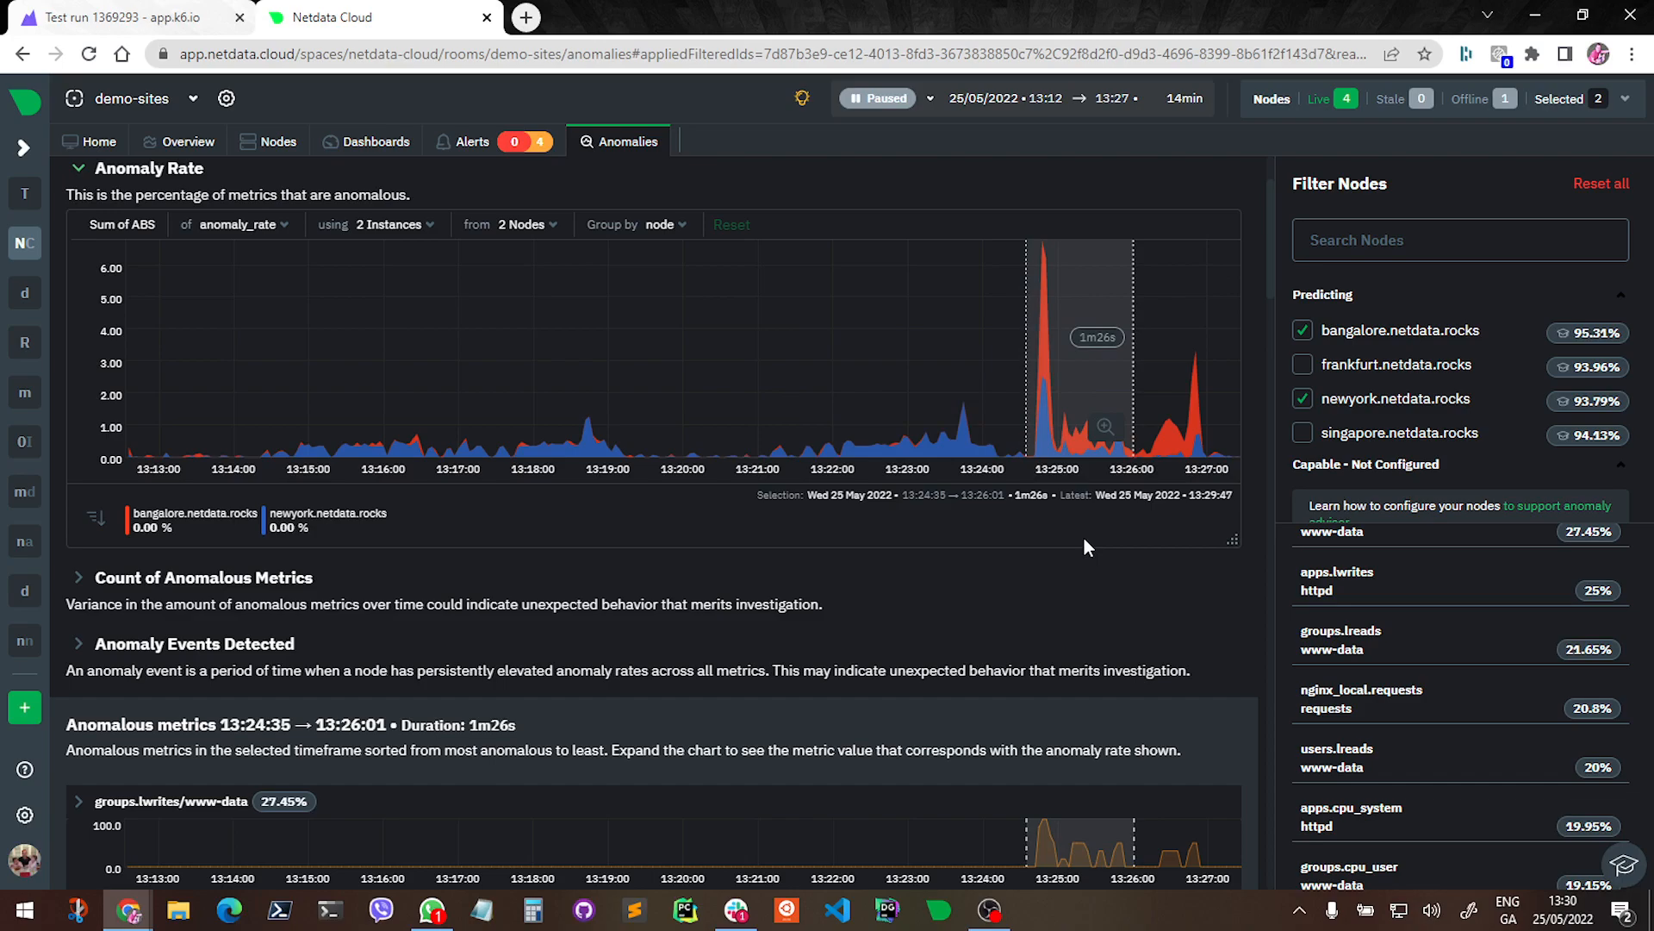
{"action": "scroll", "scroll_direction": "down", "scroll_amount": 3}
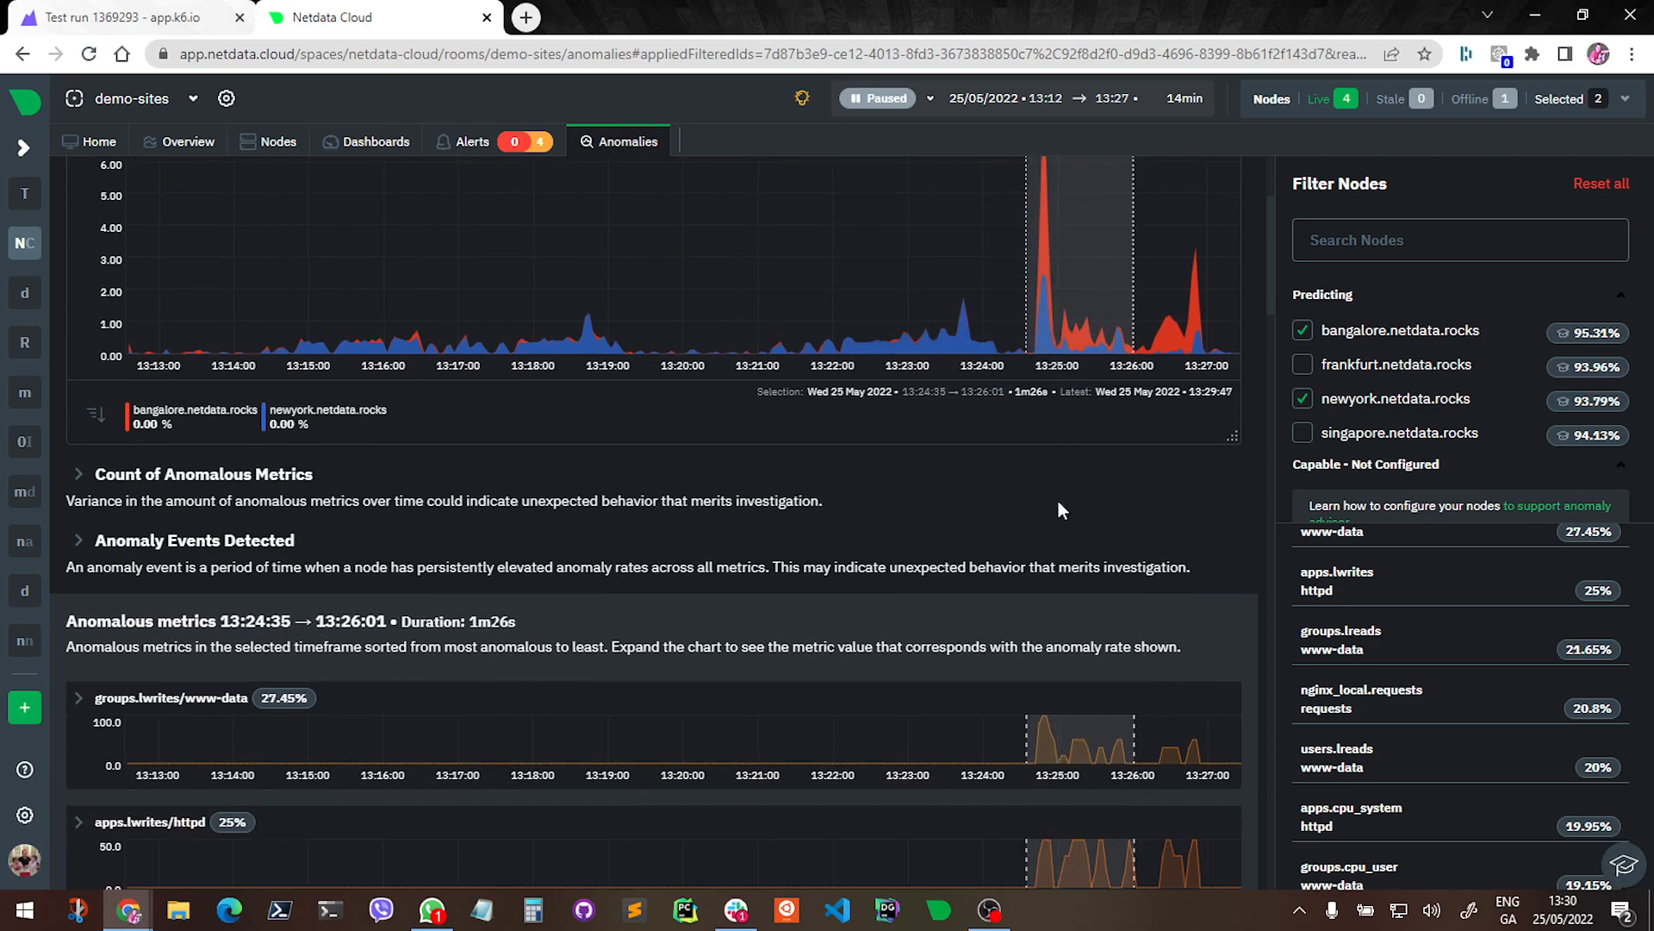
{"action": "scroll", "scroll_direction": "down", "scroll_amount": 3}
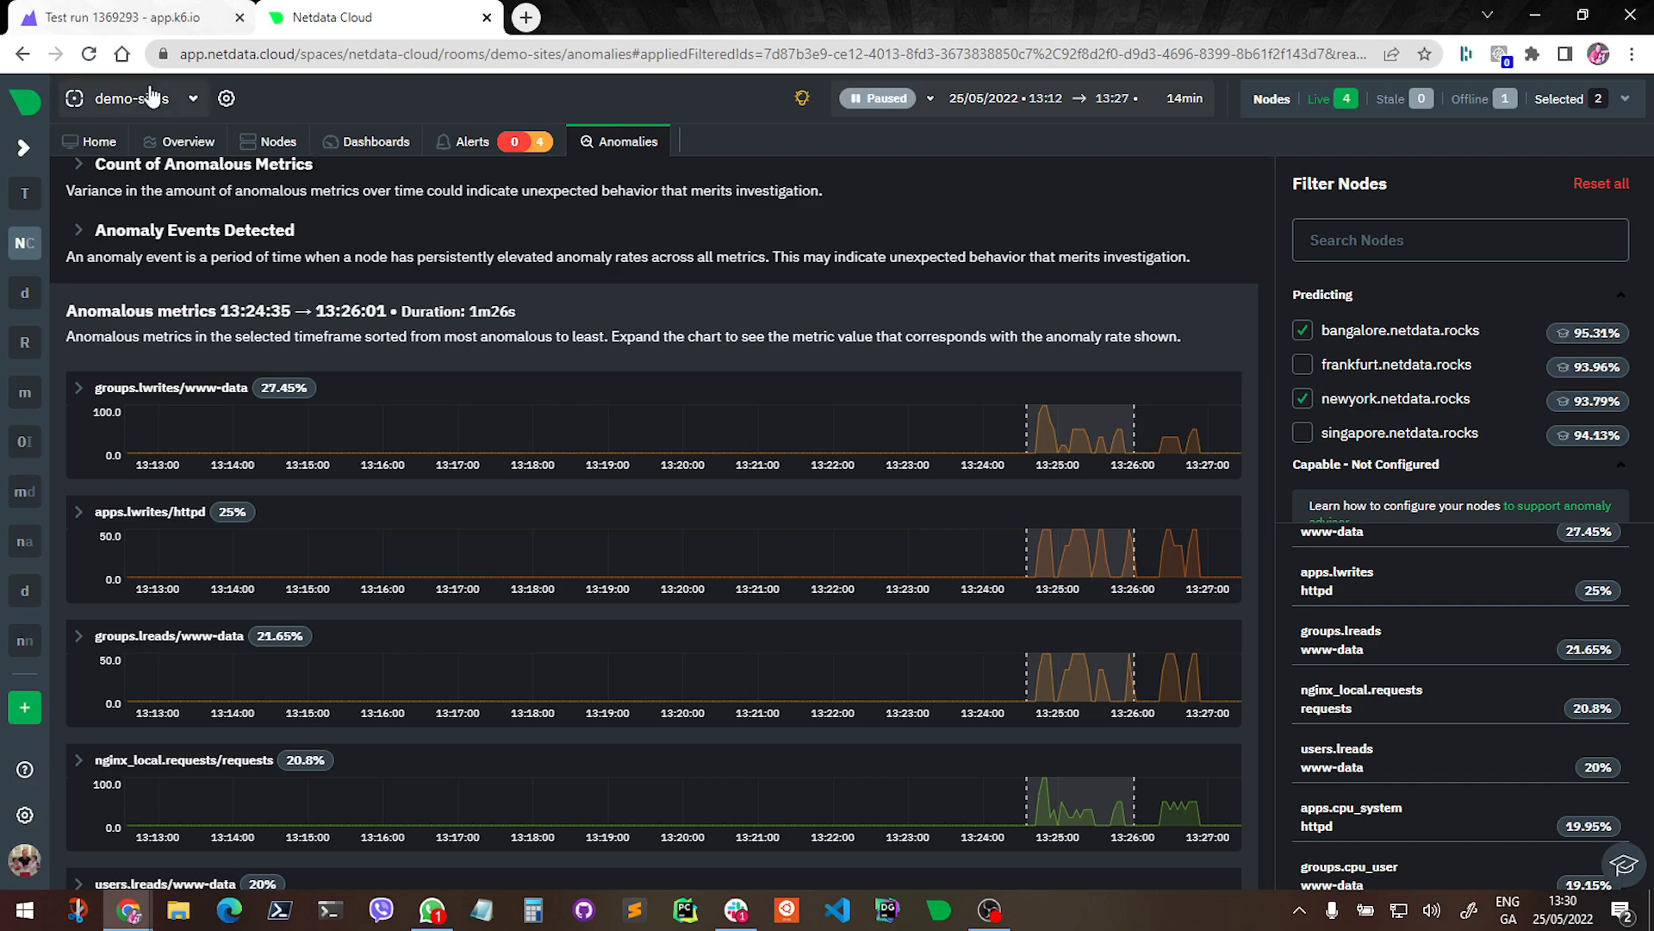
{"action": "mouse_move", "coordinate": [121, 17]}
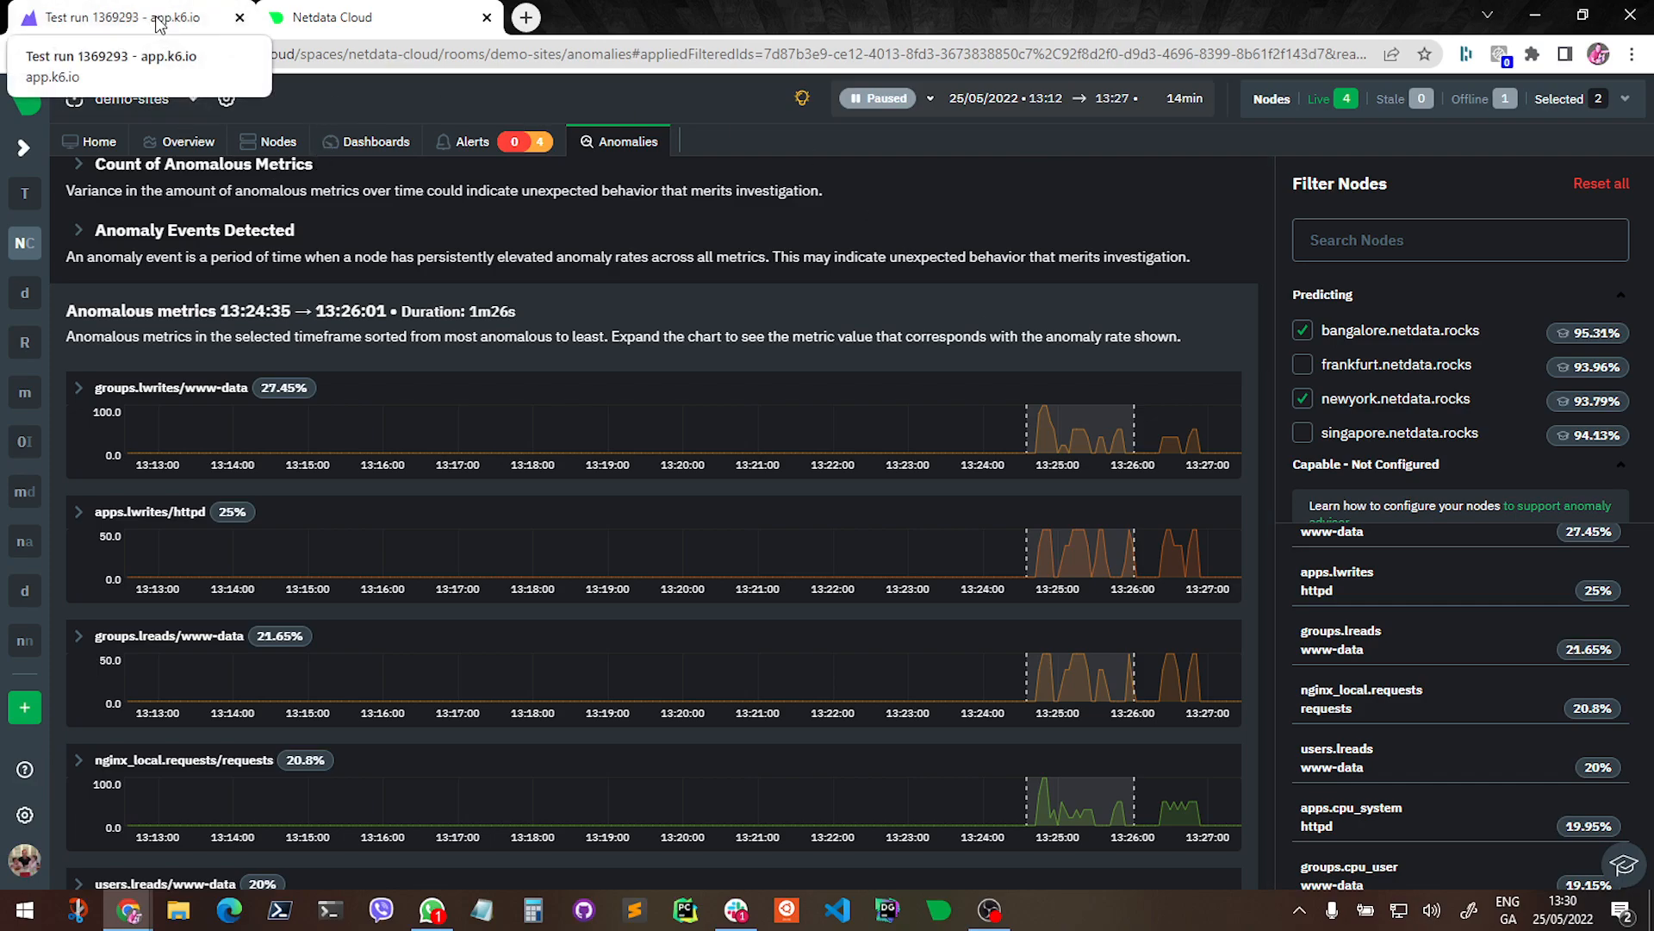